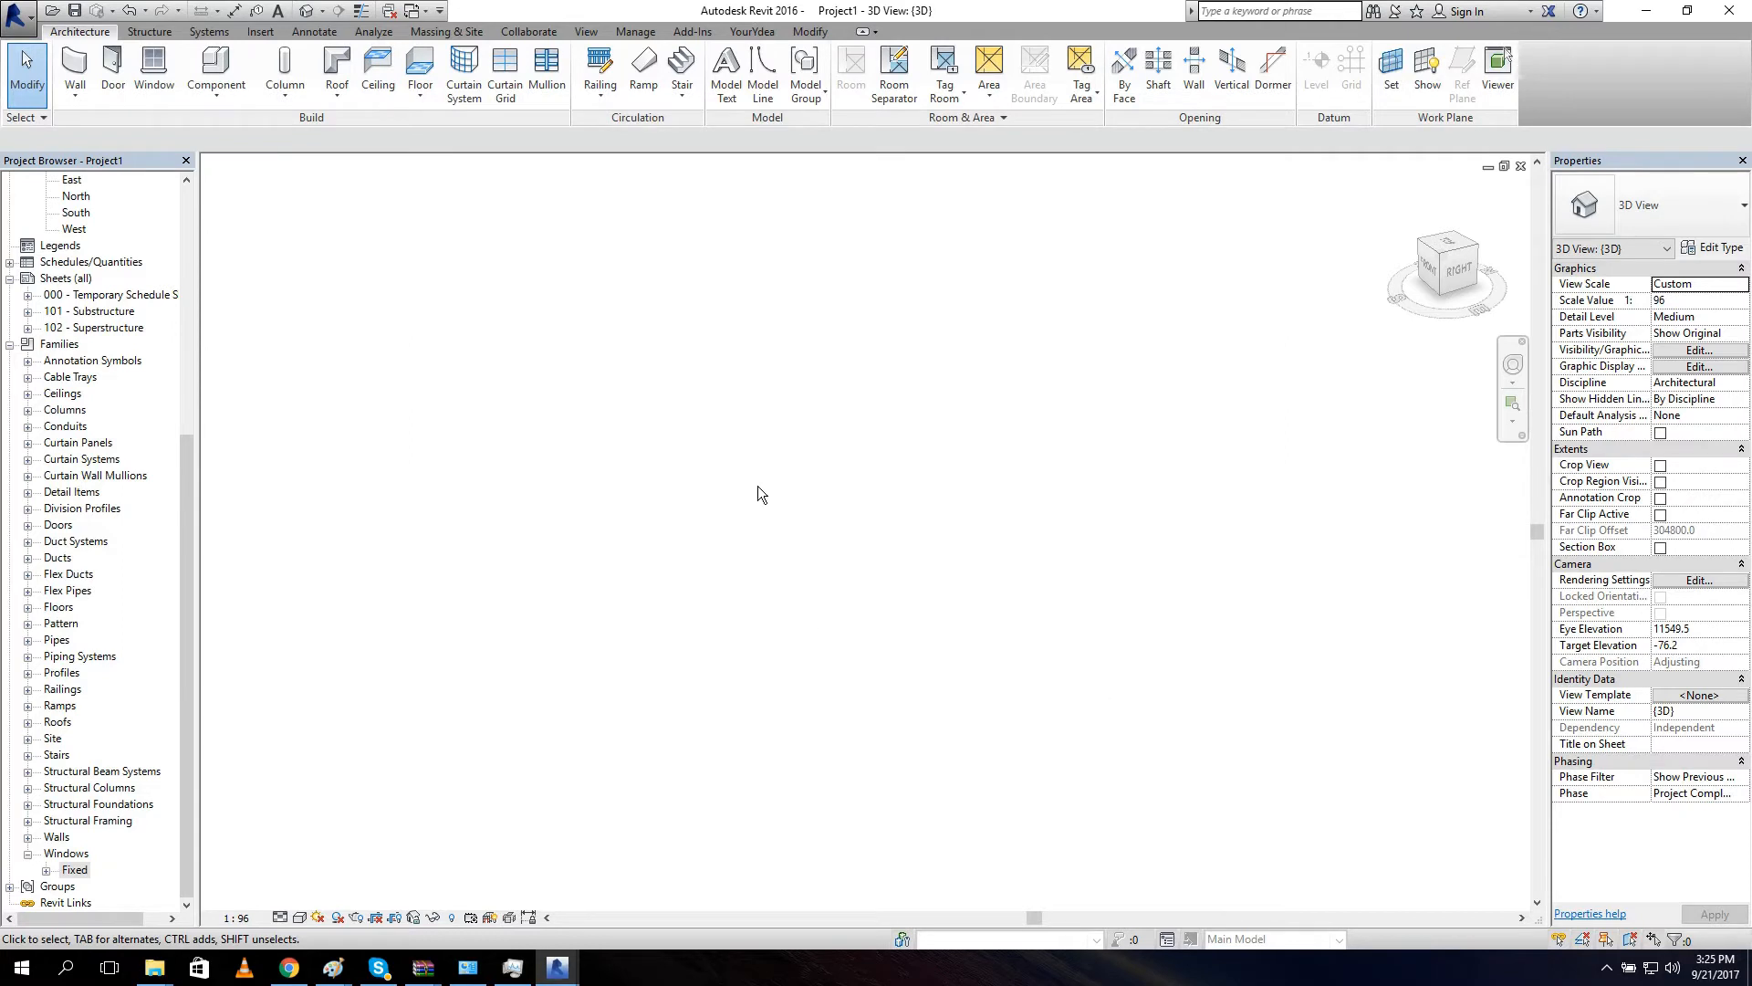
pyautogui.moveTo(670, 407)
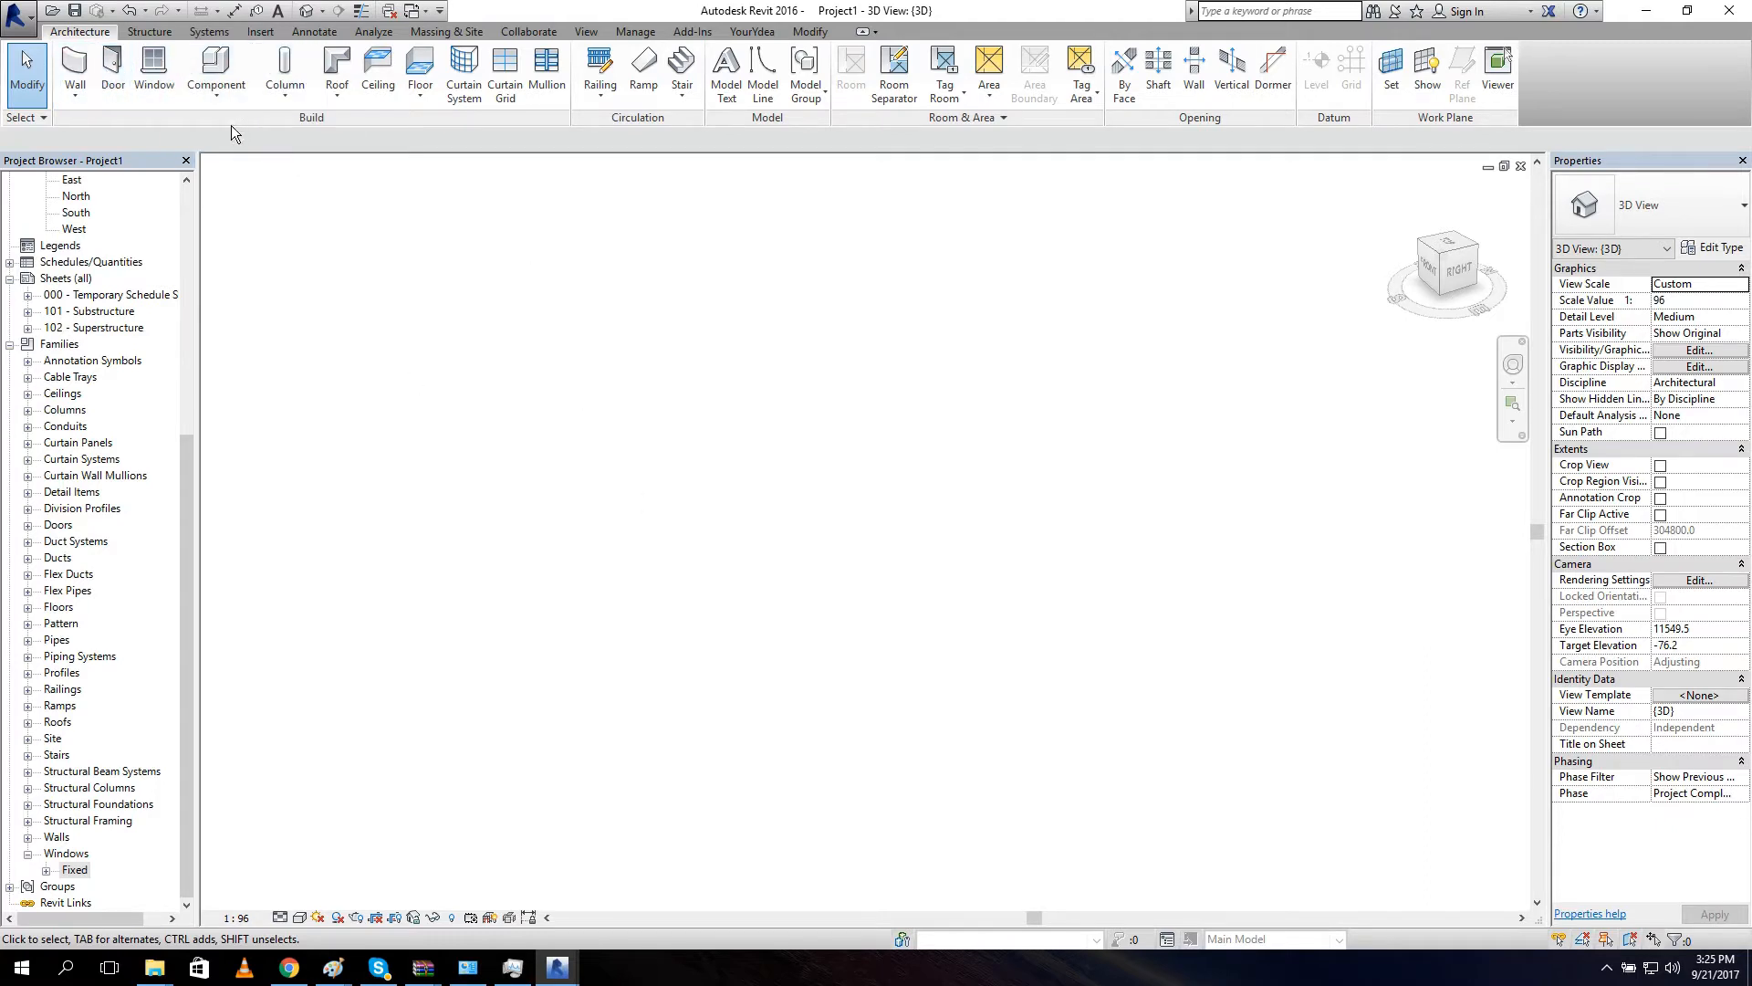
pyautogui.moveTo(154, 70)
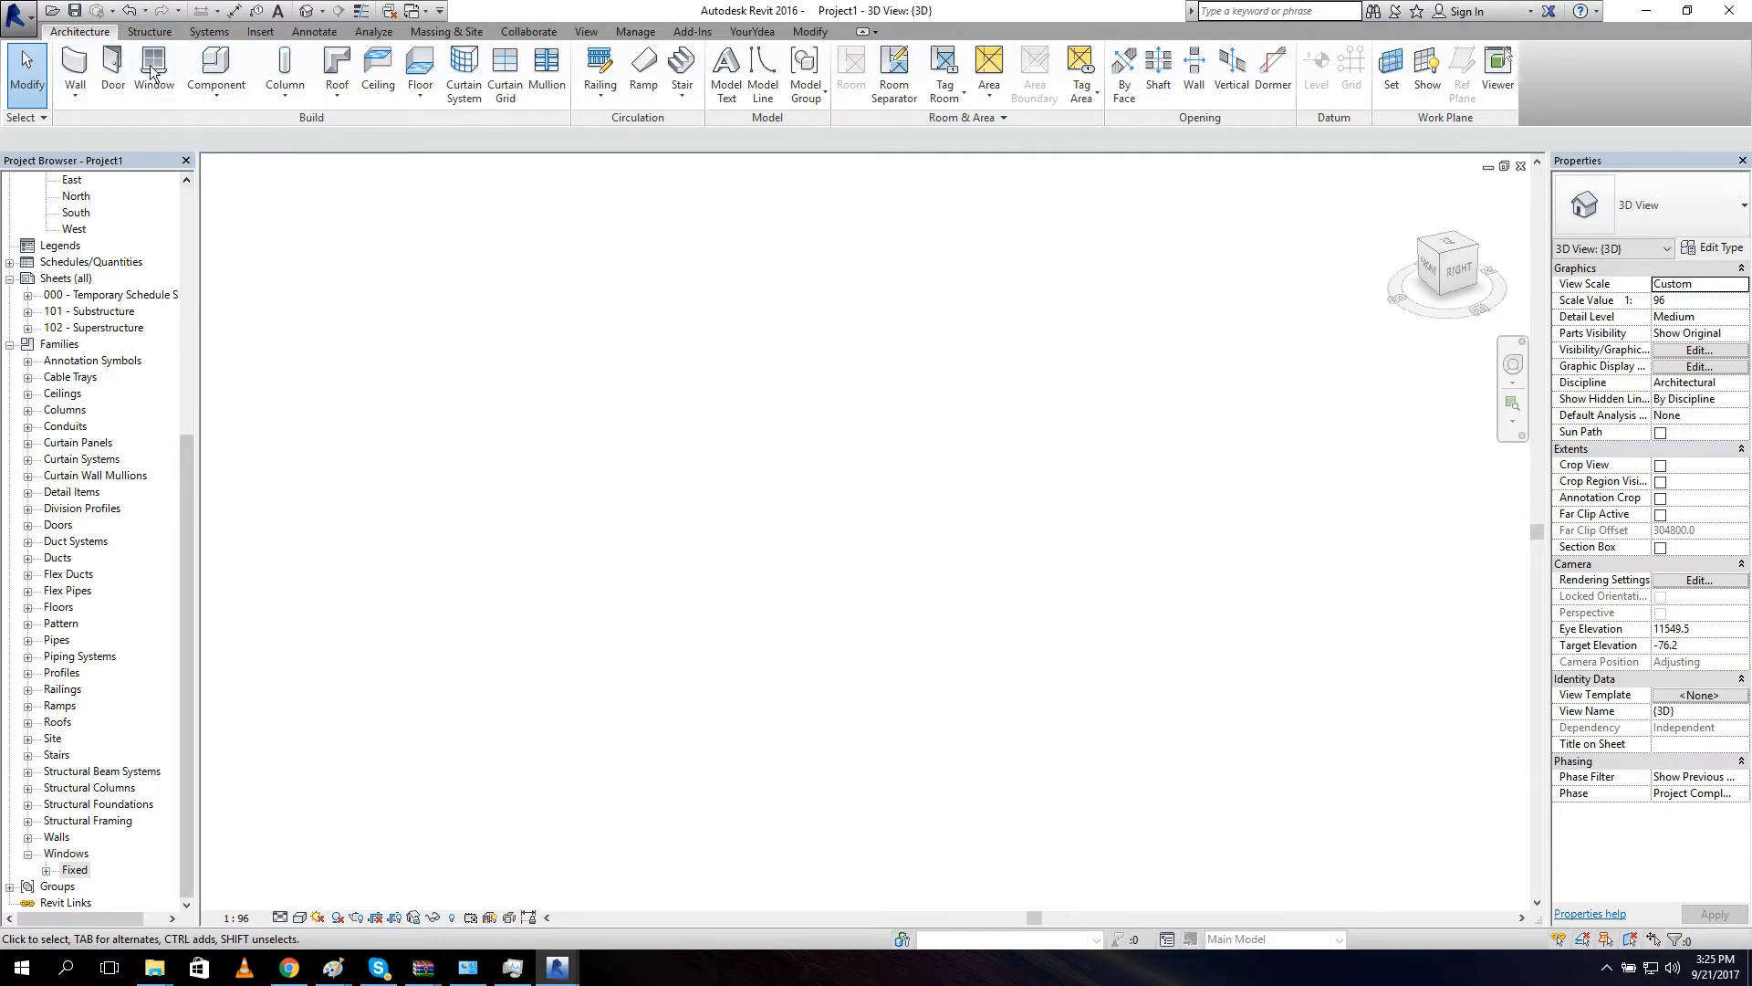
pyautogui.moveTo(593, 352)
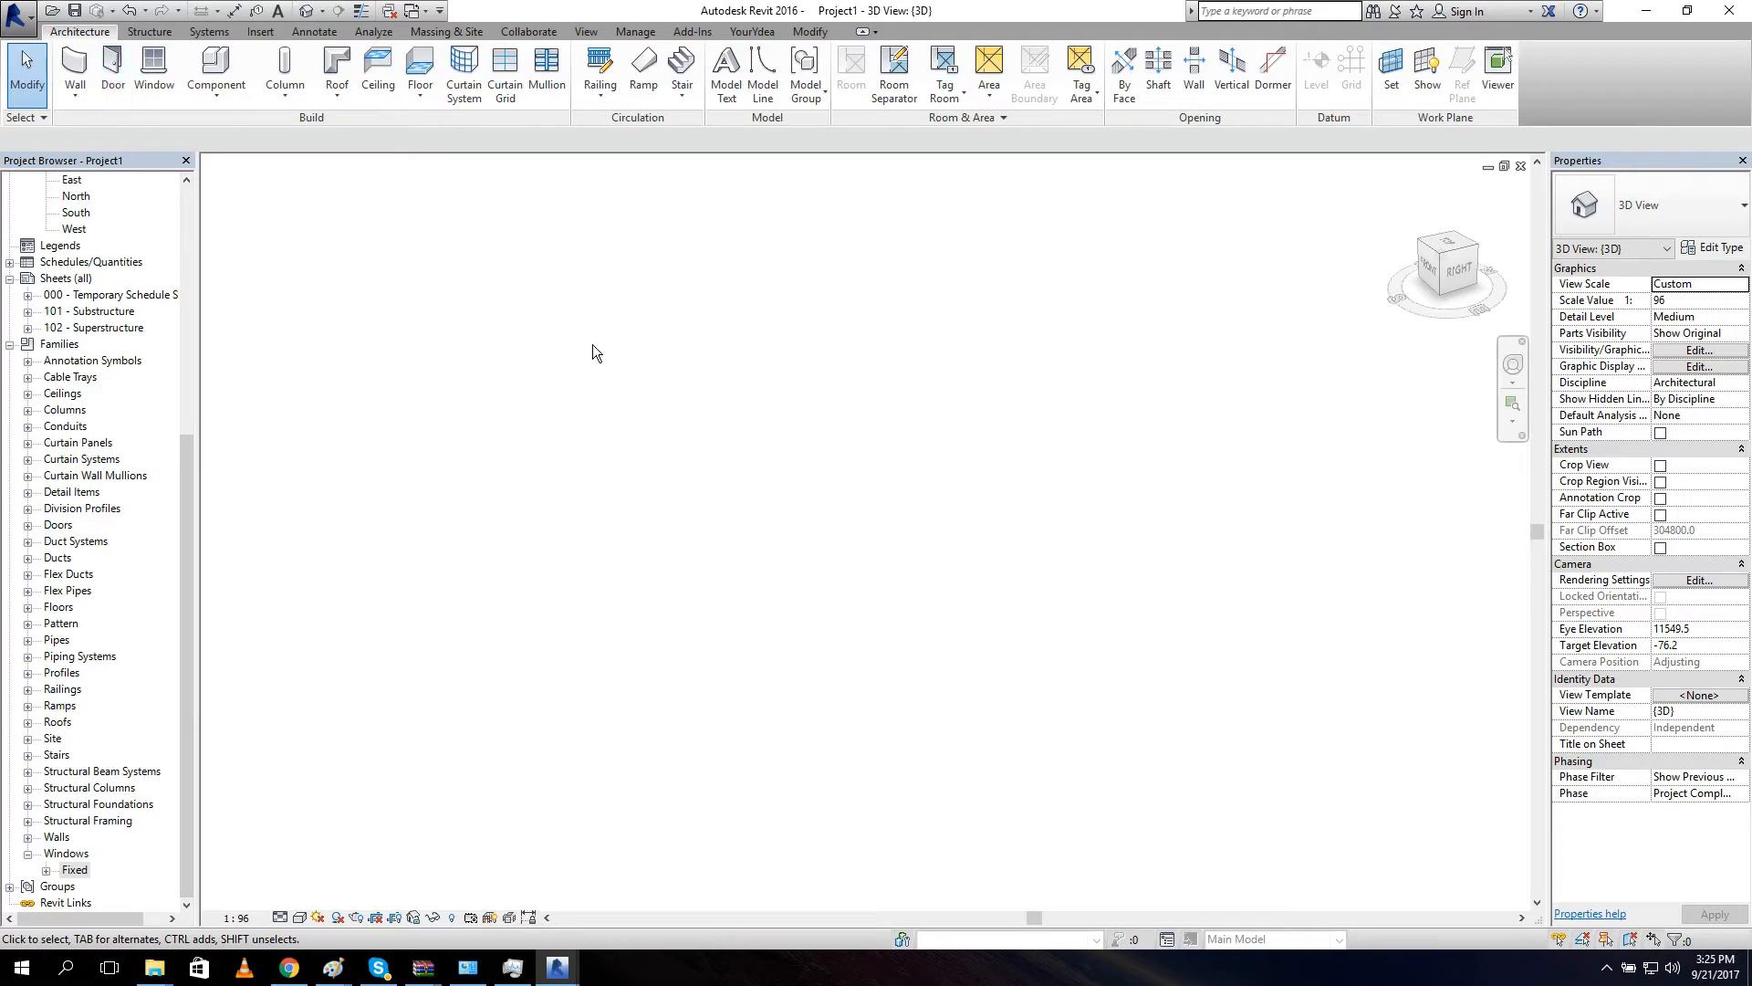
pyautogui.moveTo(924, 531)
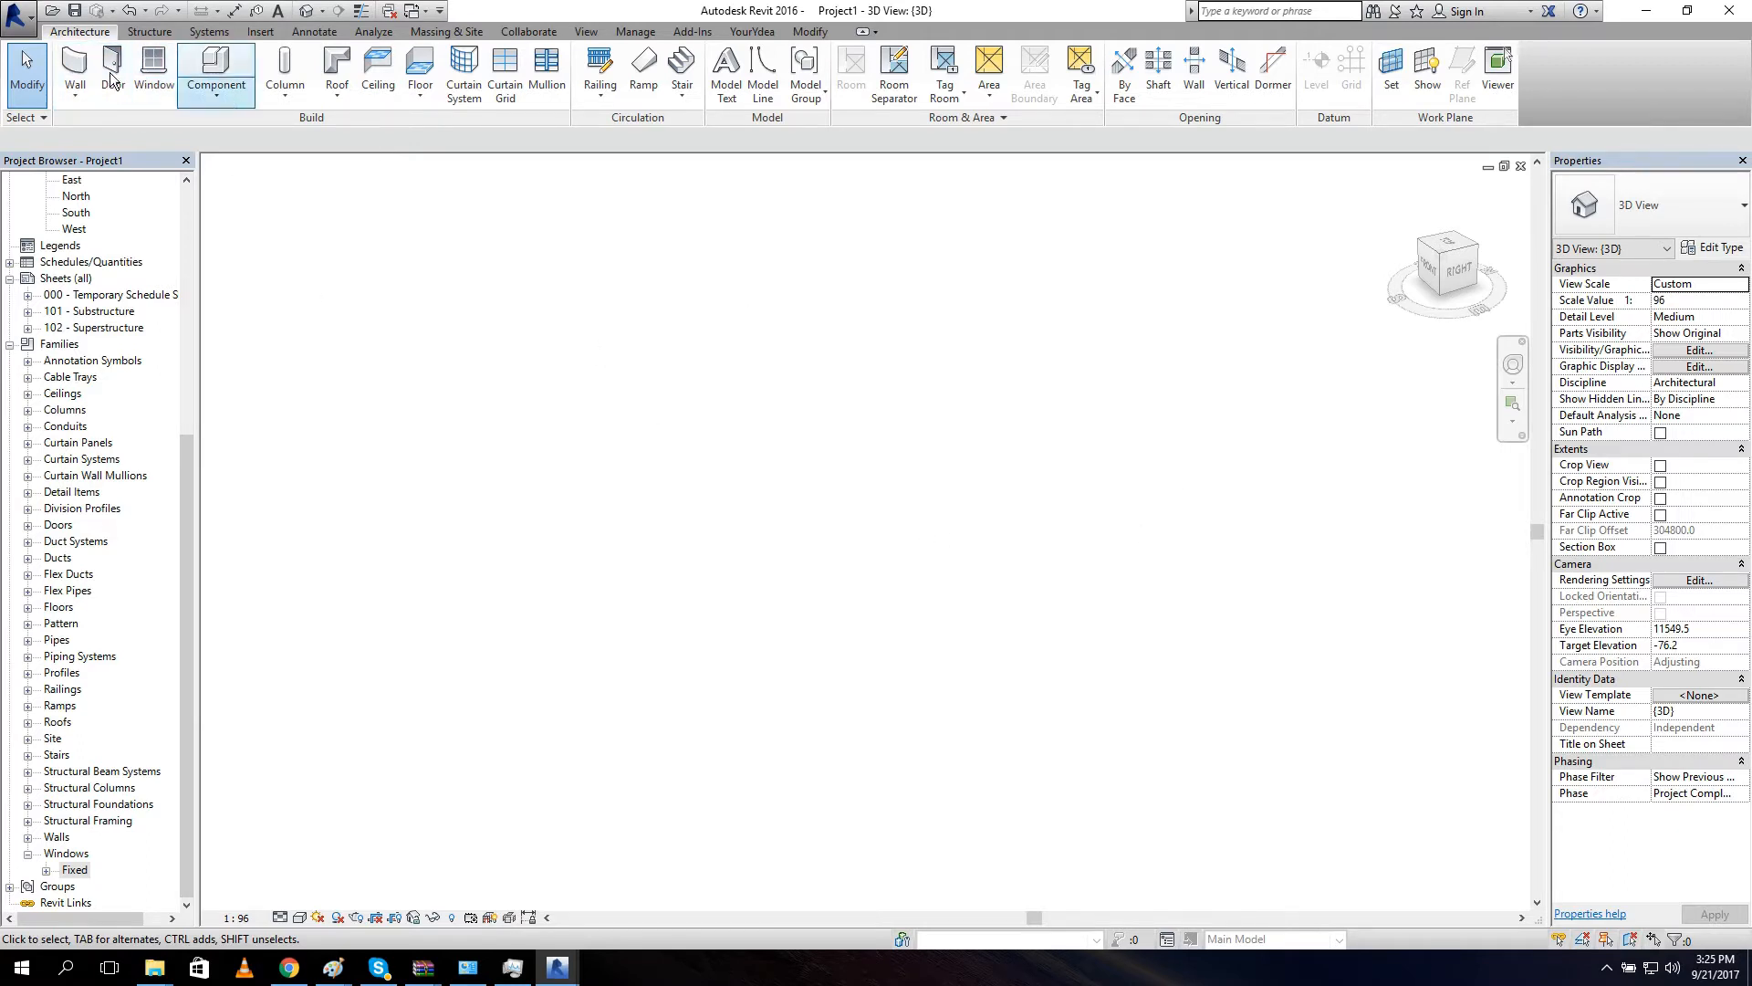
# Draw a rectangular chain of four walls and place windows into them.
pyautogui.click(73, 68)
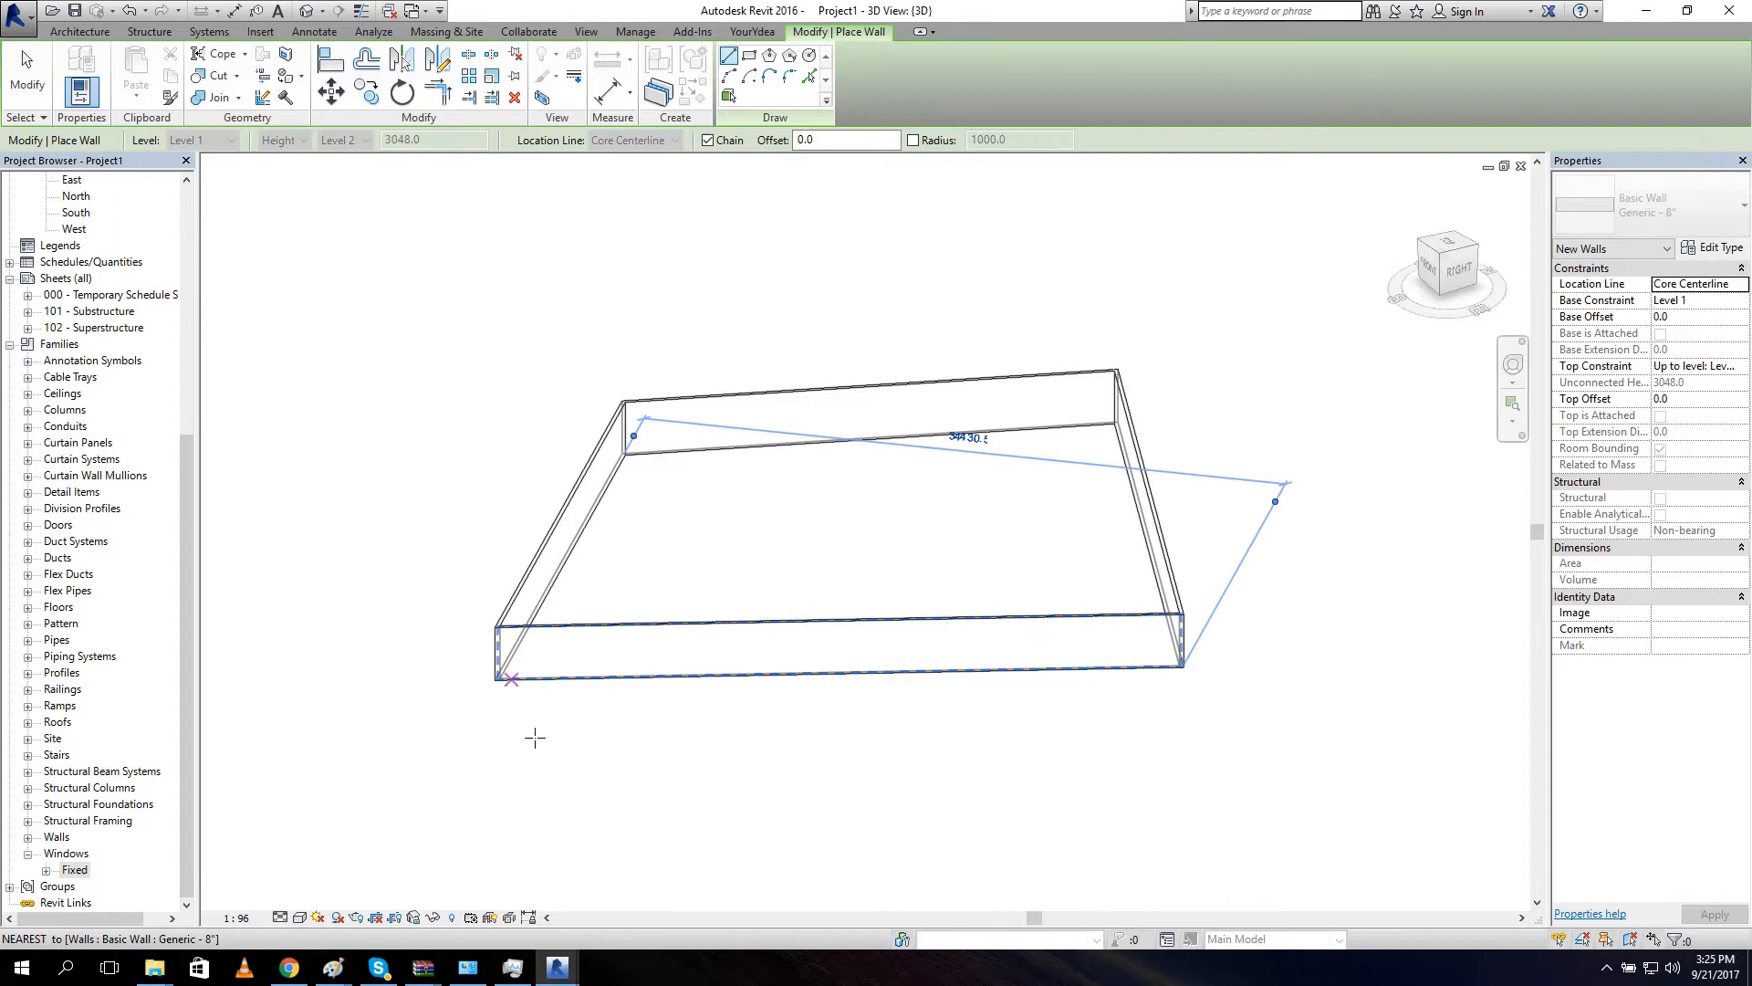
pyautogui.press('Escape')
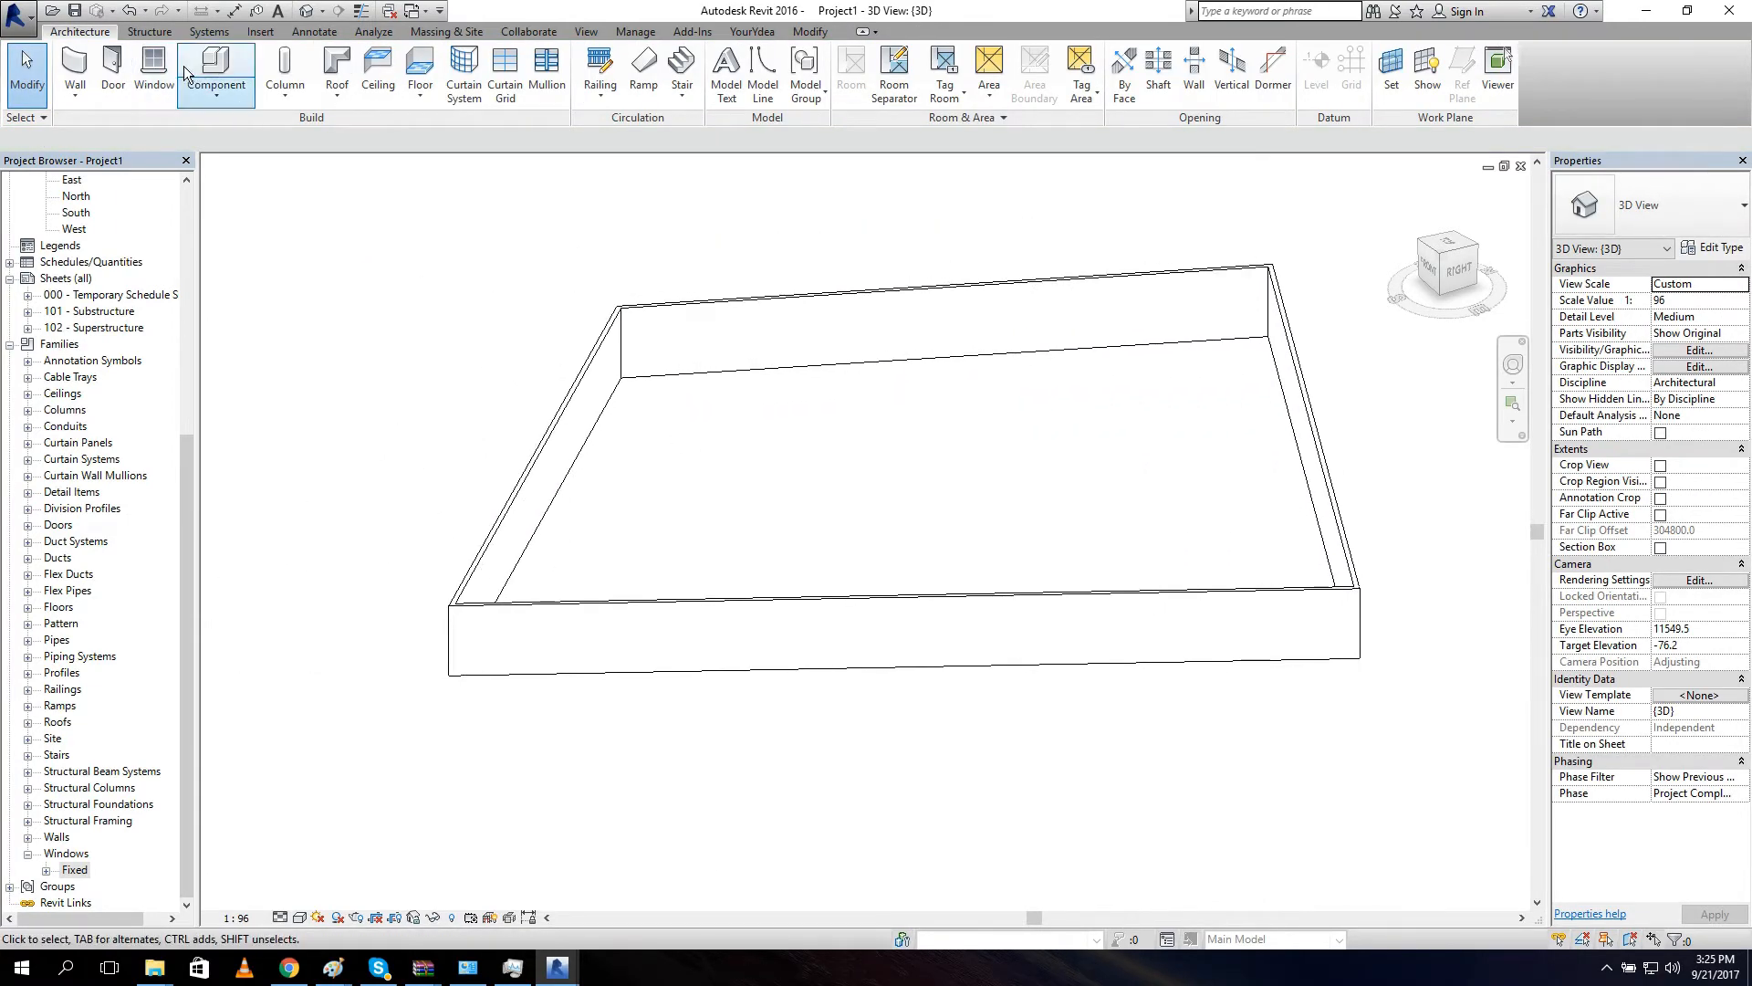
pyautogui.click(154, 69)
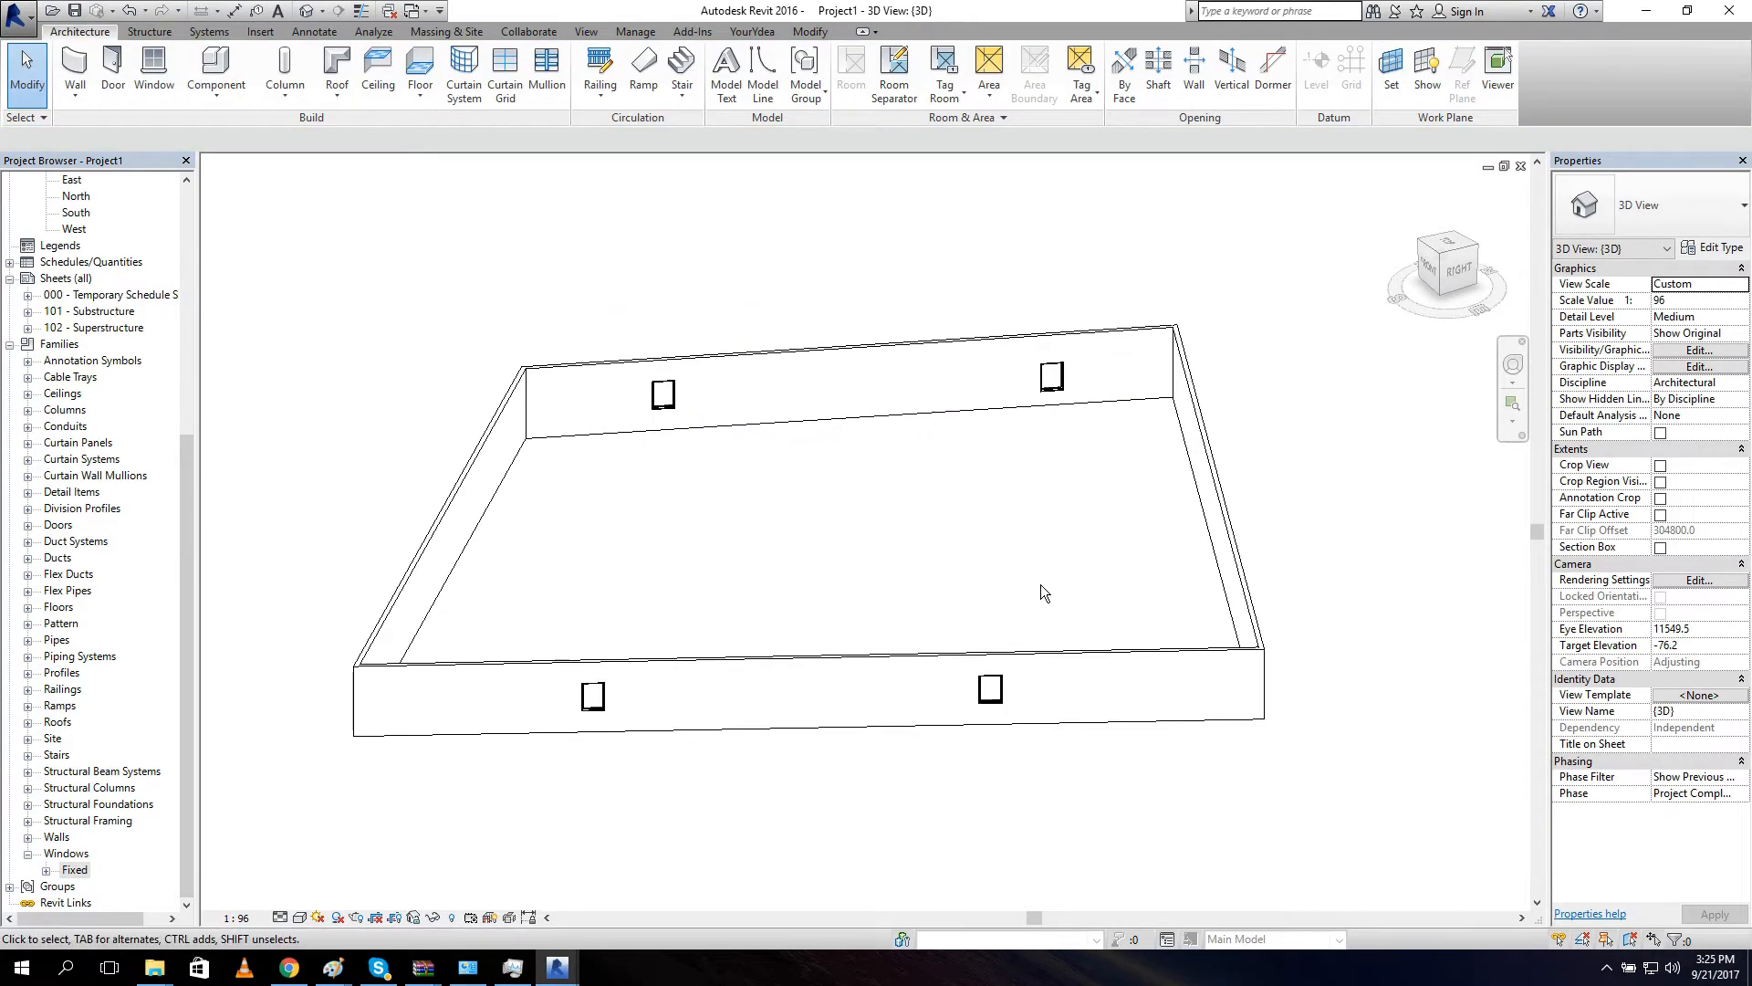
# Select the two windows on the back wall so they can be deleted.
pyautogui.click(660, 395)
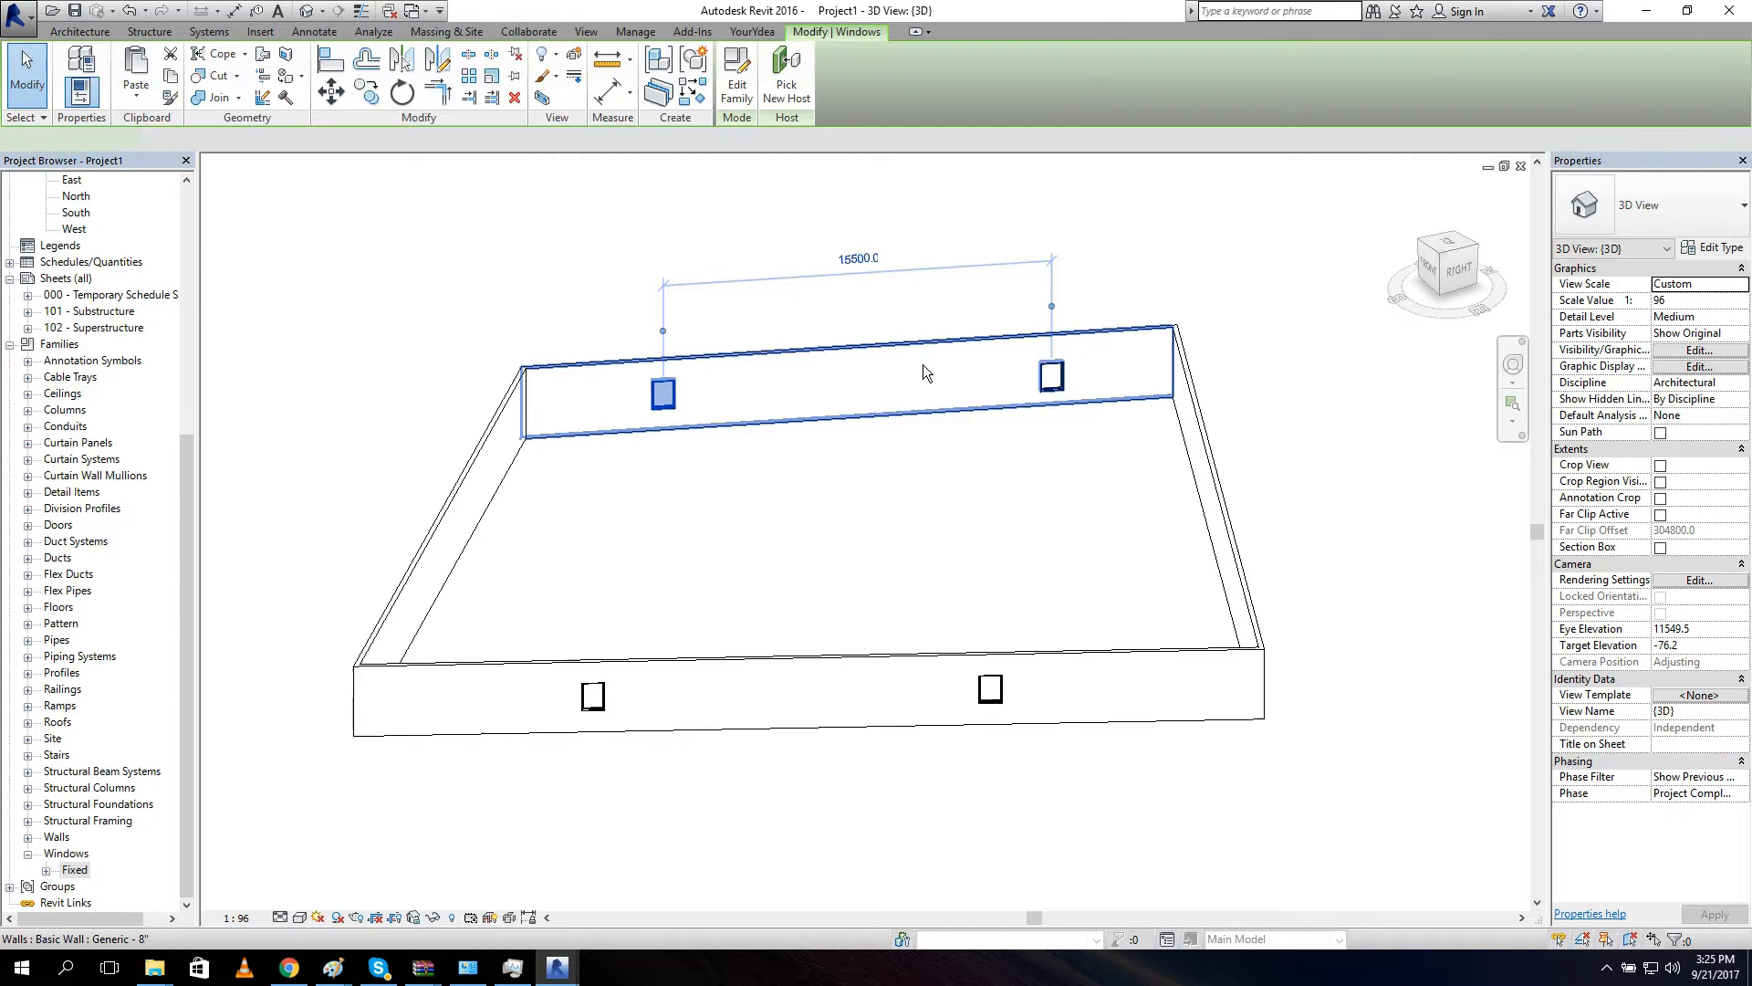
pyautogui.click(989, 690)
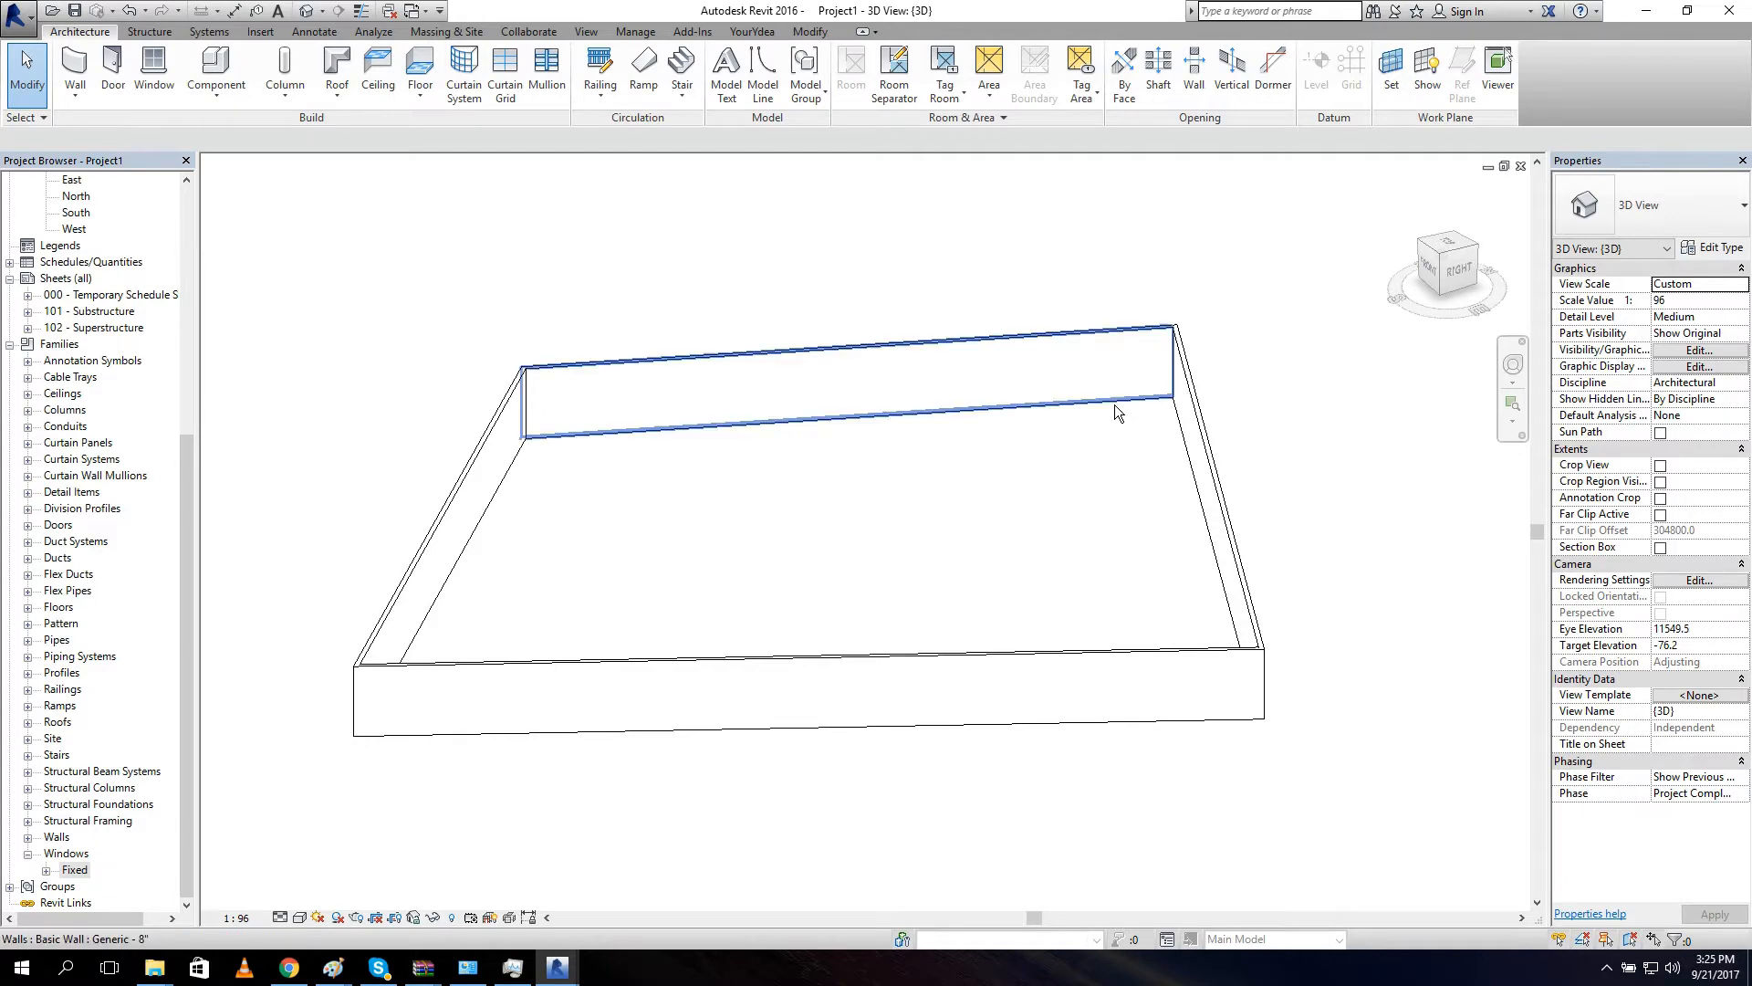
# Launch Dynamo from Revit to bring up the Placing_Window_Youtube graph.
pyautogui.click(1113, 413)
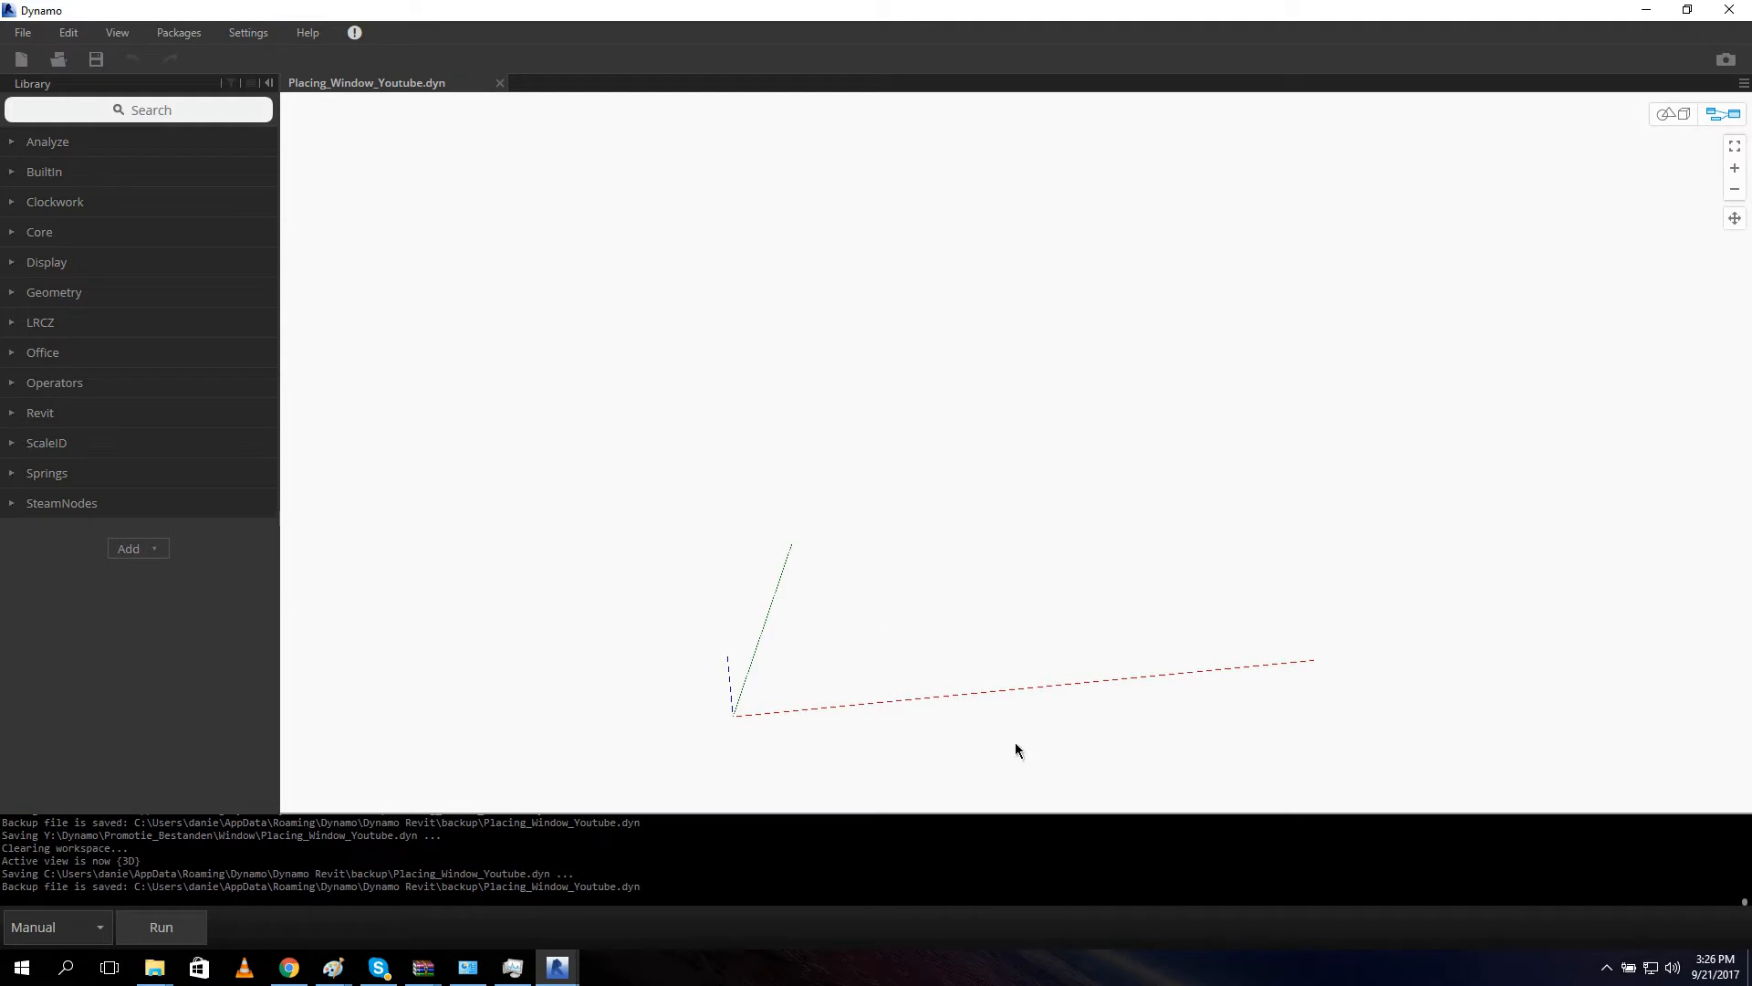
pyautogui.moveTo(808, 422)
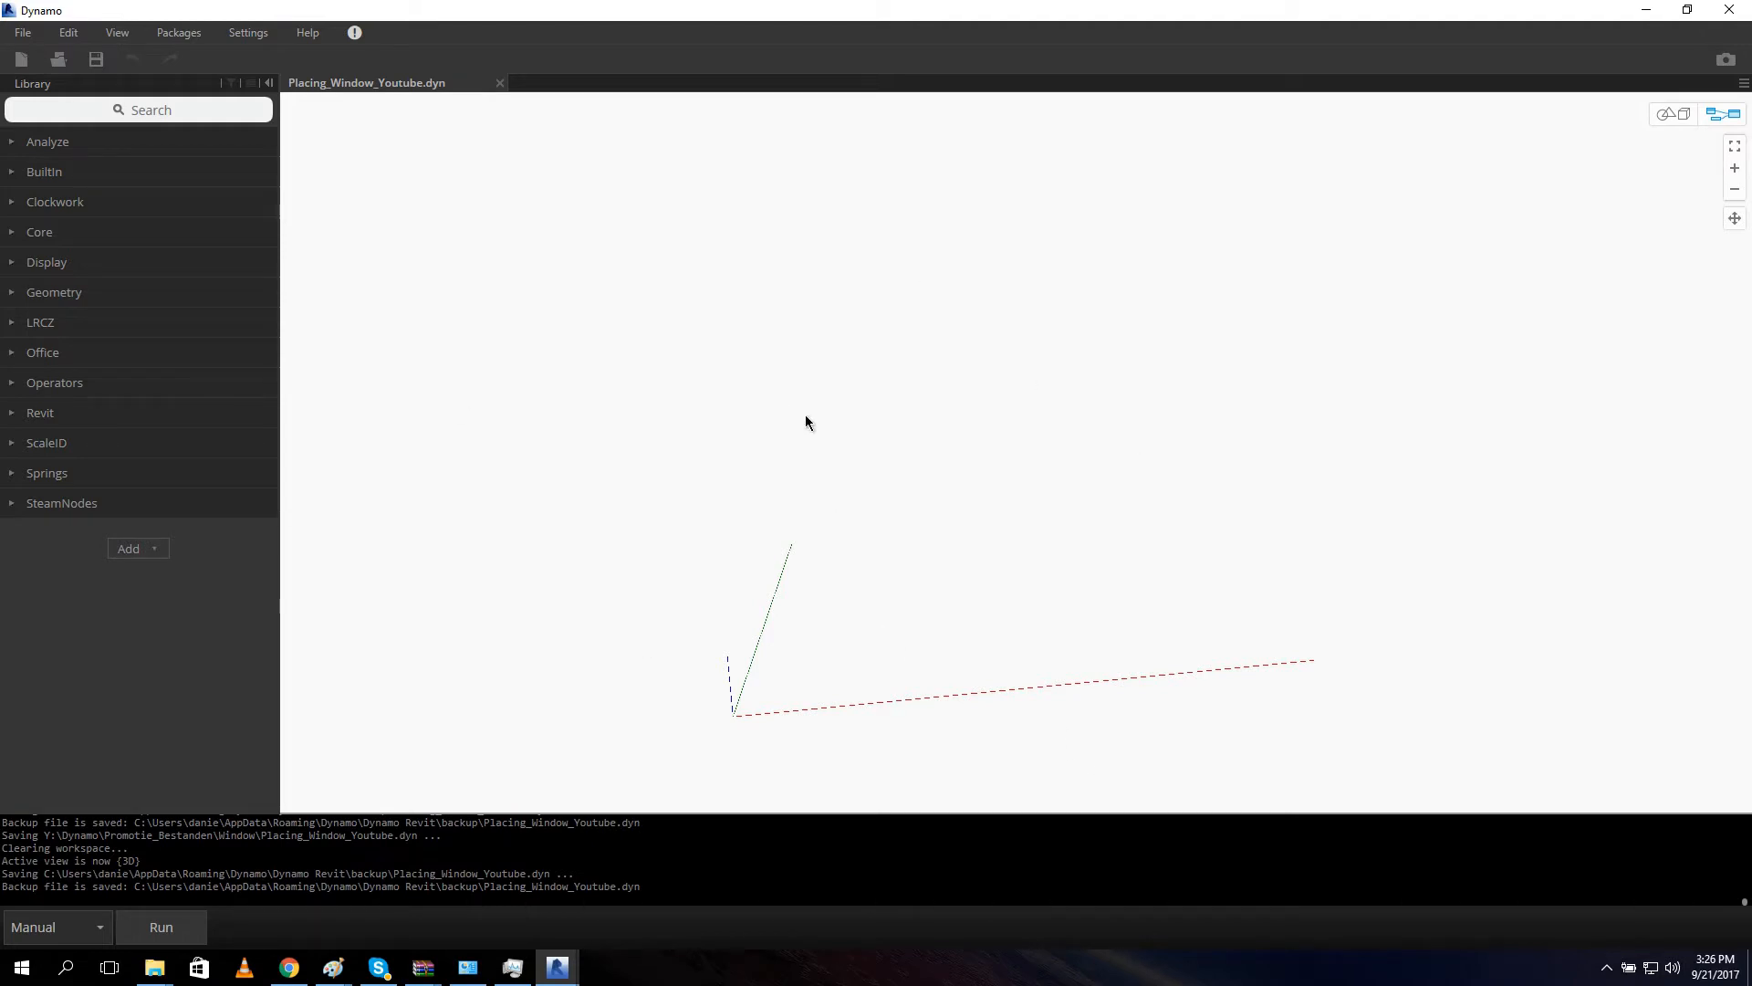
pyautogui.moveTo(747, 457)
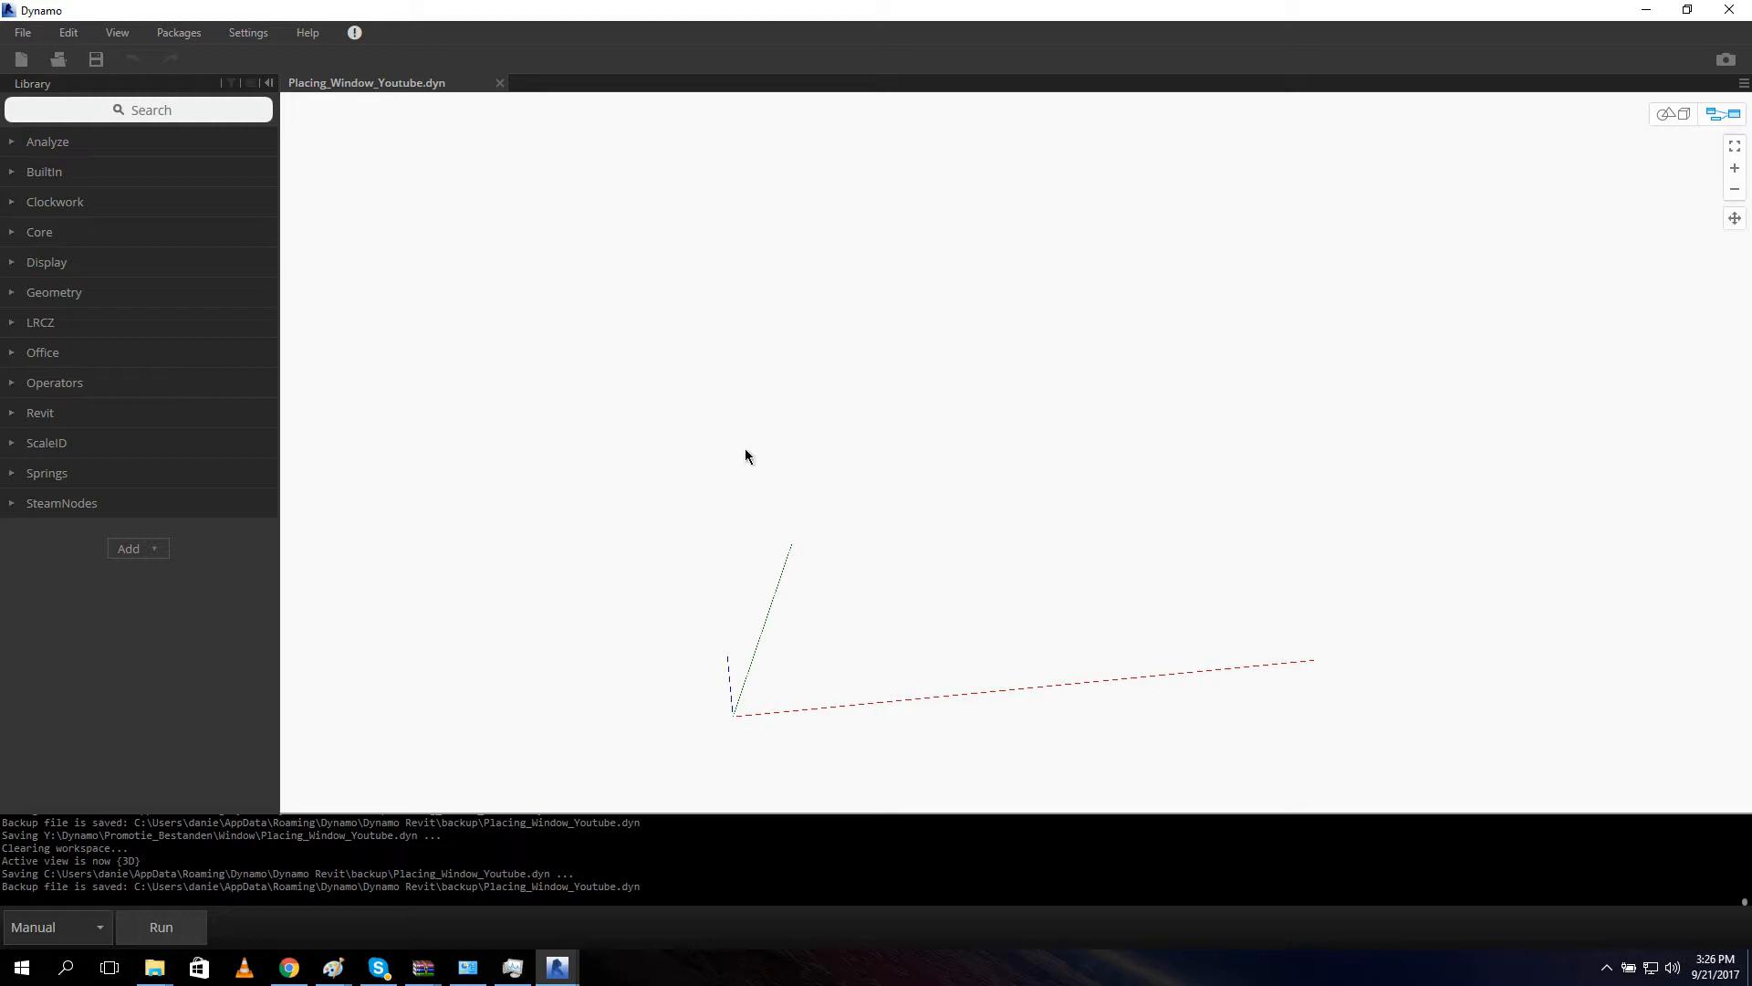
pyautogui.moveTo(201, 457)
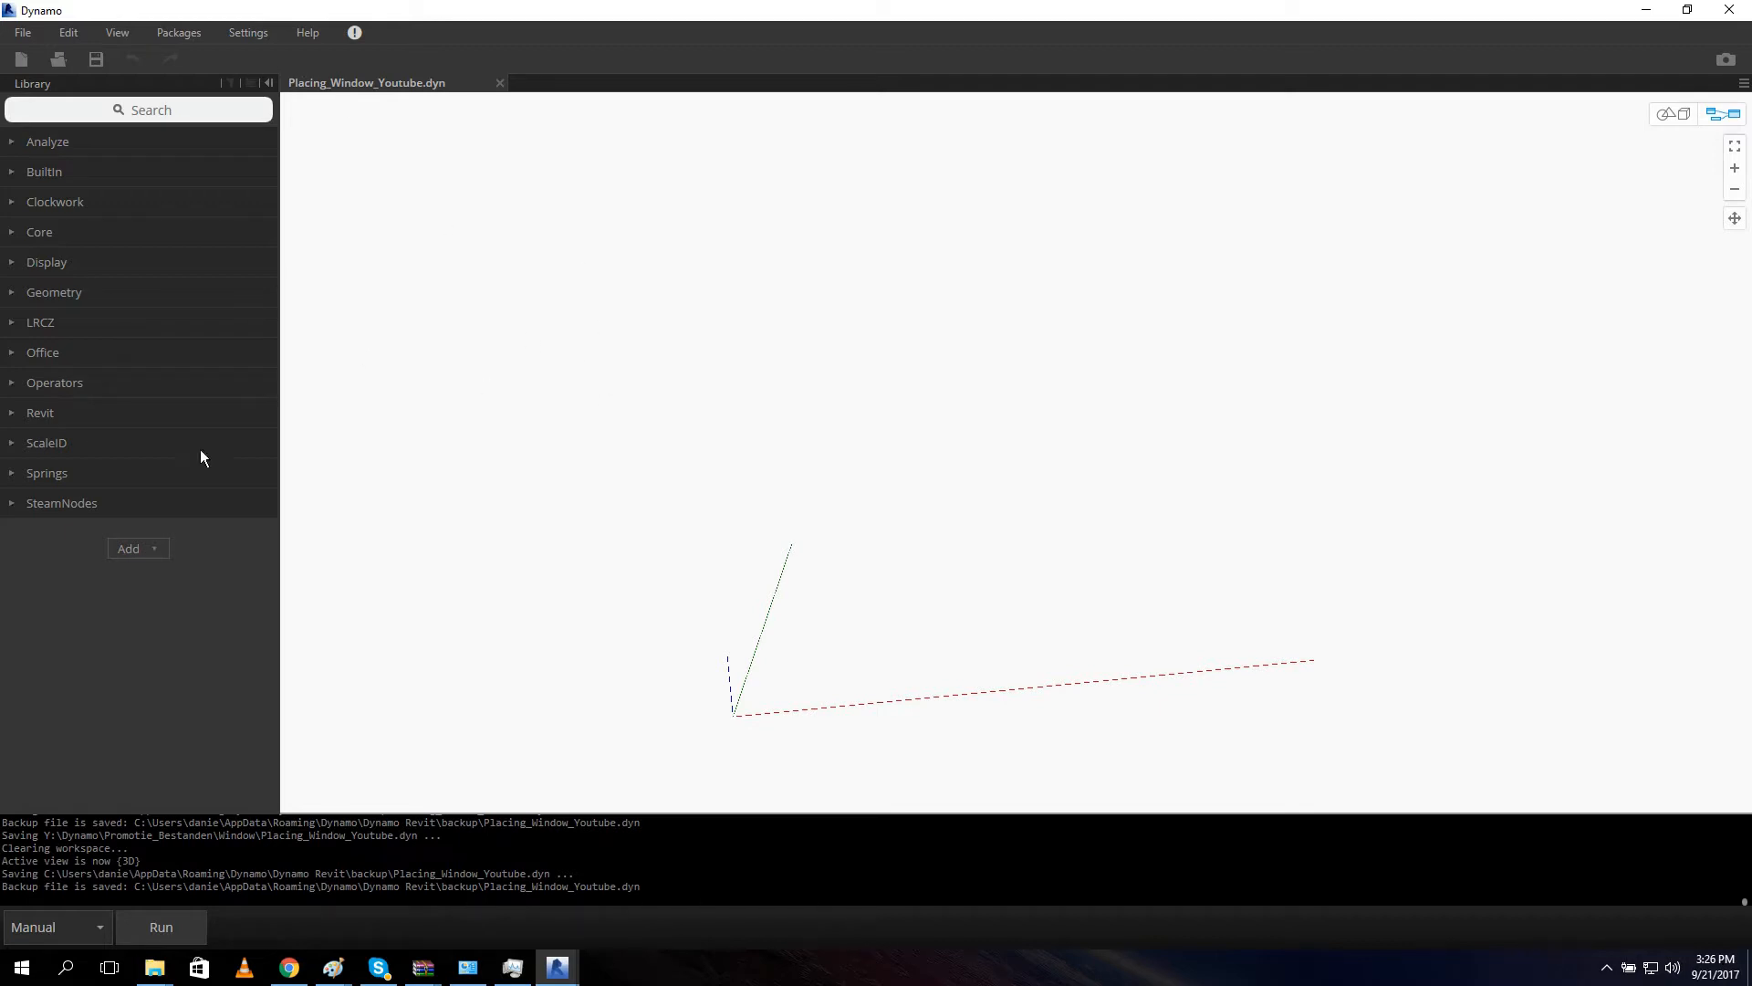
pyautogui.moveTo(31, 478)
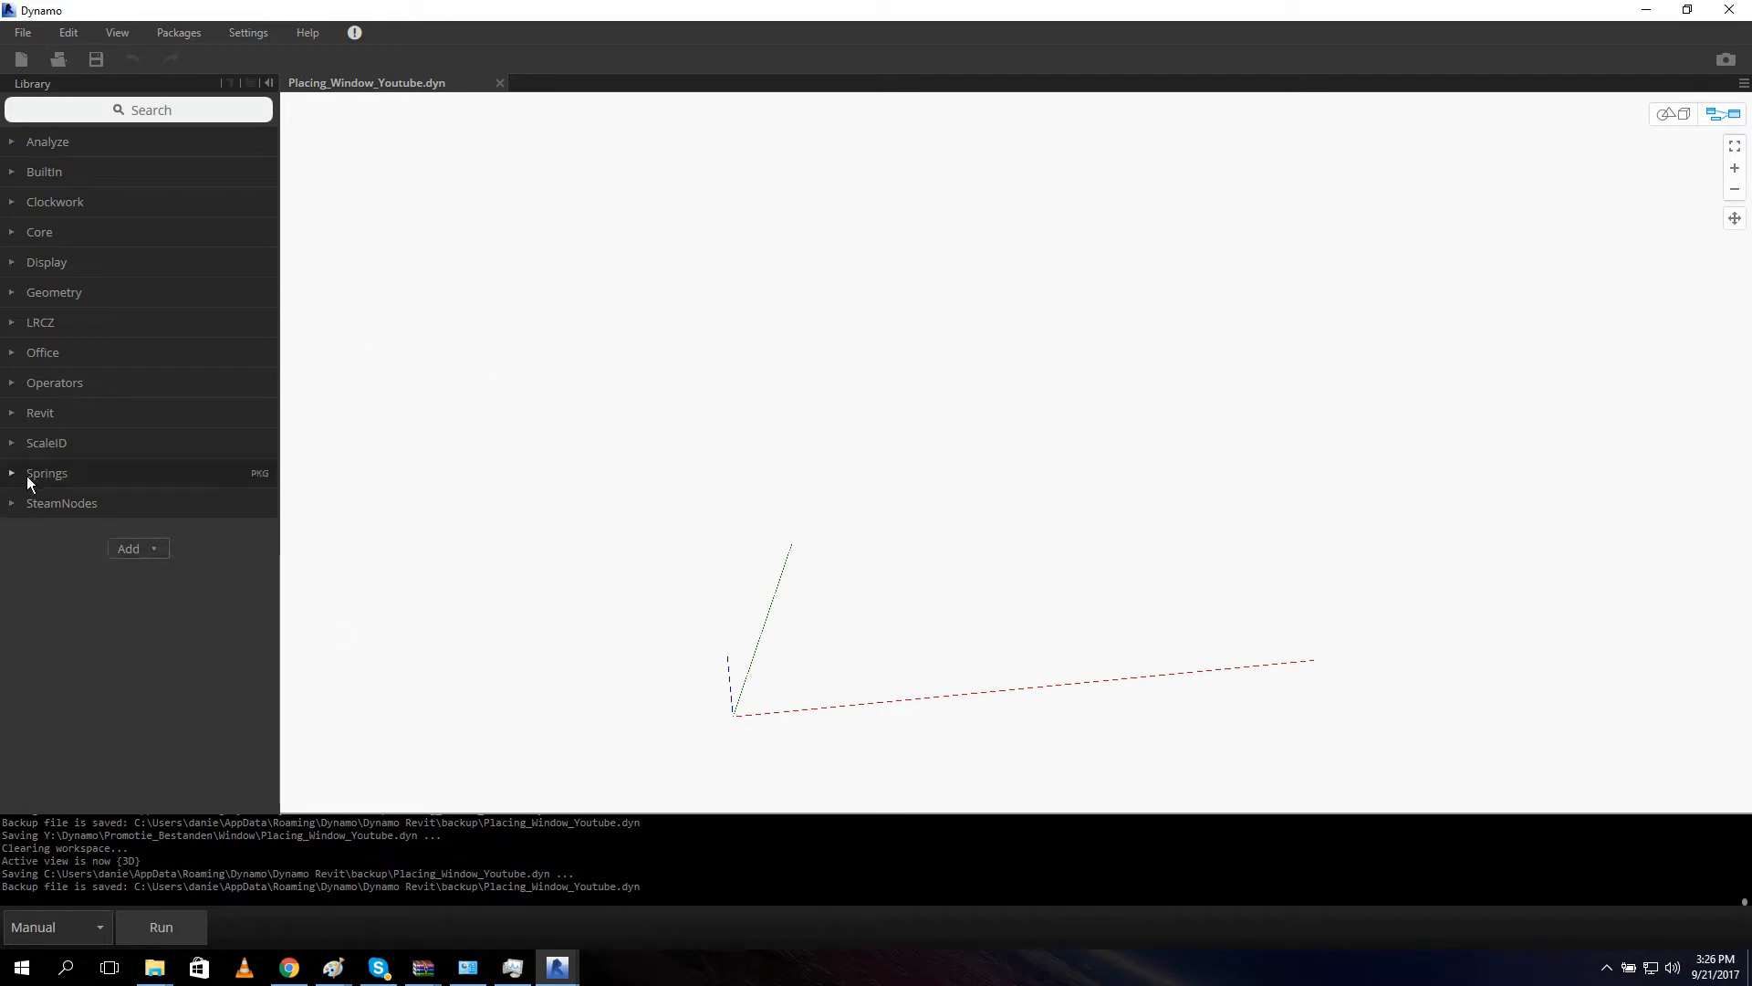
pyautogui.moveTo(179, 33)
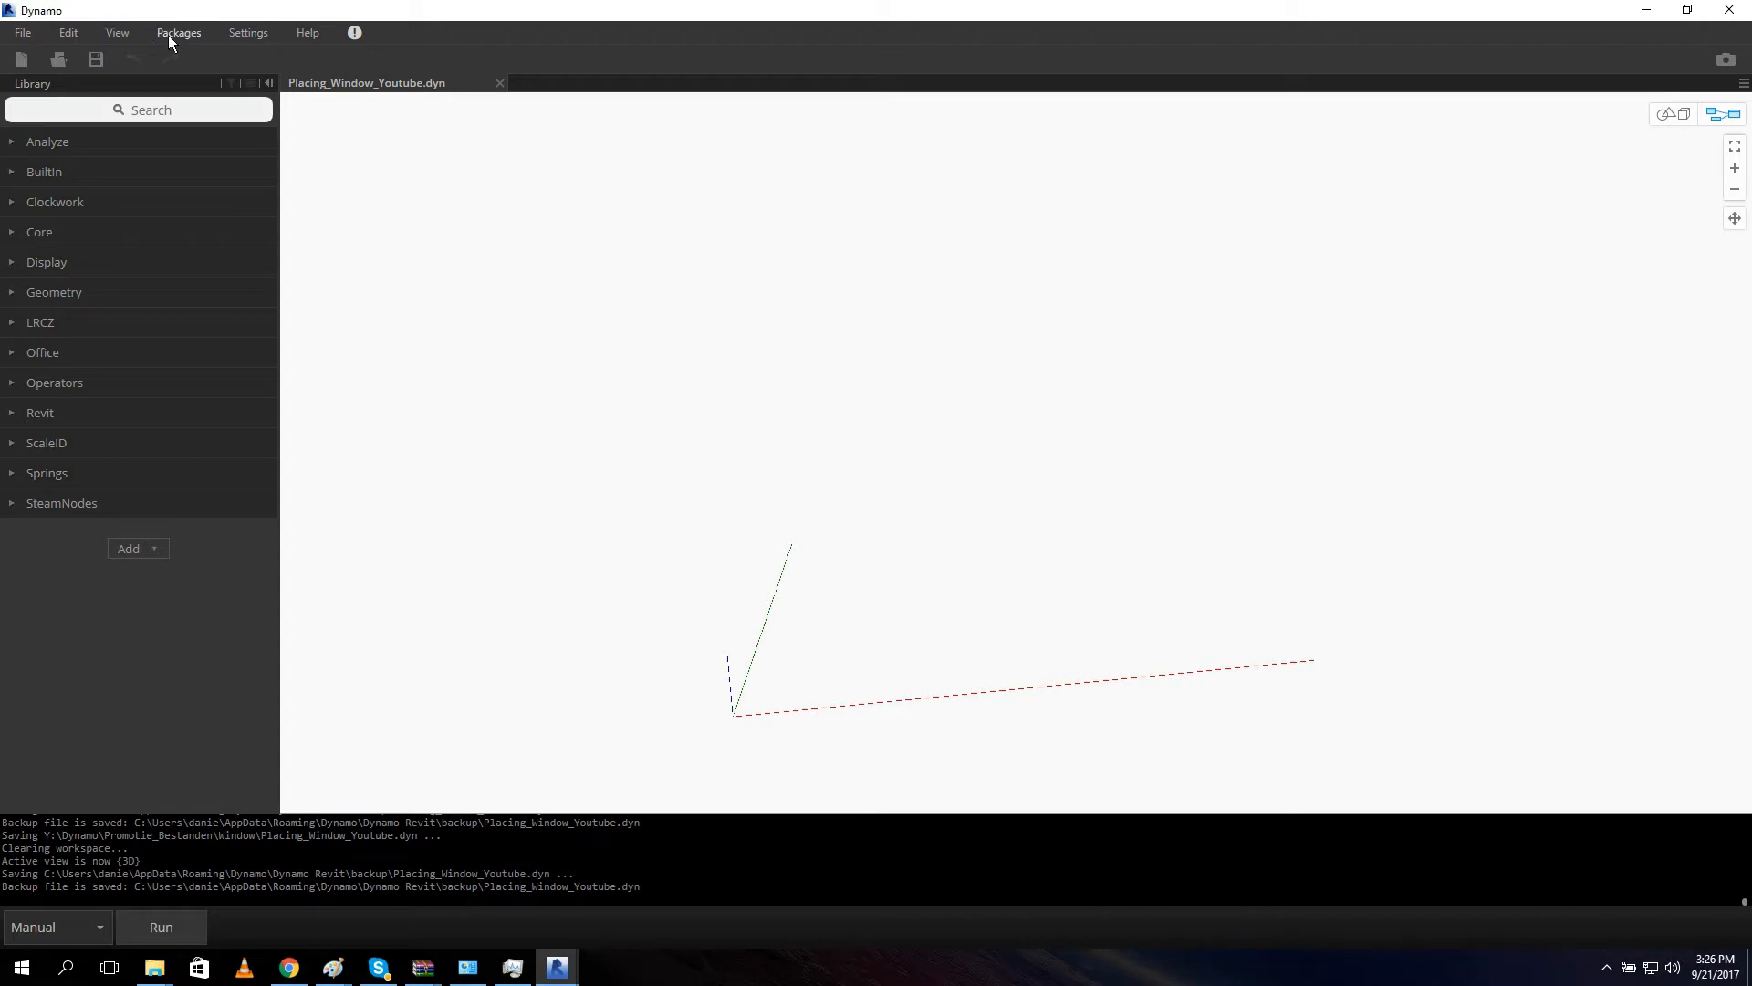
pyautogui.click(178, 31)
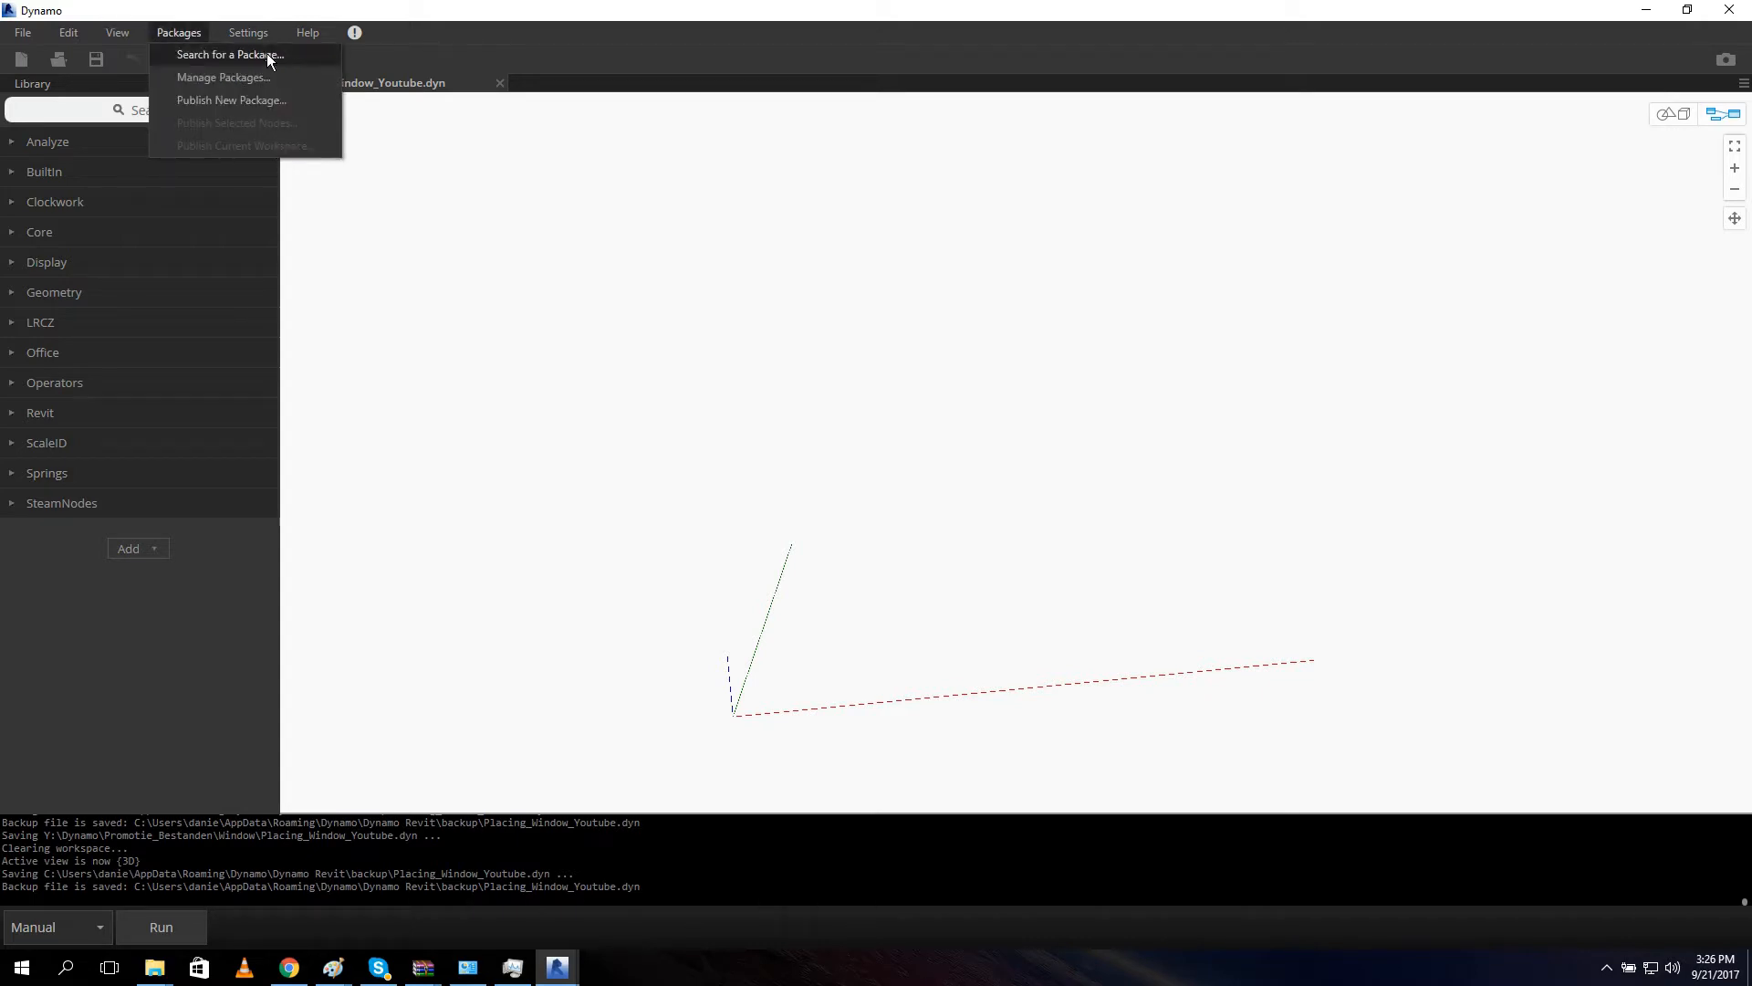
pyautogui.click(230, 55)
pyautogui.write('springs')
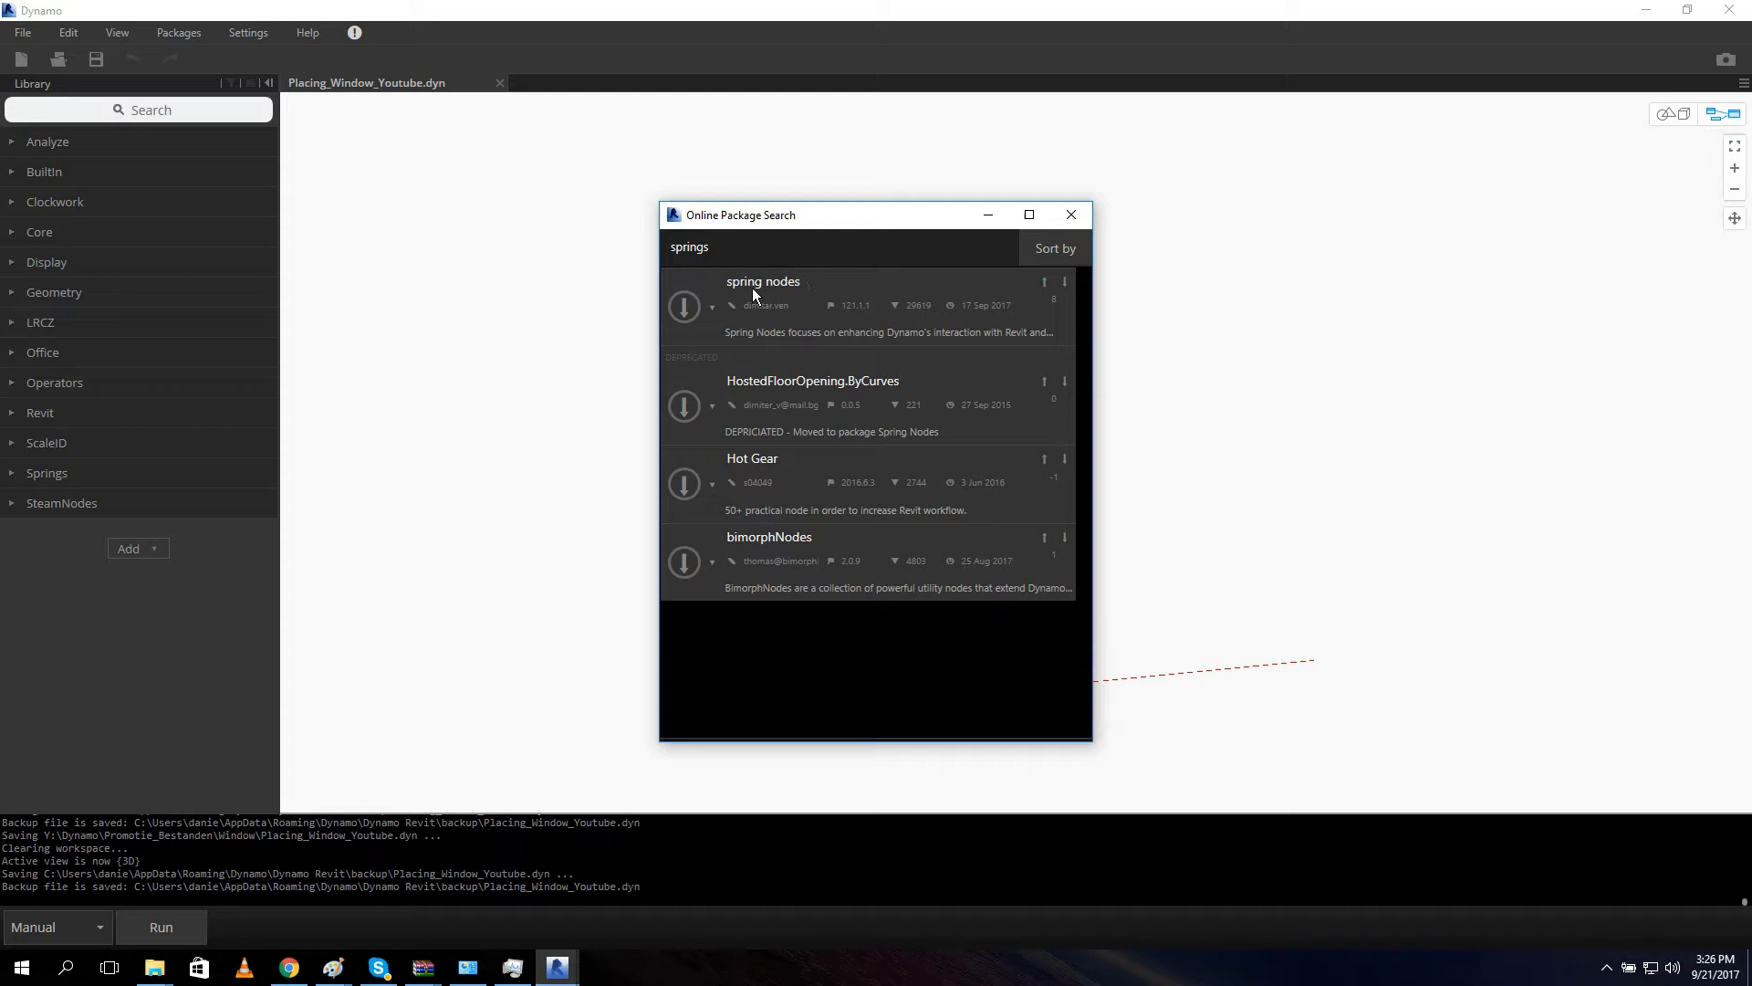
pyautogui.click(763, 281)
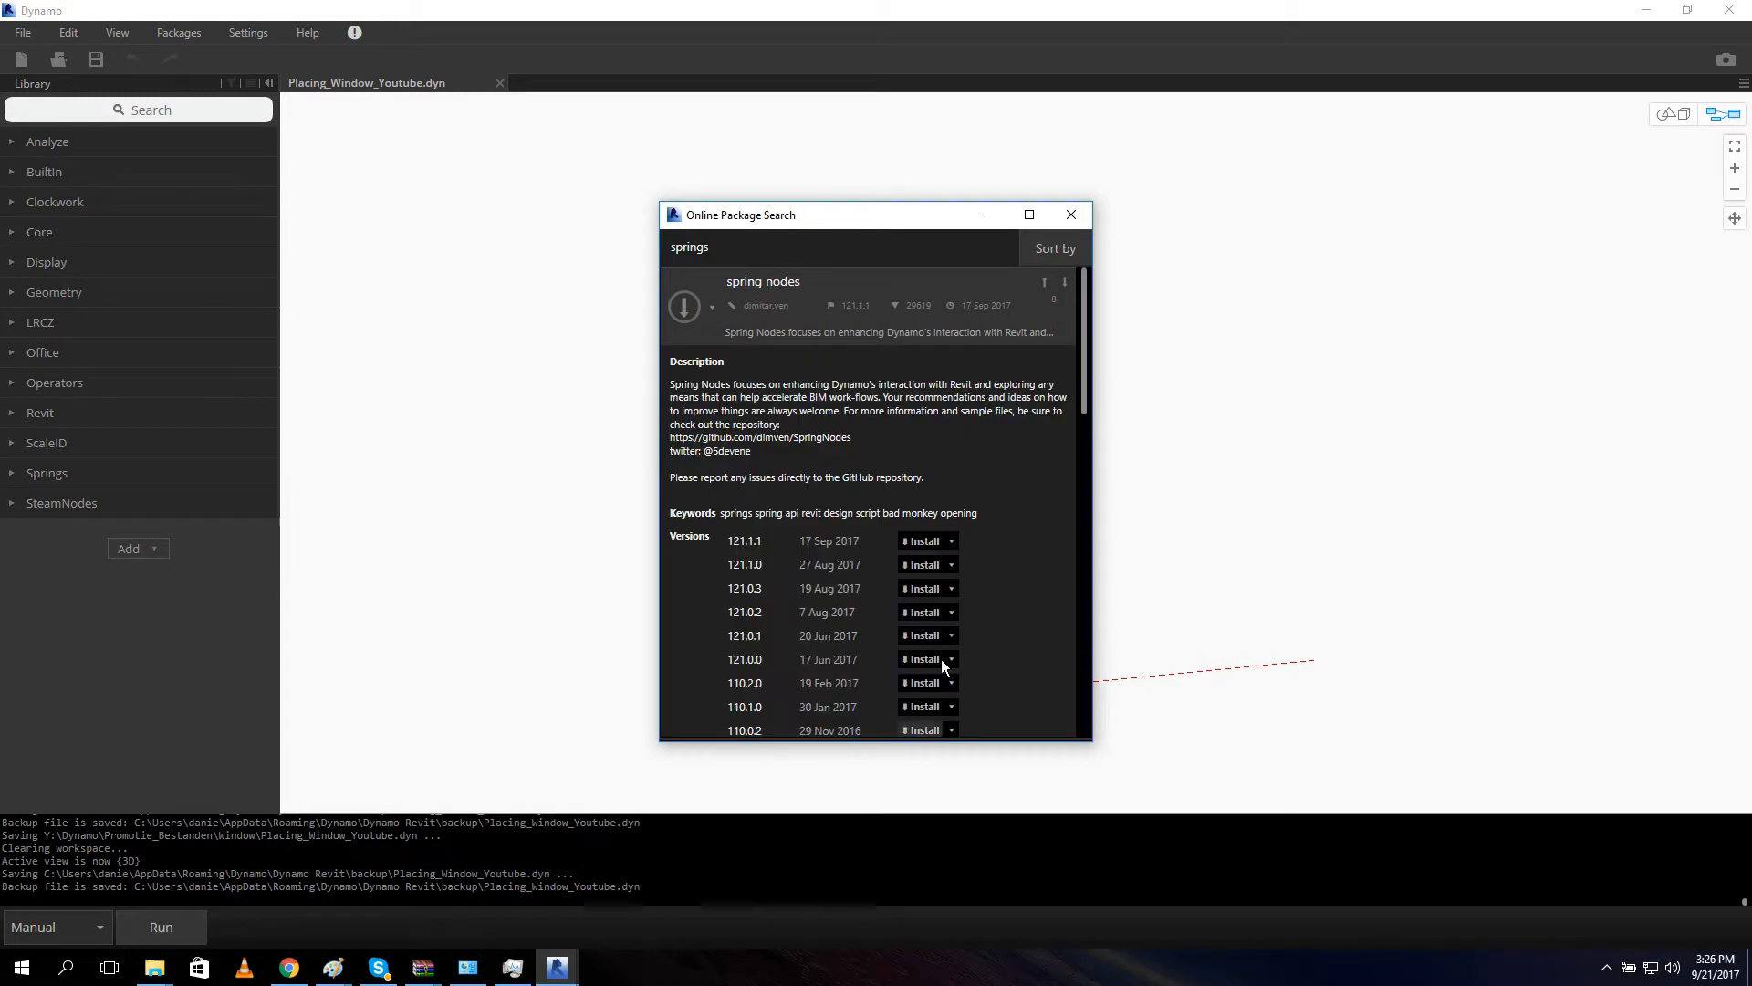
pyautogui.moveTo(1005, 556)
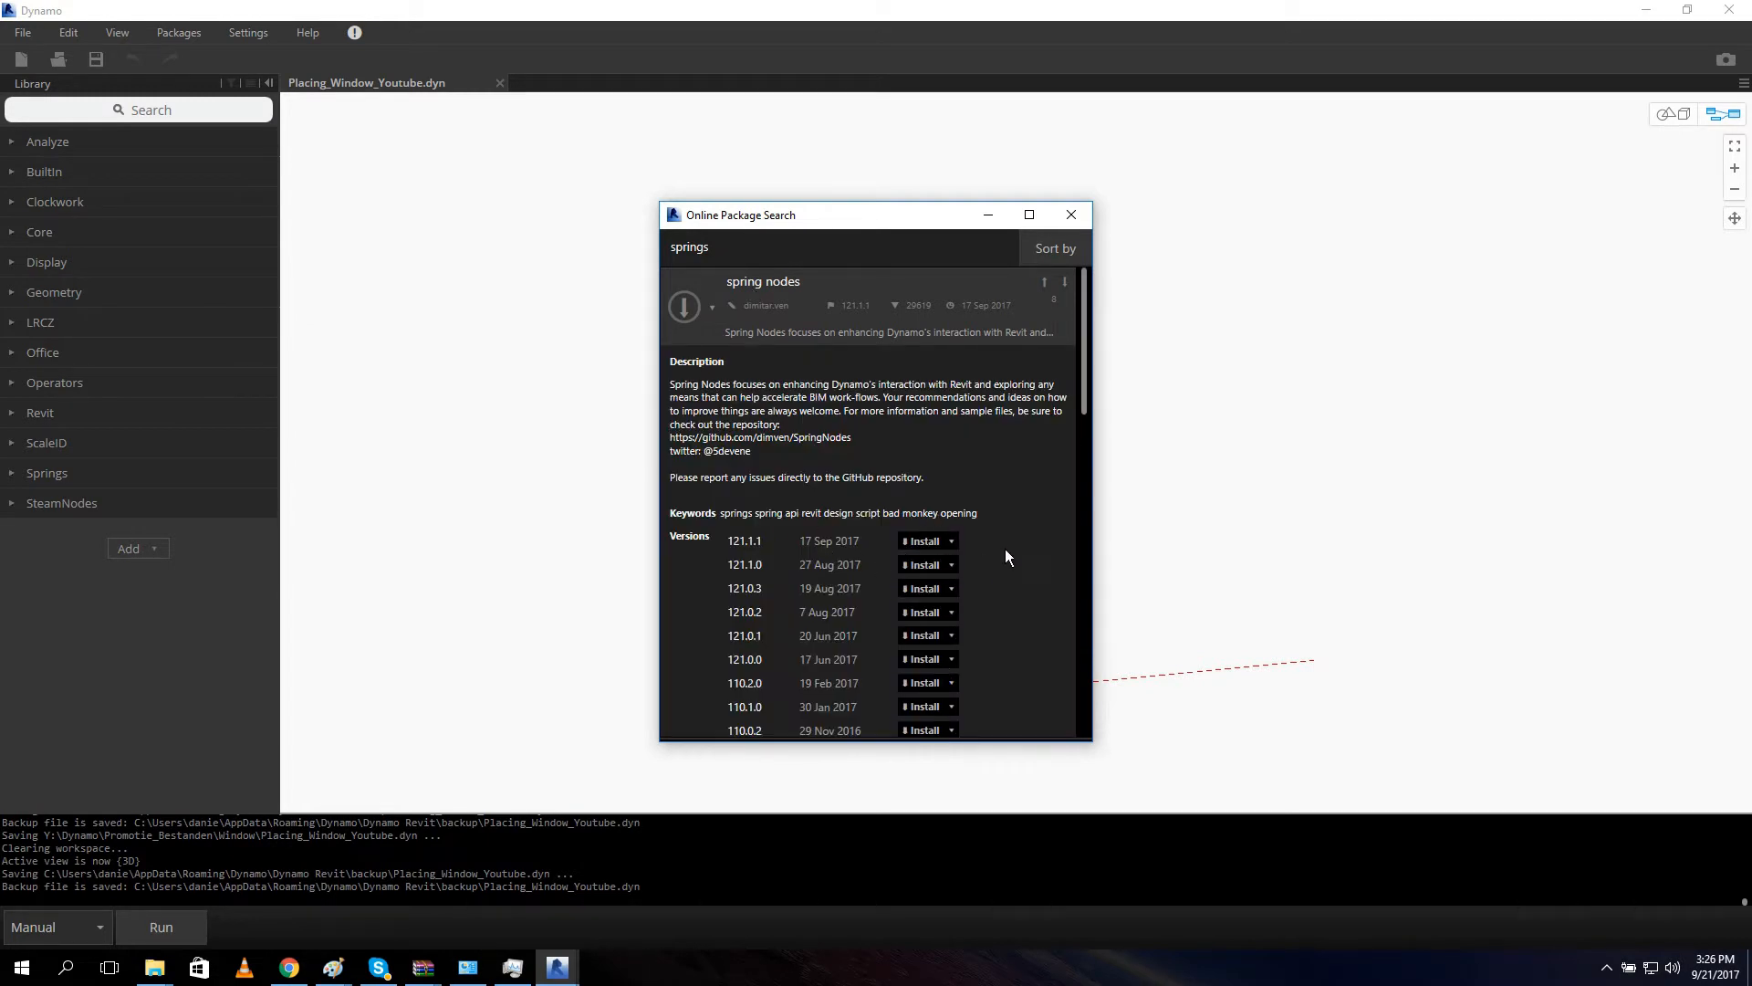
pyautogui.moveTo(816, 533)
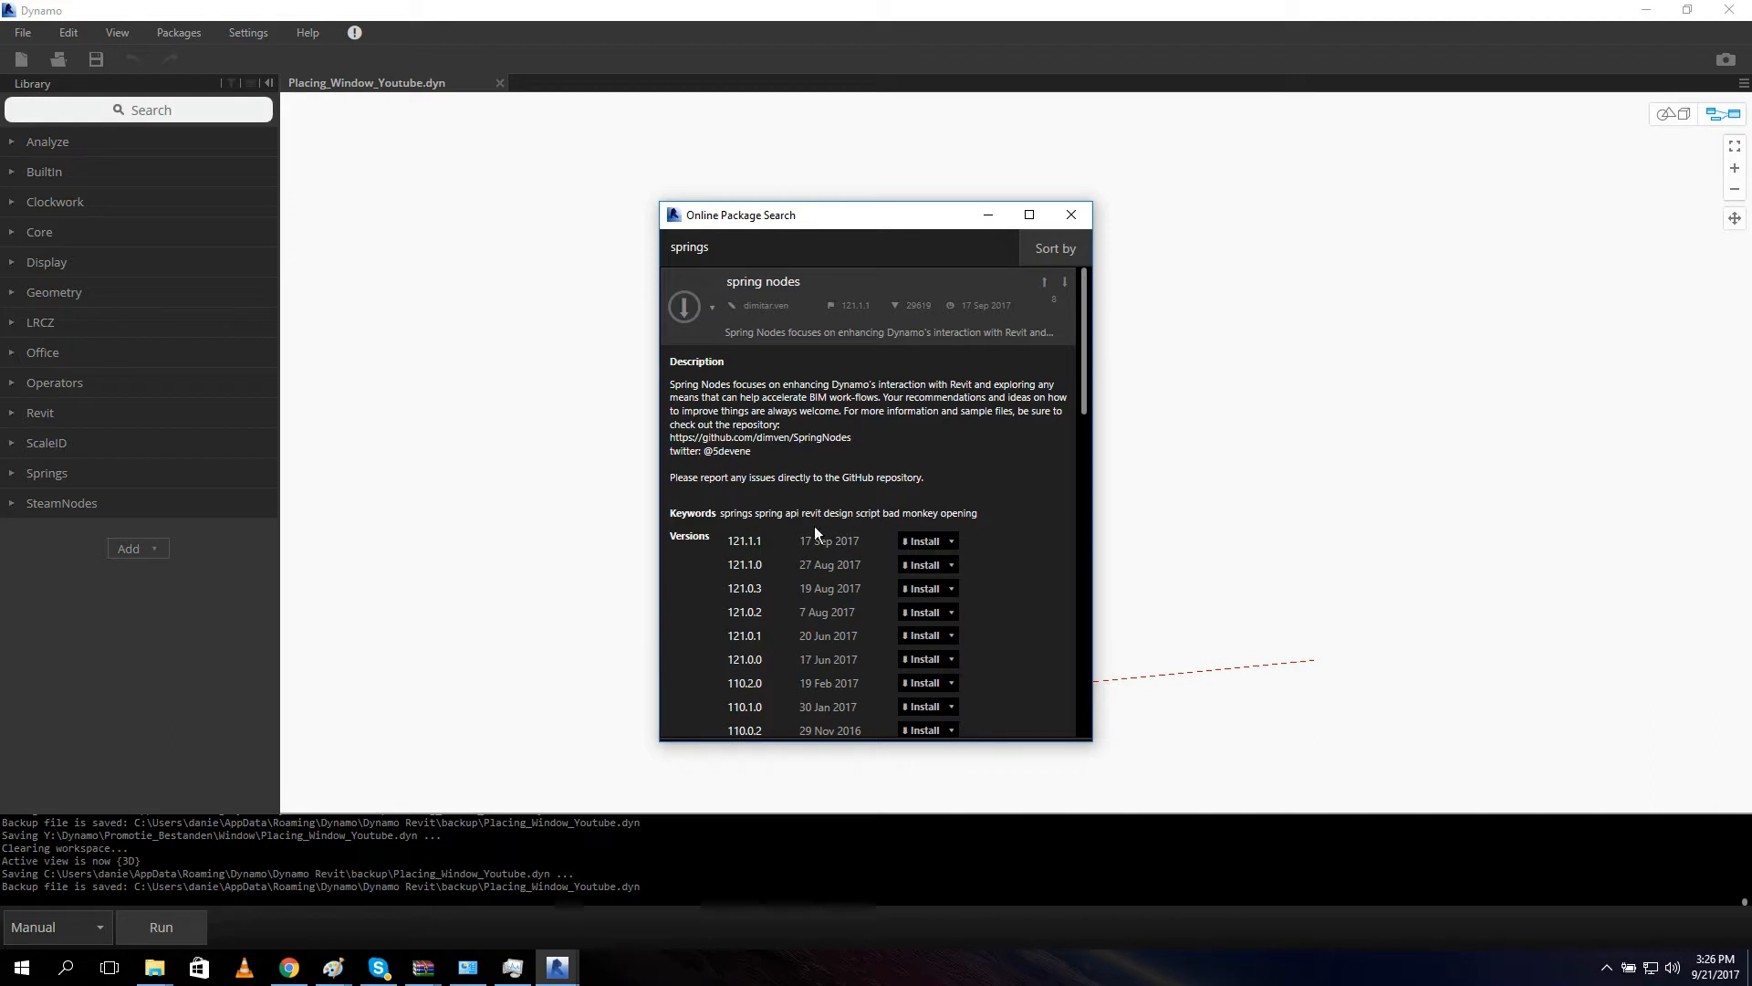
pyautogui.moveTo(754, 549)
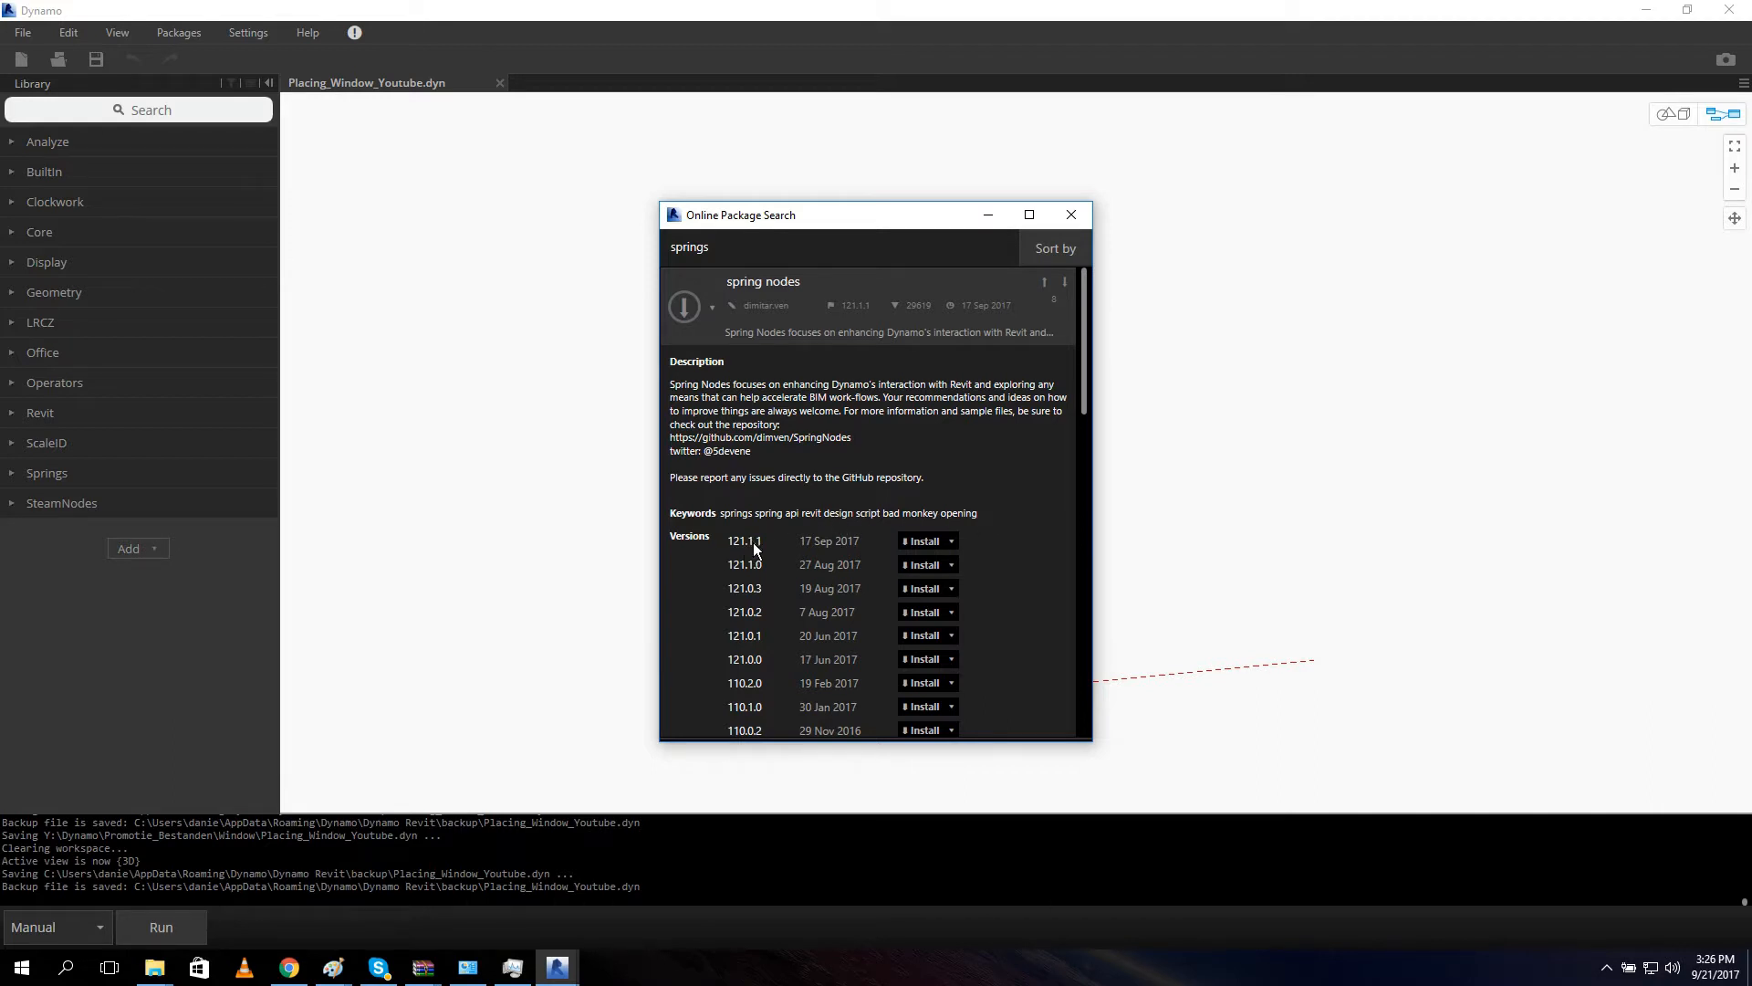
pyautogui.moveTo(1071, 252)
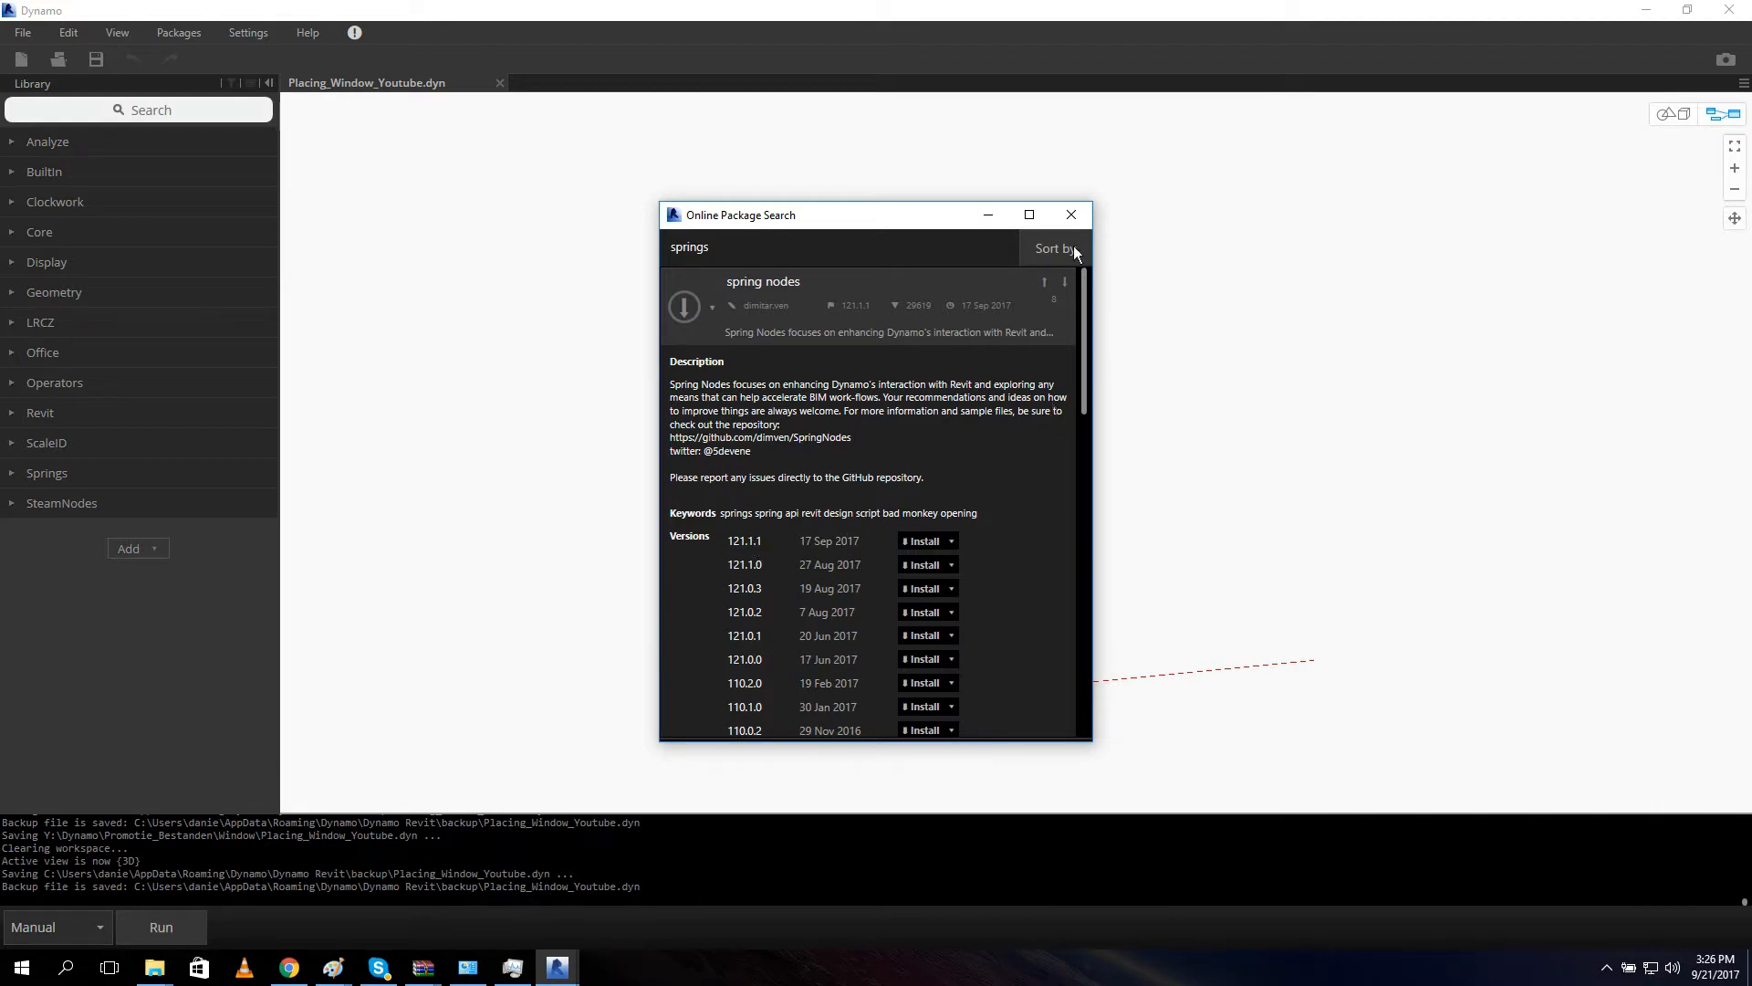
pyautogui.click(1070, 213)
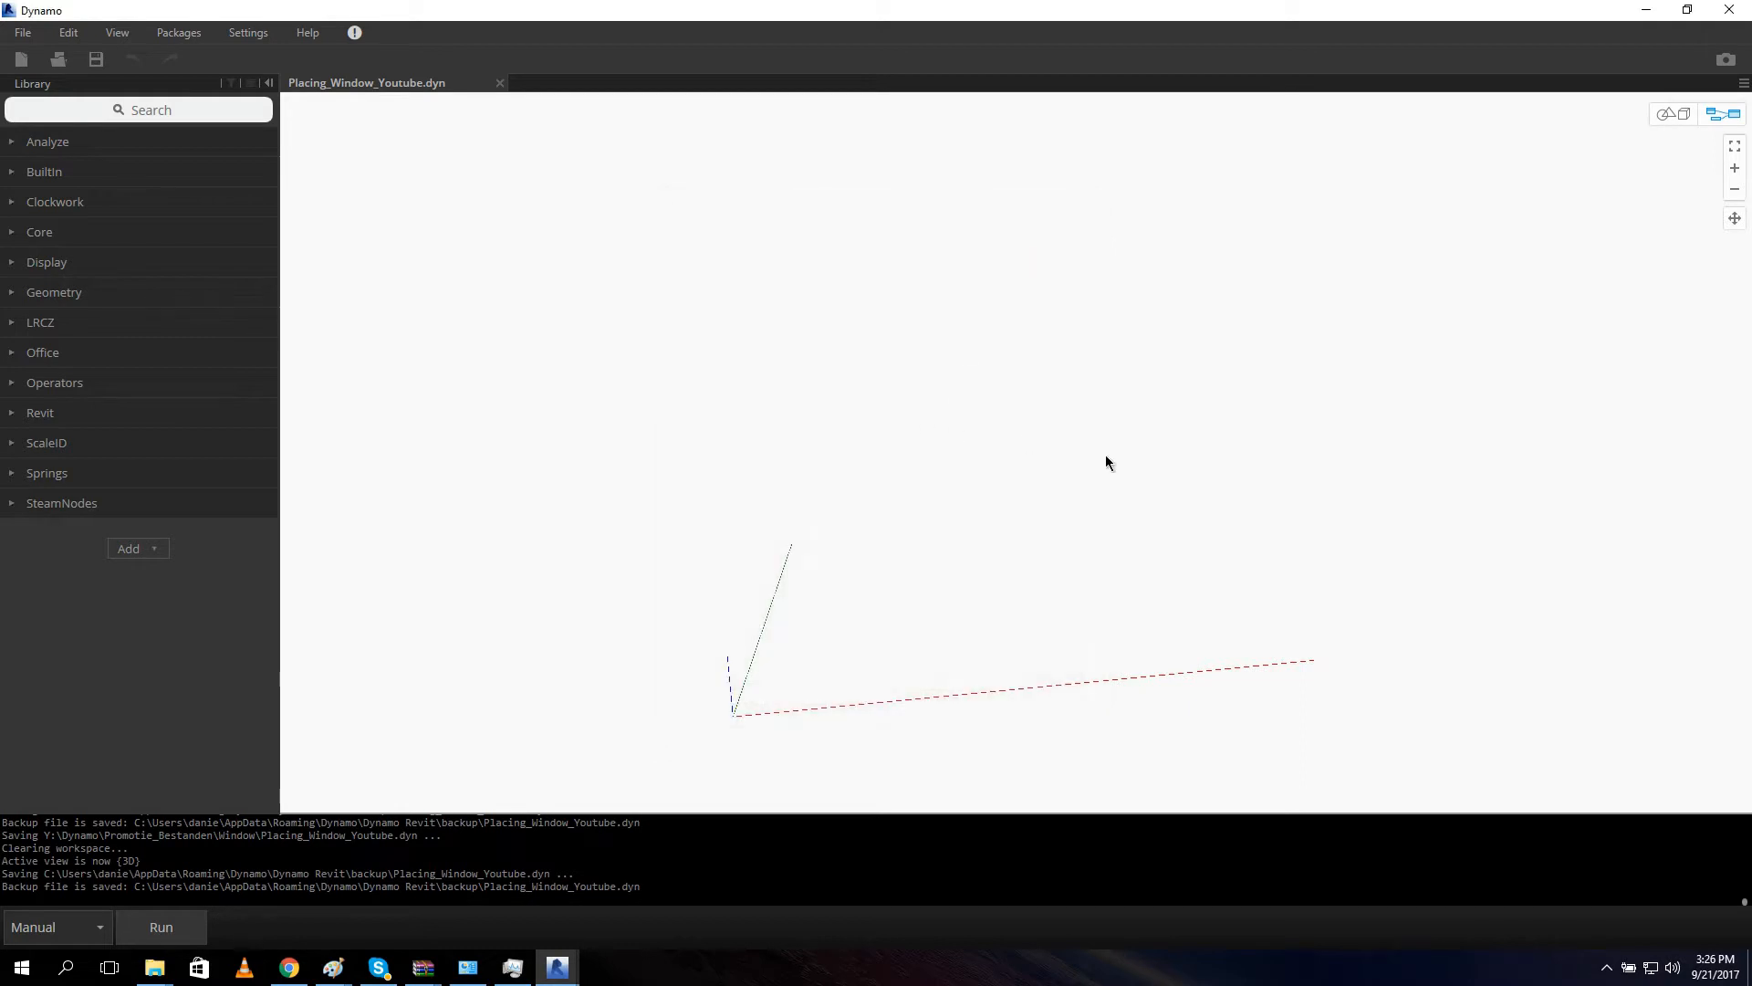
pyautogui.moveTo(748, 400)
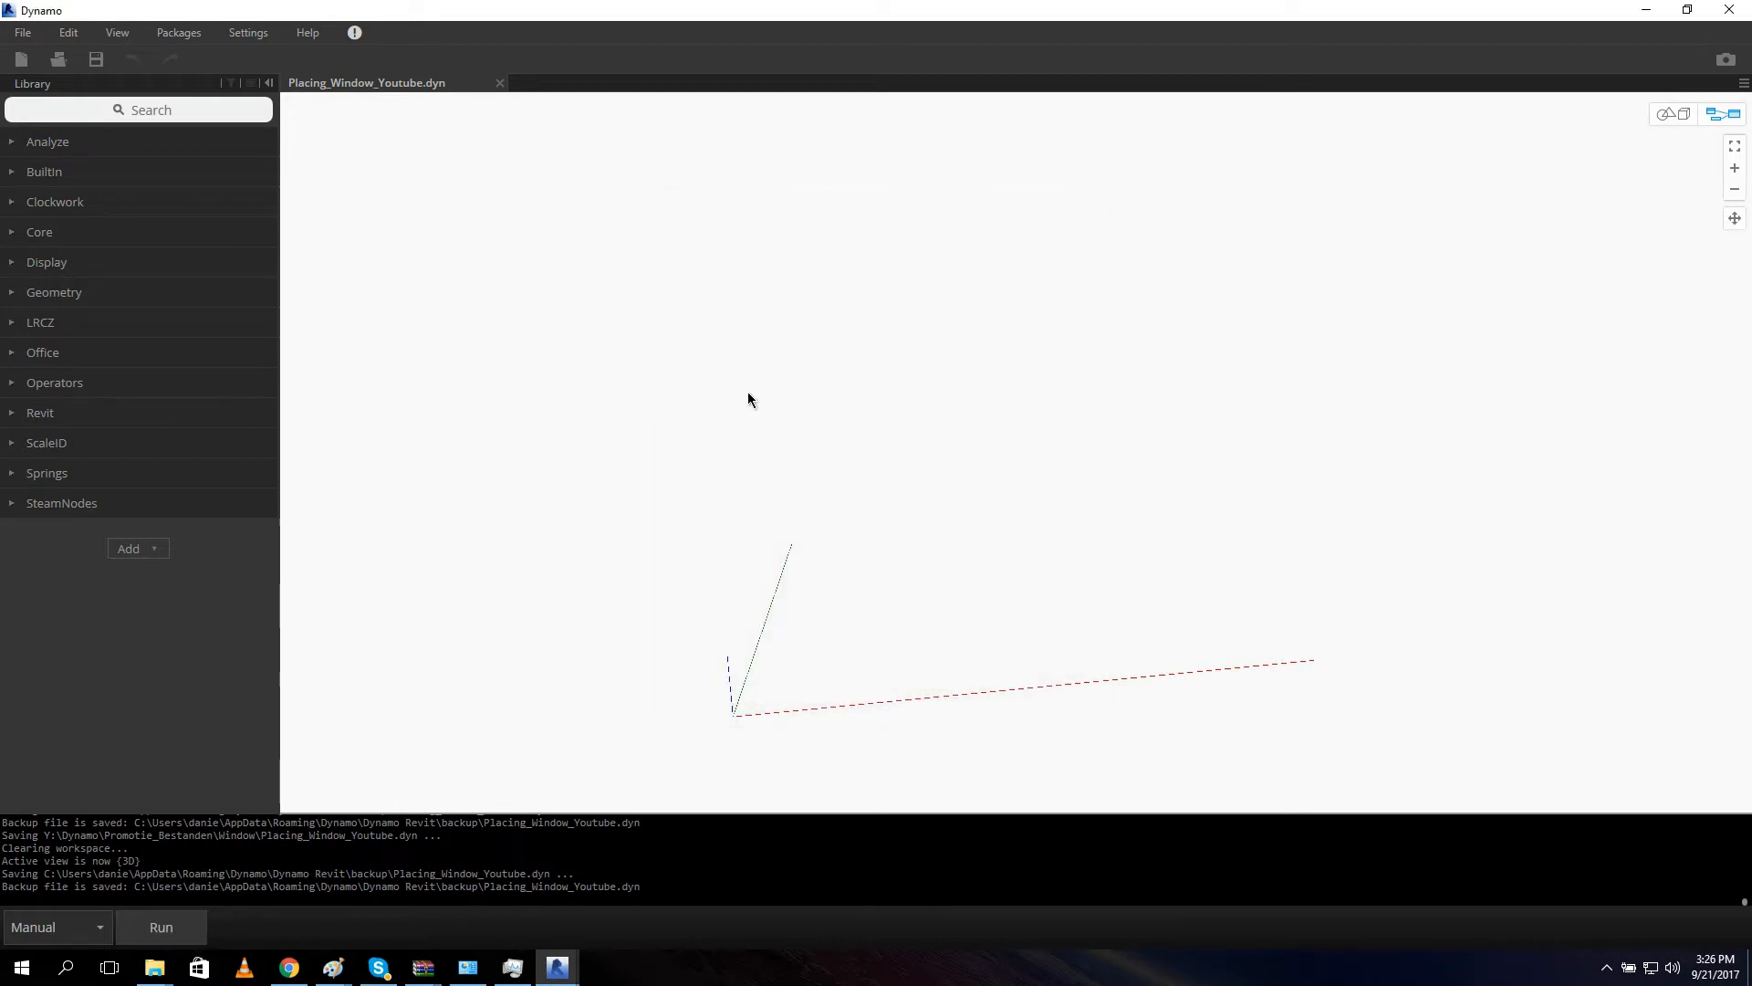
pyautogui.moveTo(1190, 467)
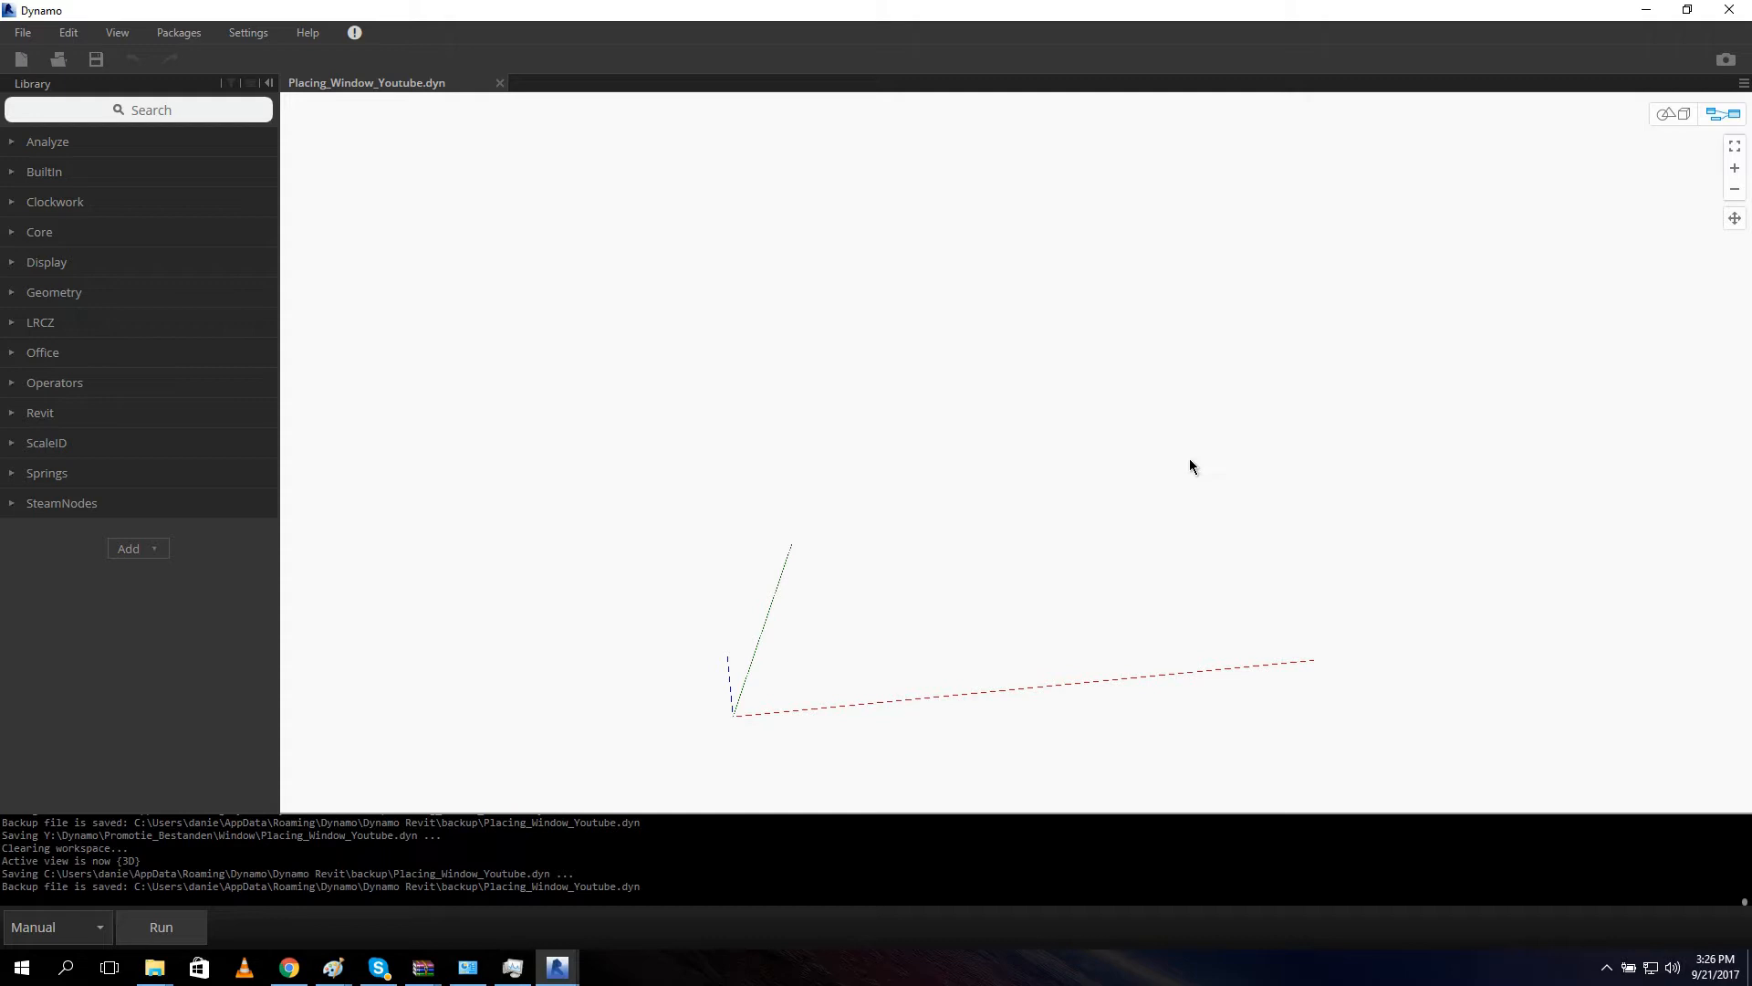
pyautogui.moveTo(1402, 503)
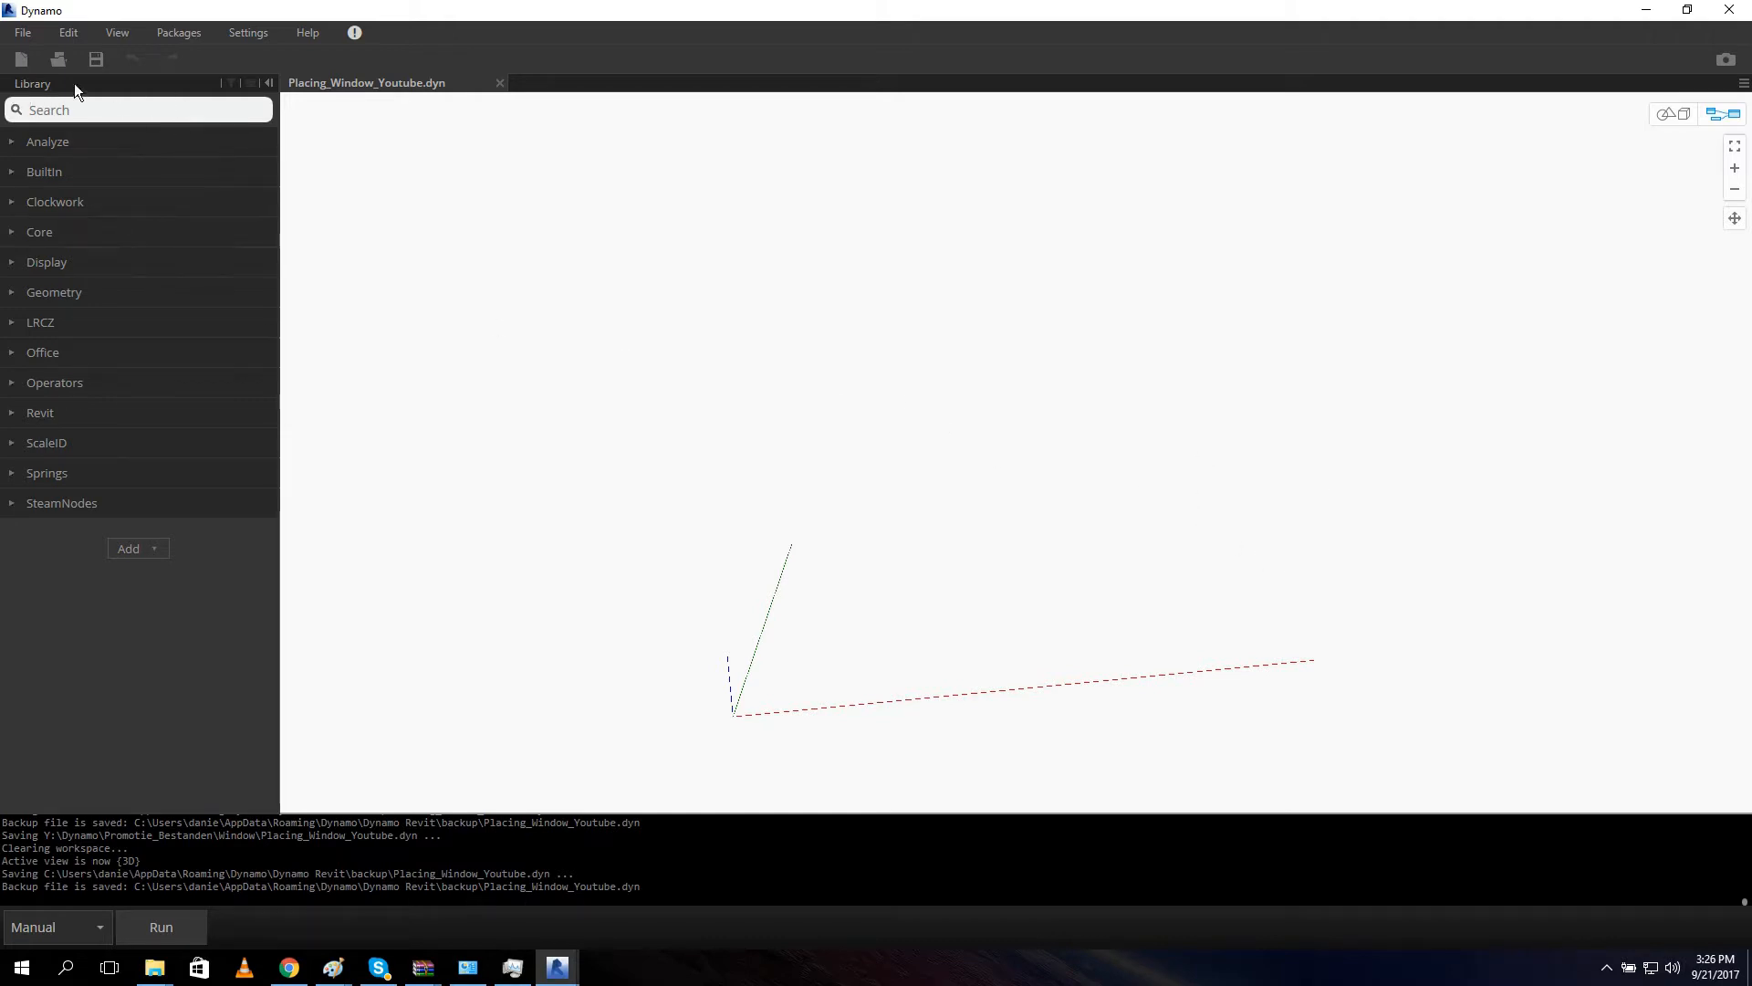
pyautogui.moveTo(1104, 417)
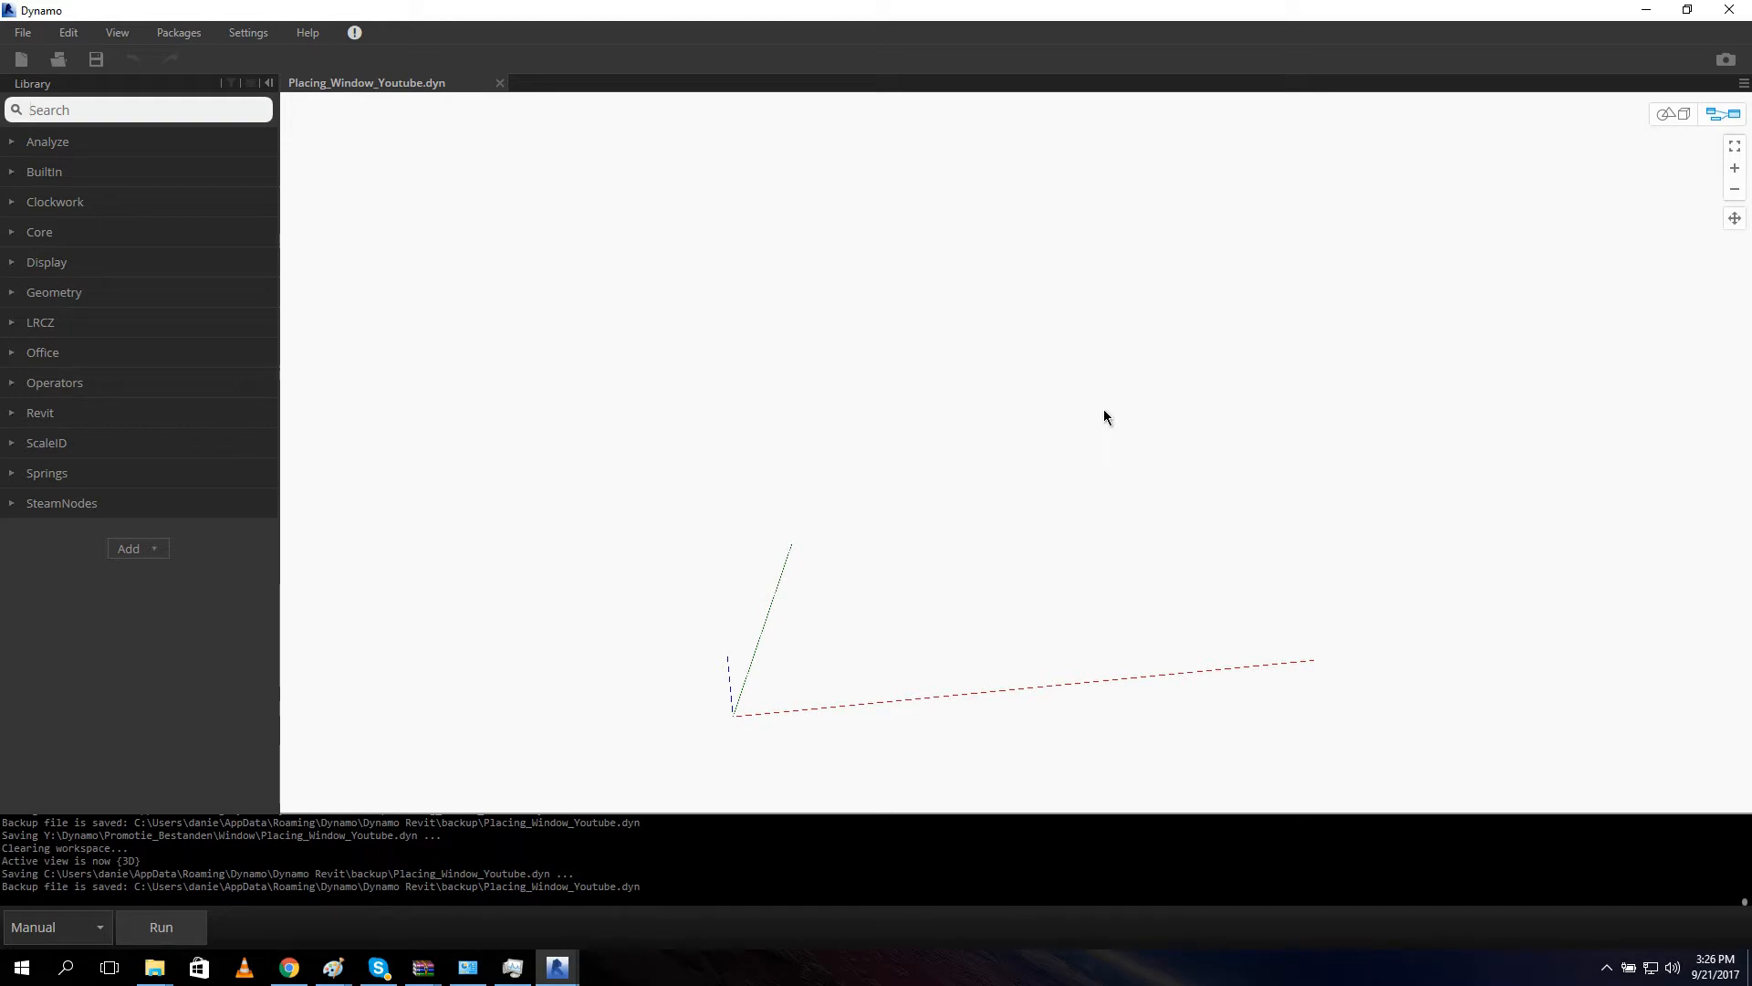
pyautogui.write('family by')
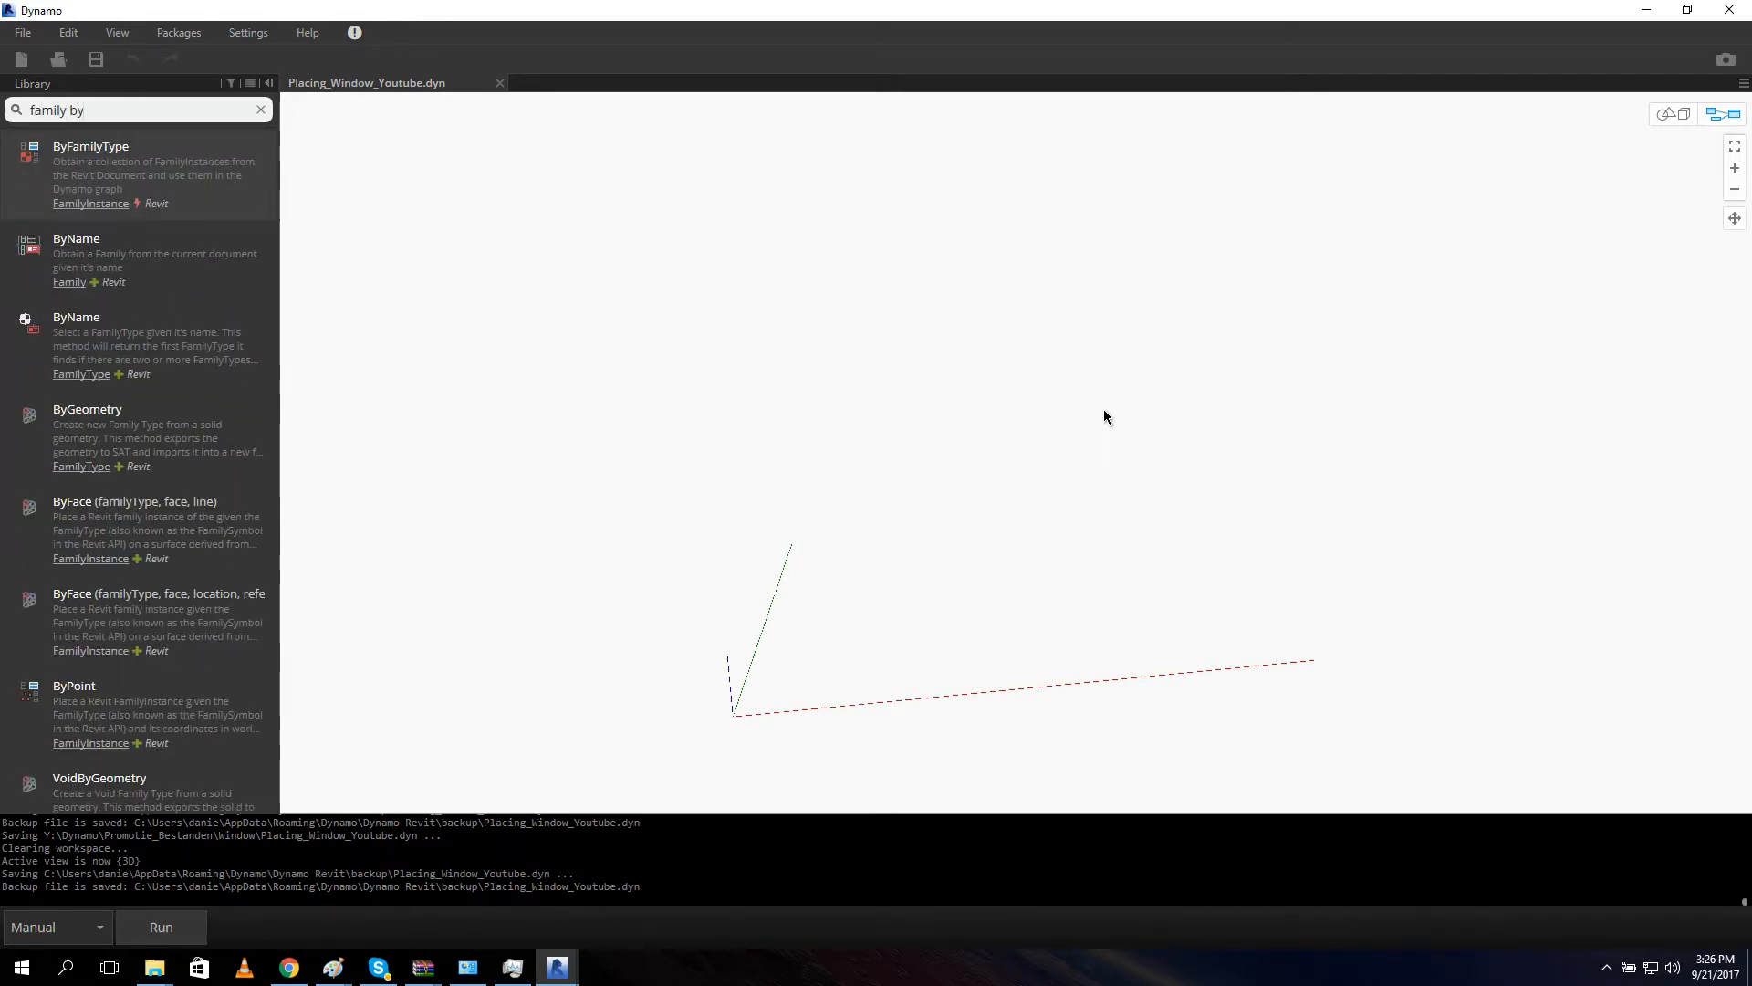
pyautogui.write('point')
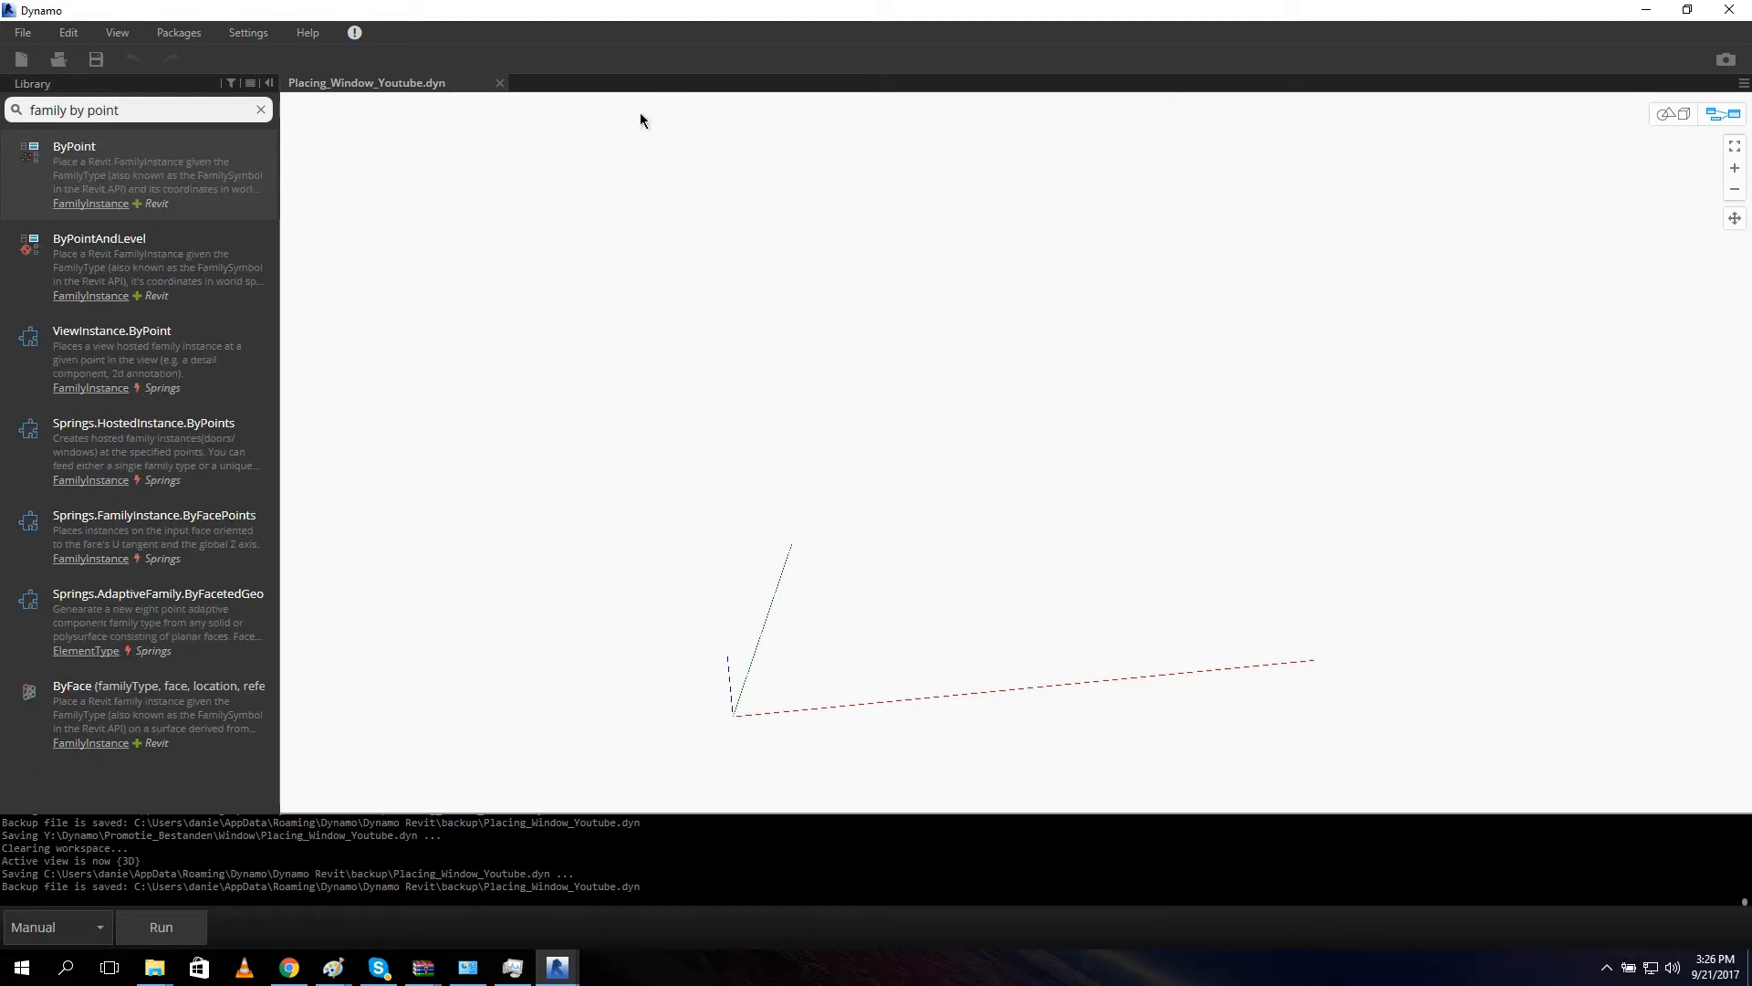
pyautogui.moveTo(157, 161)
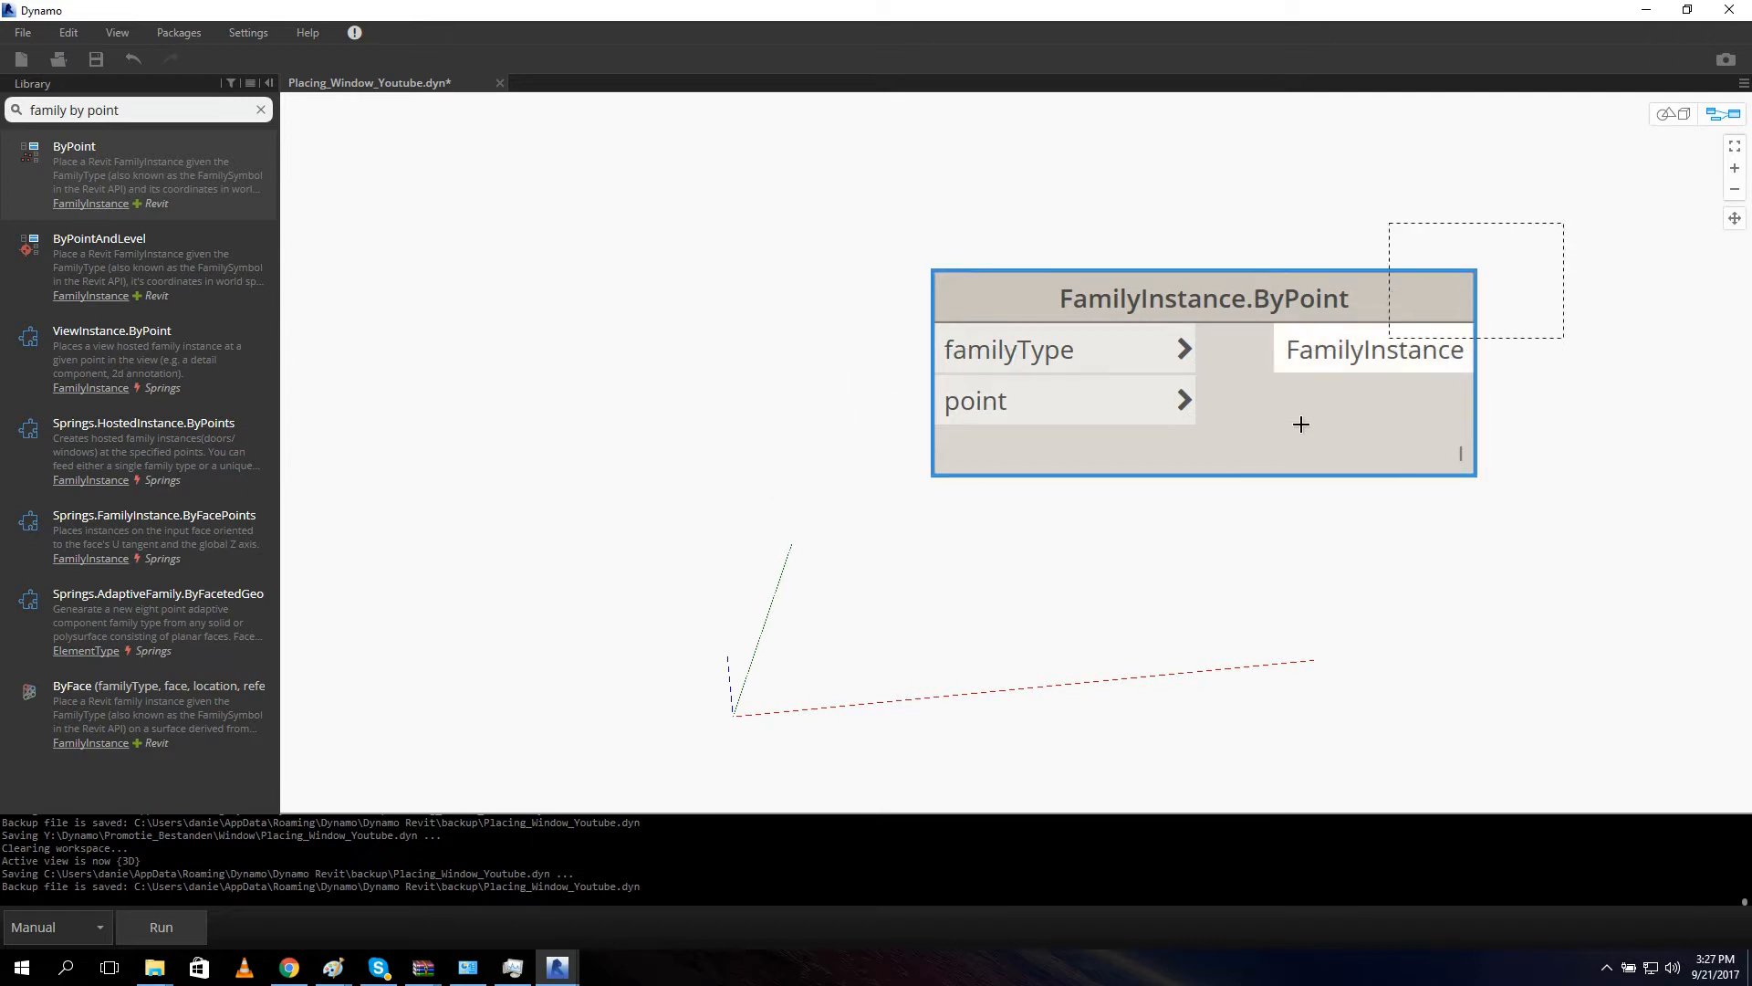
pyautogui.click(1460, 242)
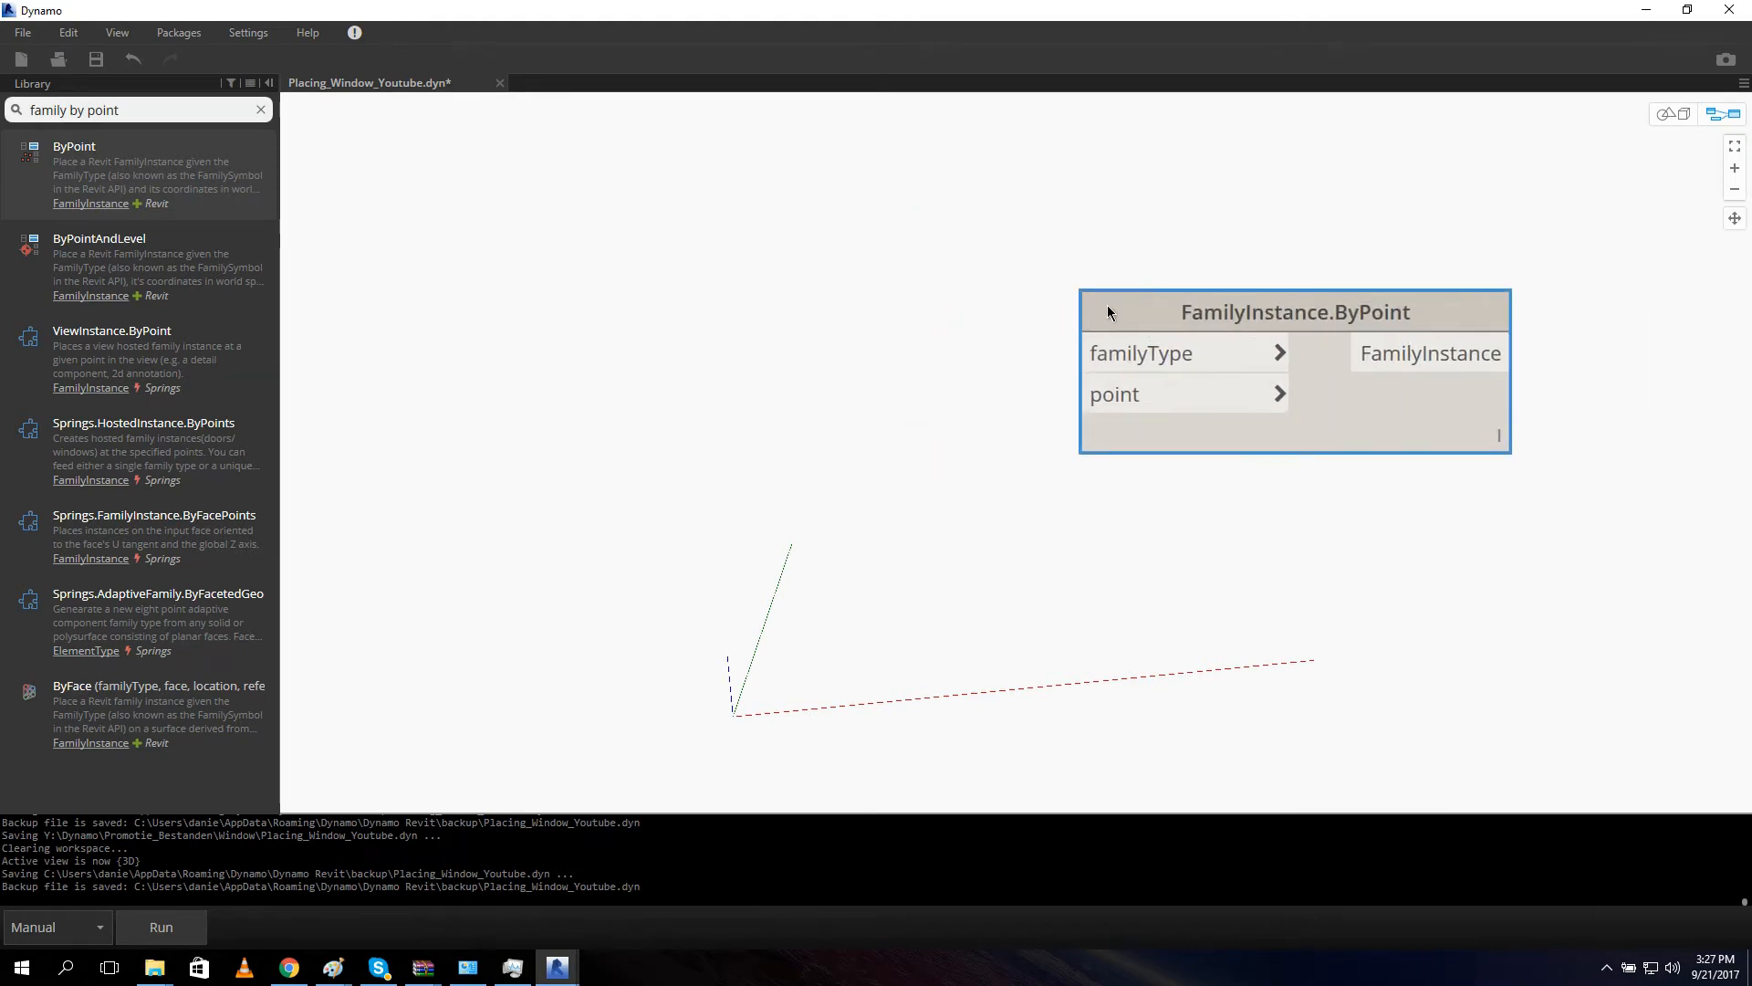
pyautogui.moveTo(816, 310)
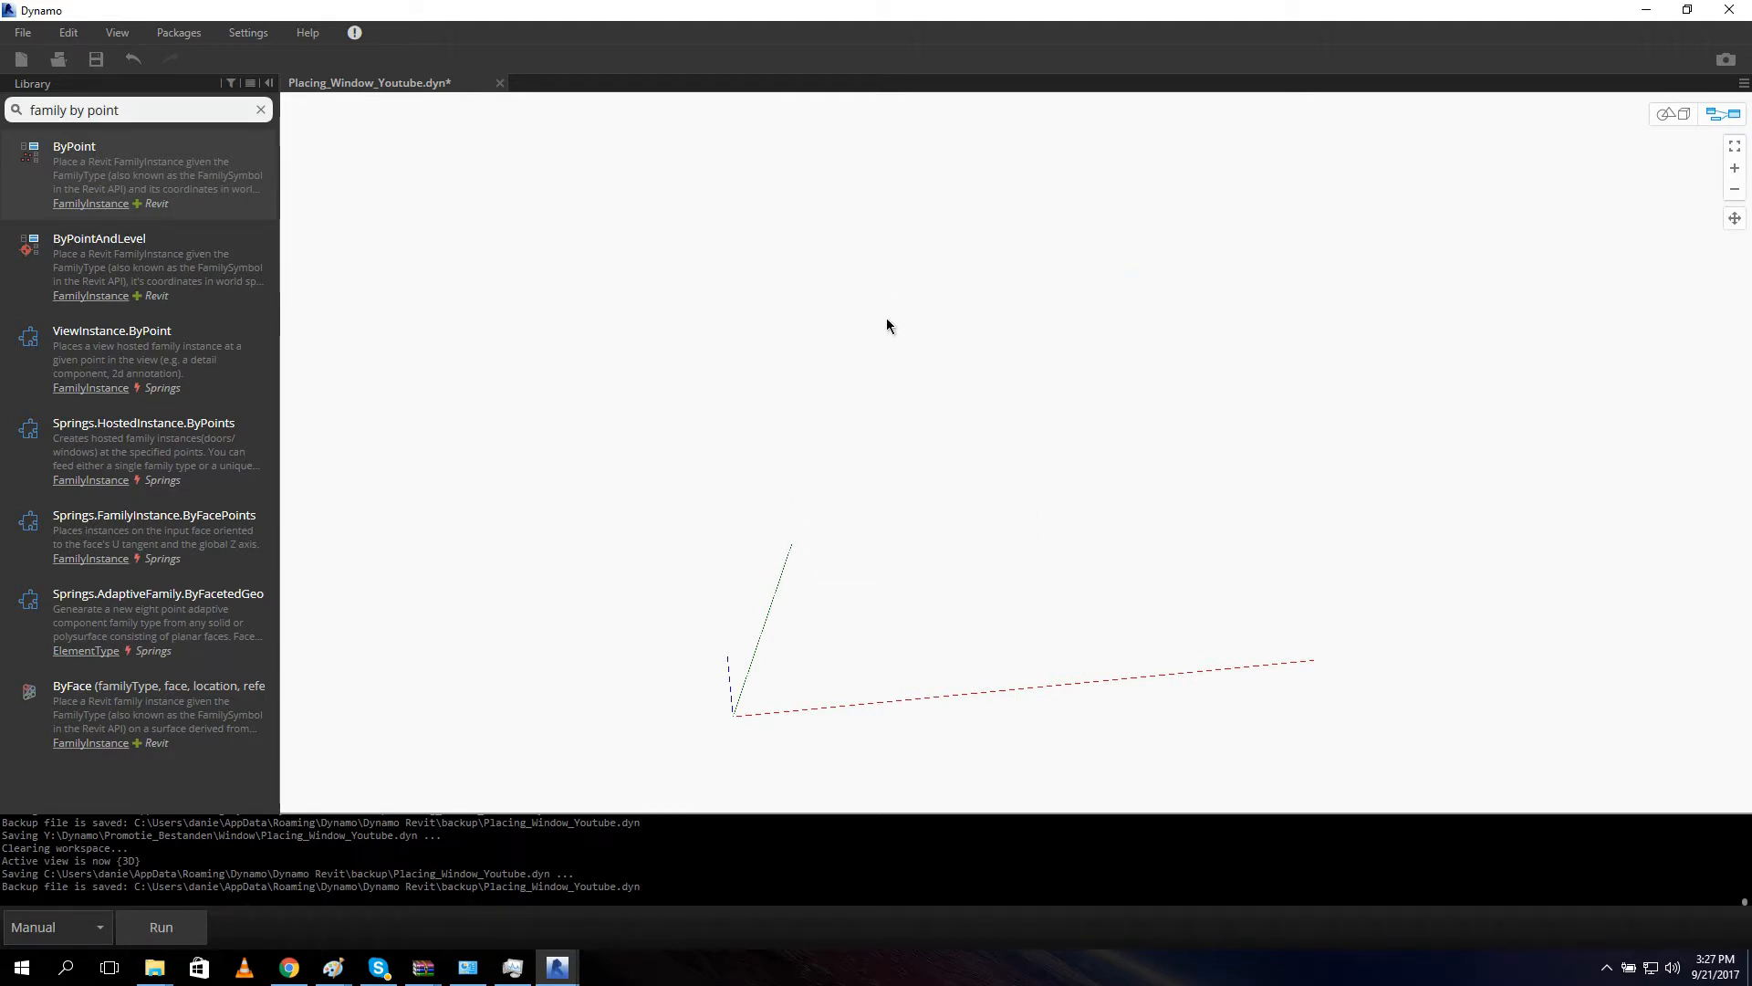
pyautogui.moveTo(250, 407)
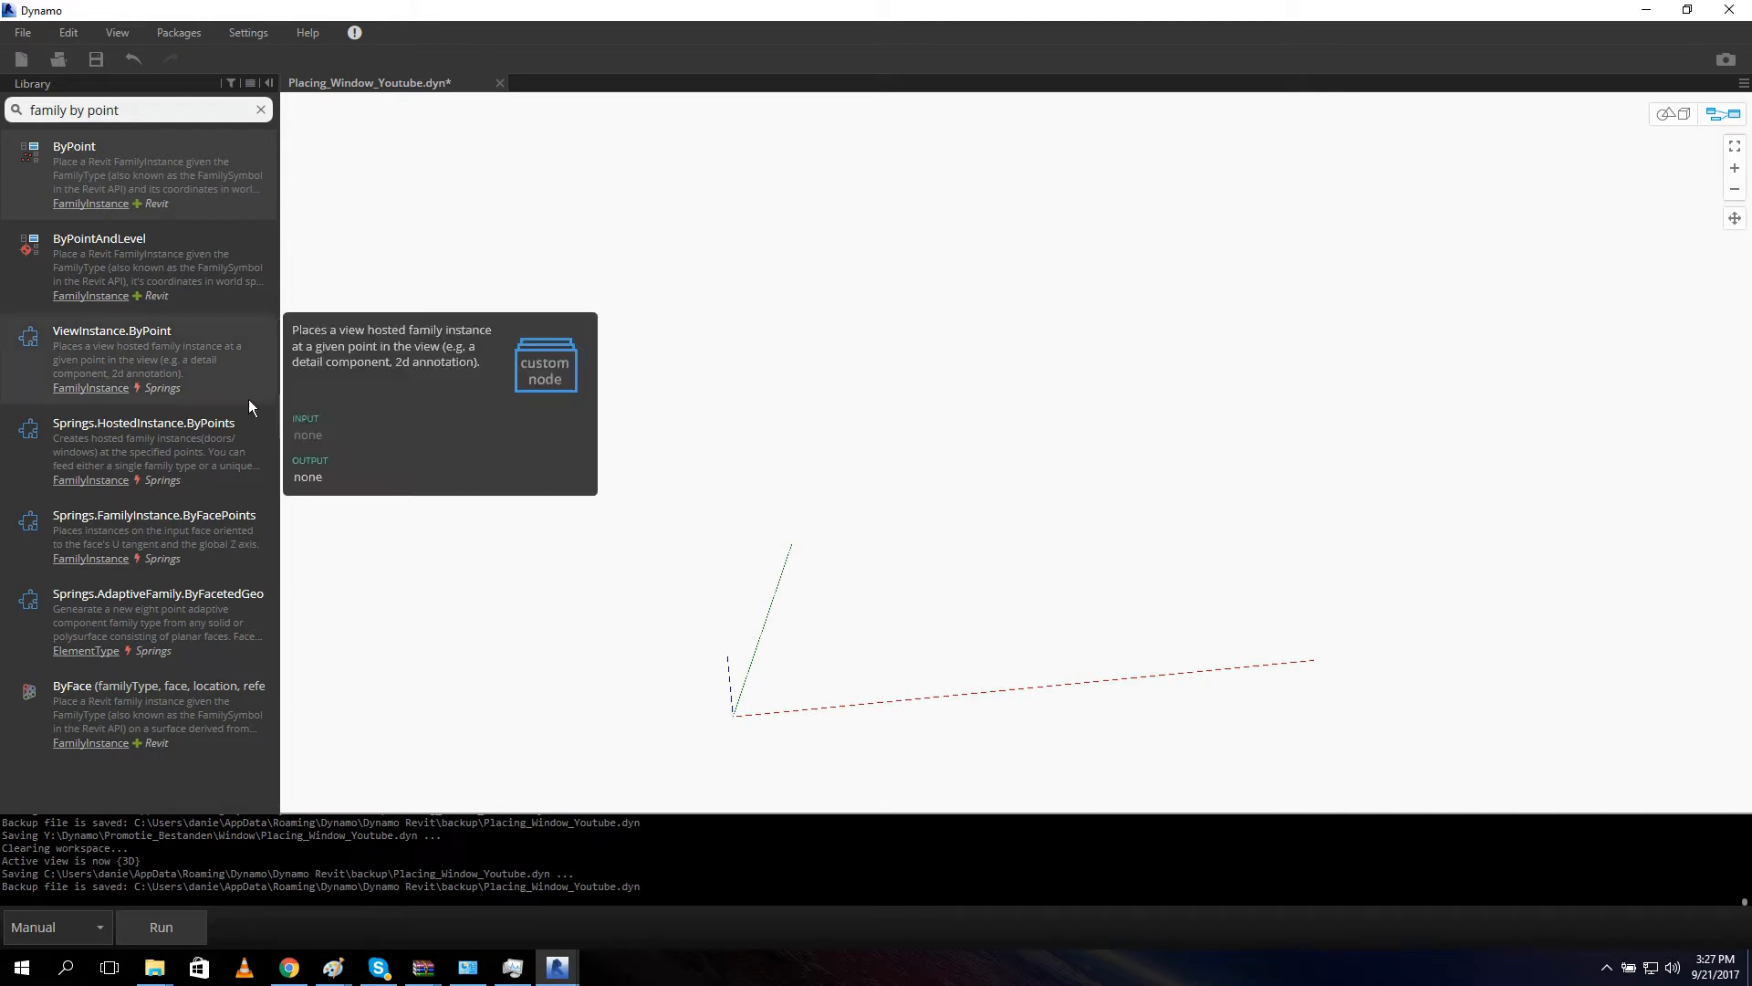
pyautogui.moveTo(230, 456)
pyautogui.write('categor')
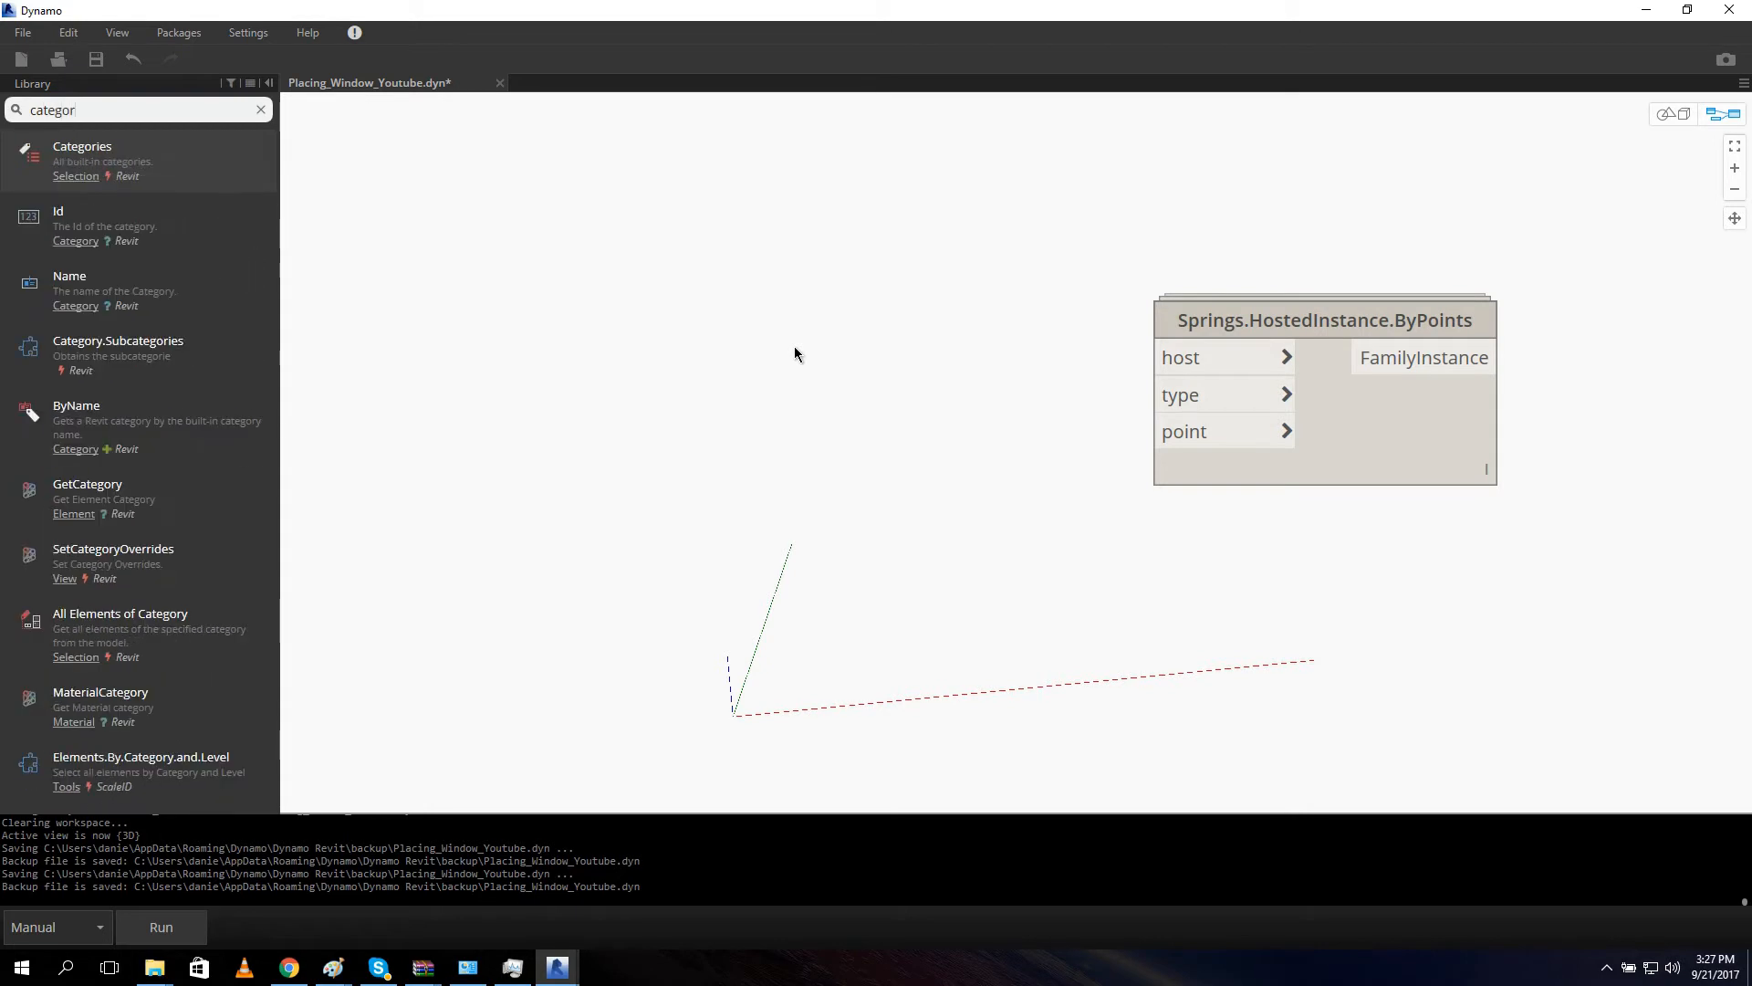
pyautogui.moveTo(201, 166)
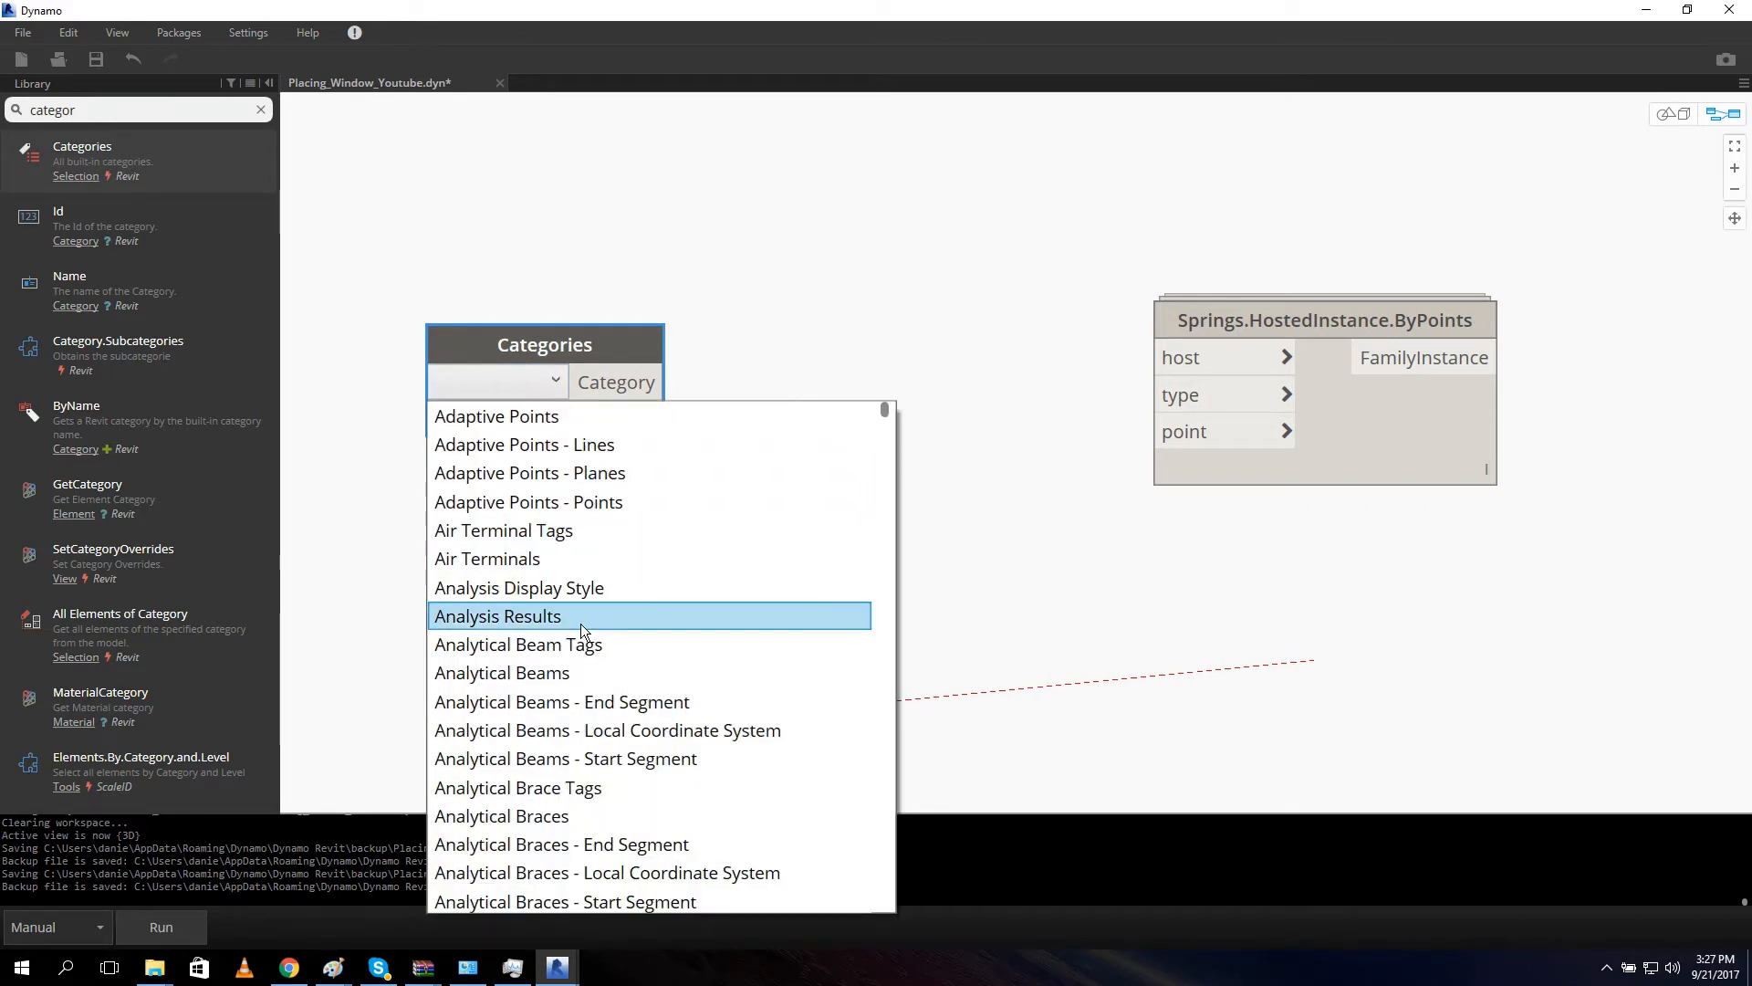
# Set the Categories node's dropdown to Walls.
pyautogui.scroll(-3)
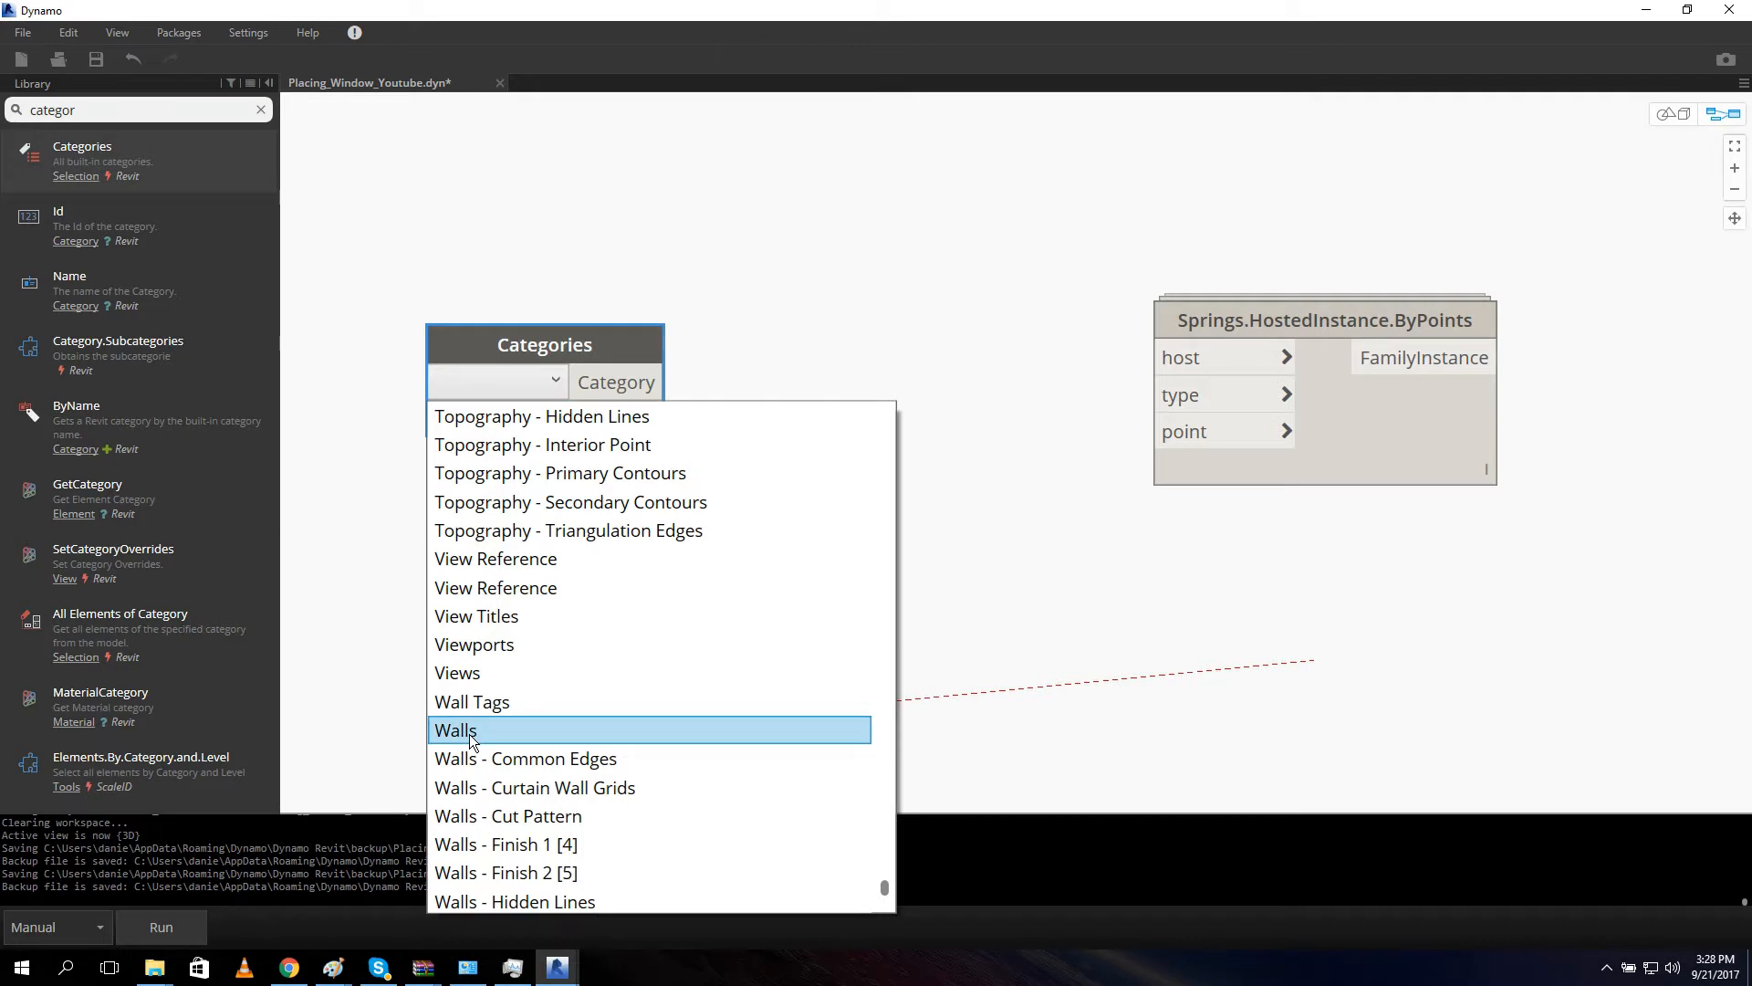
pyautogui.click(455, 730)
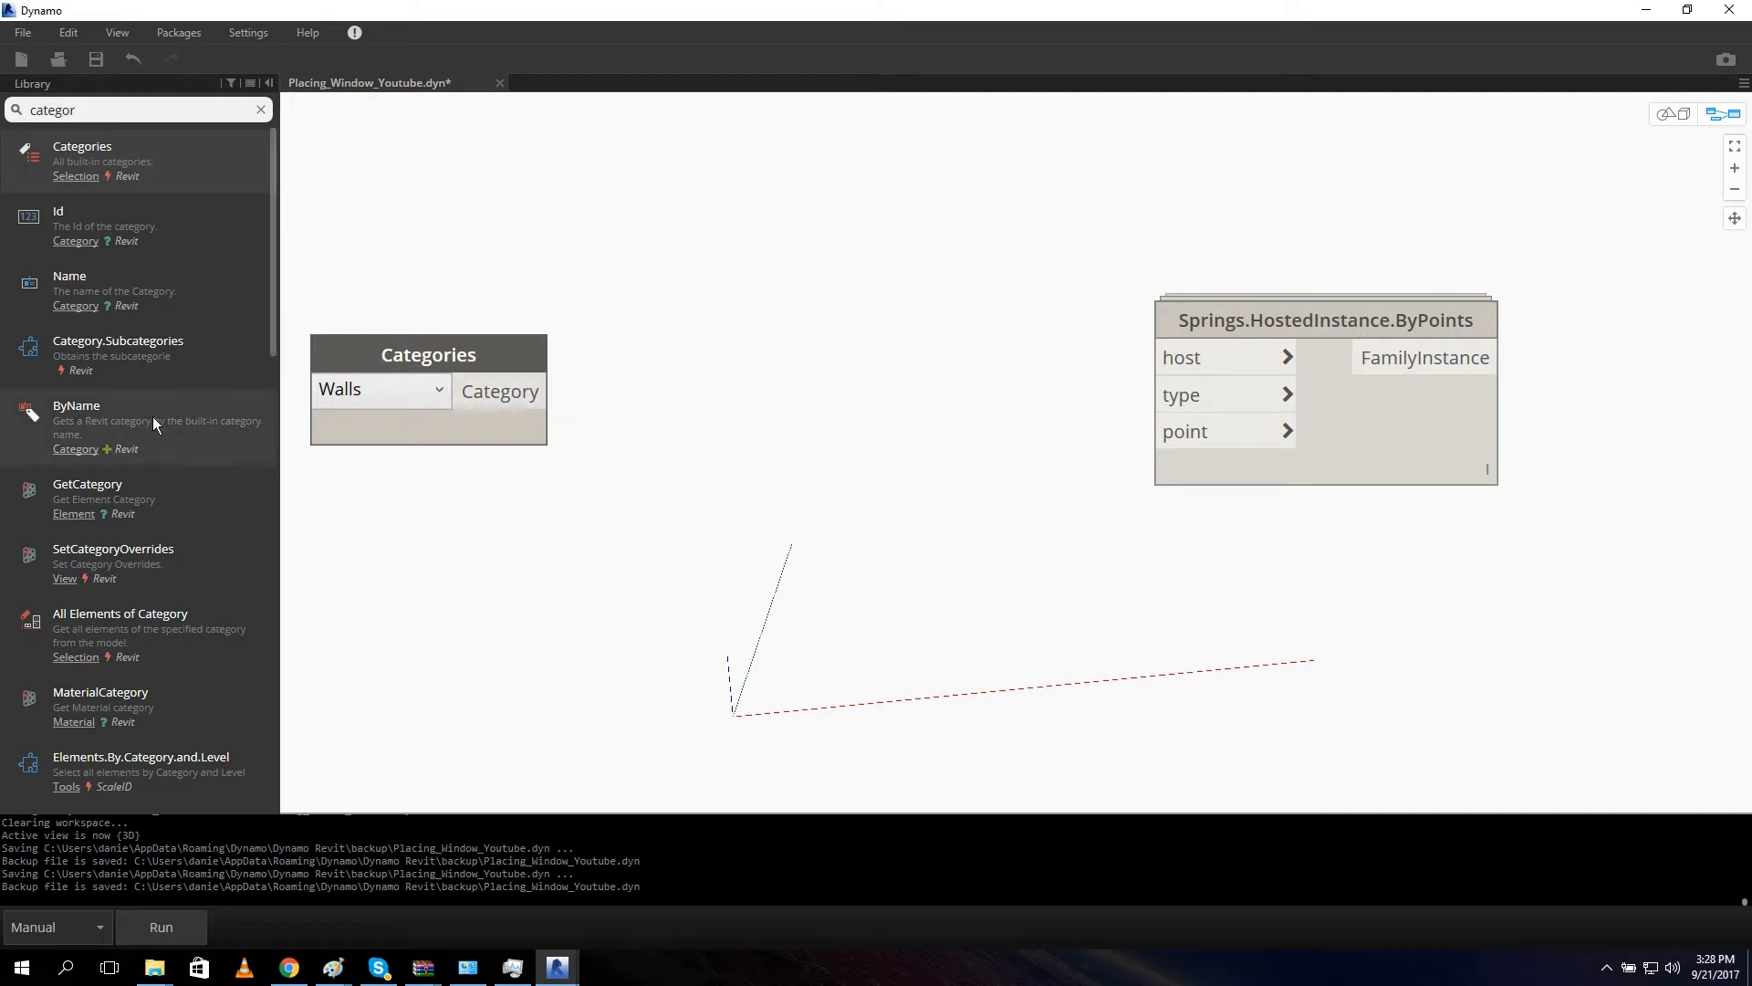
pyautogui.moveTo(163, 494)
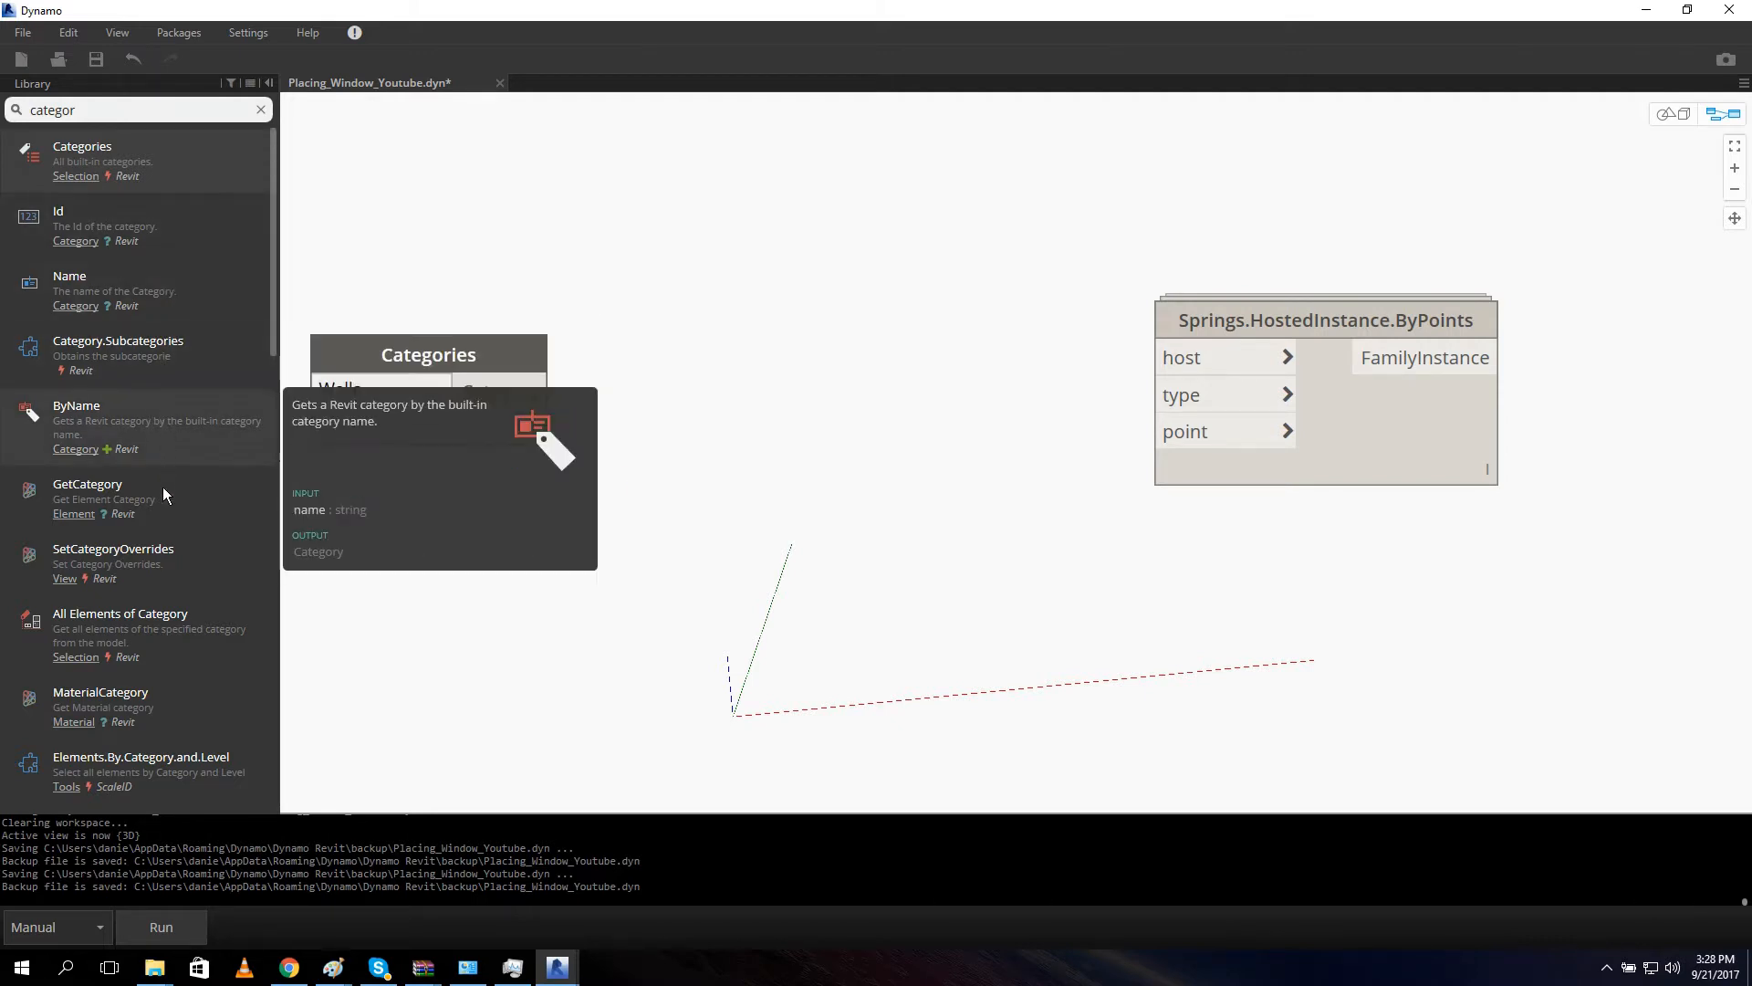
pyautogui.moveTo(208, 637)
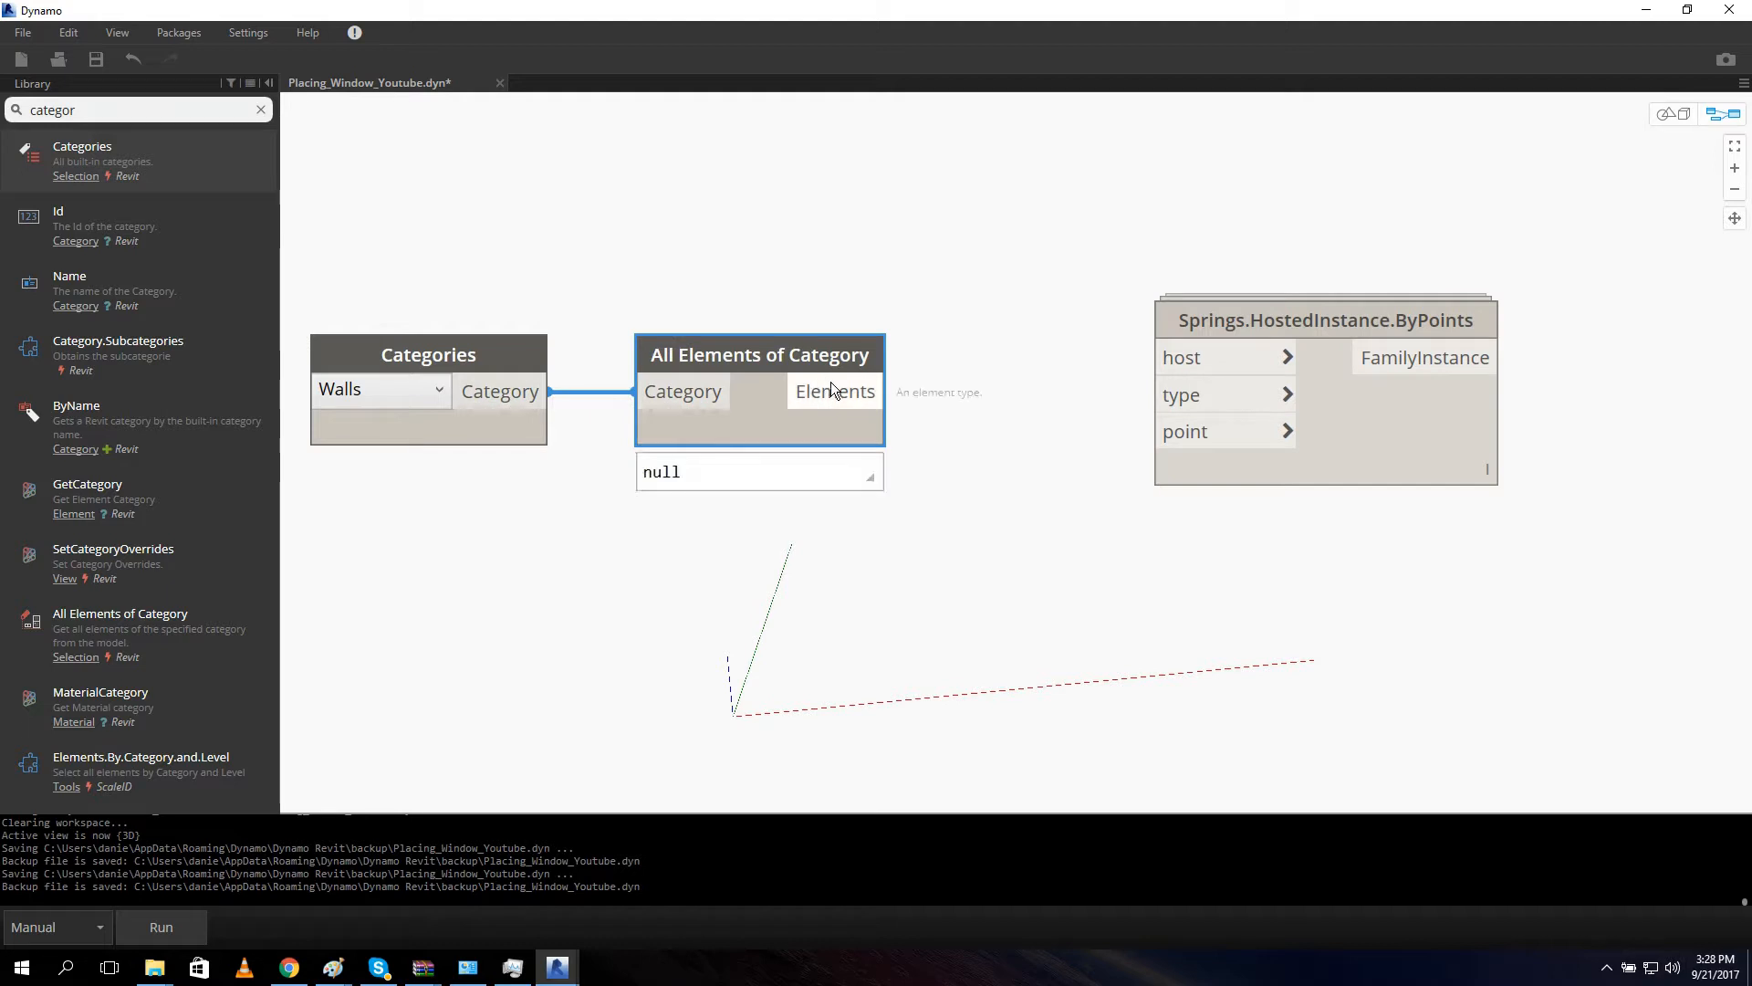
# Run the graph to list the wall elements, then switch to Revit to review the walls.
pyautogui.click(160, 927)
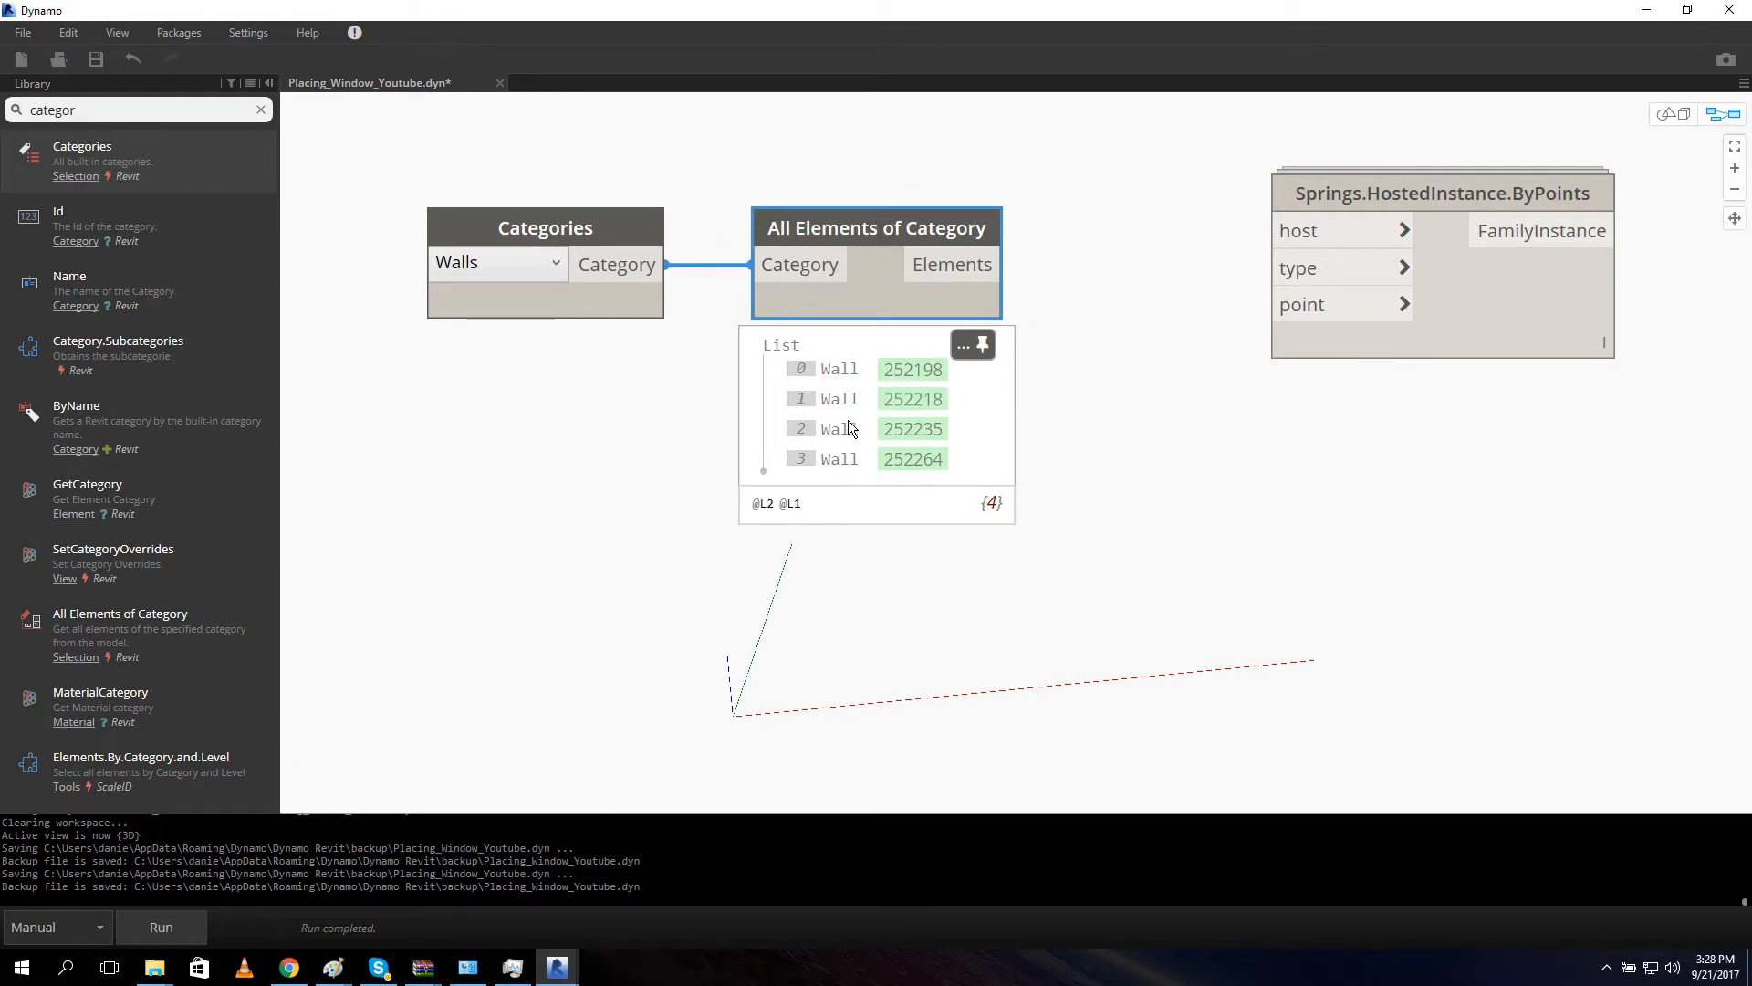
pyautogui.click(556, 968)
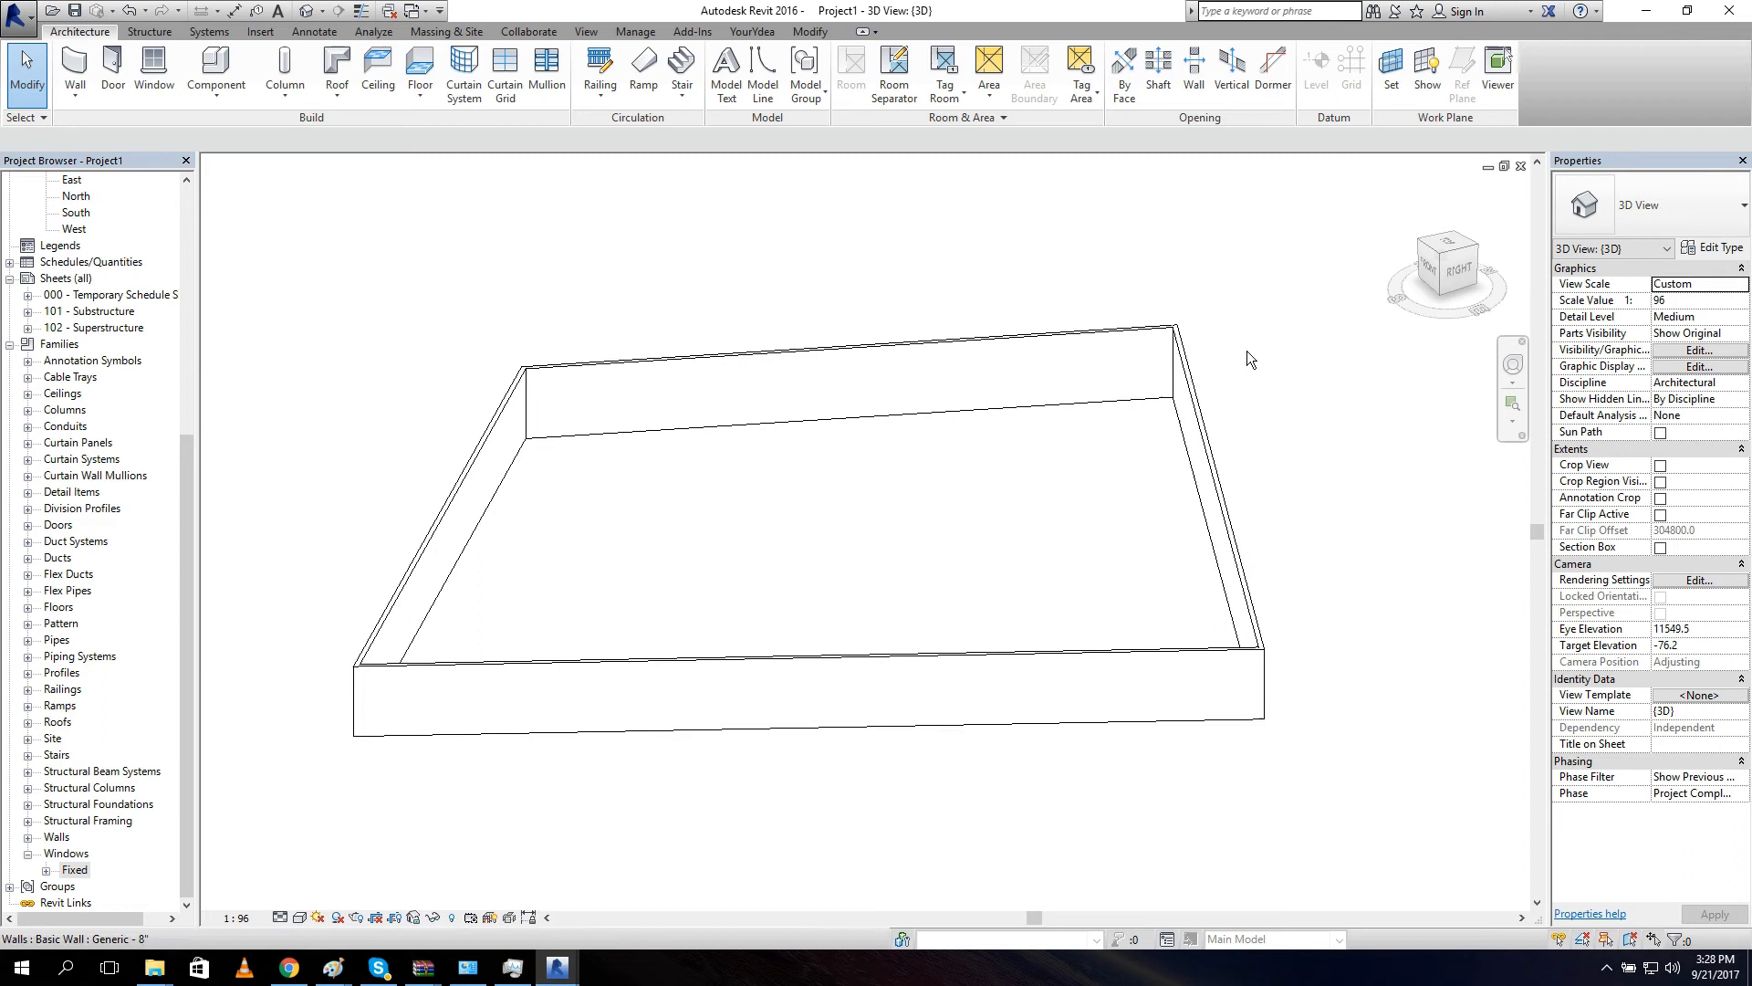
pyautogui.moveTo(1018, 246)
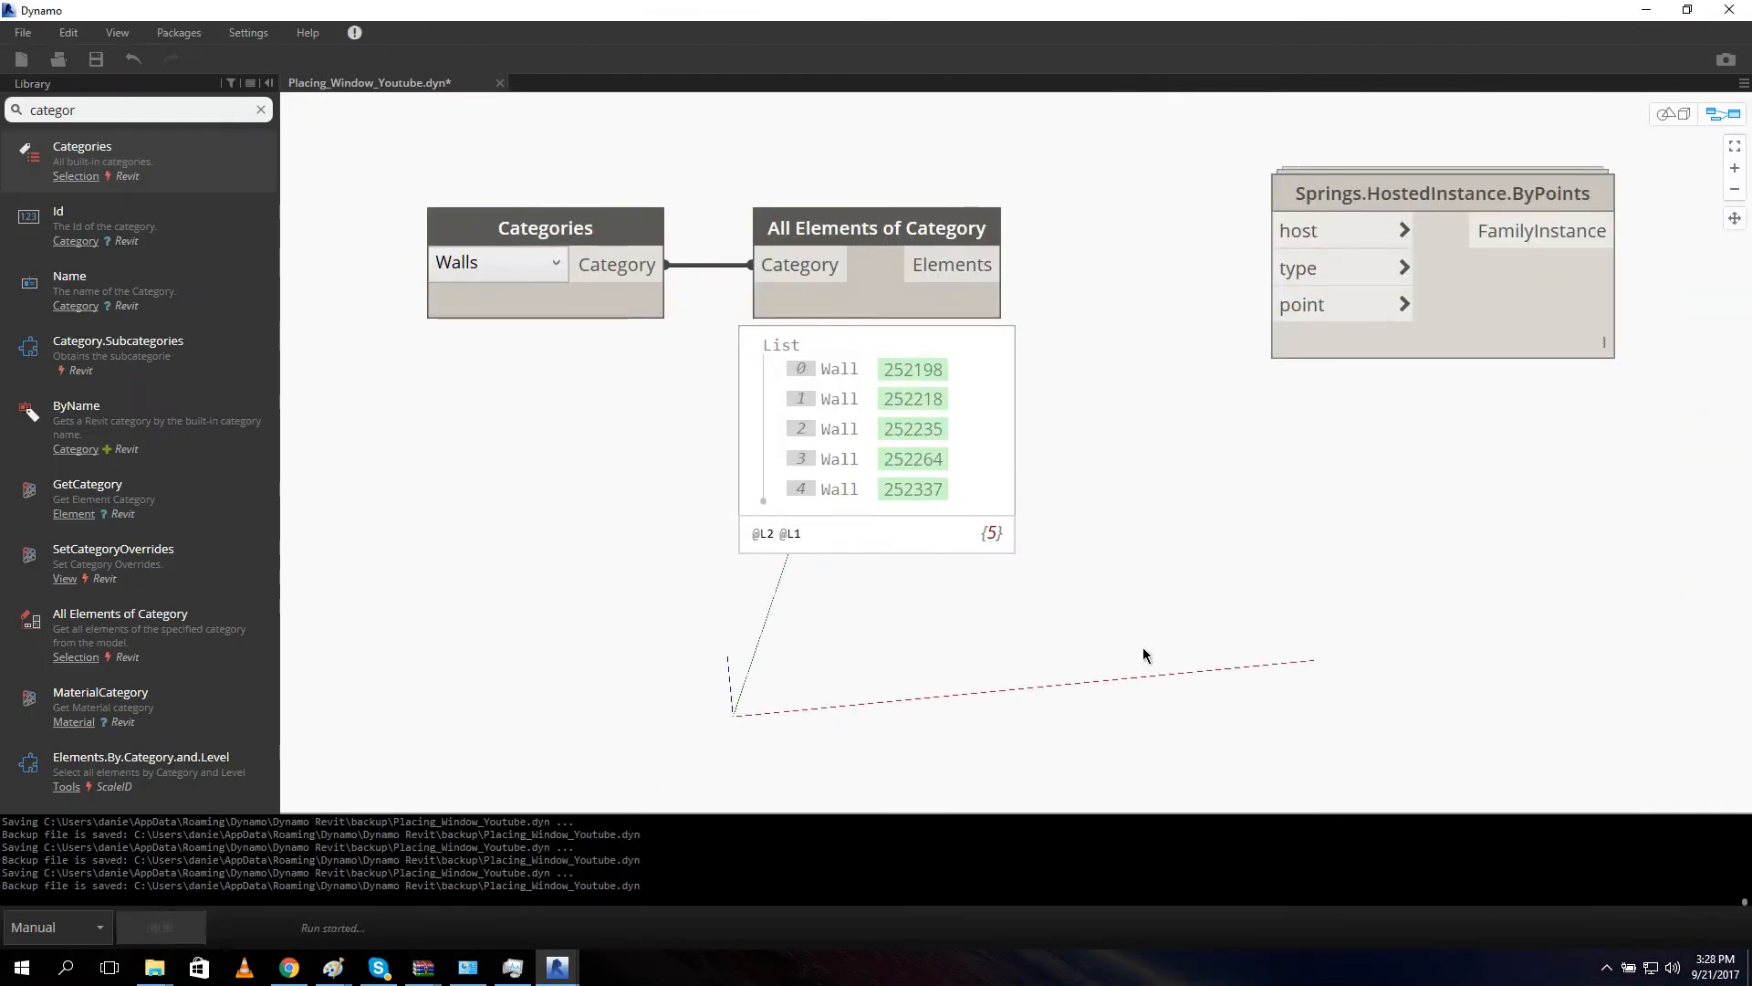
# Wire the wall elements into the host input and search the library for a Family Types node.
pyautogui.click(161, 927)
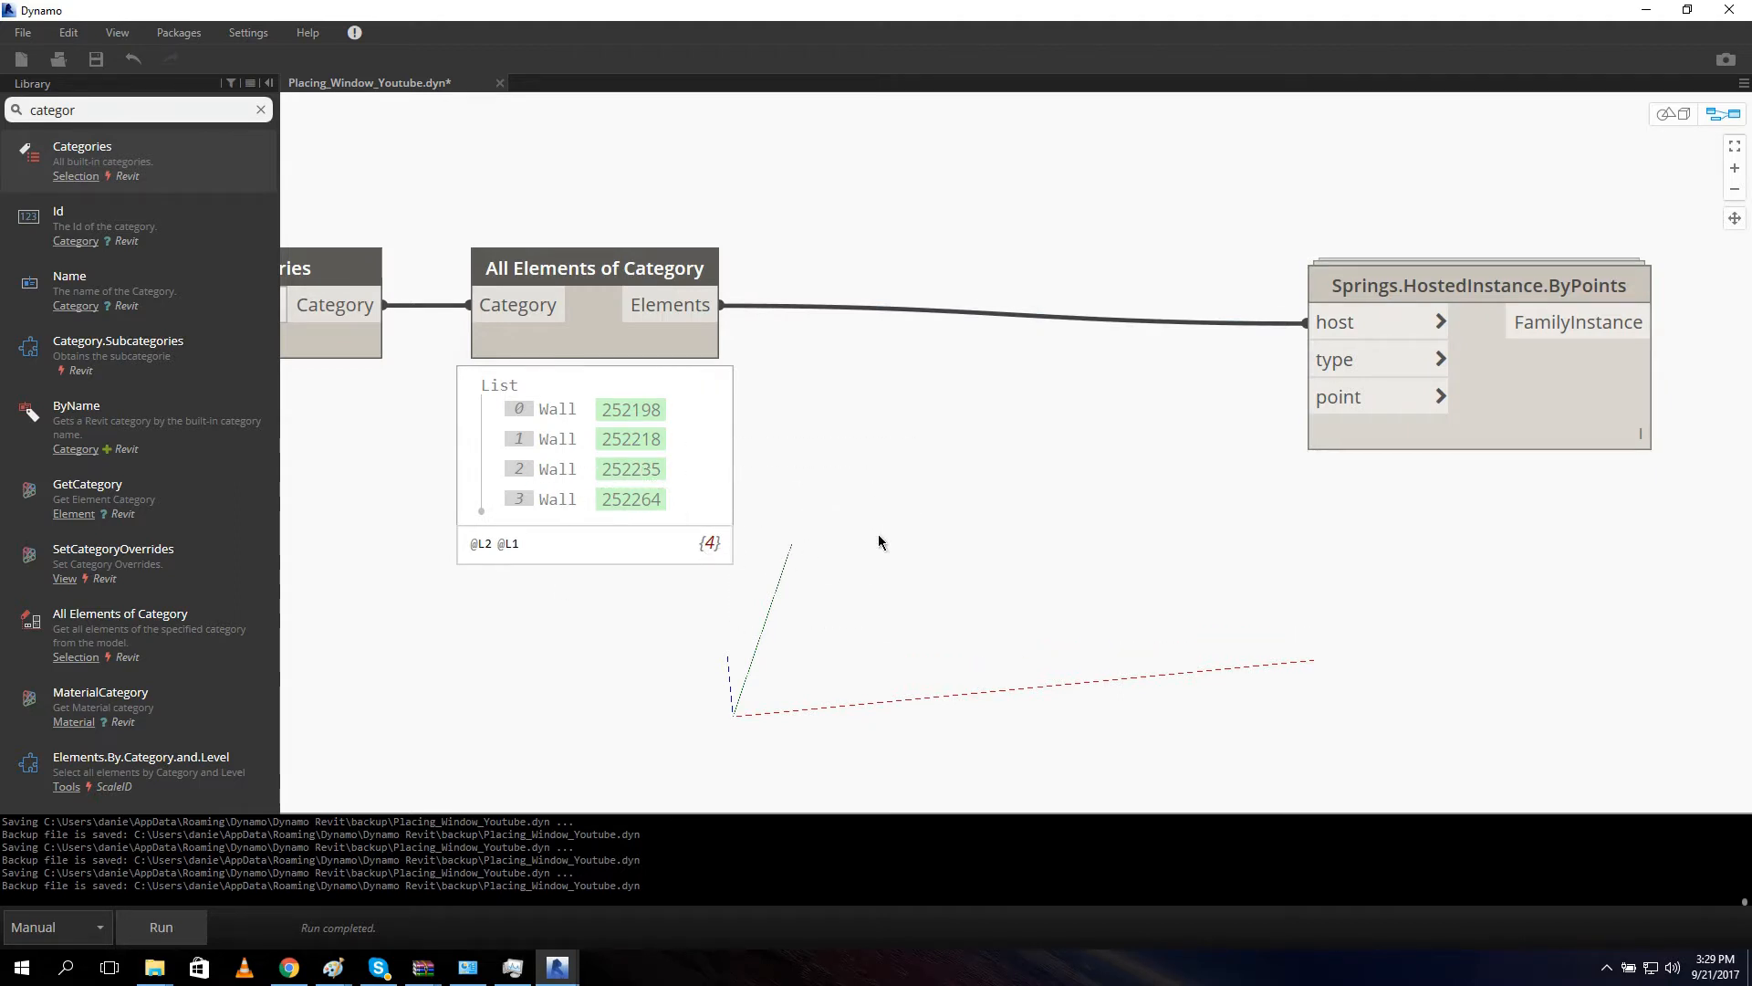
pyautogui.moveTo(756, 345)
pyautogui.write('f')
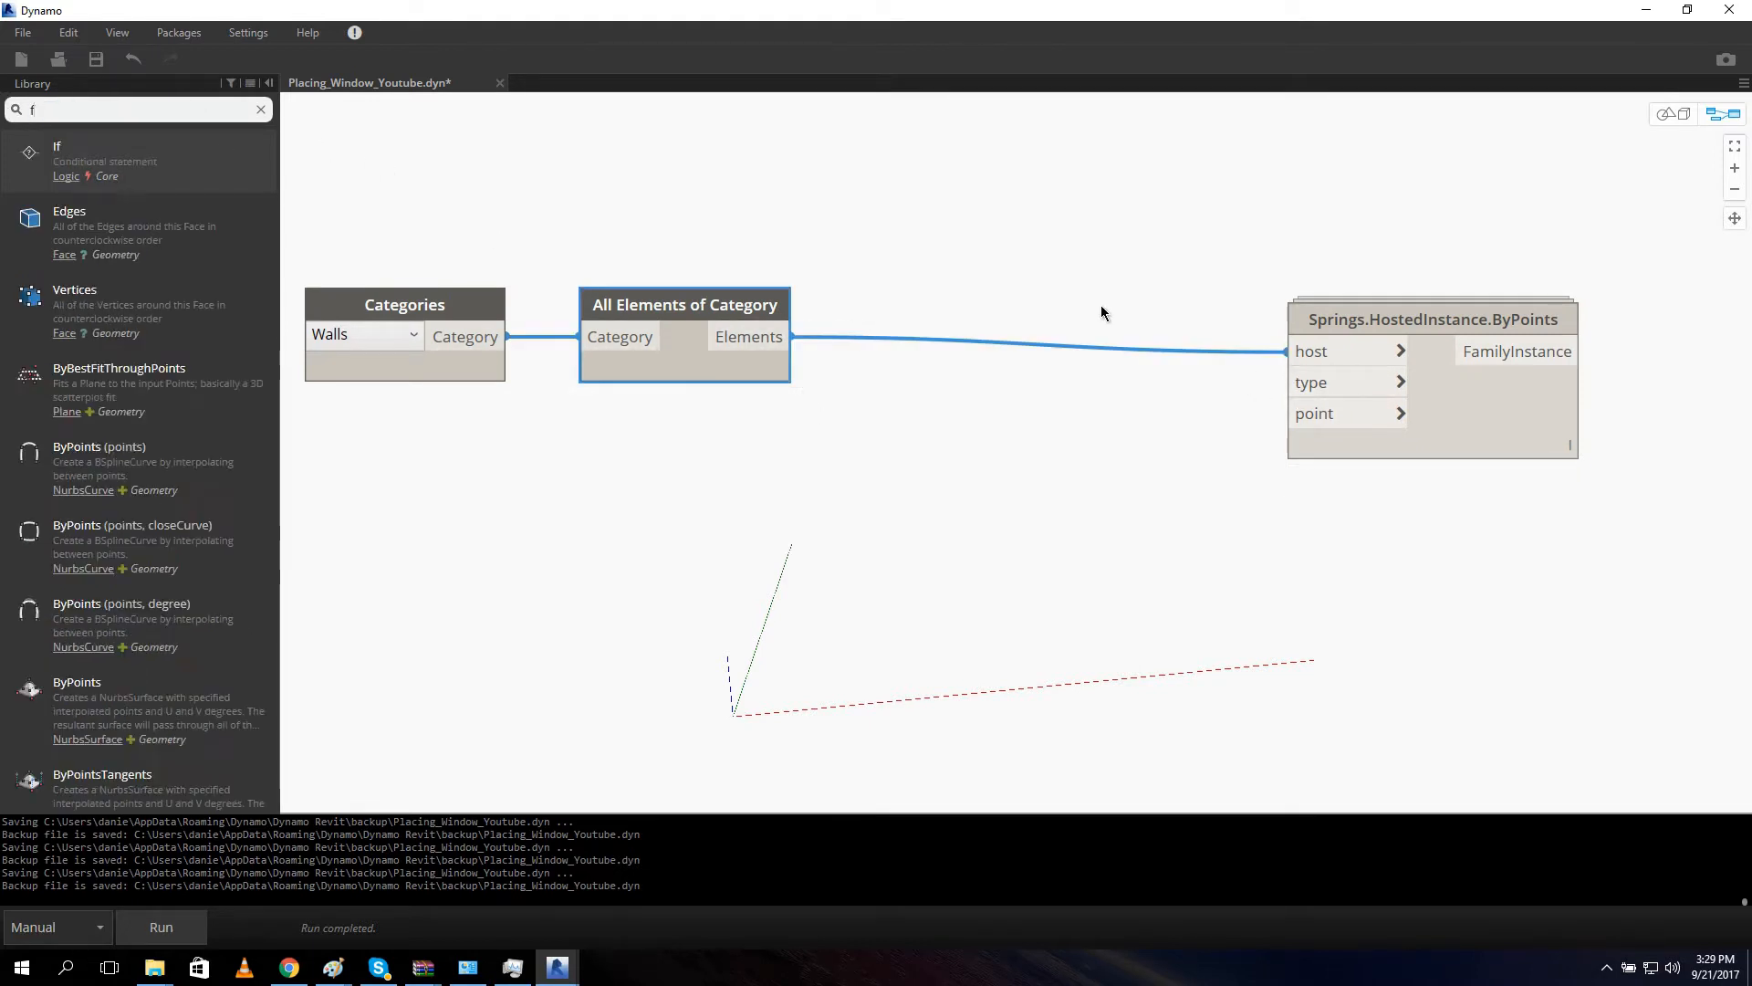
pyautogui.write('amily tyy')
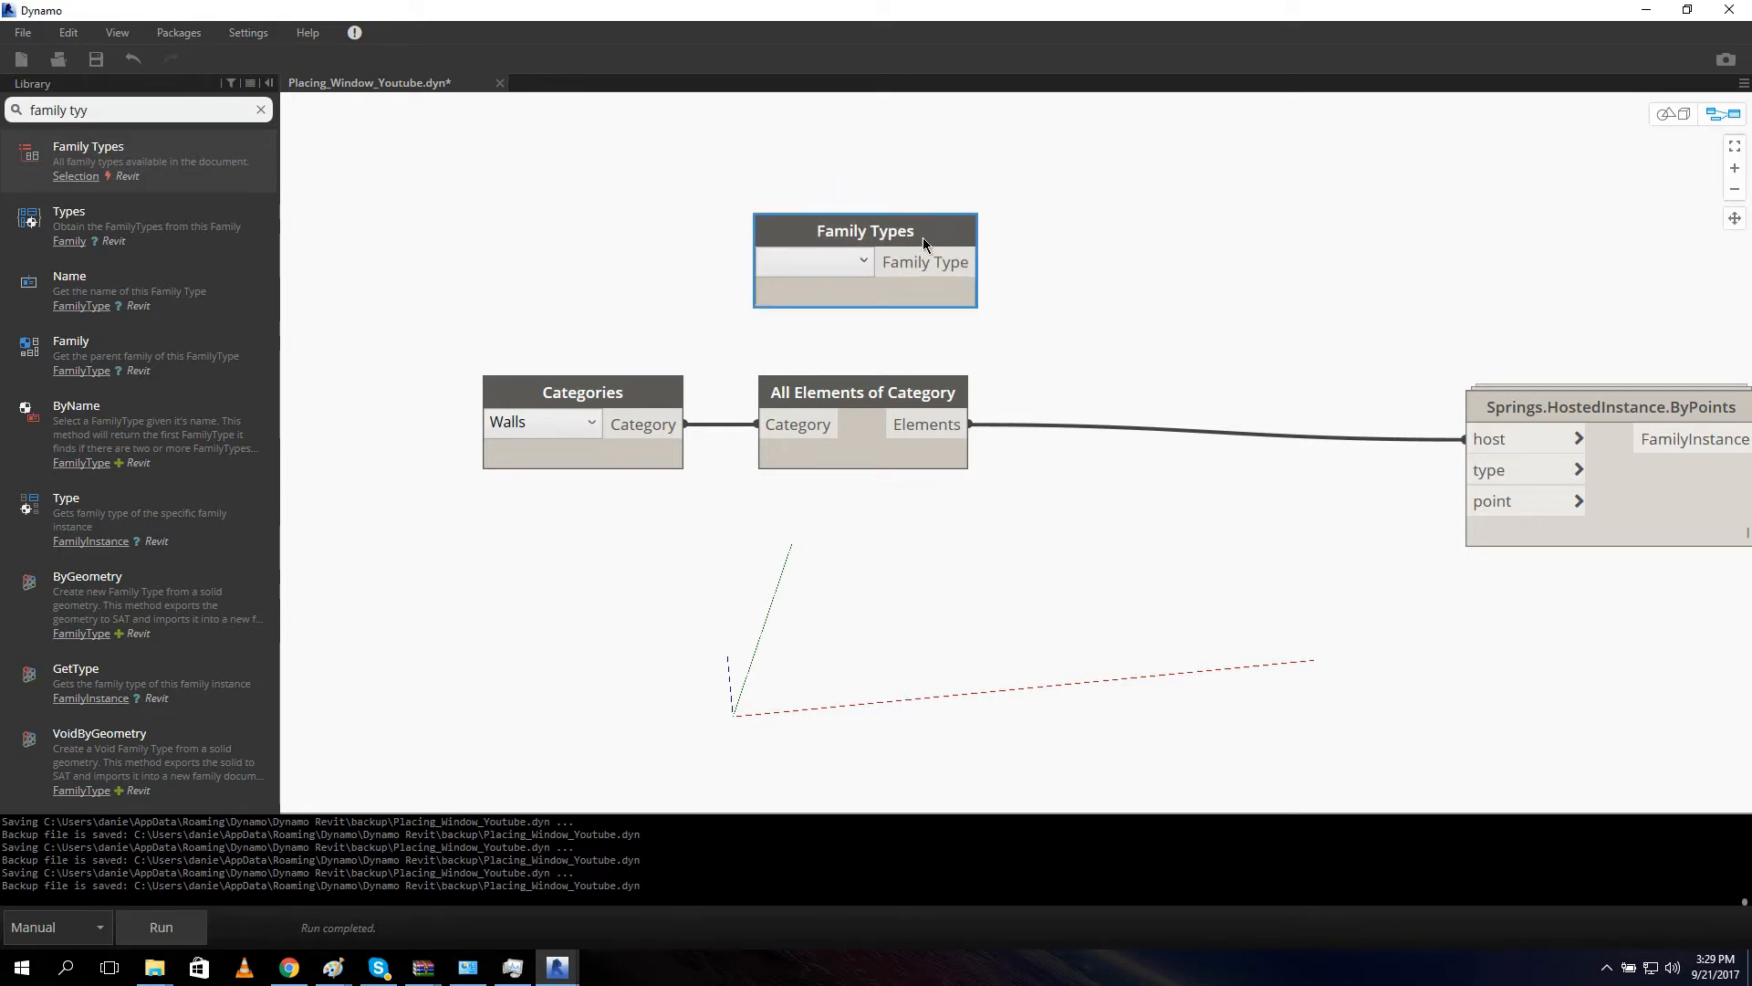
pyautogui.moveTo(1031, 232)
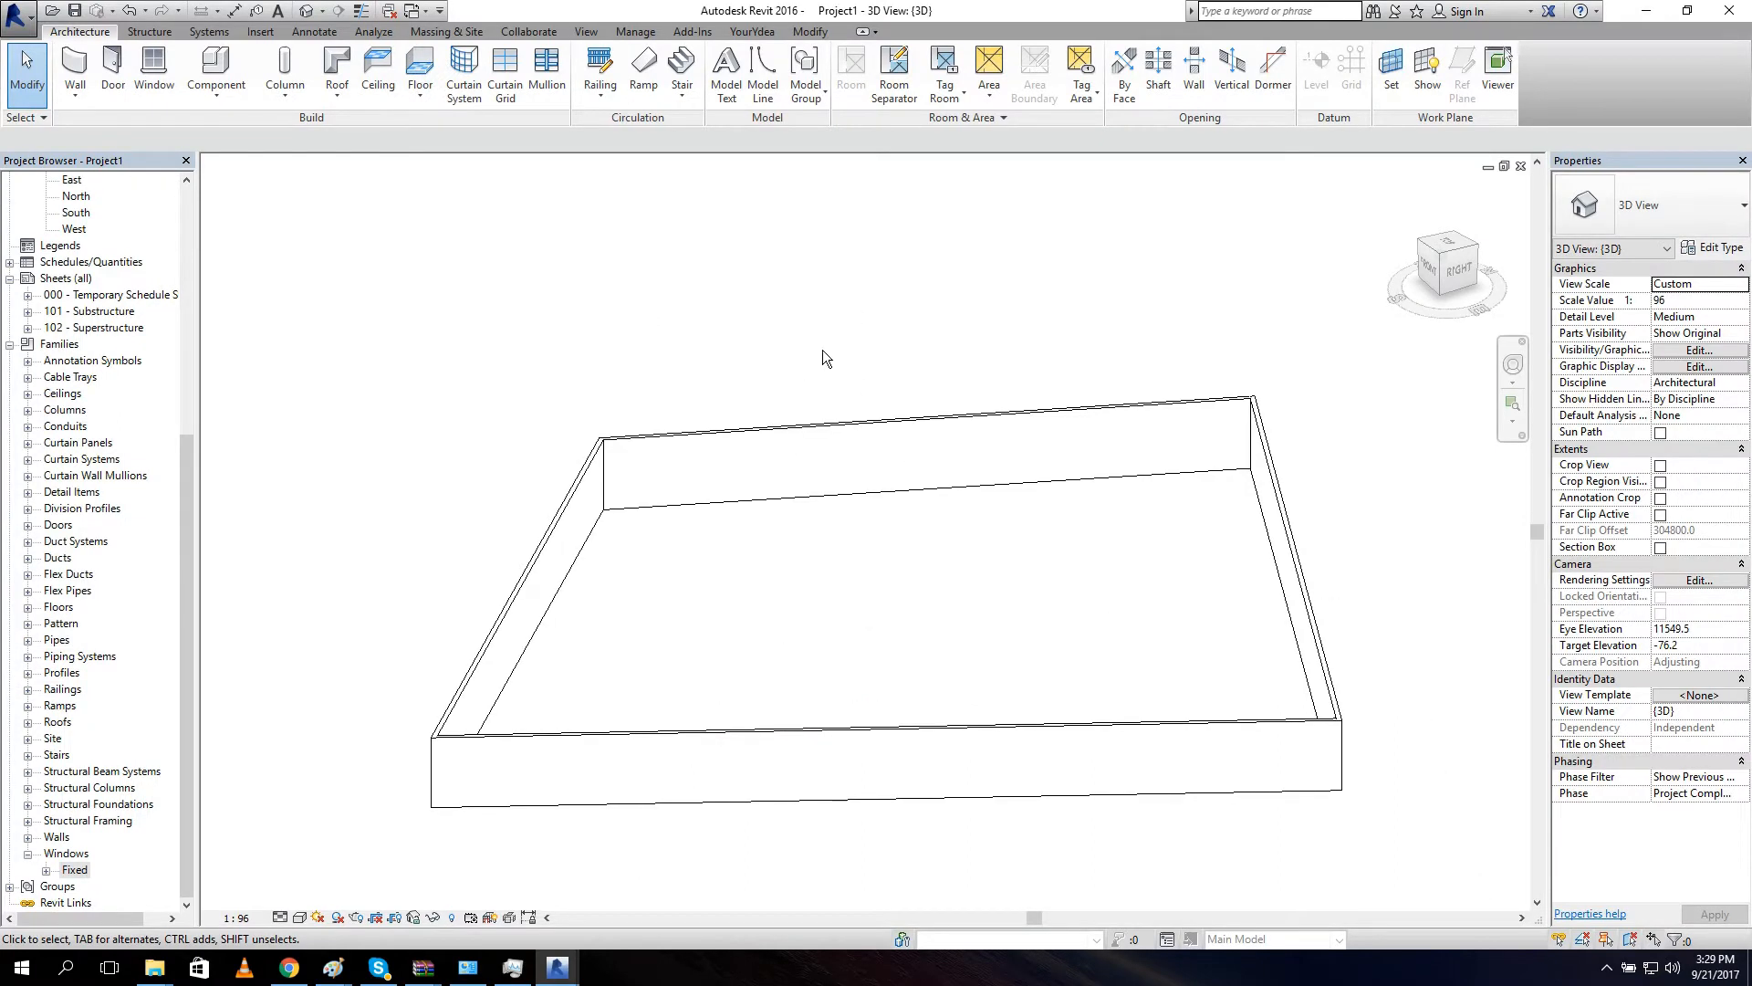
pyautogui.moveTo(555, 304)
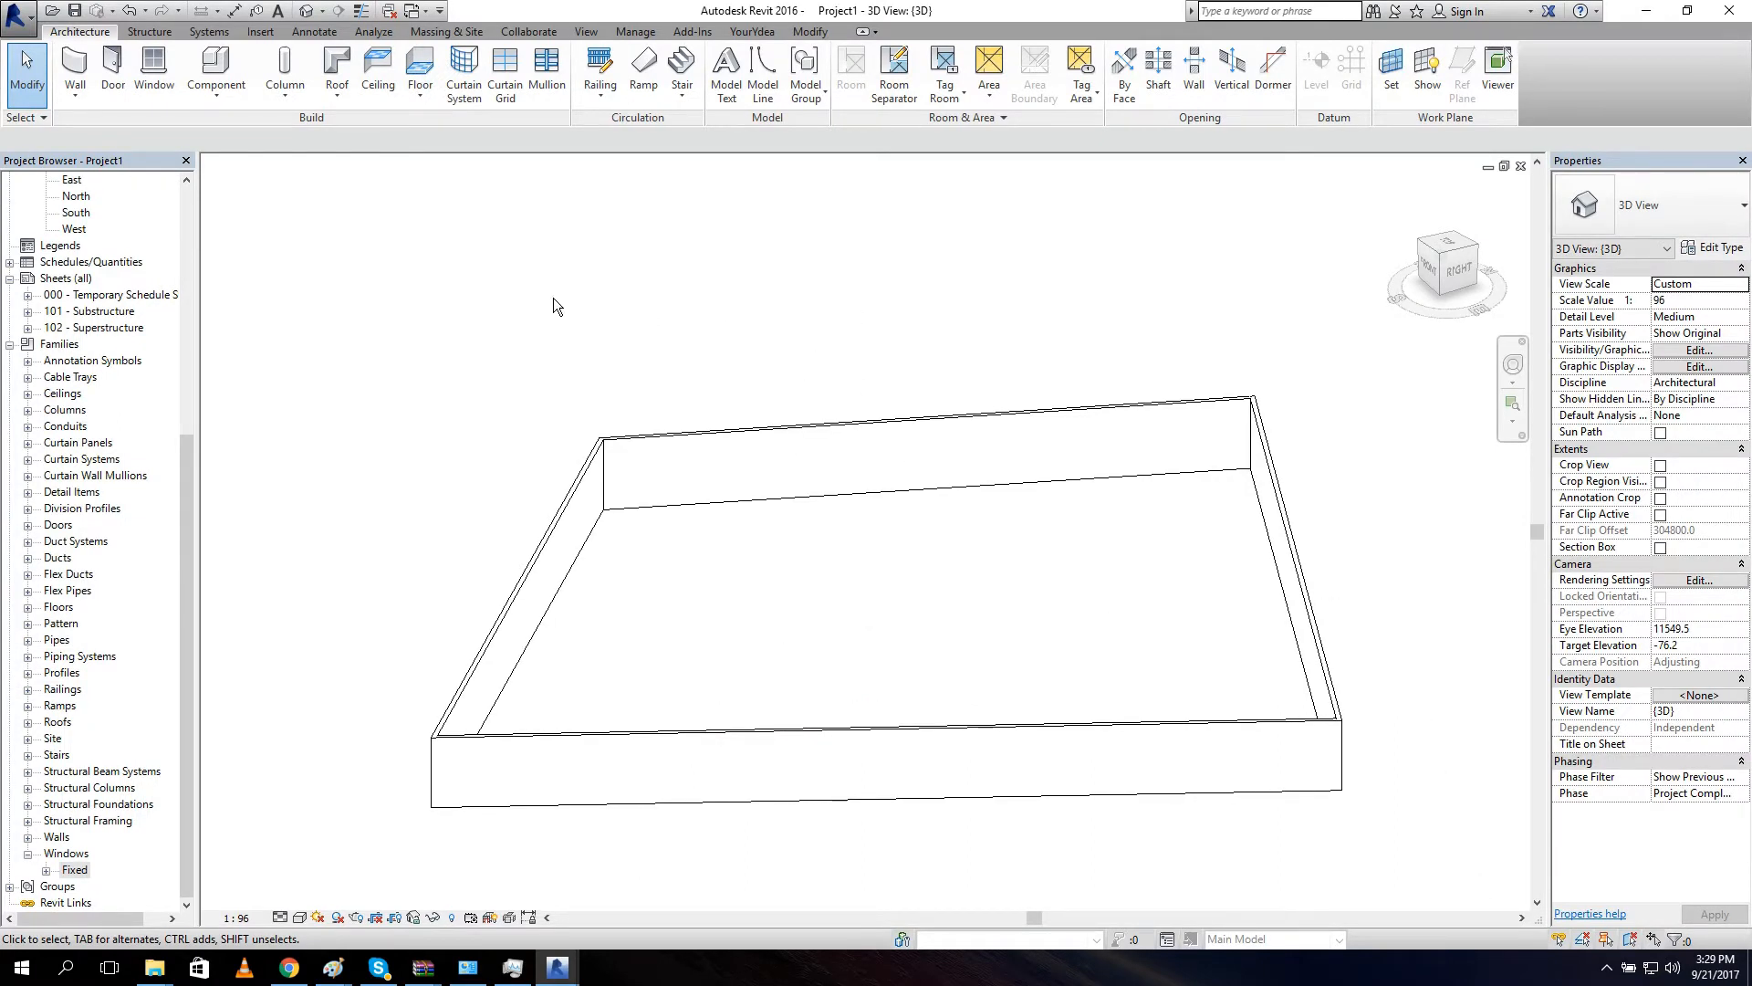
pyautogui.moveTo(750, 31)
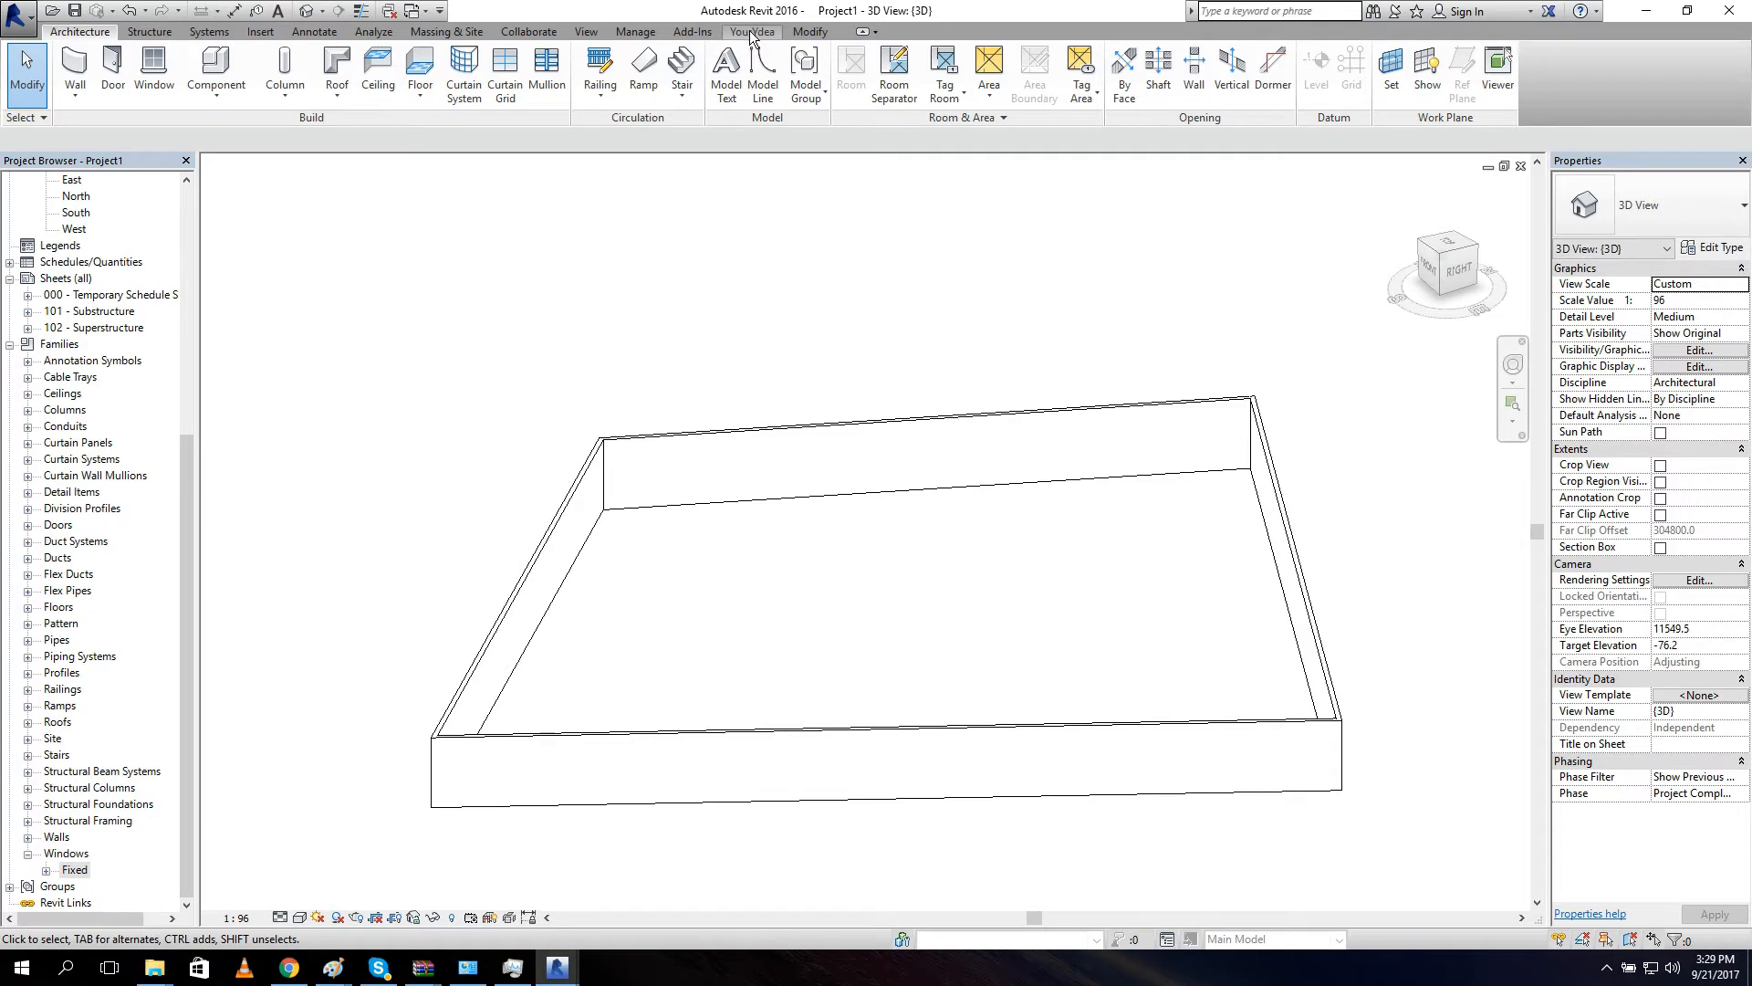
# Search the YourYdea product catalogue for windows with 'W'.
pyautogui.click(750, 31)
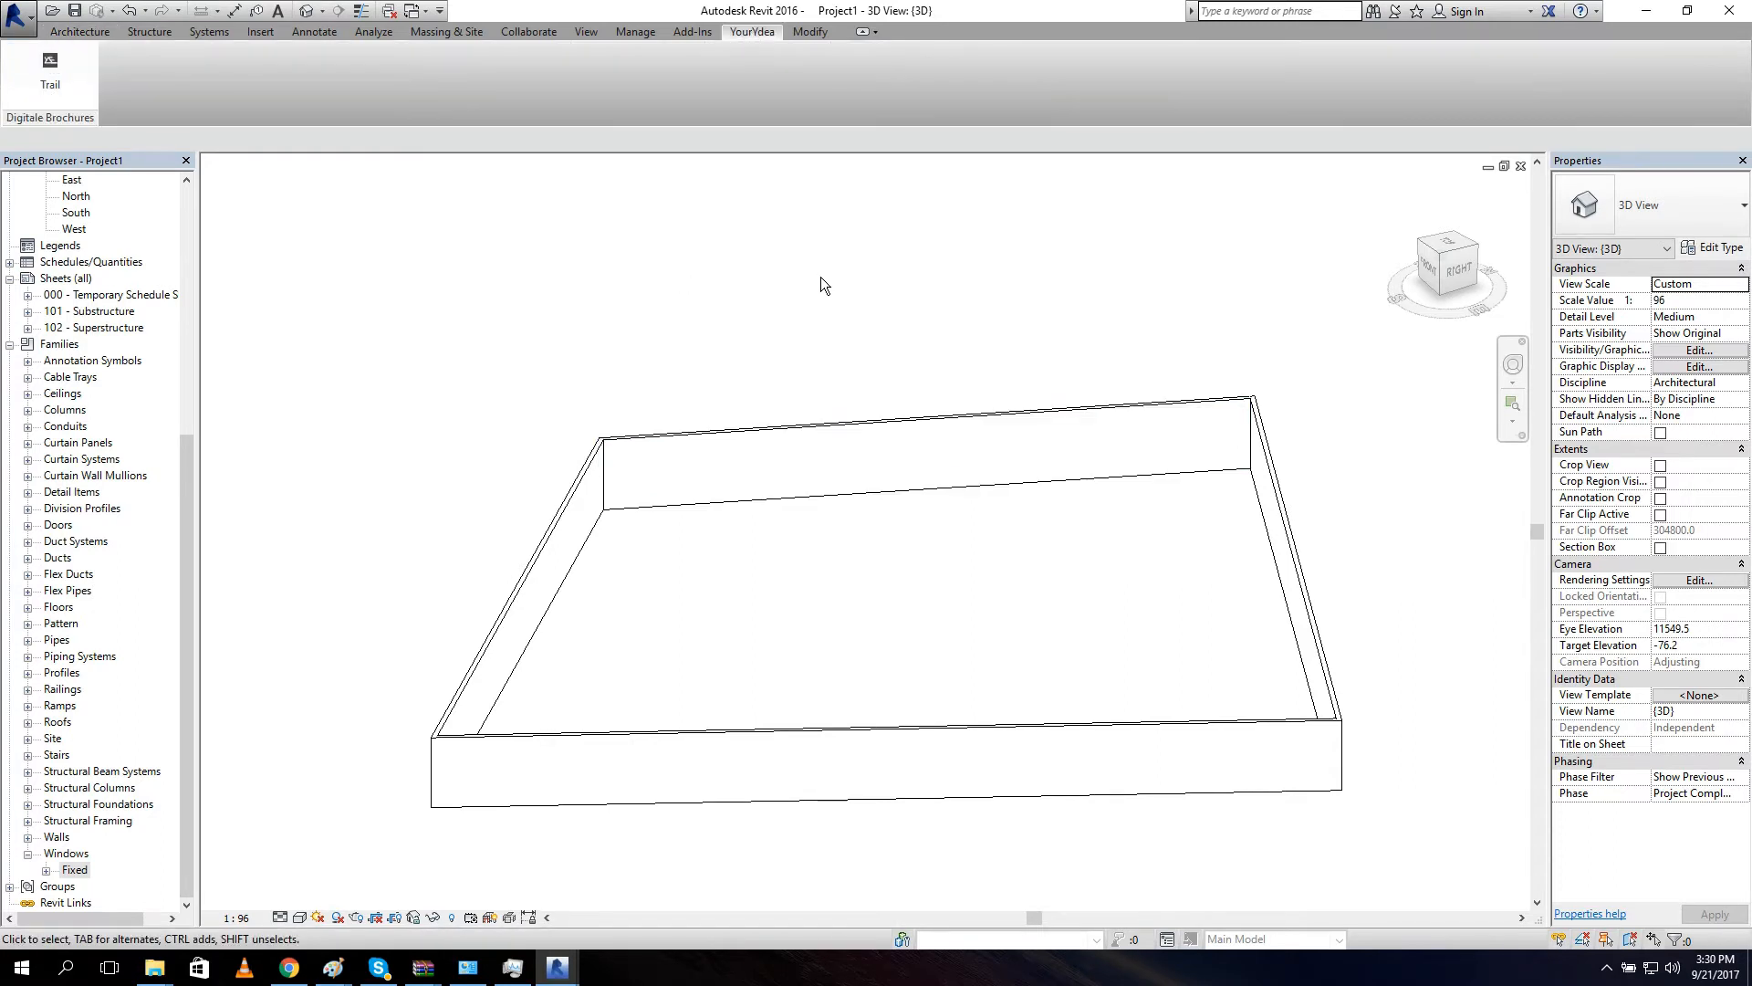
pyautogui.moveTo(67, 80)
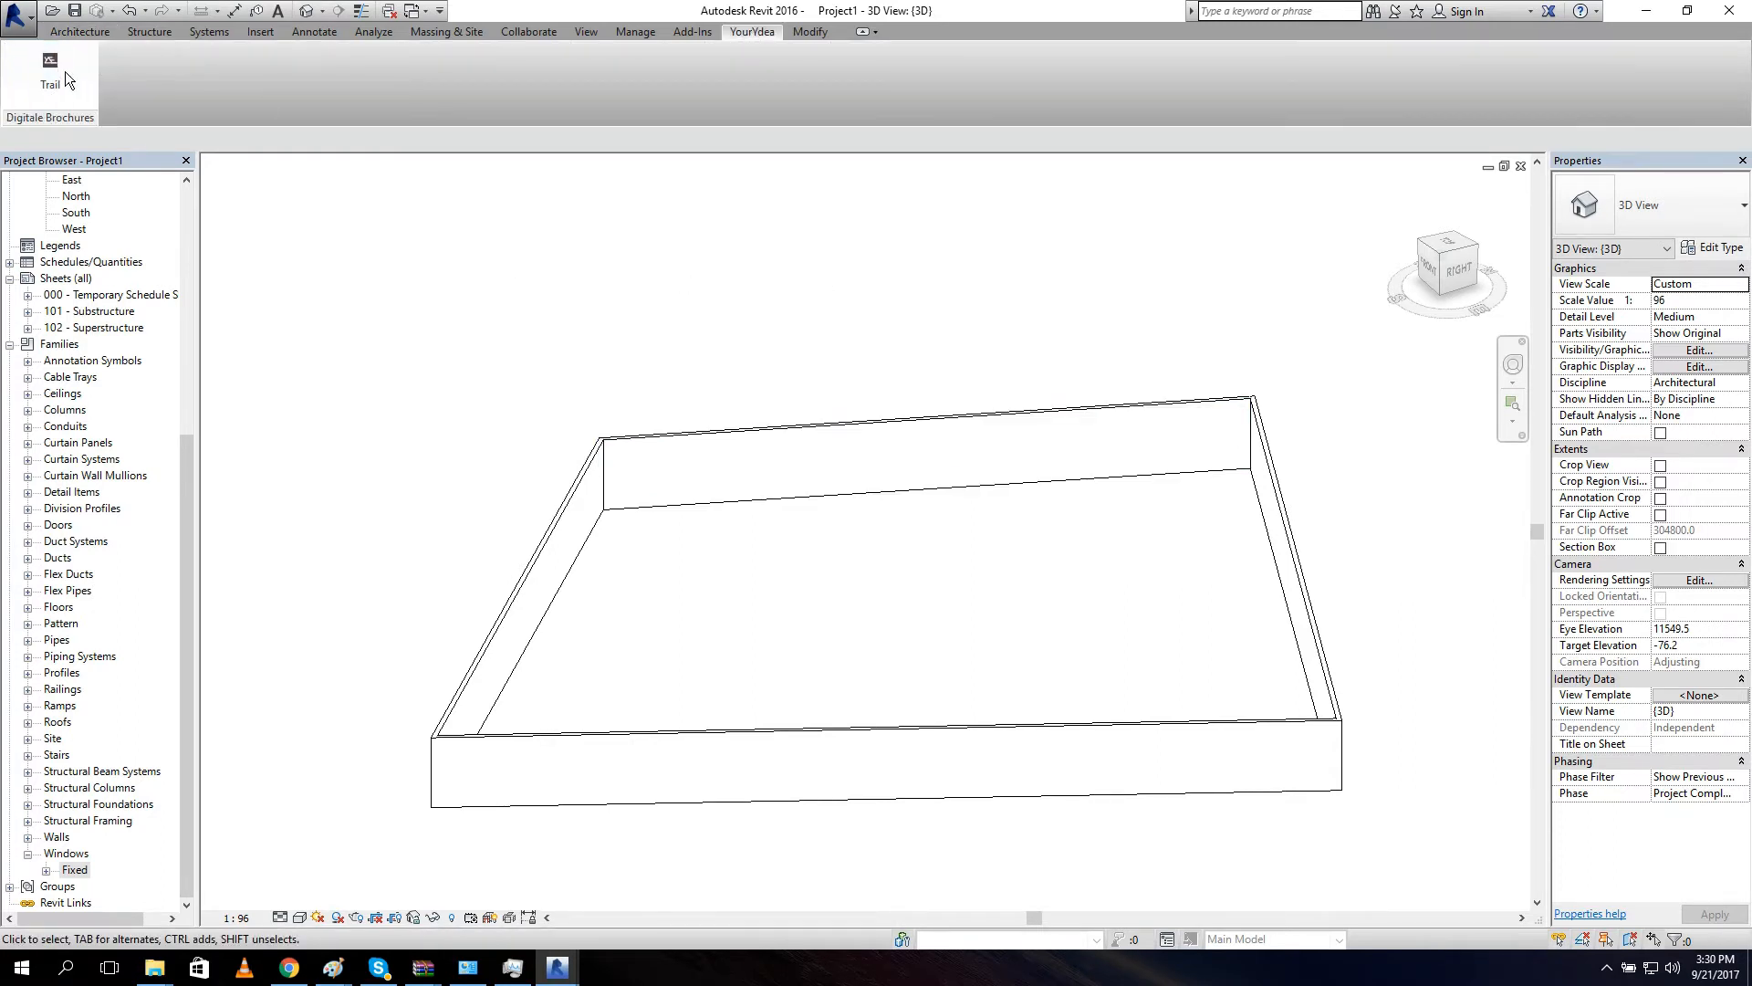
pyautogui.moveTo(739, 391)
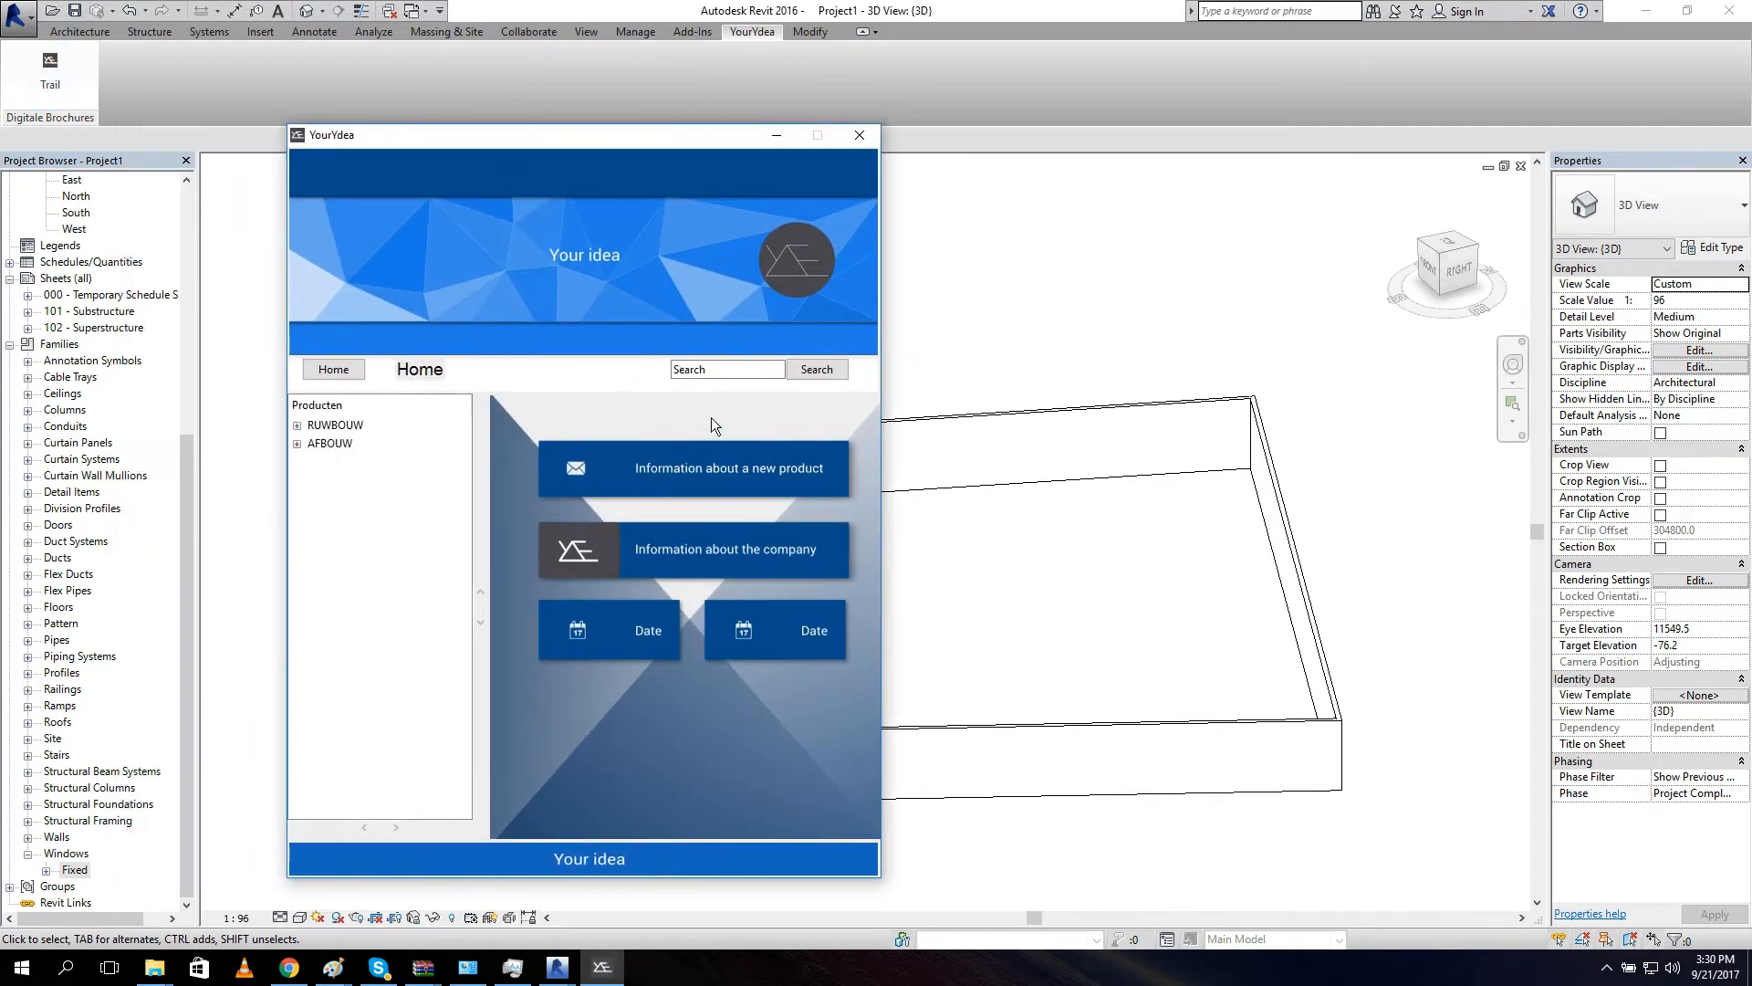
pyautogui.write('W')
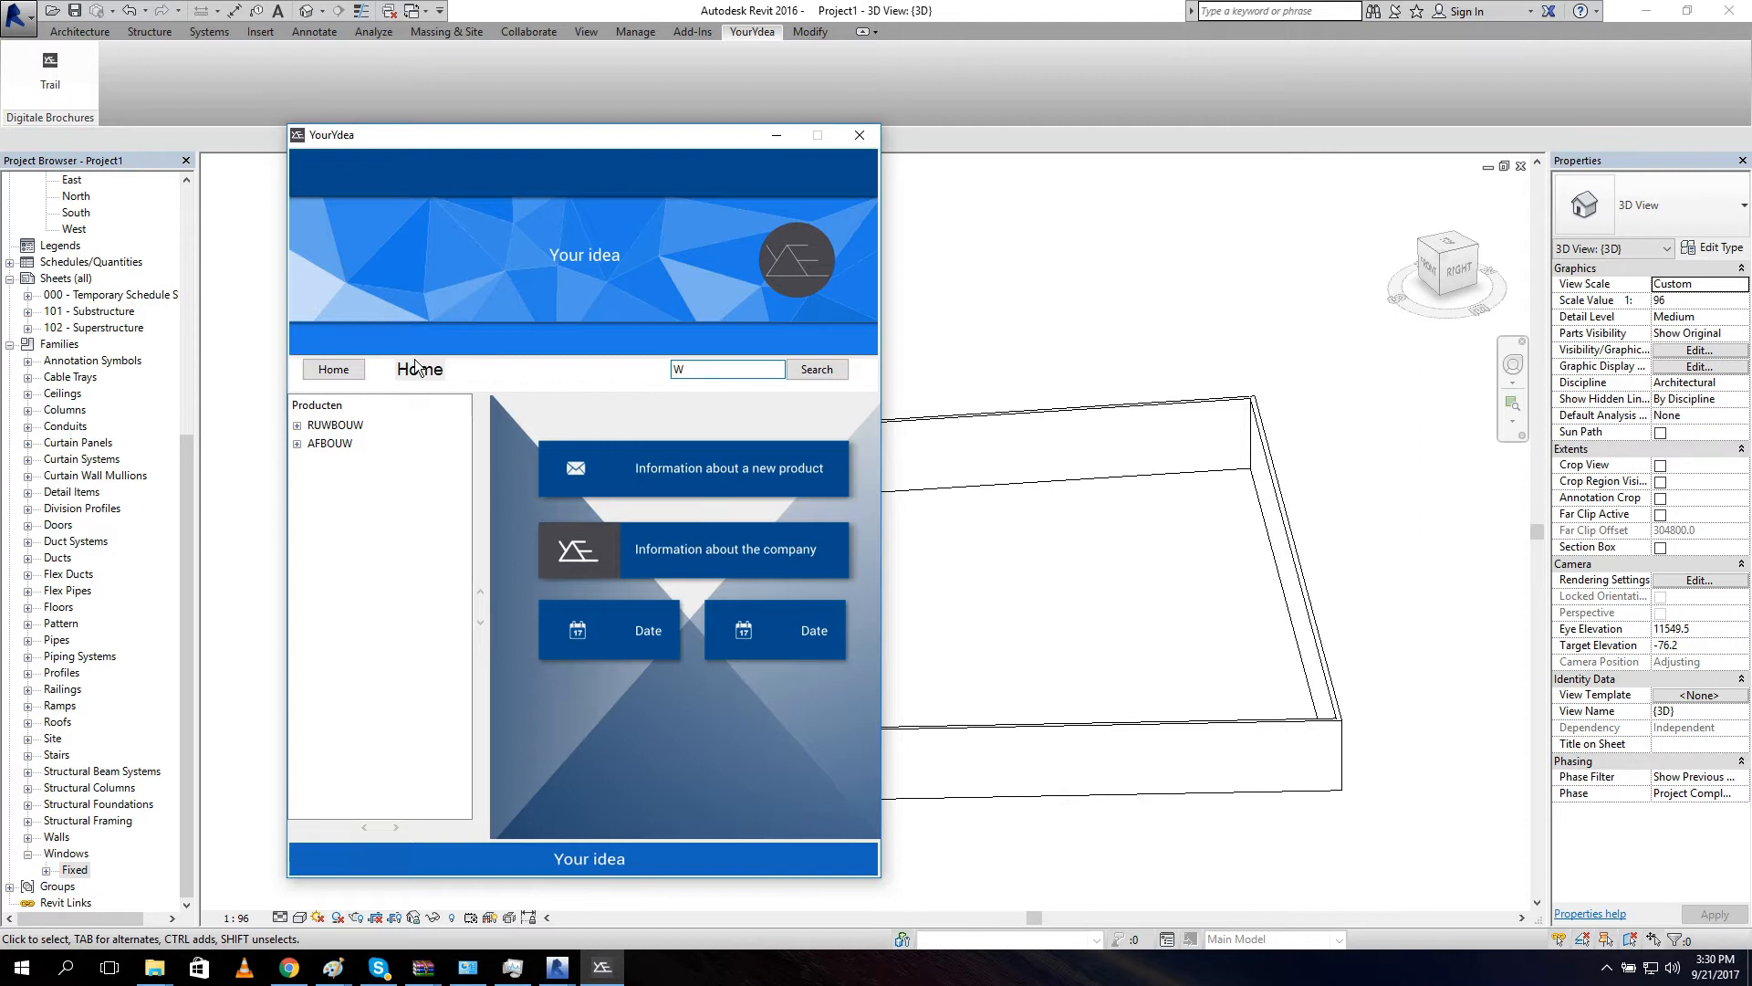
pyautogui.click(817, 369)
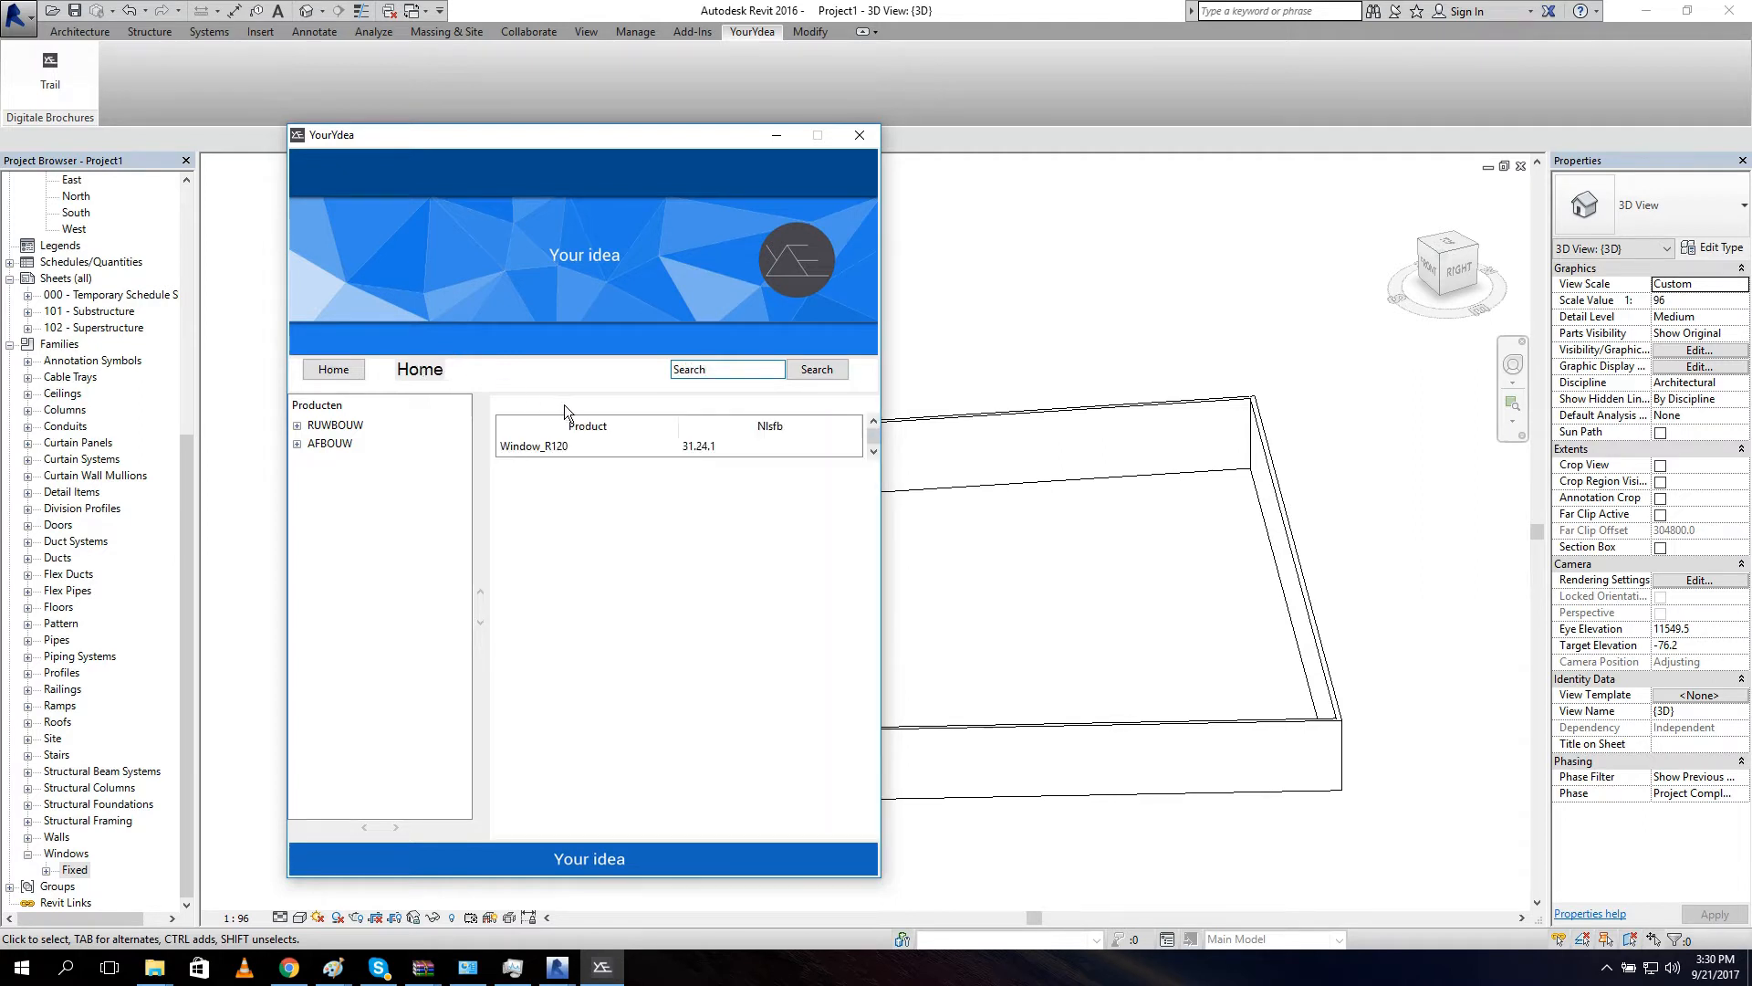
# Bring up the Window_R120 product page from the results.
pyautogui.click(535, 446)
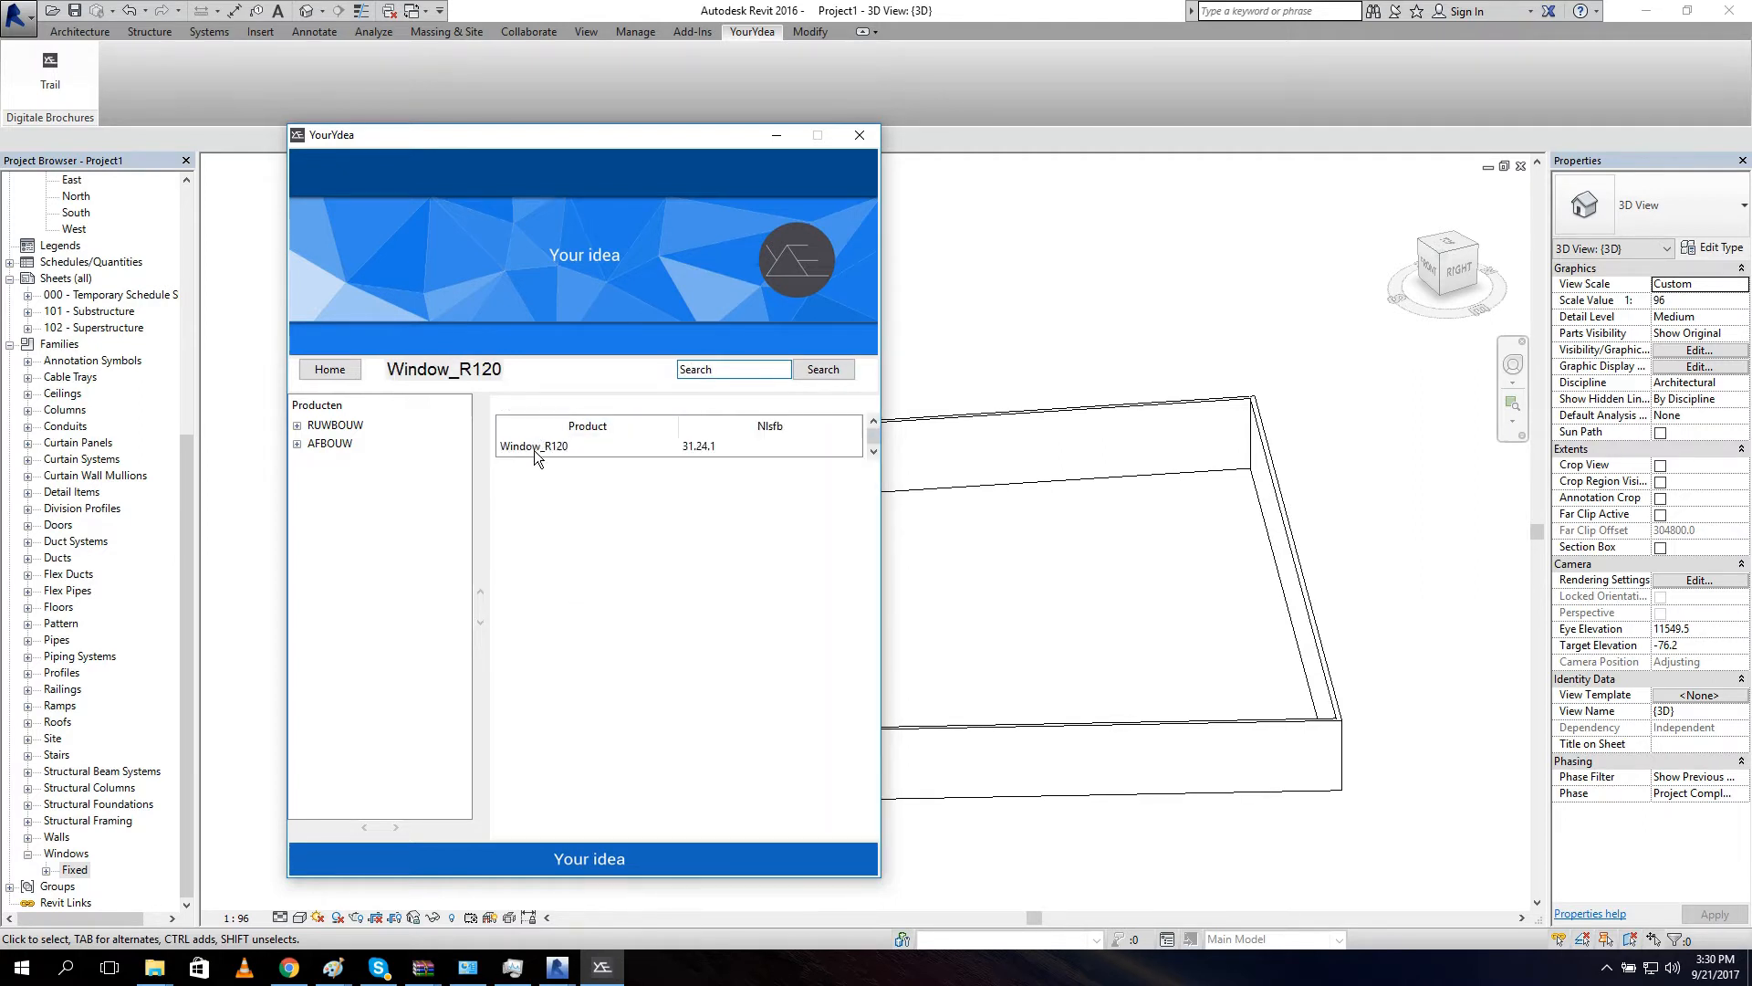
pyautogui.click(535, 445)
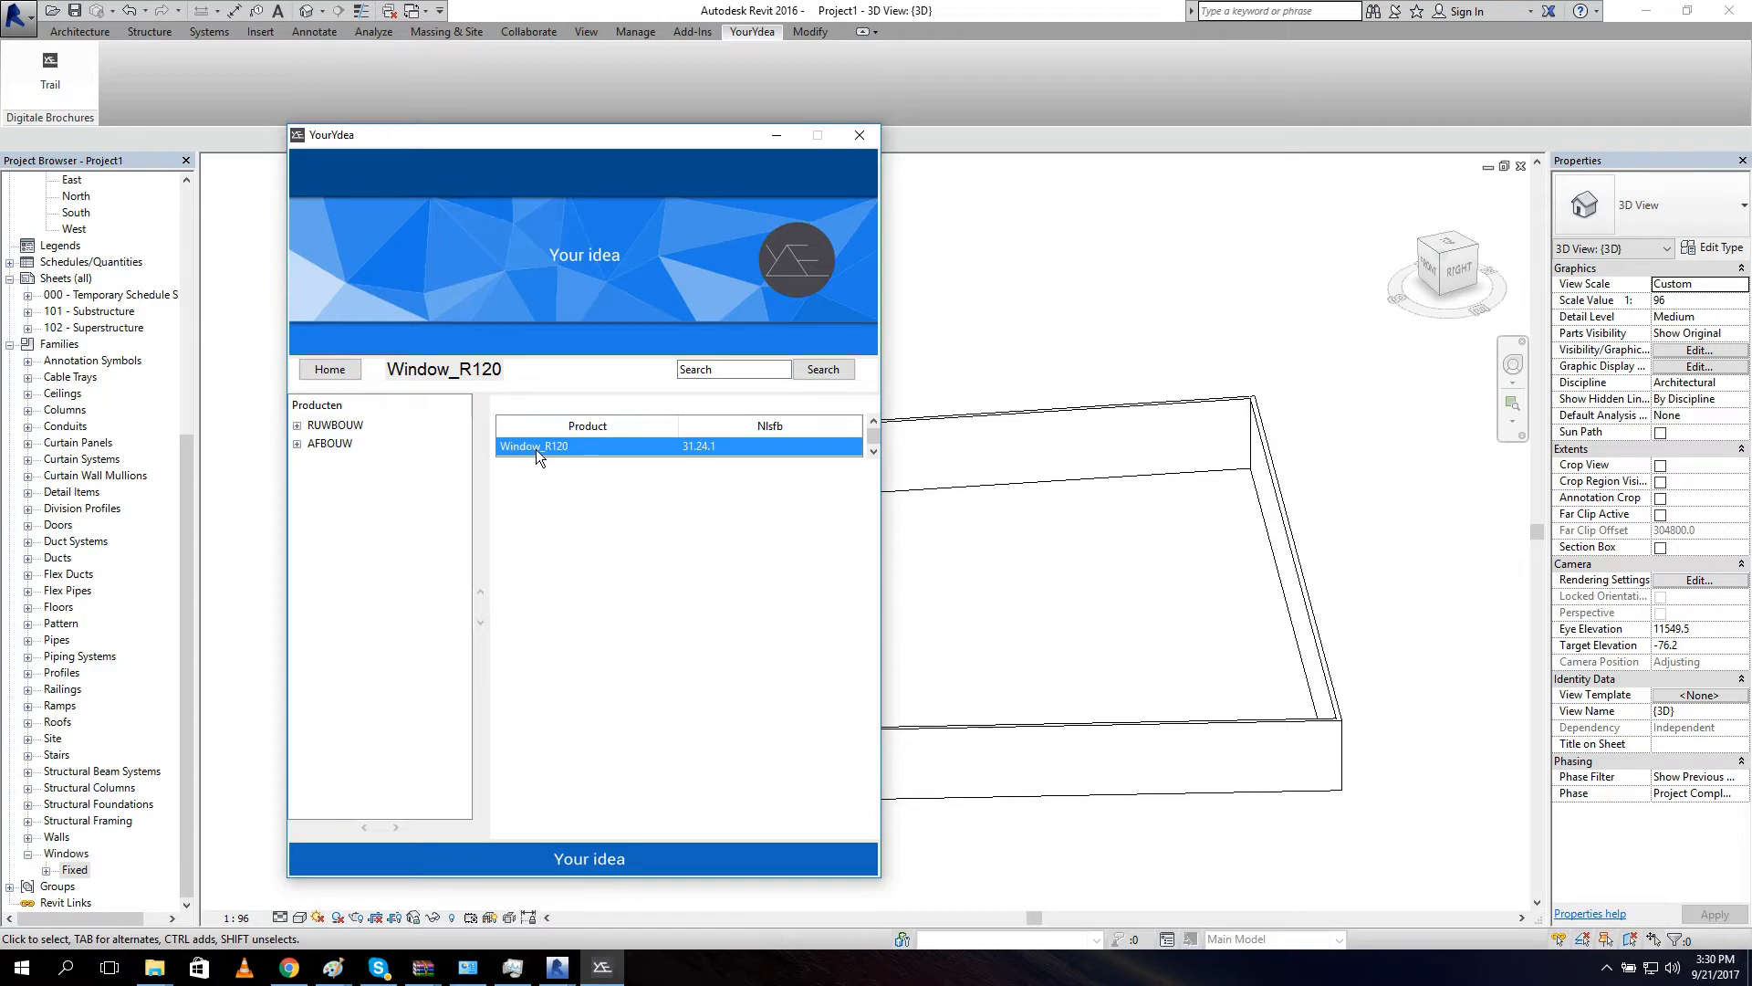
pyautogui.click(533, 445)
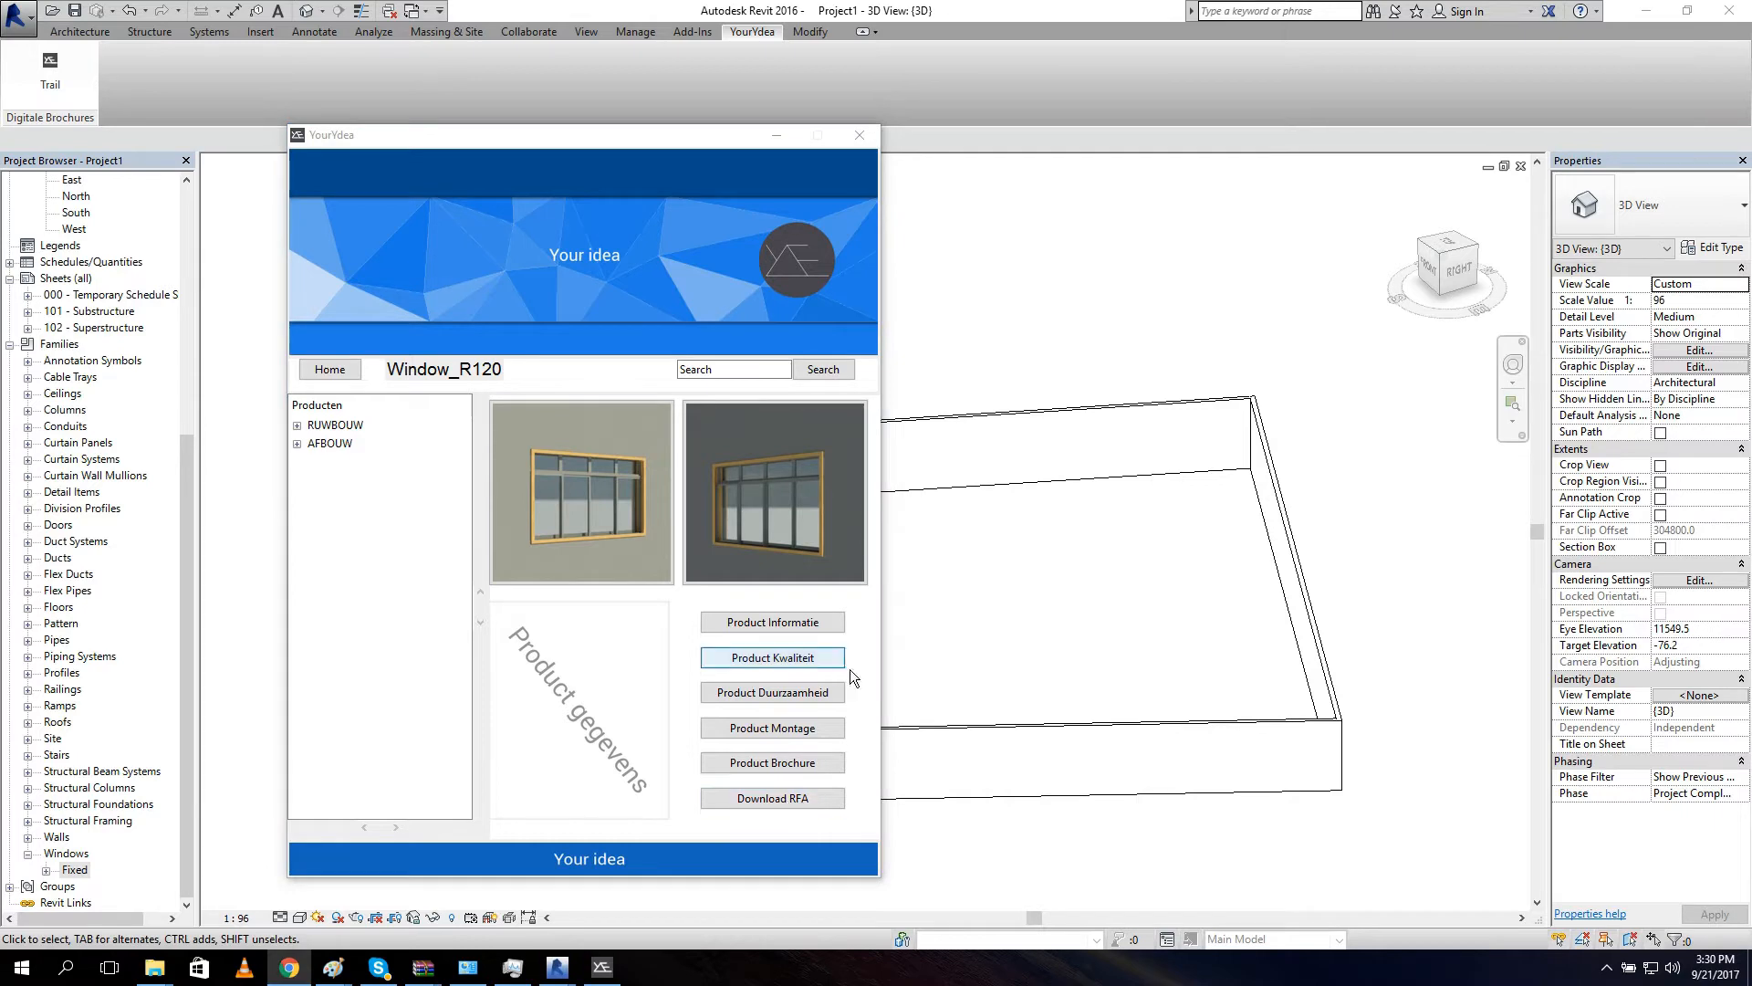
pyautogui.moveTo(860, 133)
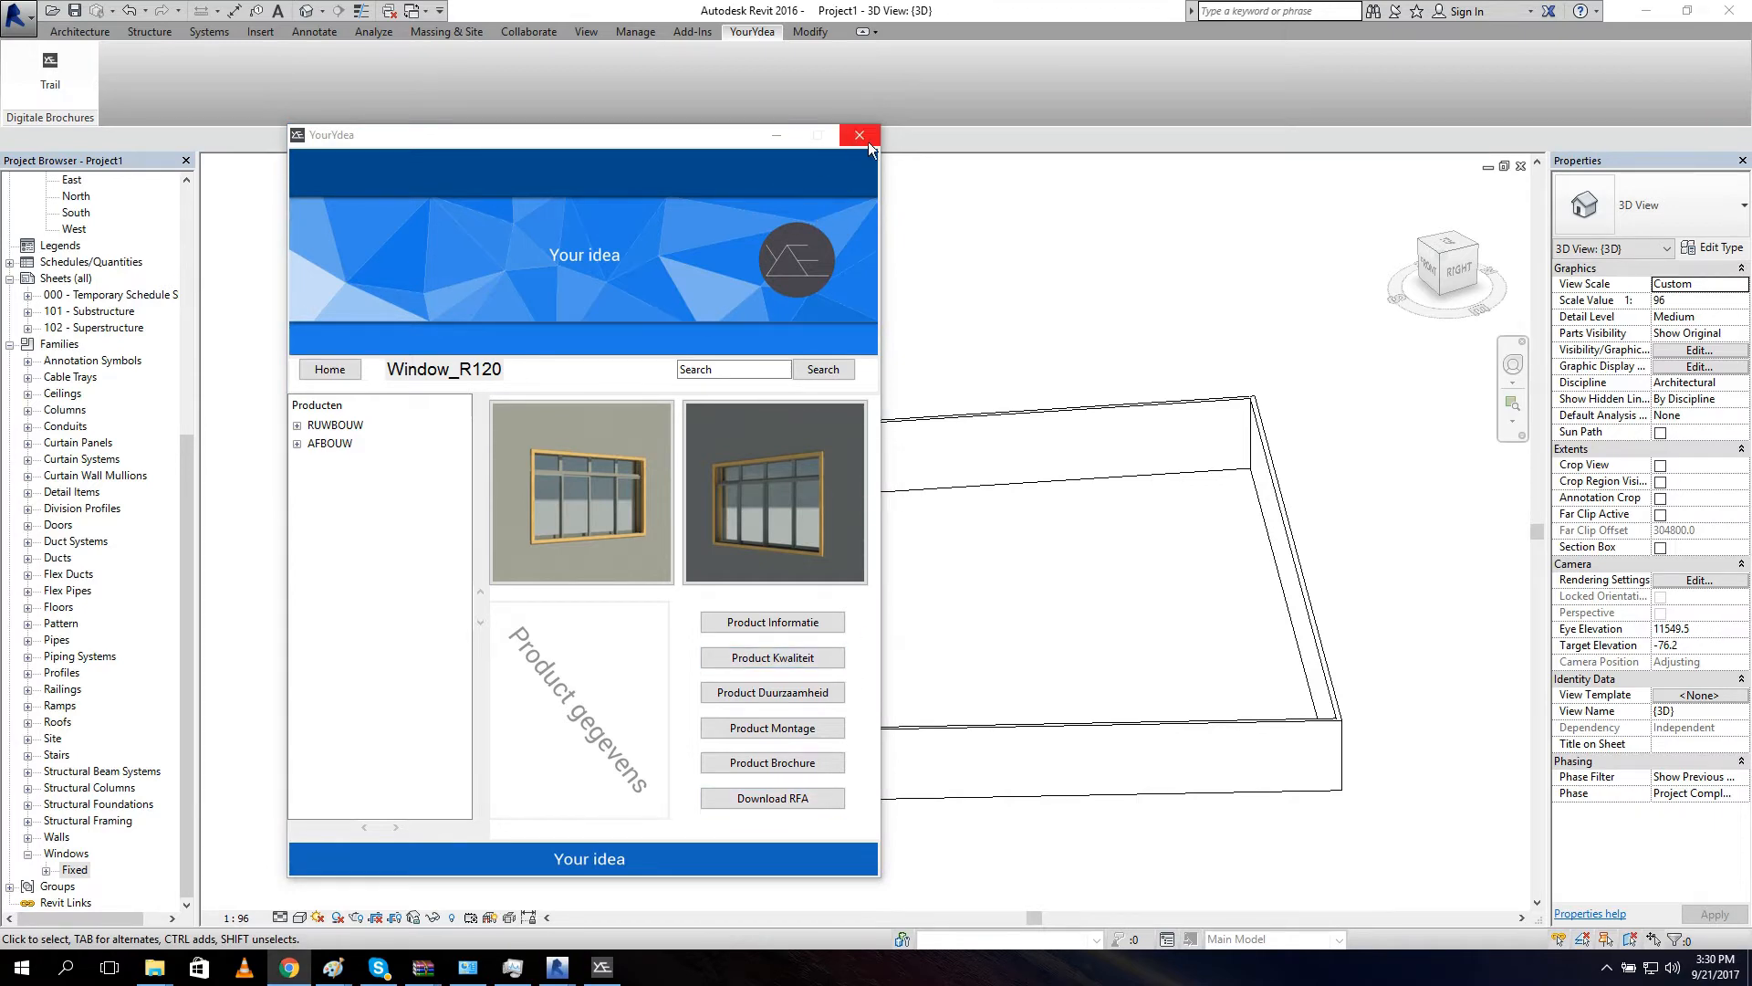
# Close the catalogue and start Load Family, browsing This PC's folders.
pyautogui.click(858, 133)
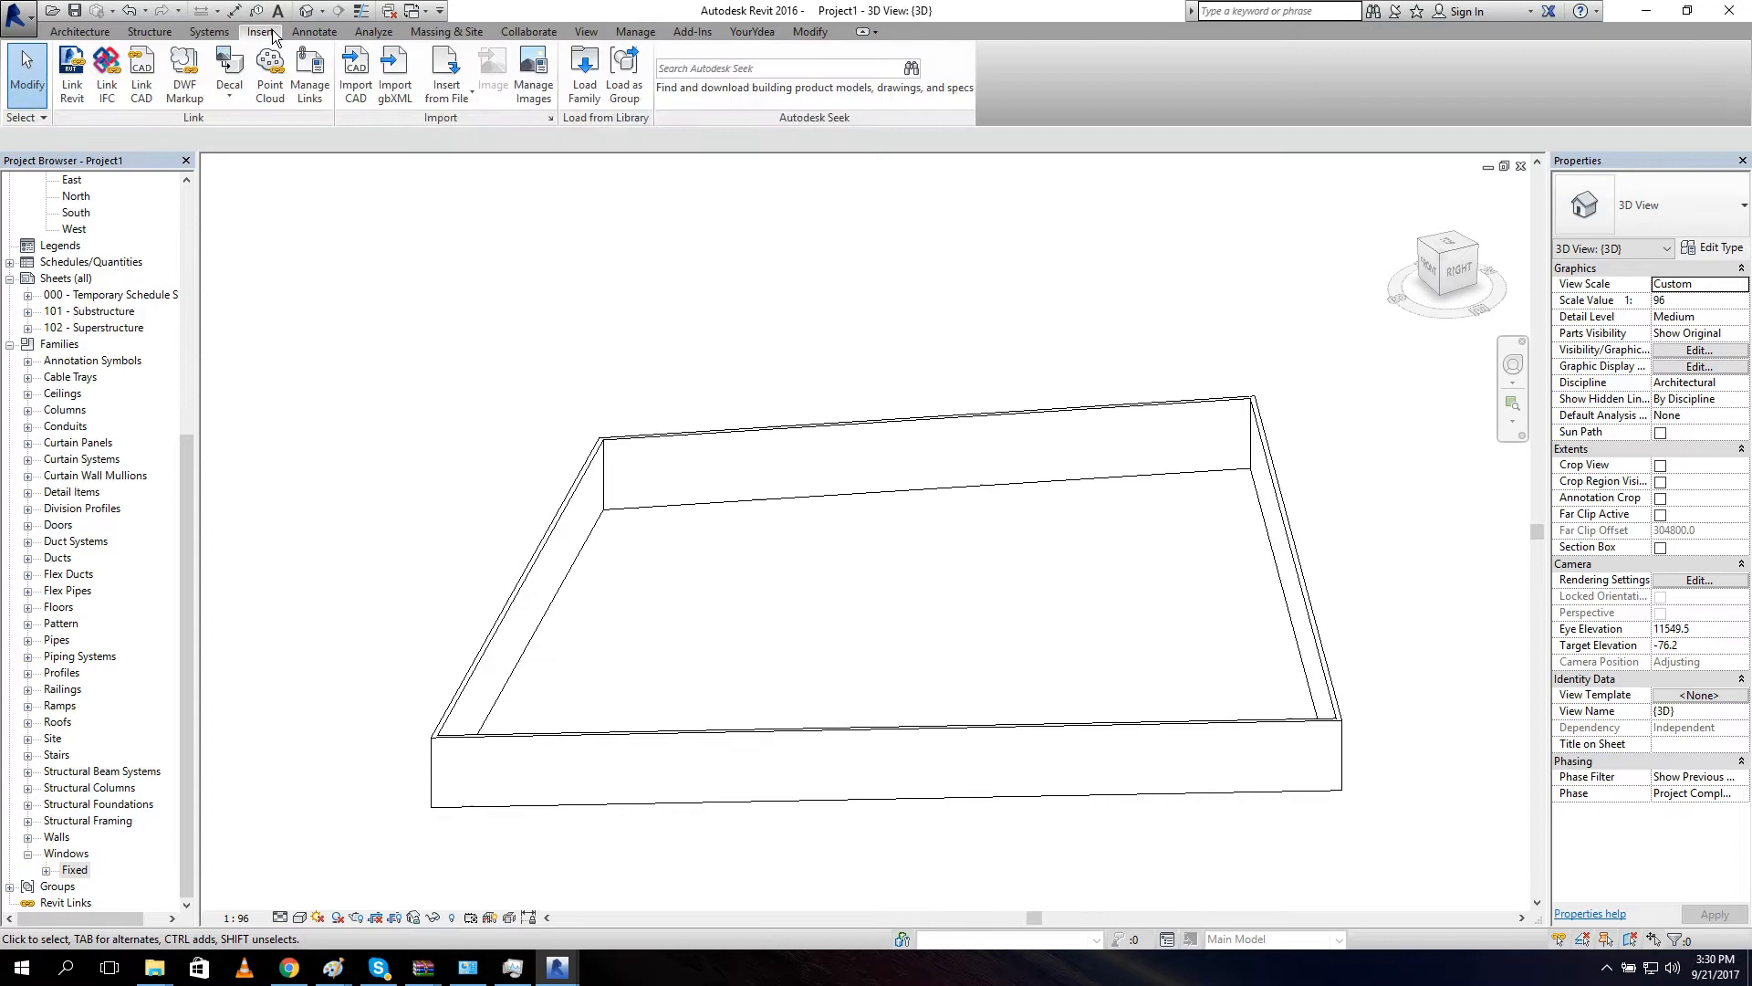
pyautogui.moveTo(584, 73)
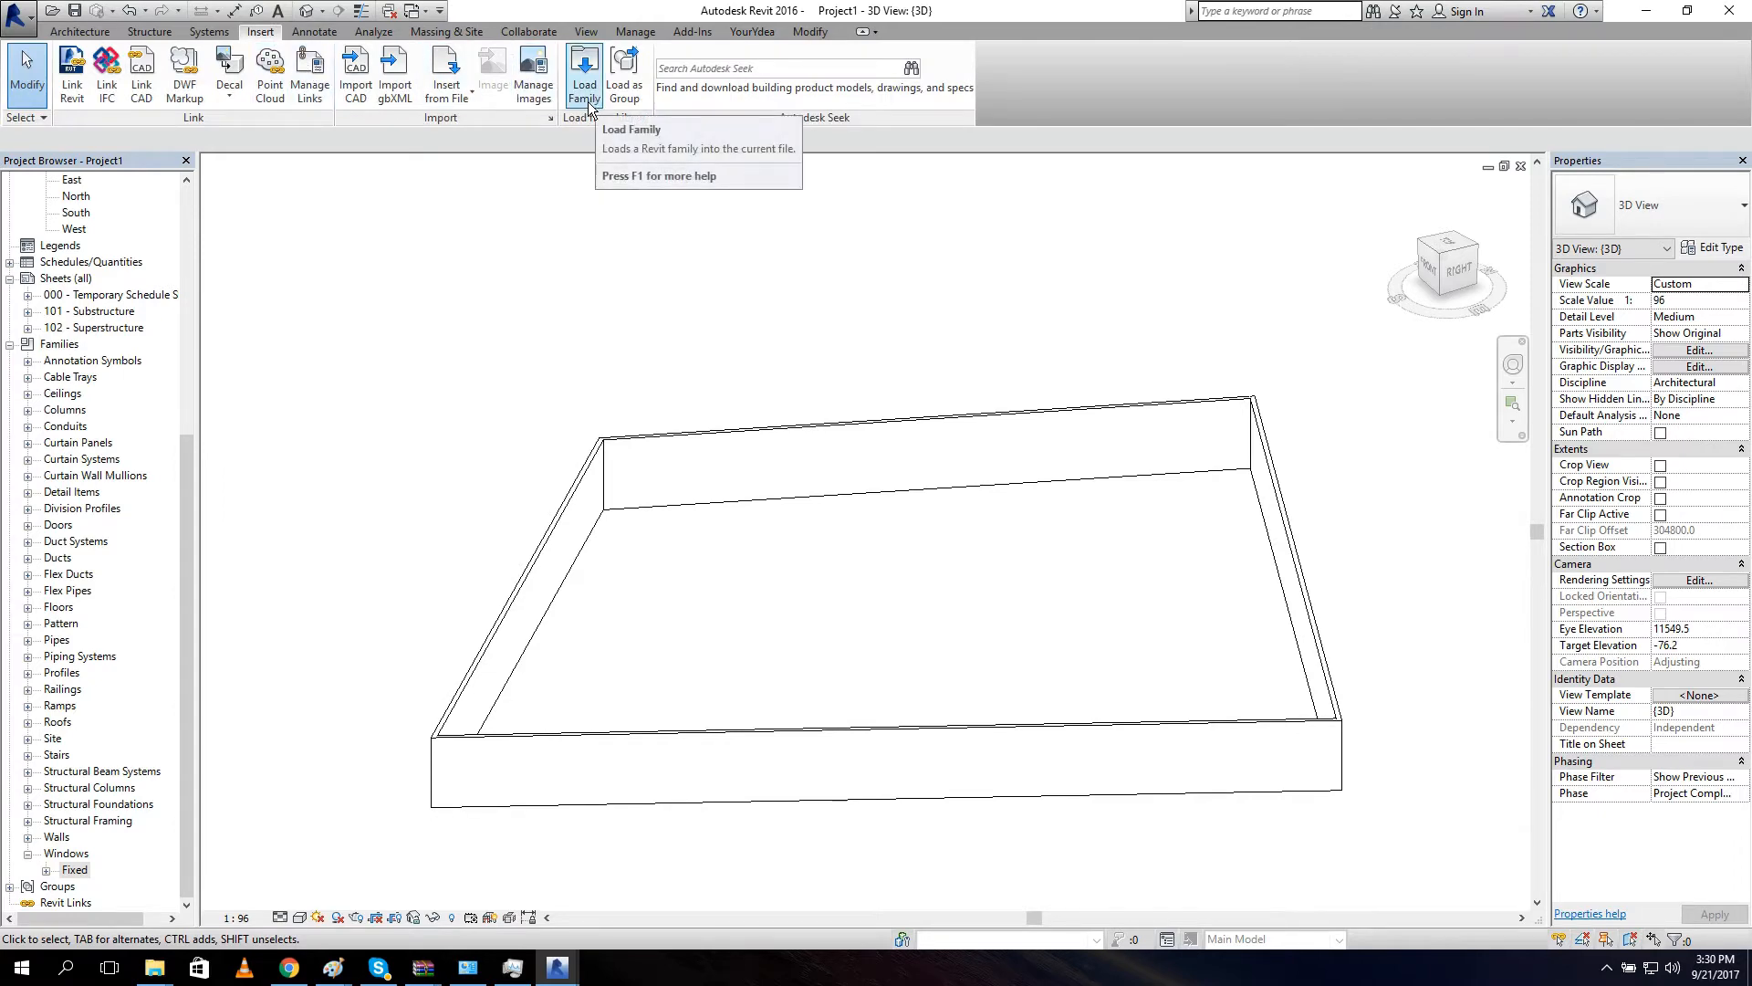
pyautogui.click(584, 73)
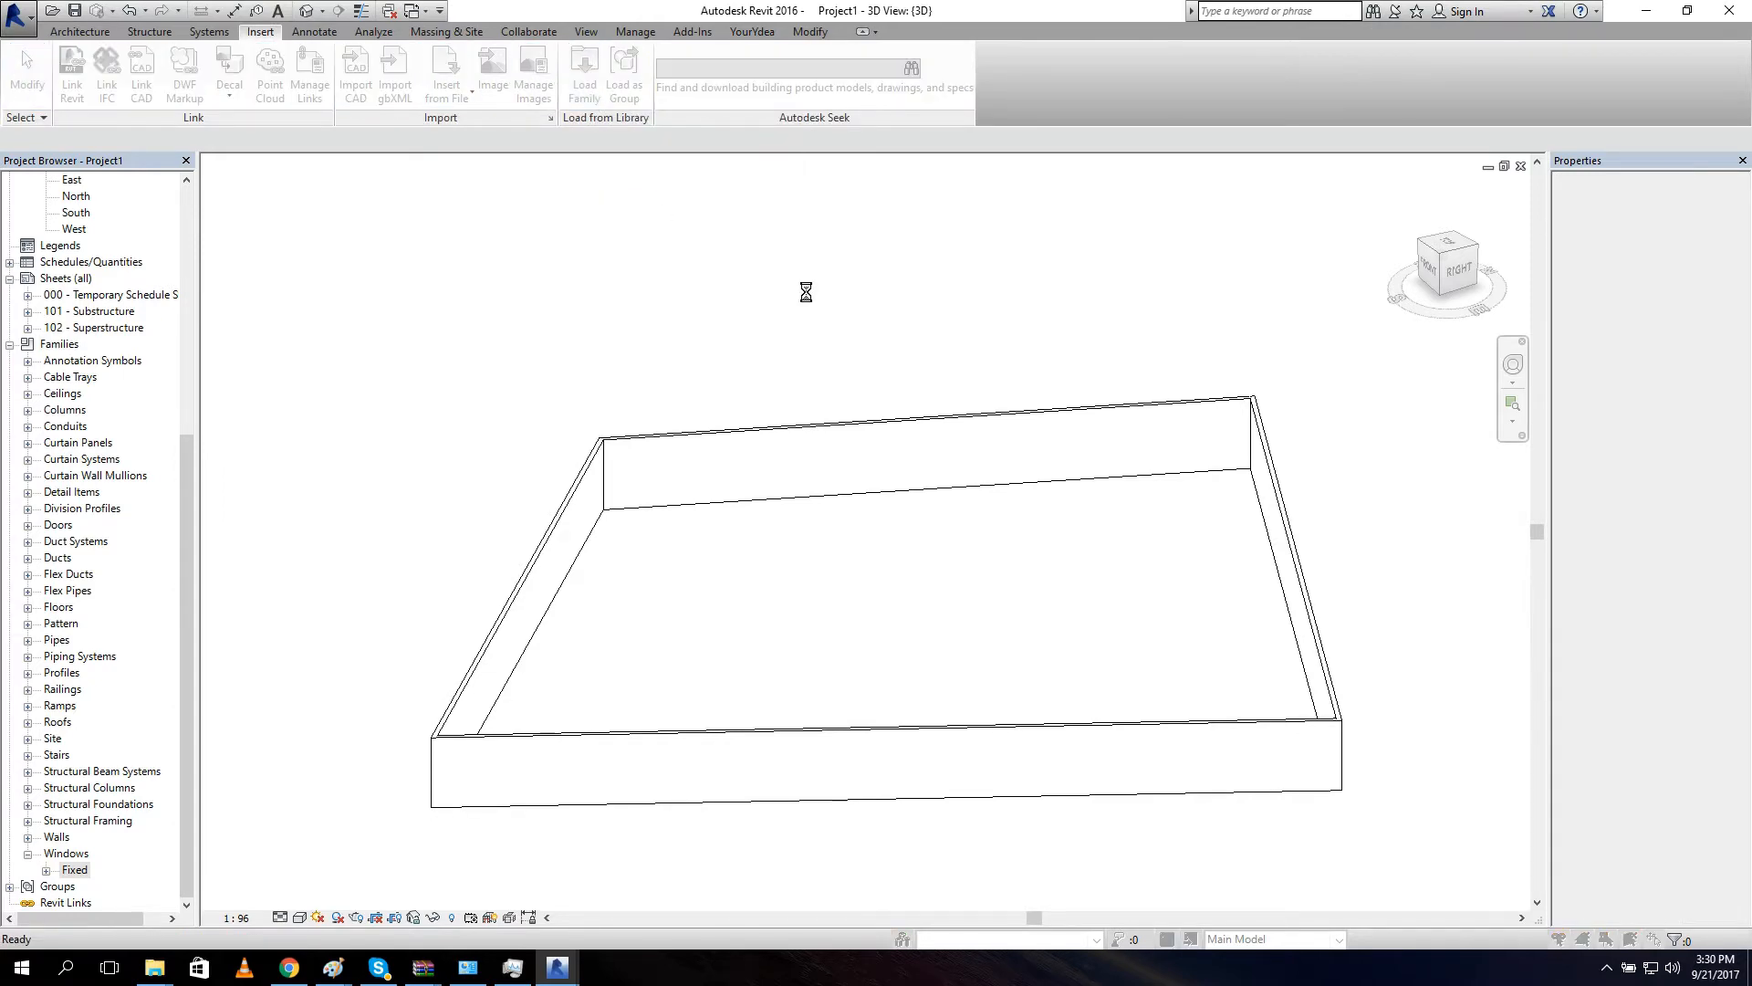
pyautogui.click(582, 73)
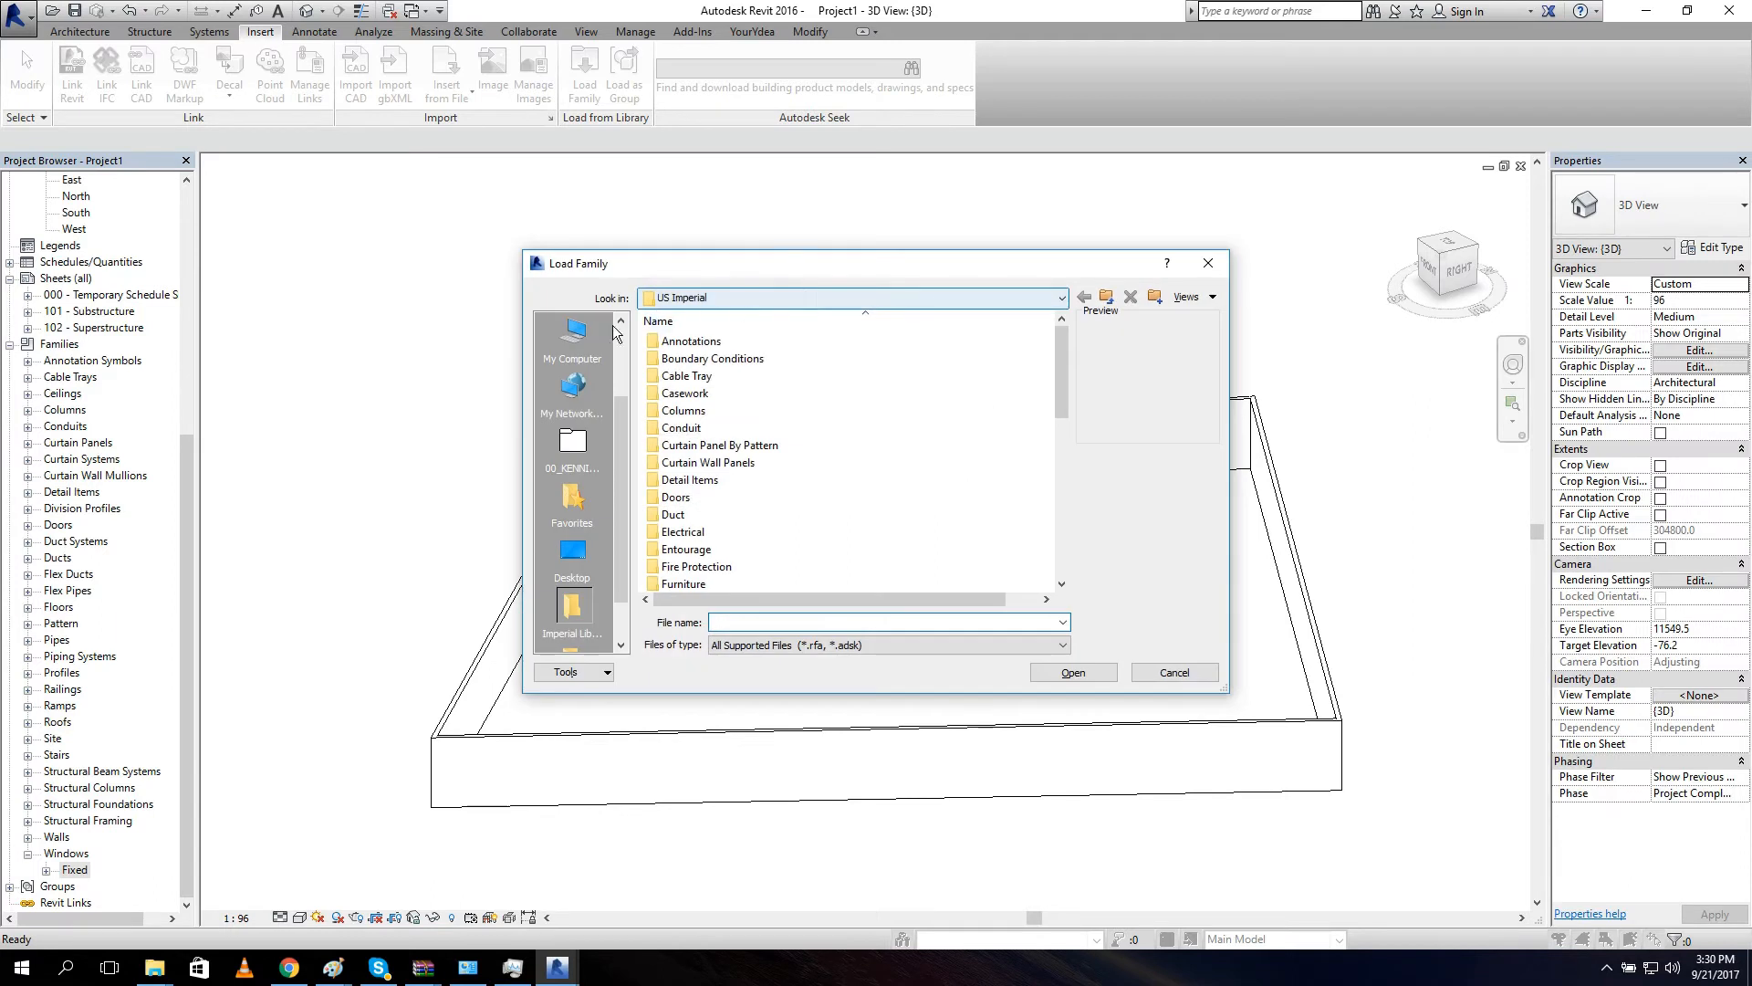
pyautogui.click(572, 336)
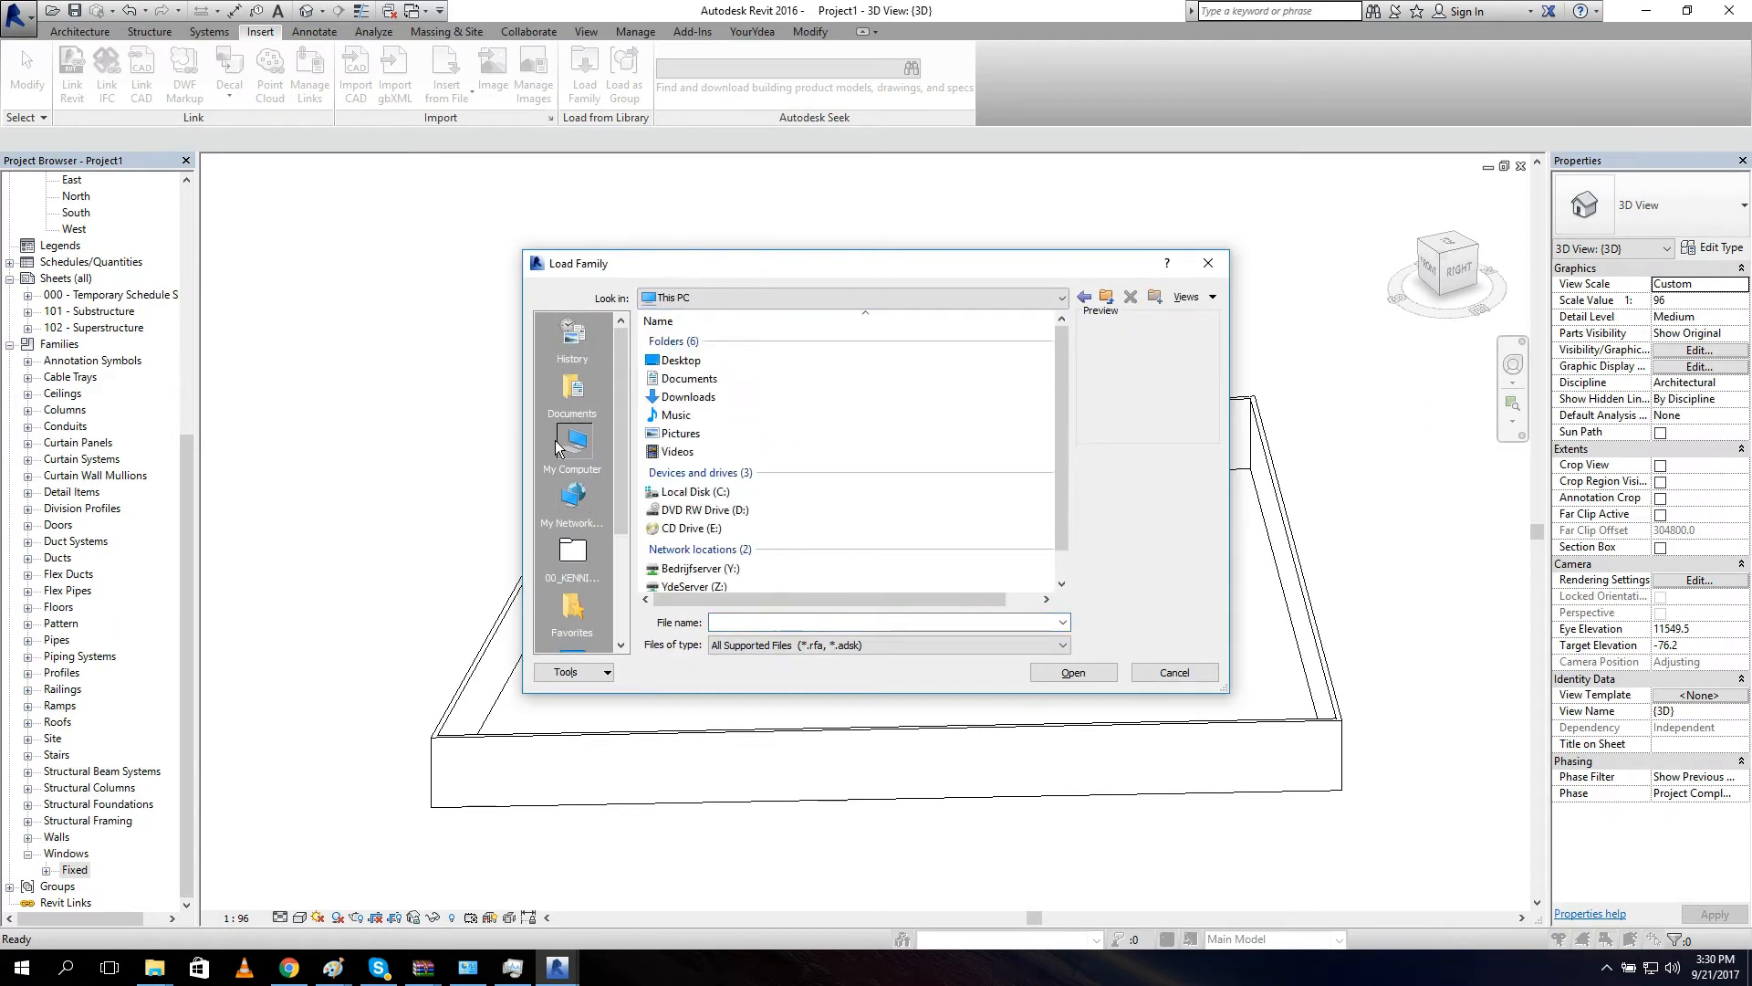
# Load Window_R120.rfa from the Downloads folder into the project.
pyautogui.click(688, 396)
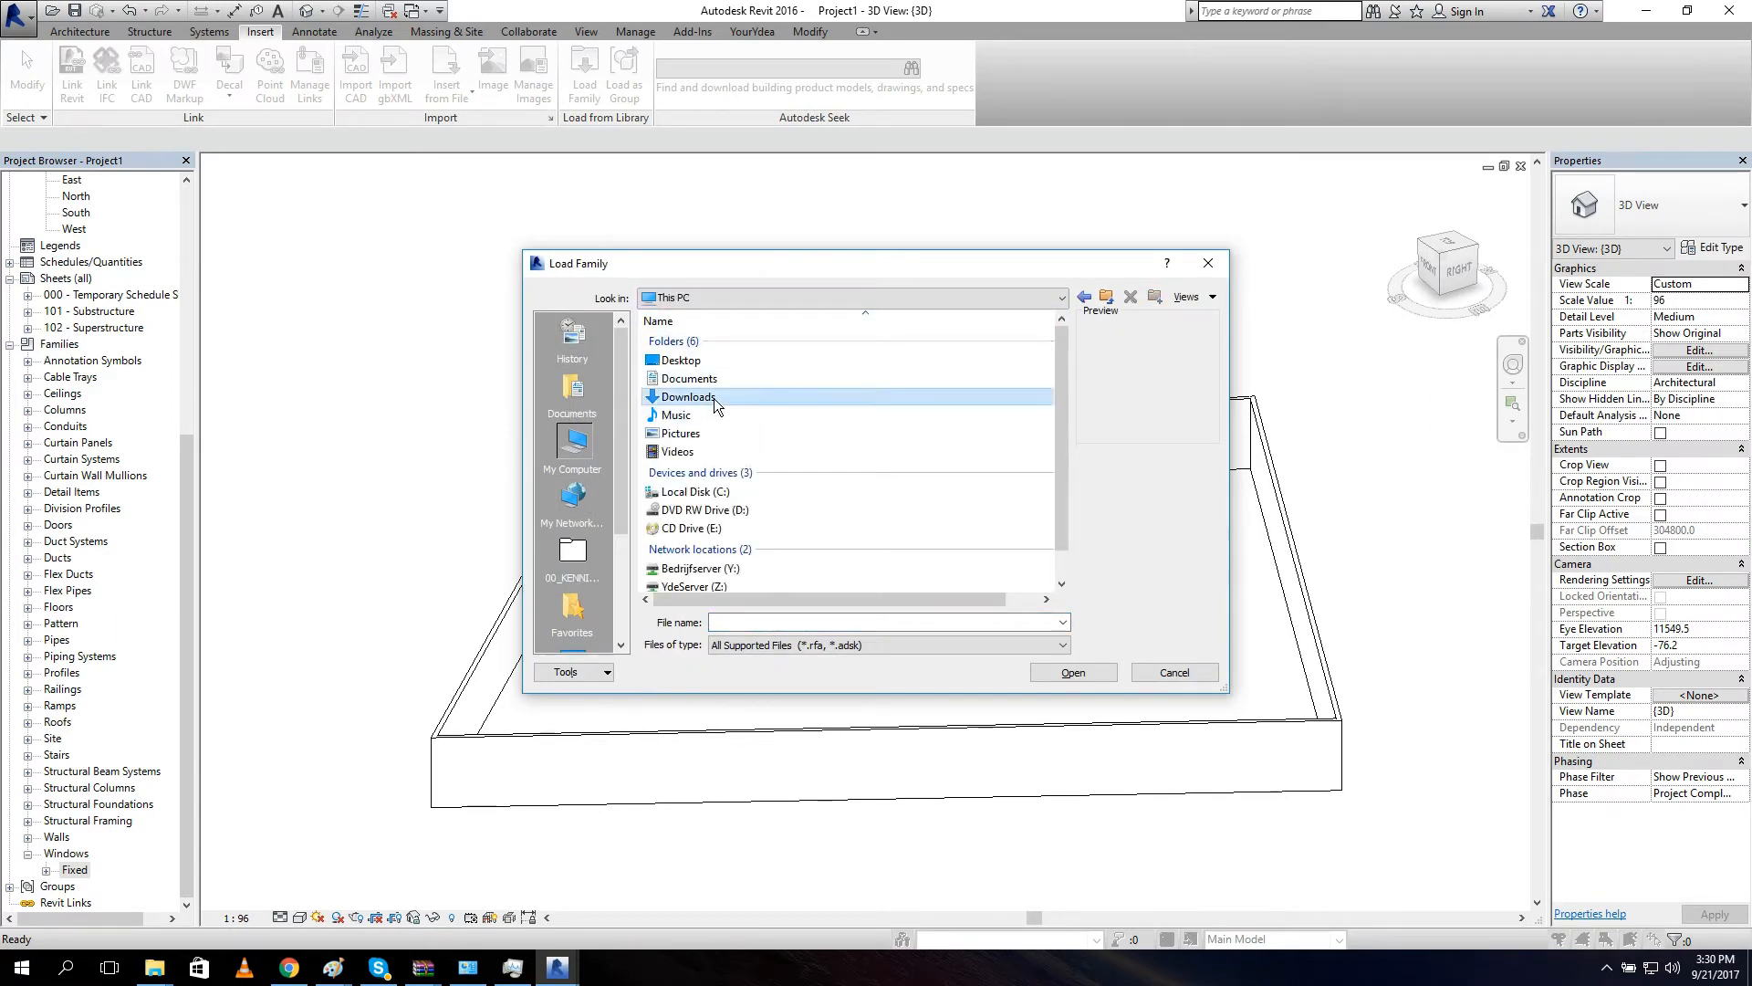
pyautogui.doubleClick(688, 396)
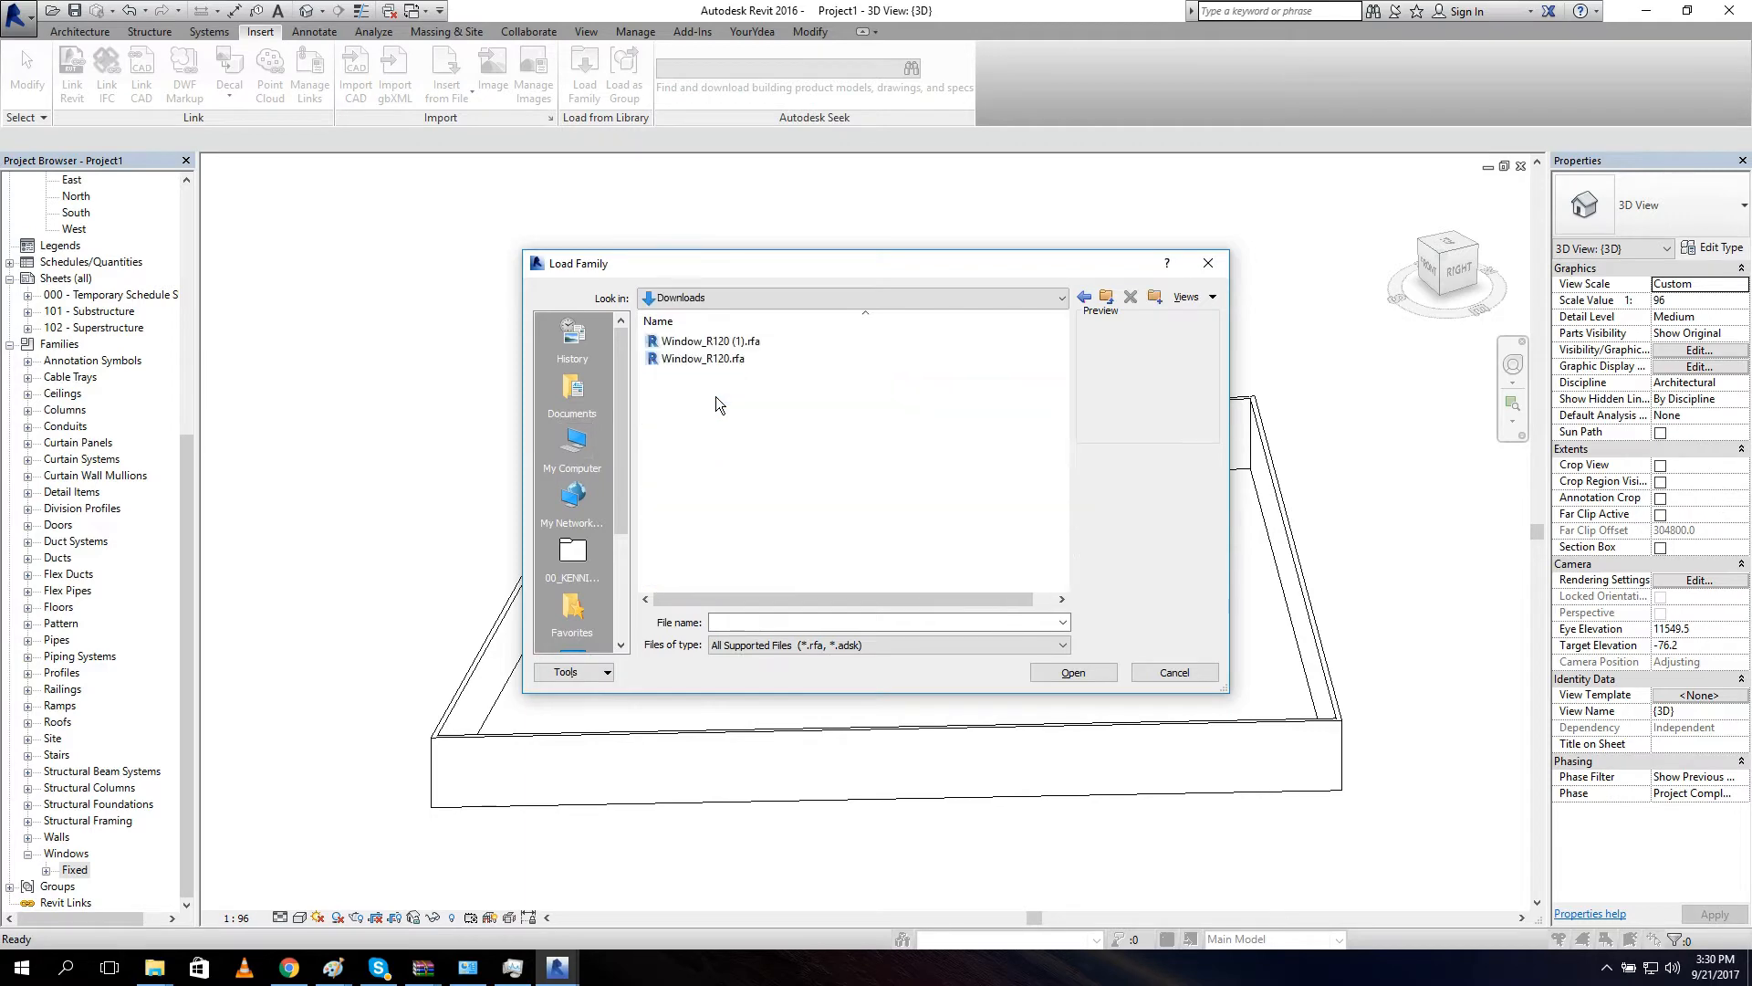
pyautogui.click(700, 358)
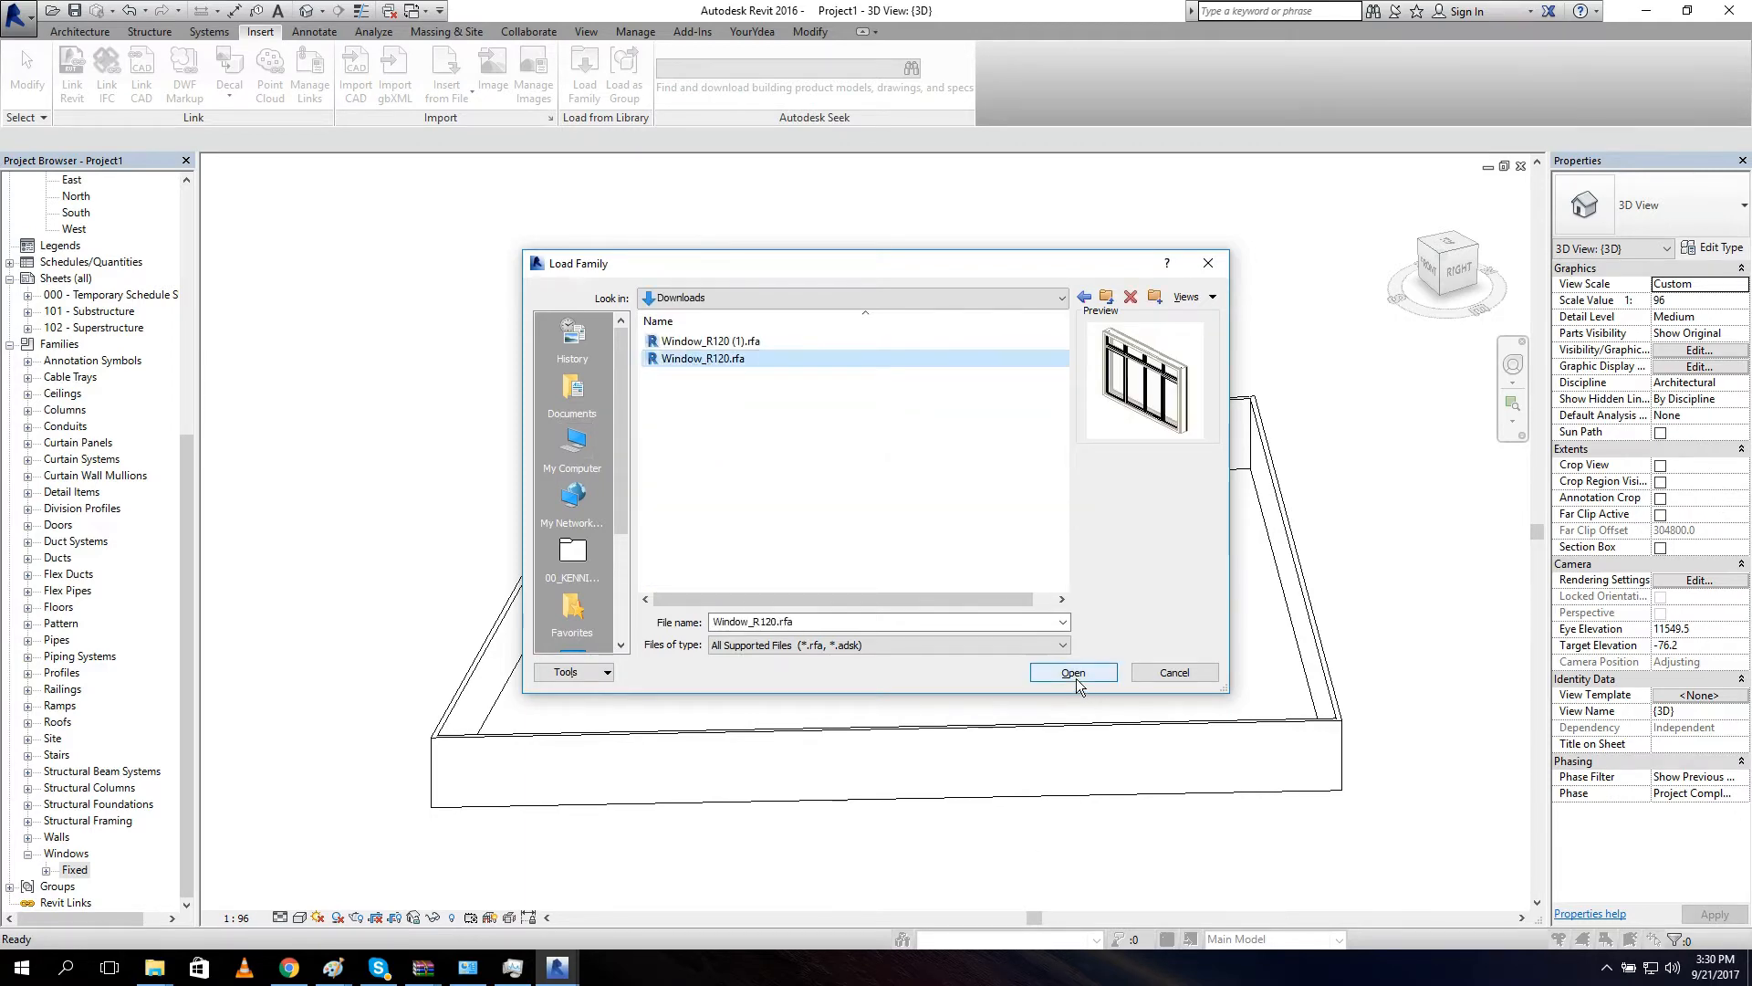
pyautogui.click(1071, 671)
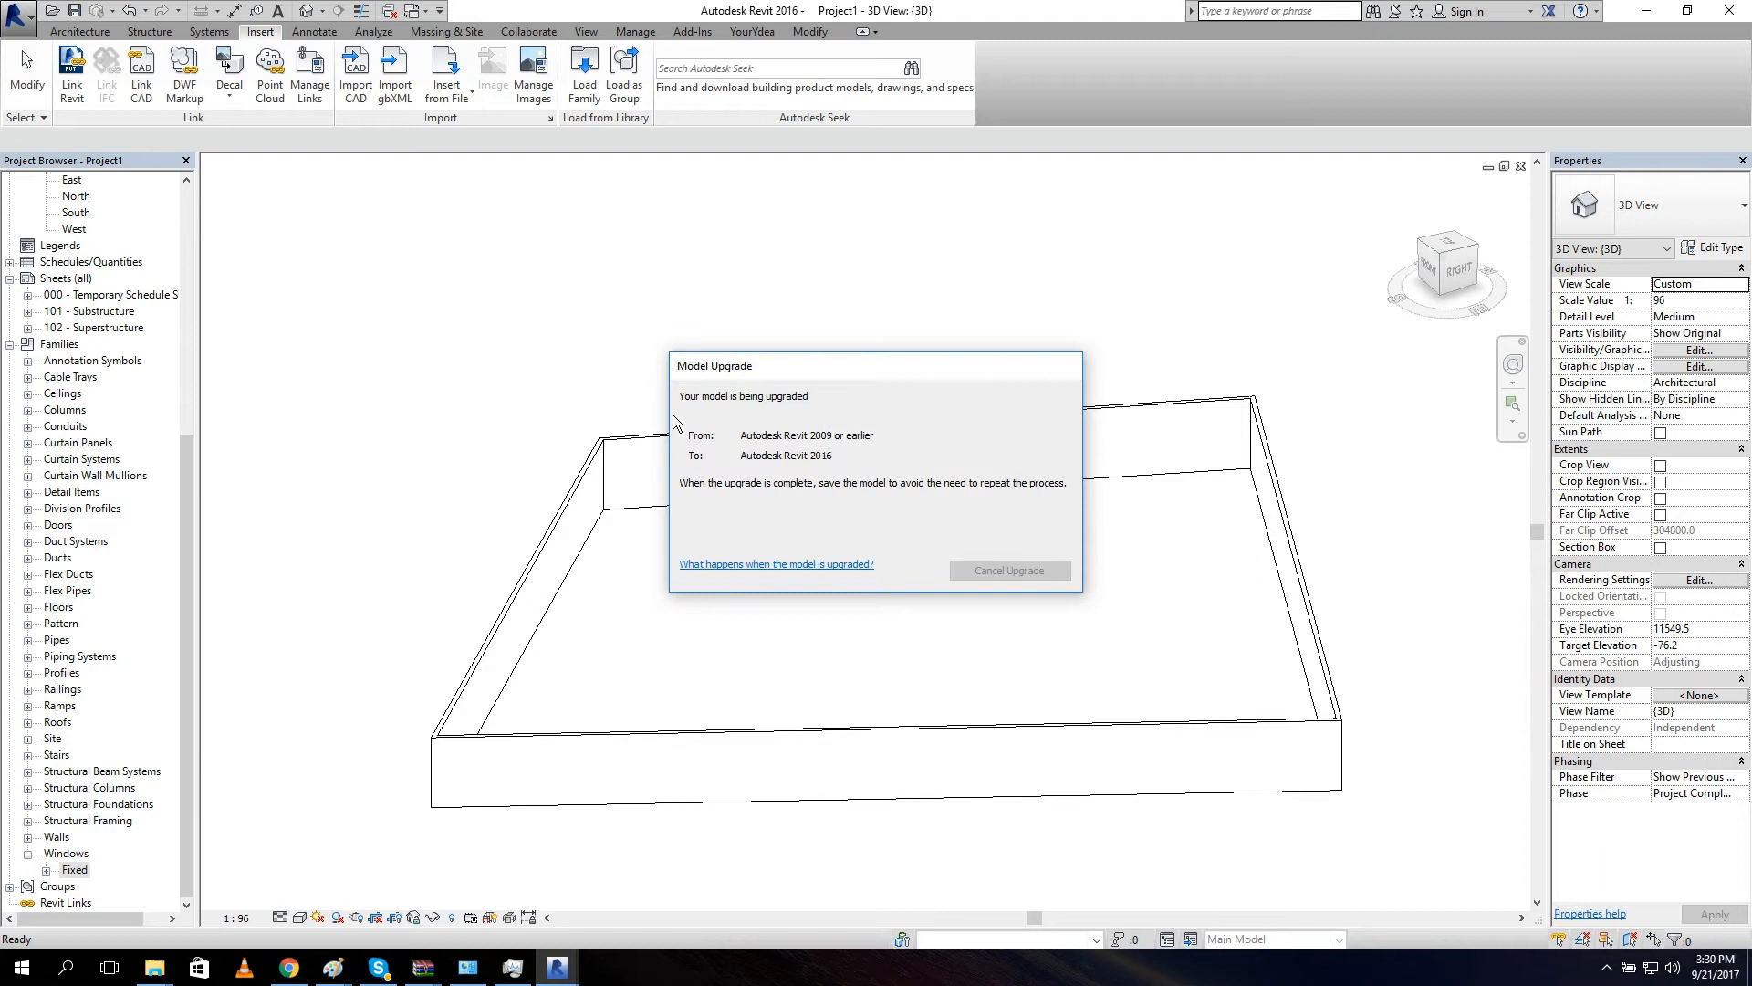
pyautogui.moveTo(821, 449)
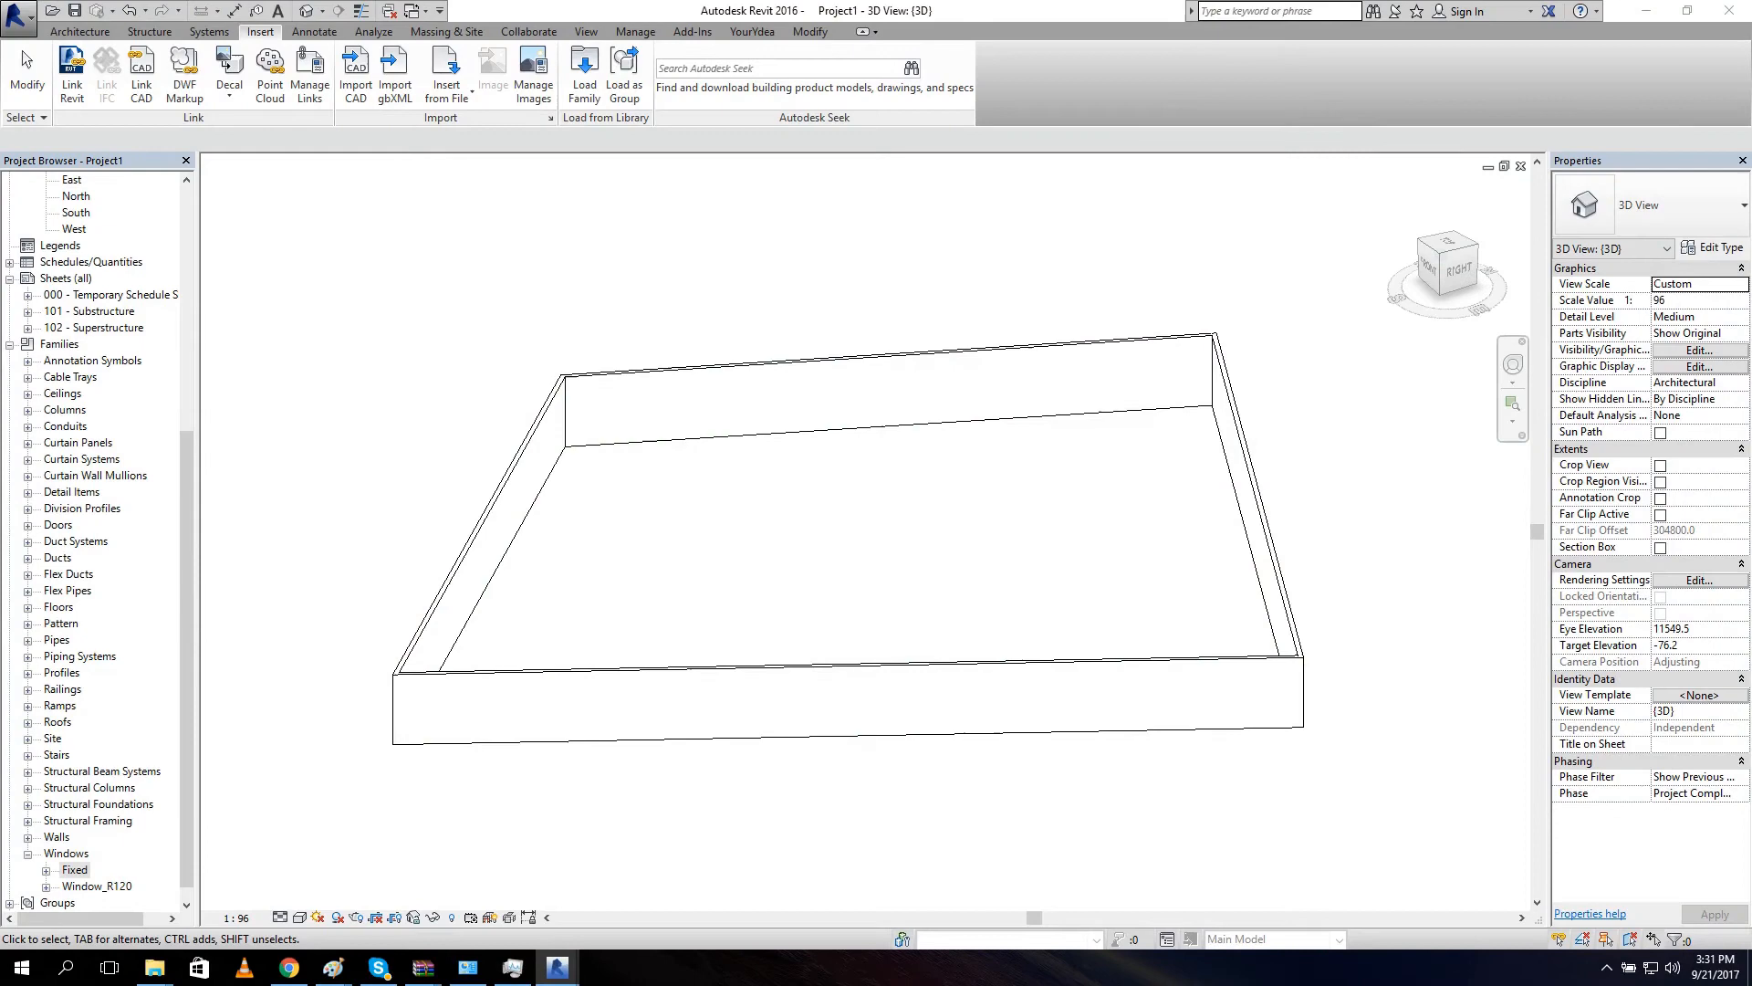
# Set Dynamo's Family Types node to Window_R120:200x120cm from its dropdown.
pyautogui.click(557, 968)
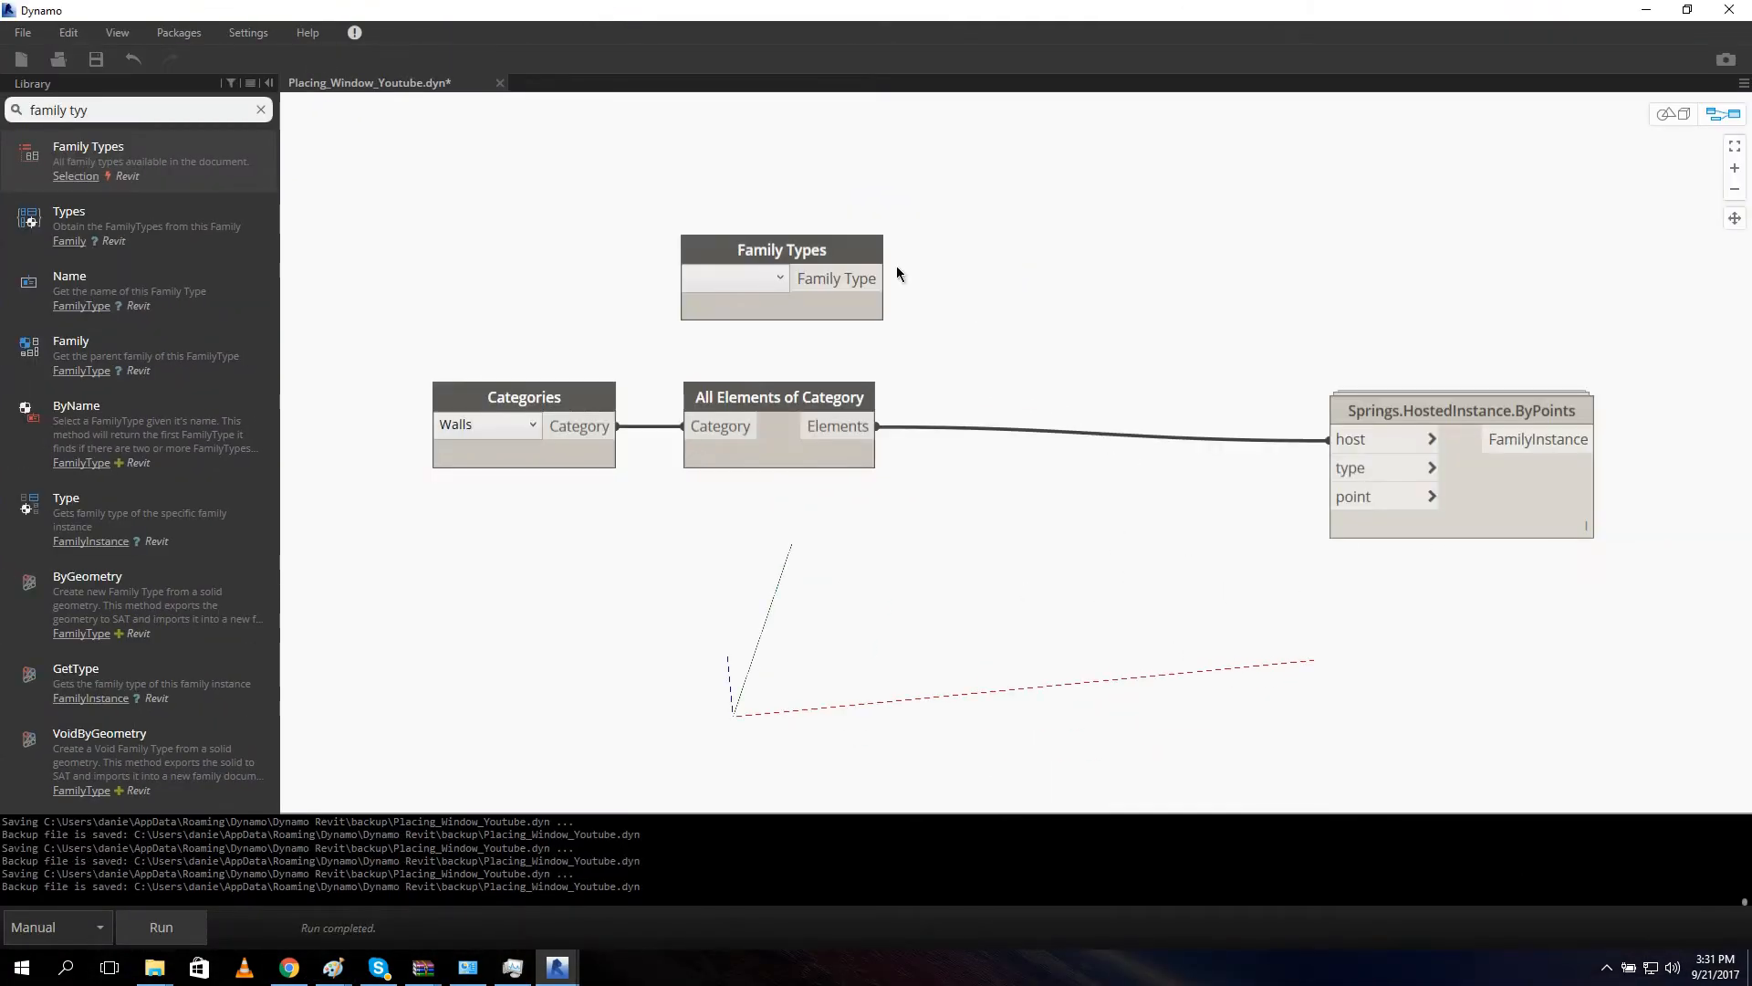
pyautogui.click(732, 277)
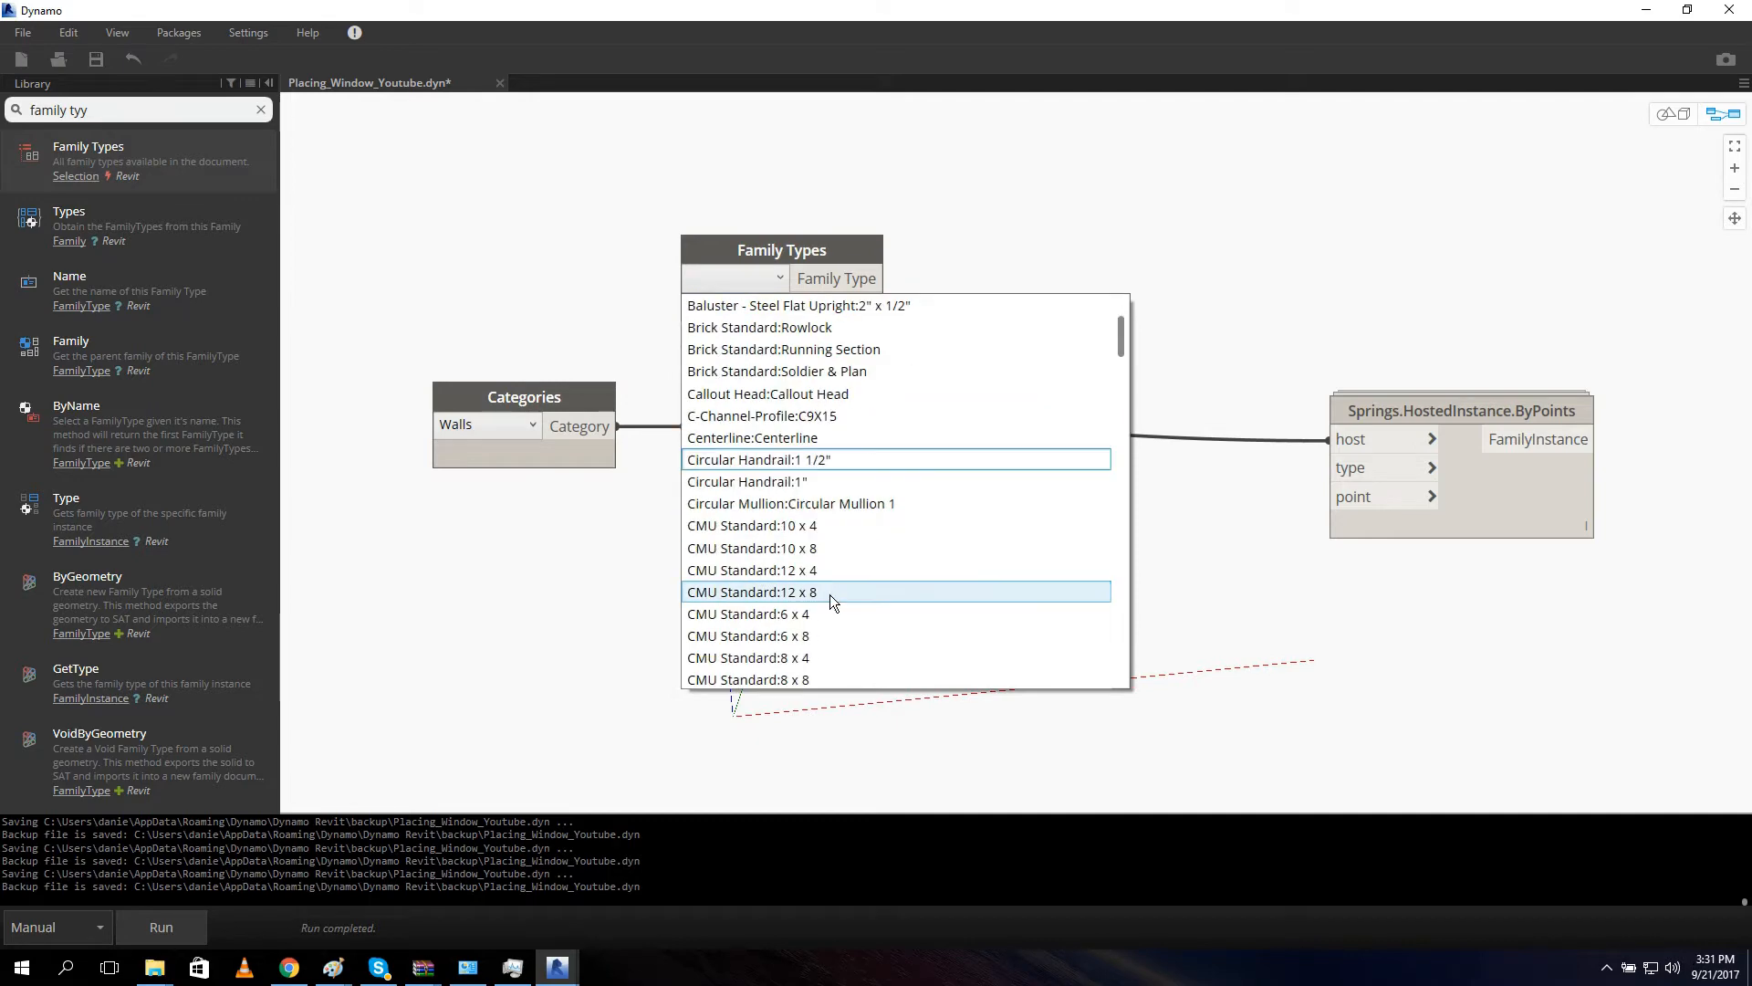
pyautogui.scroll(-3)
pyautogui.write('element loc')
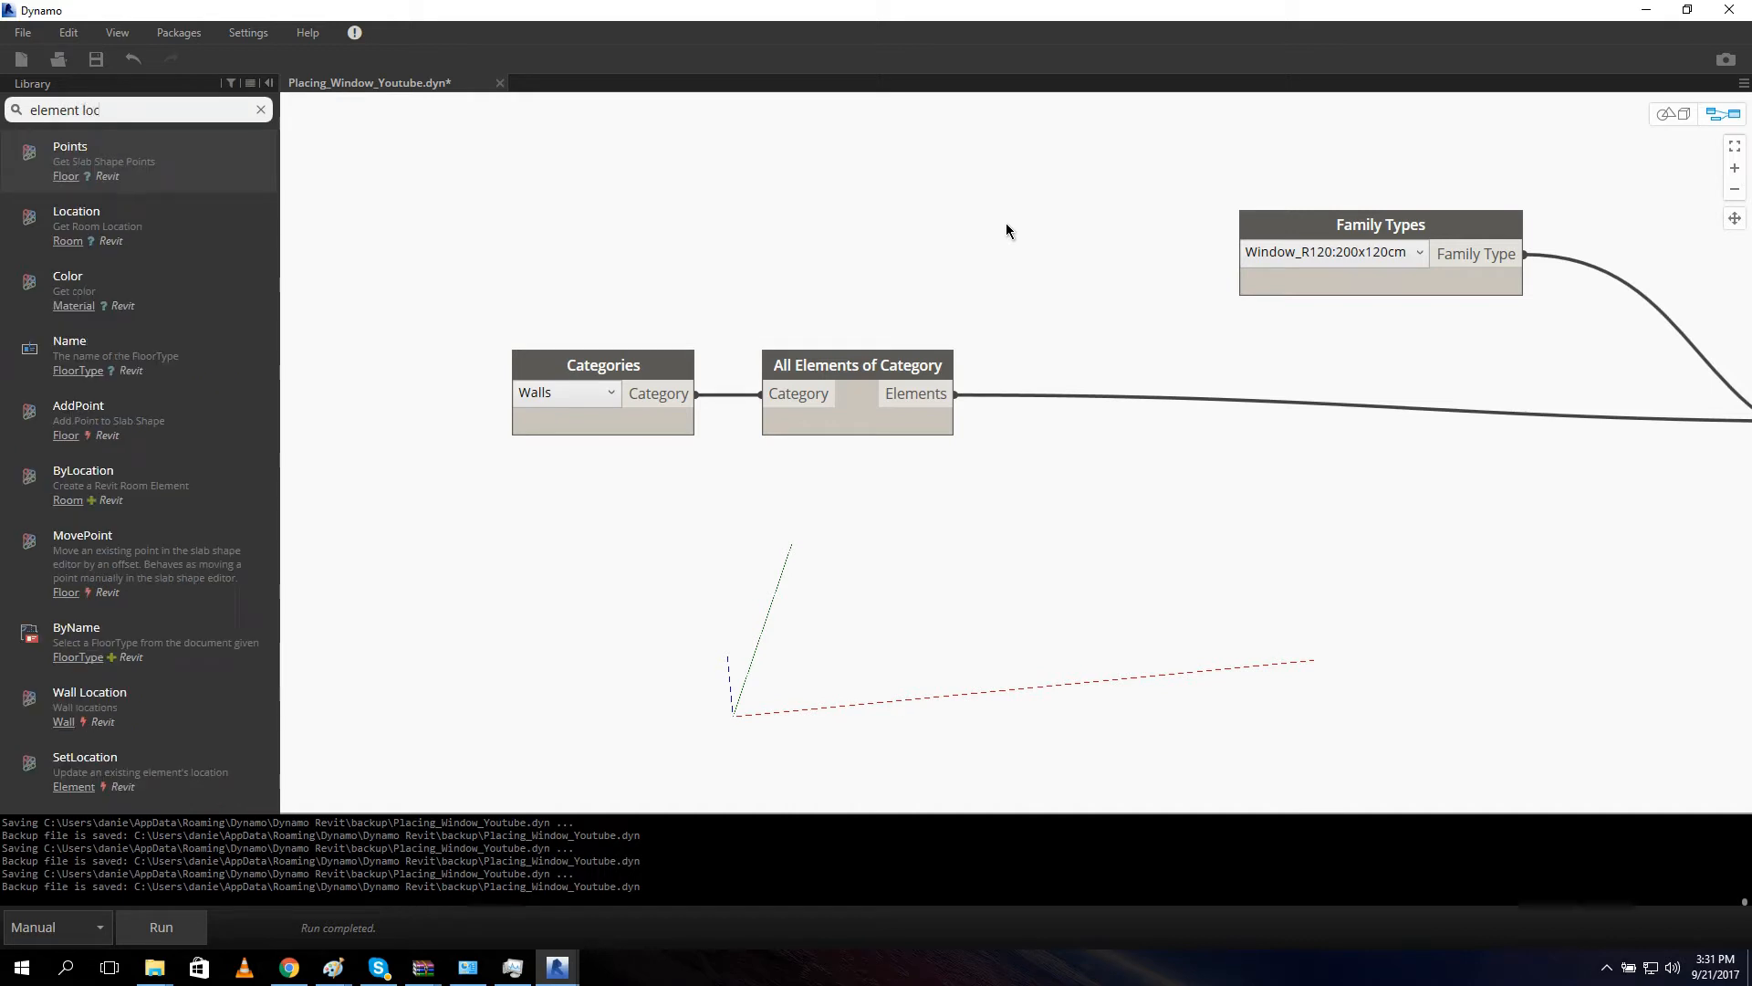
# Place Element.GetLocation from the library and preview the four wall location lines it returns.
pyautogui.write('ation')
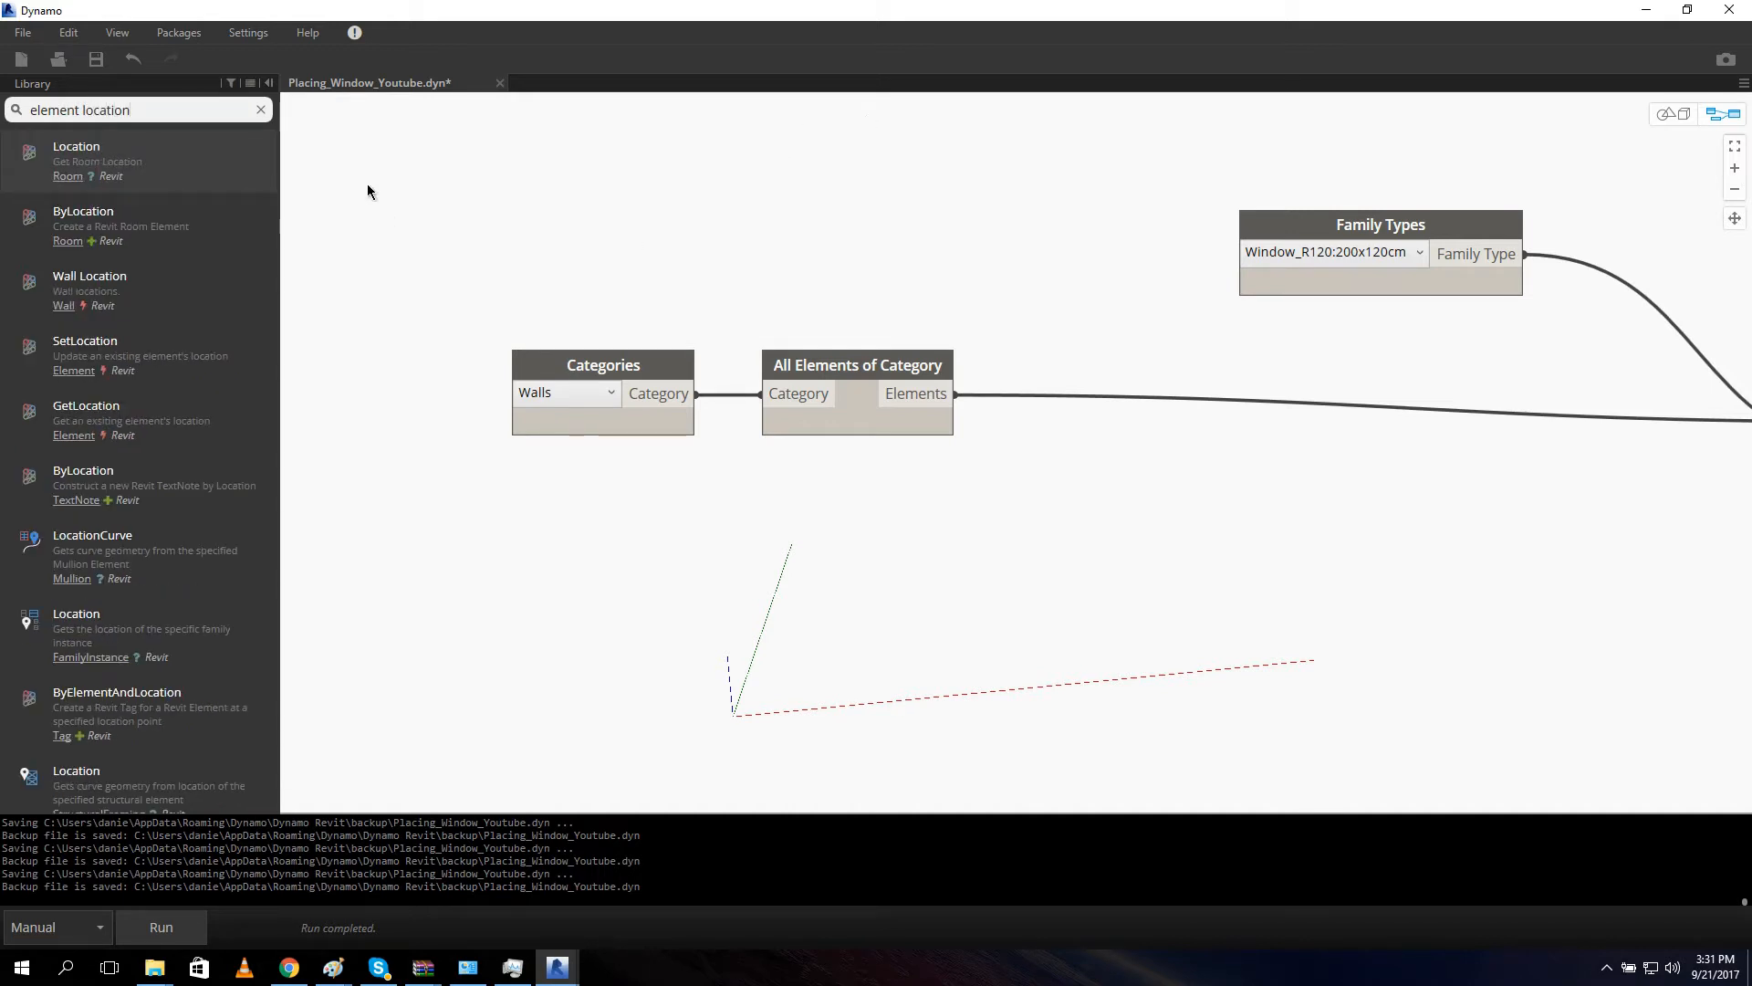
pyautogui.moveTo(188, 275)
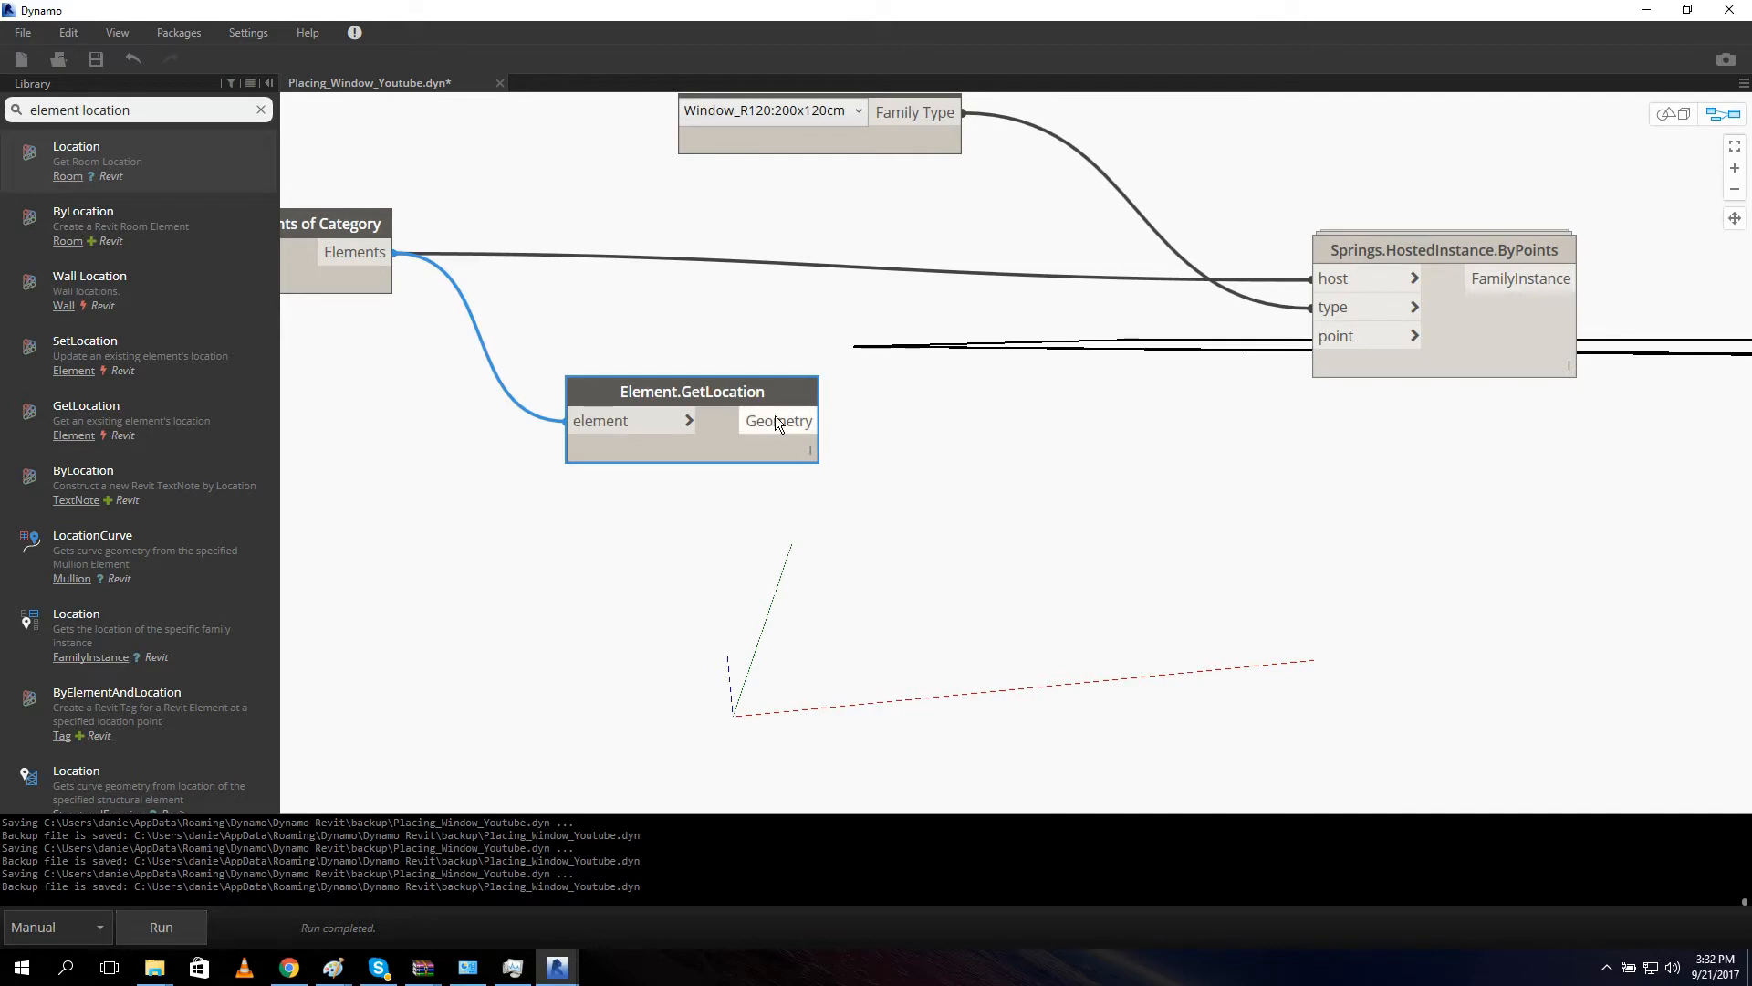
pyautogui.click(777, 422)
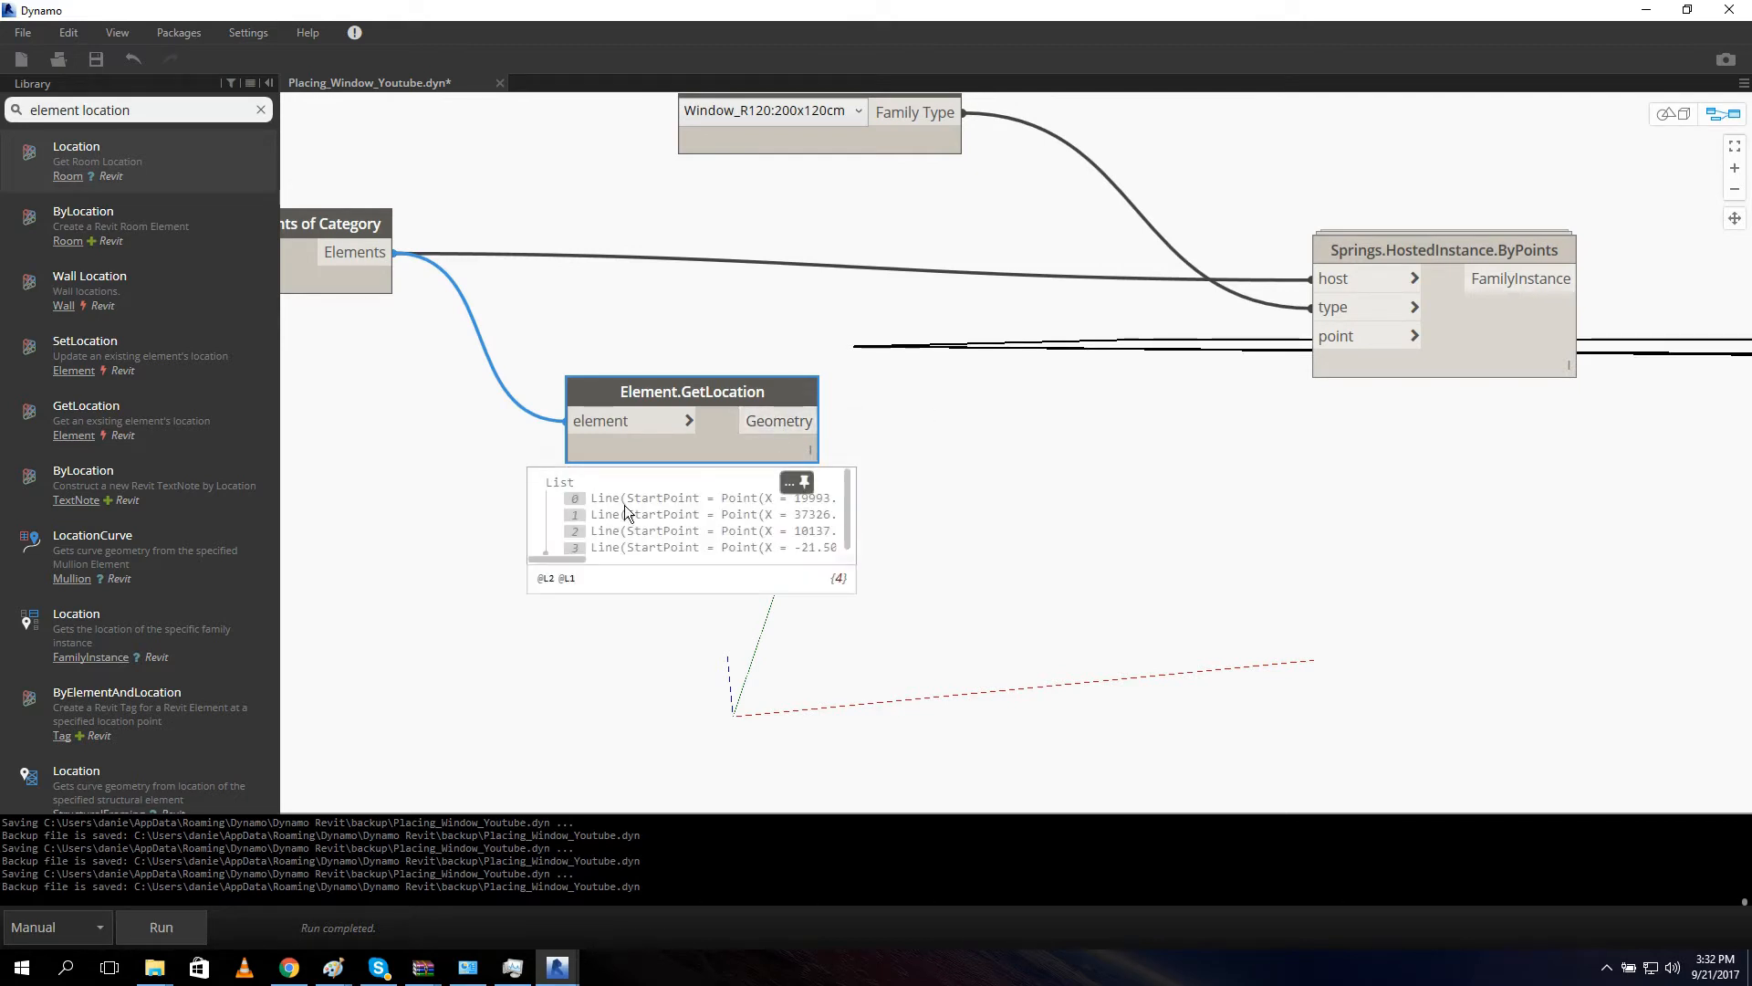
pyautogui.hscroll(3)
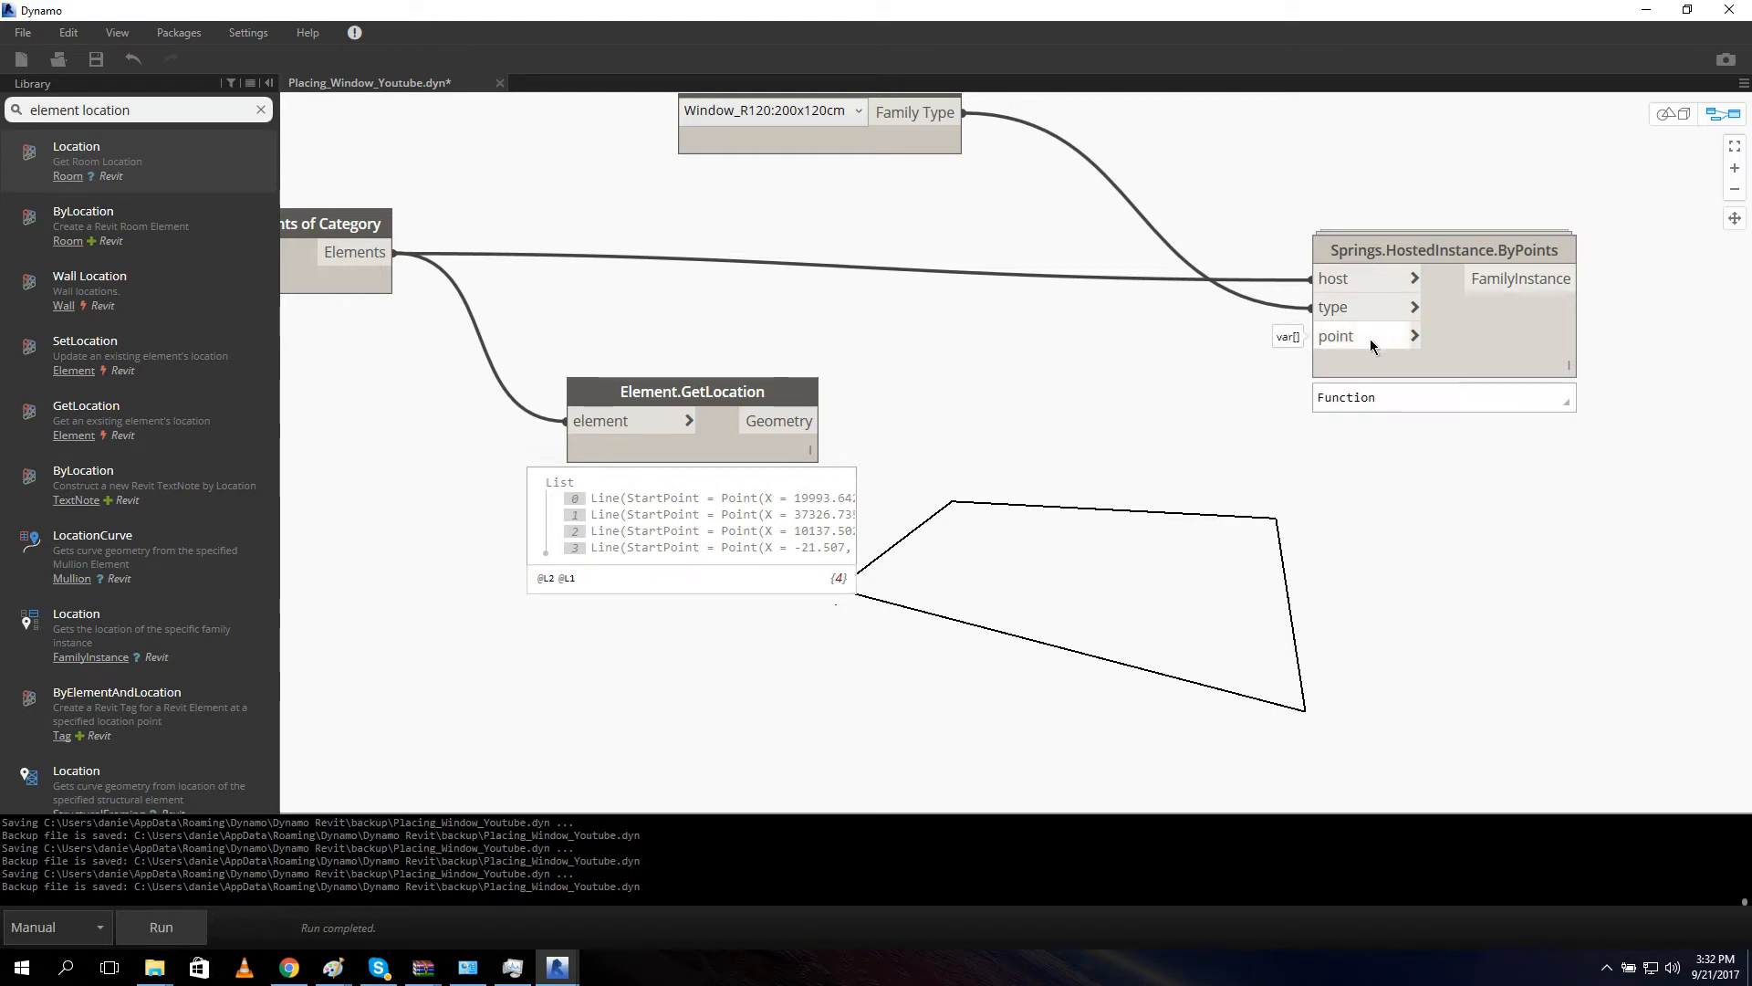
pyautogui.moveTo(1366, 418)
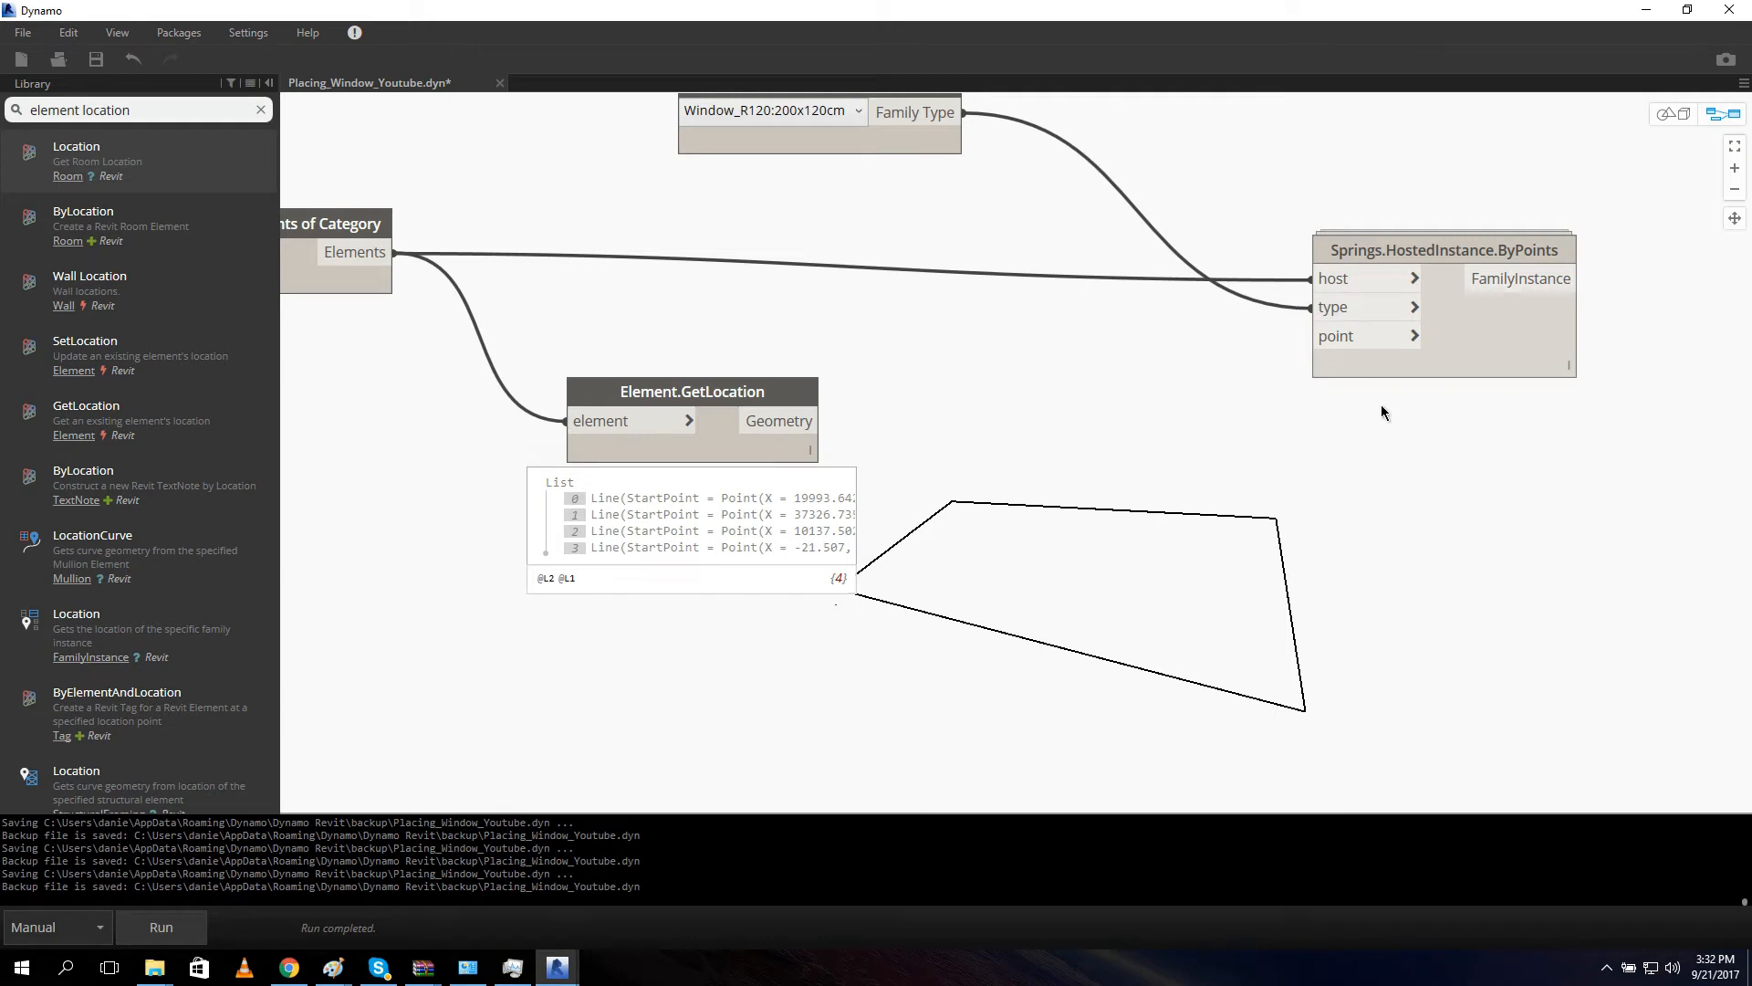
pyautogui.moveTo(1113, 693)
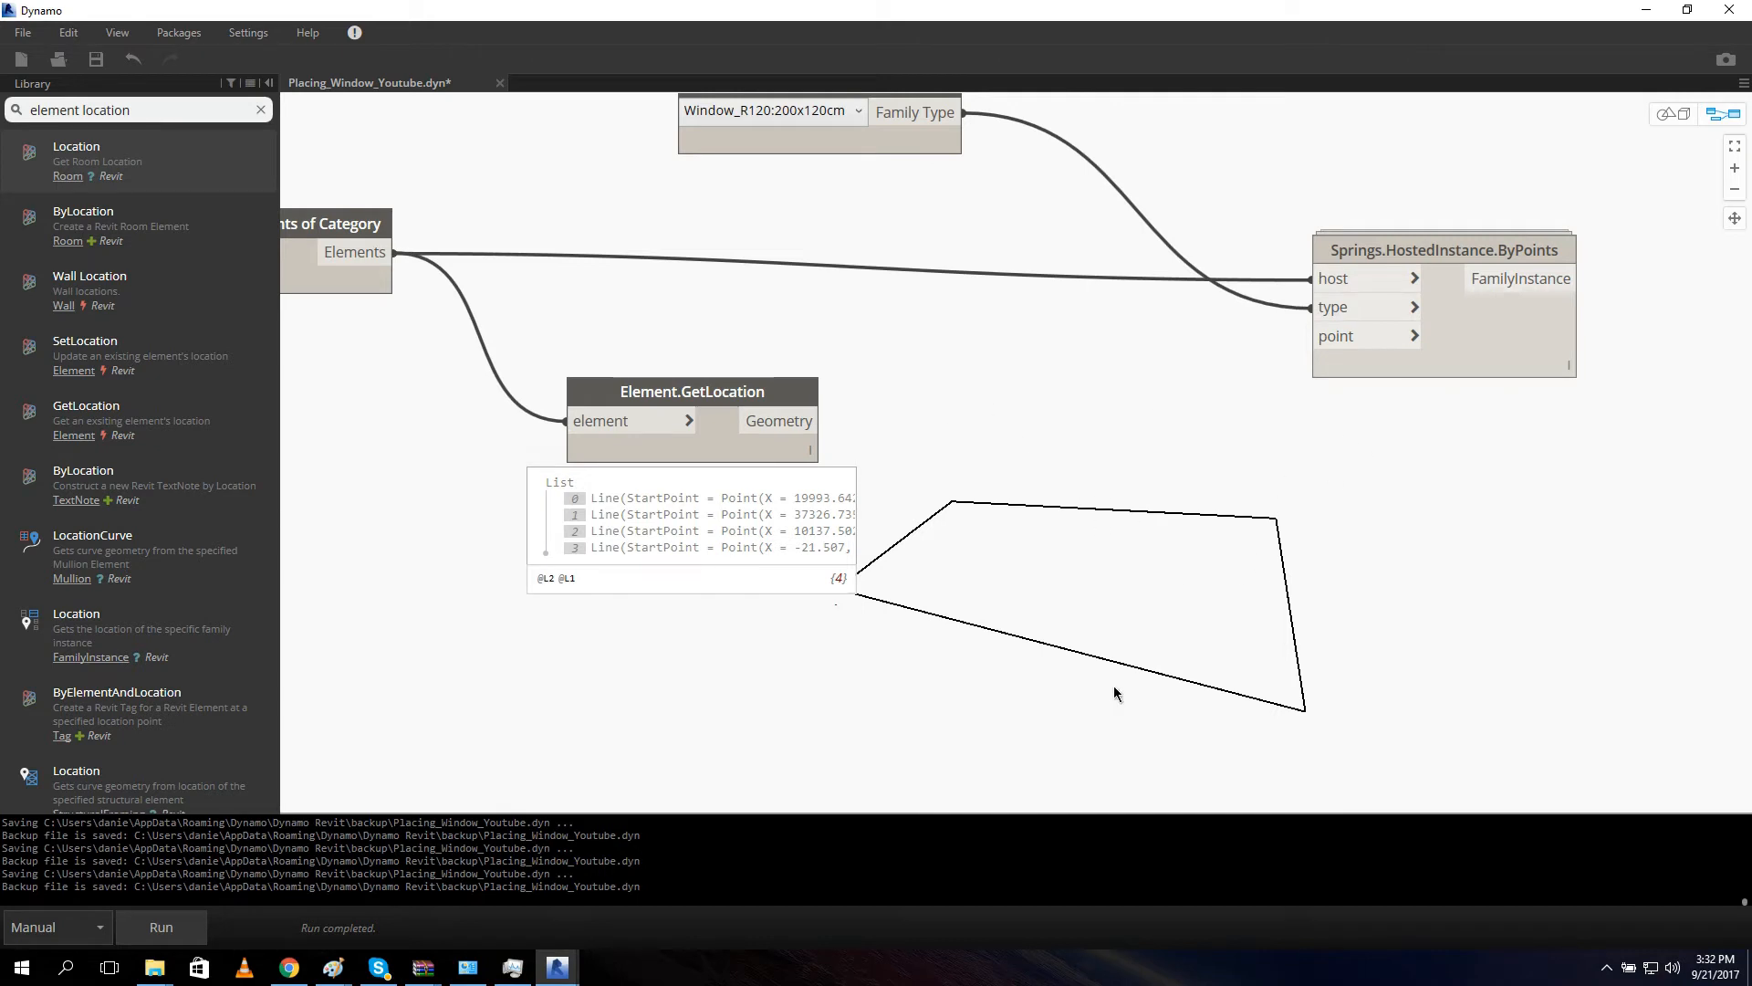
pyautogui.moveTo(1281, 171)
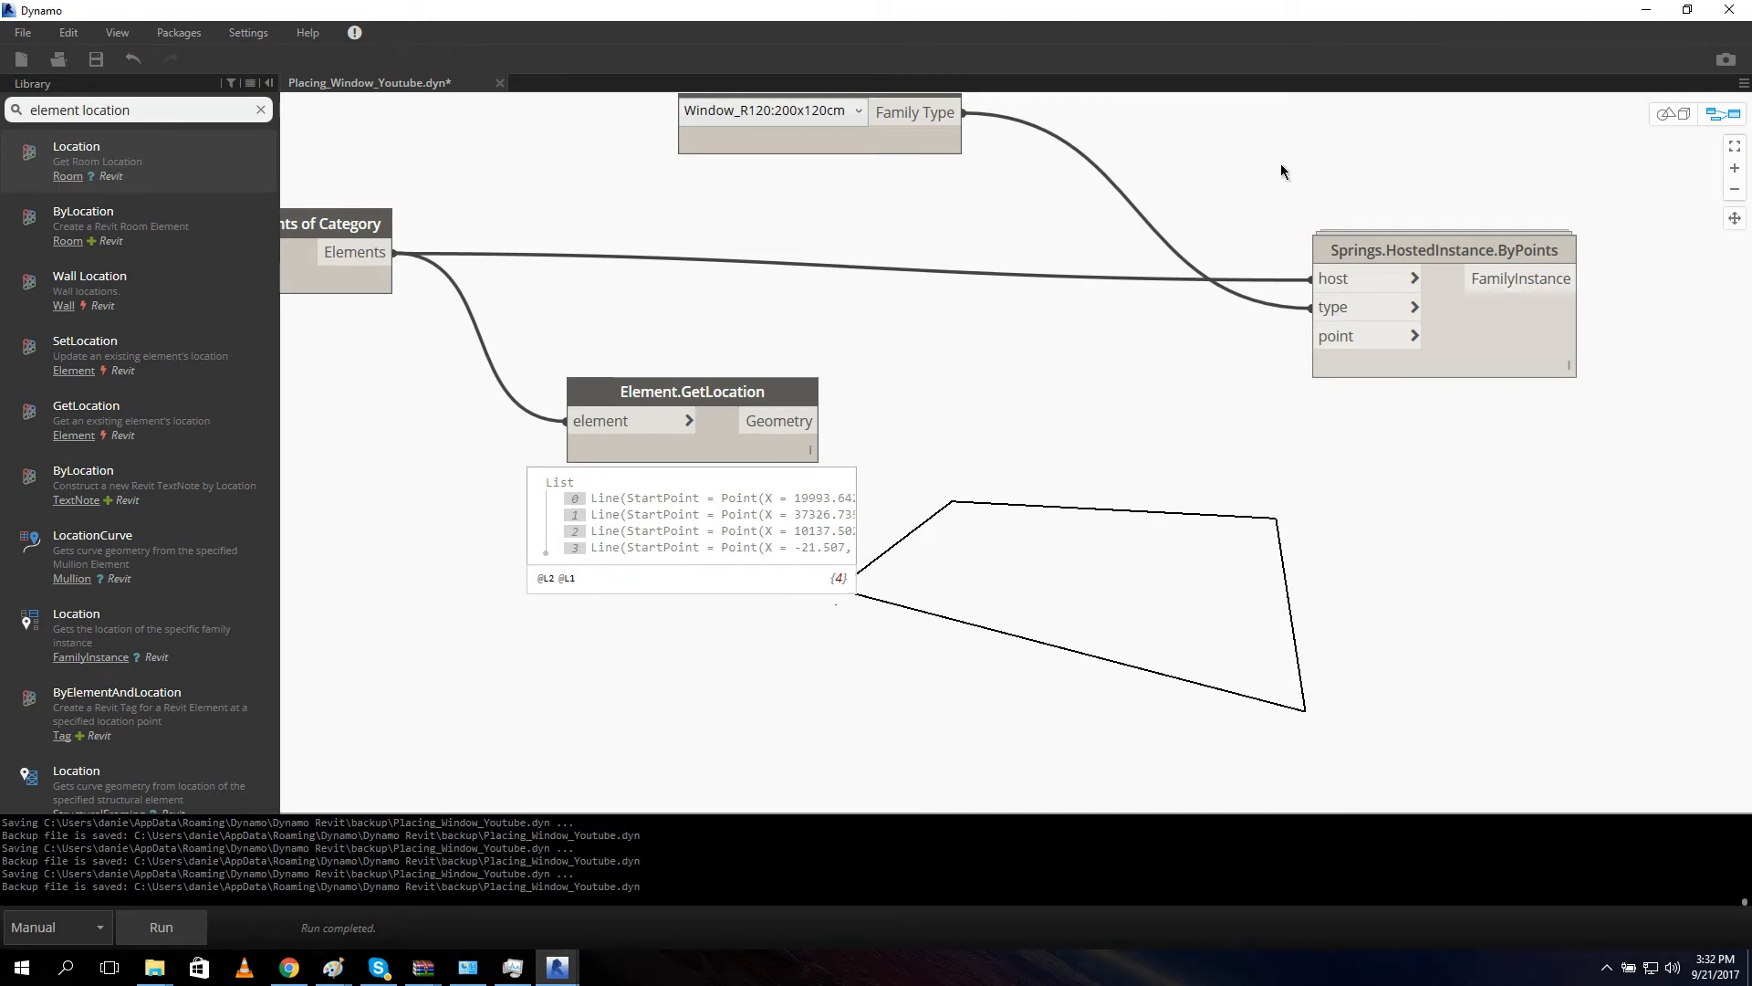
# Browse for Curve.PointsAtEqualChordLength and search 'numb' for a Number node for its divisions.
pyautogui.scroll(3)
pyautogui.write('equal')
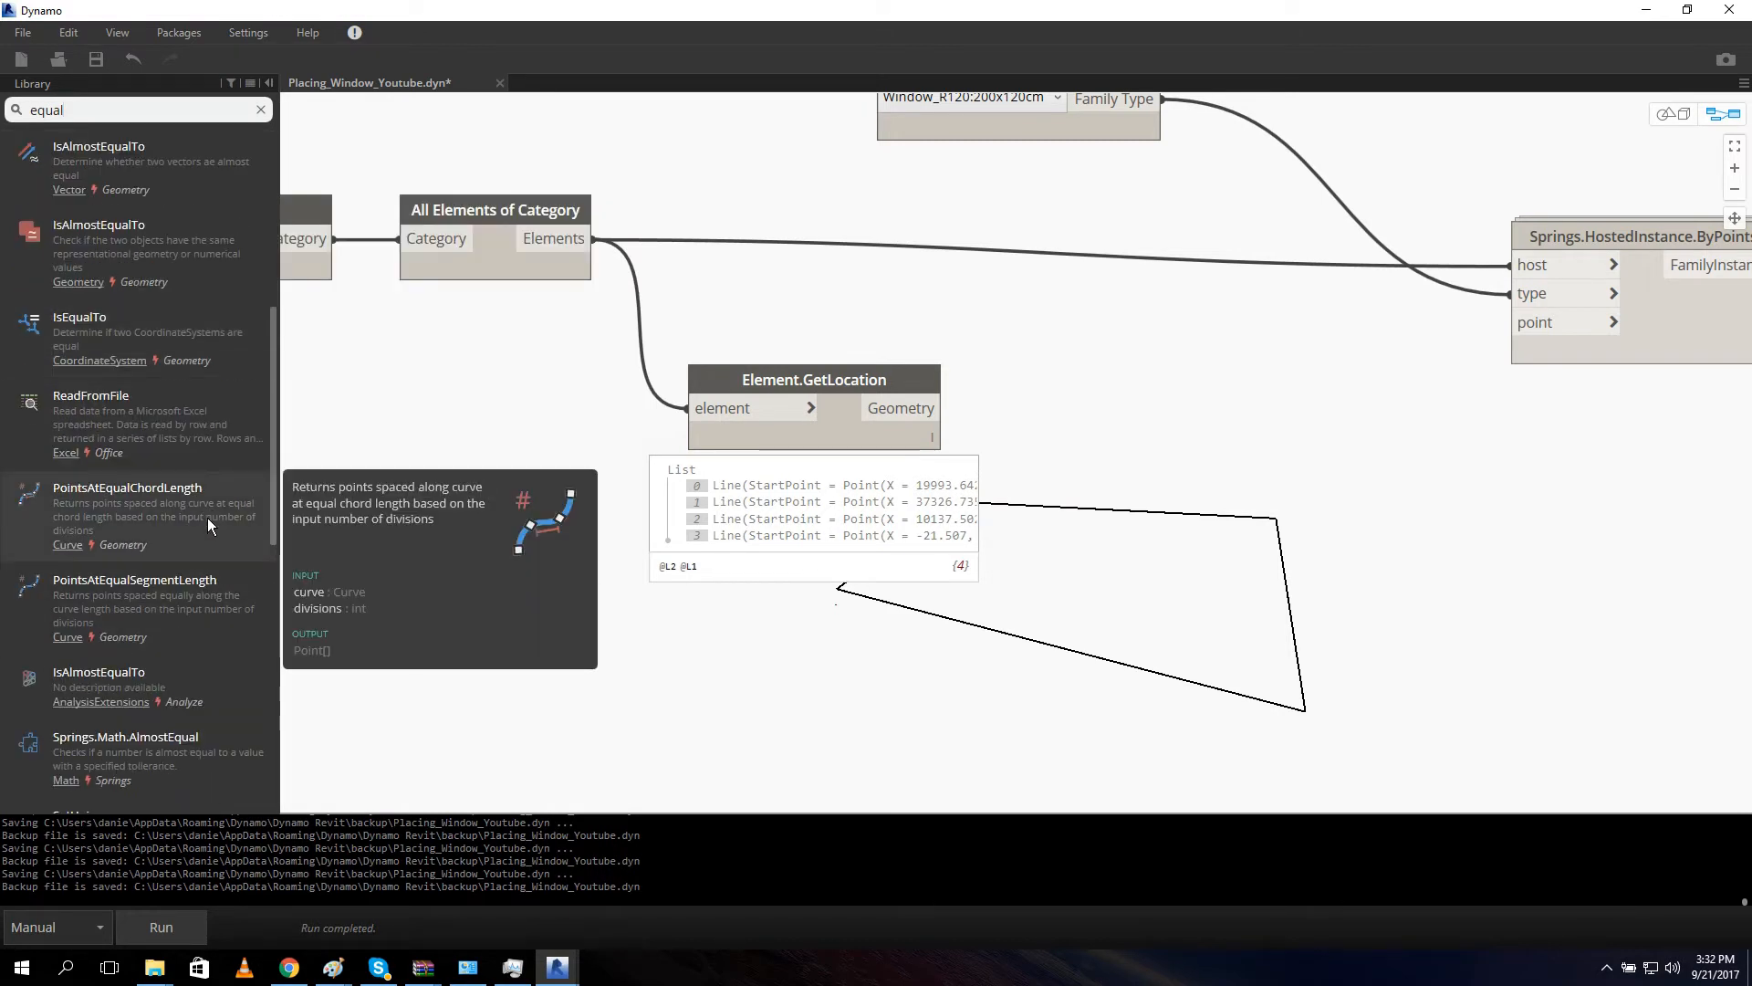
pyautogui.moveTo(137, 511)
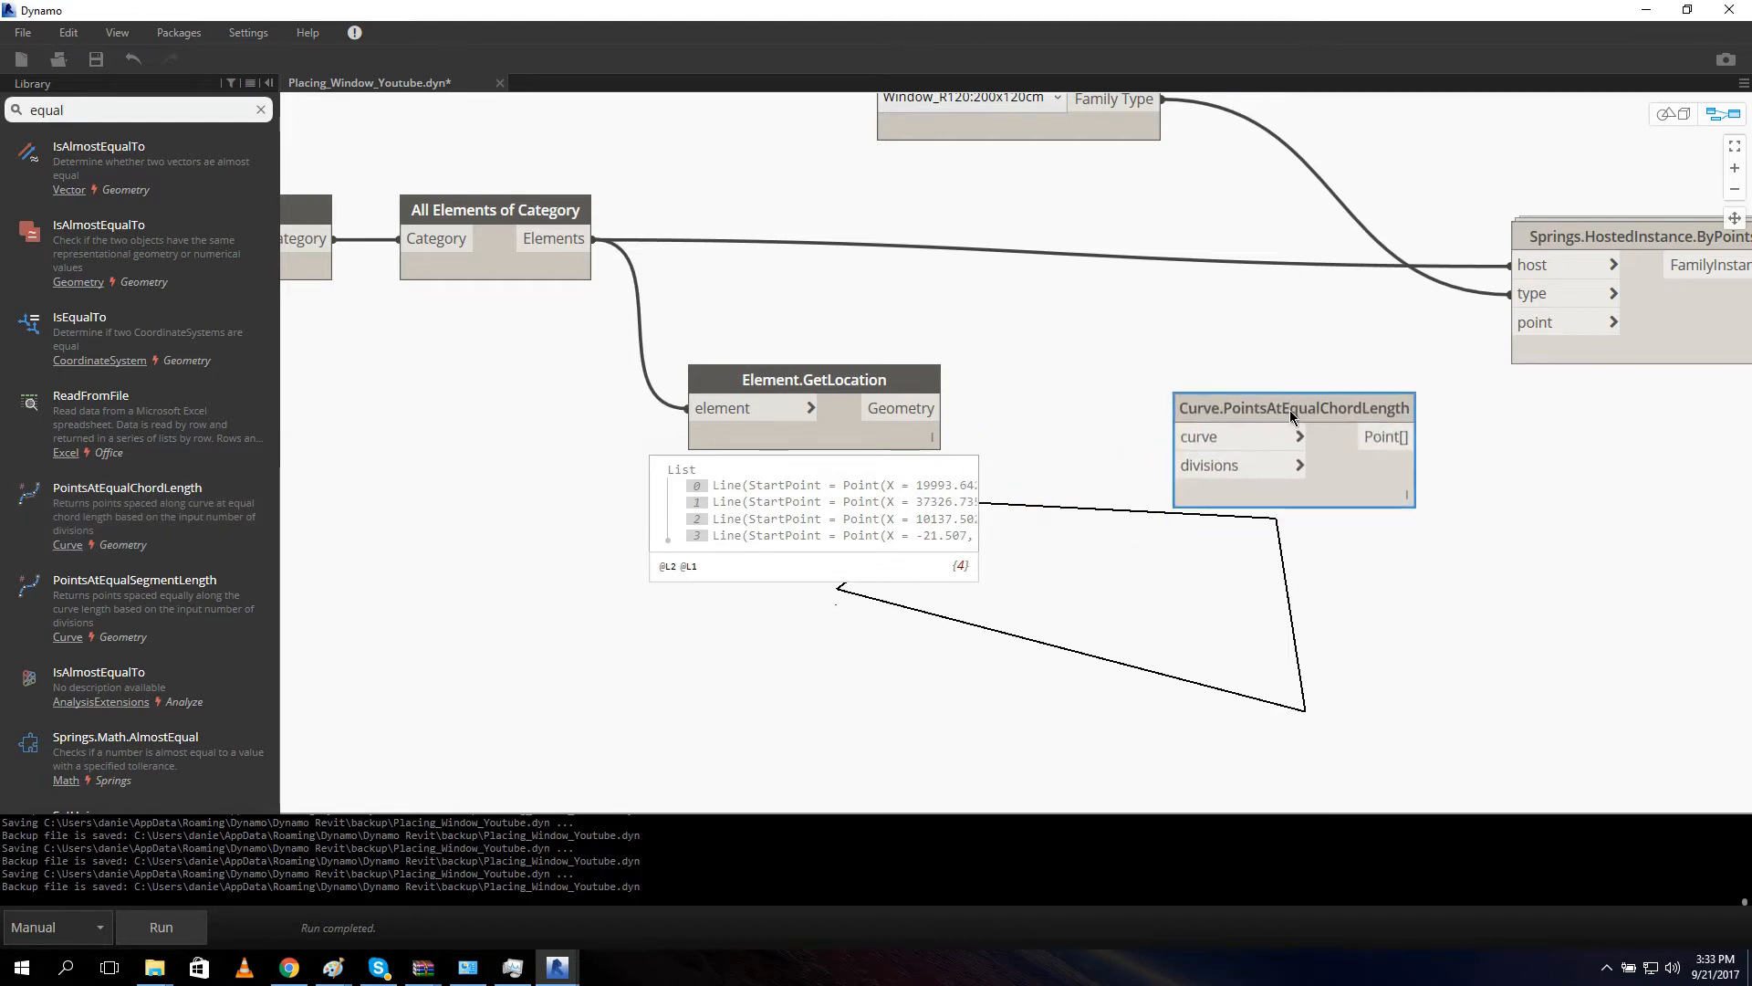
pyautogui.moveTo(1107, 595)
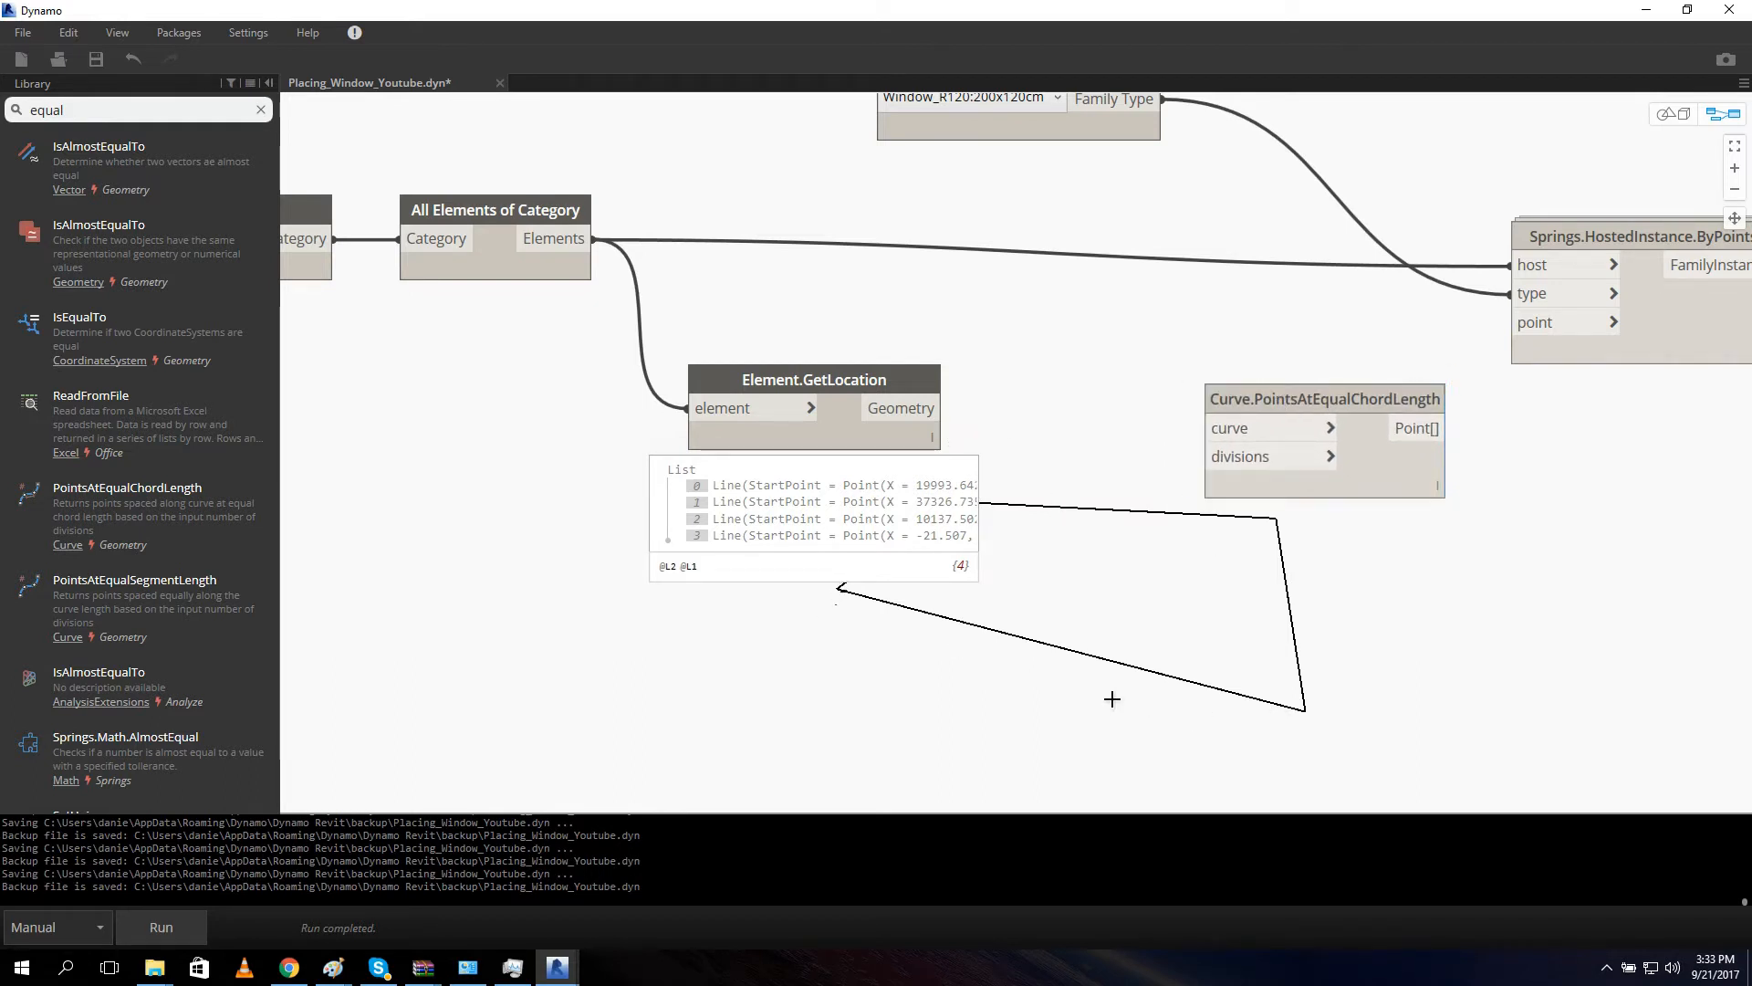
pyautogui.moveTo(1179, 665)
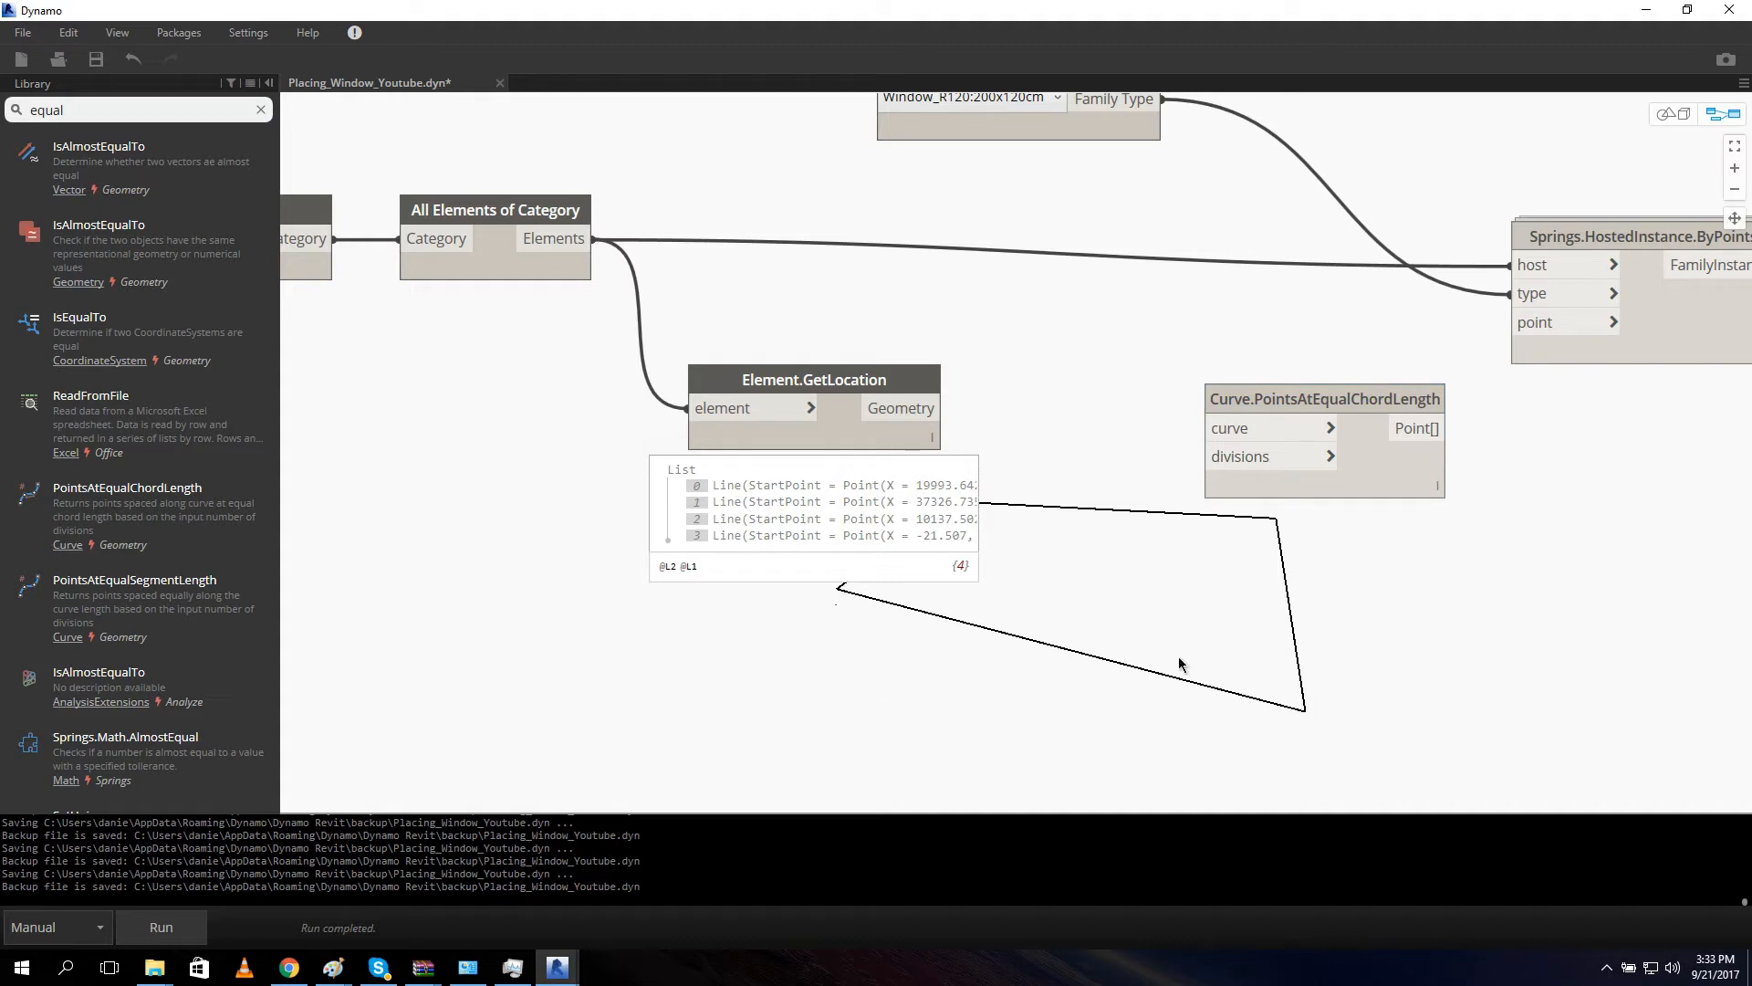
pyautogui.moveTo(1133, 553)
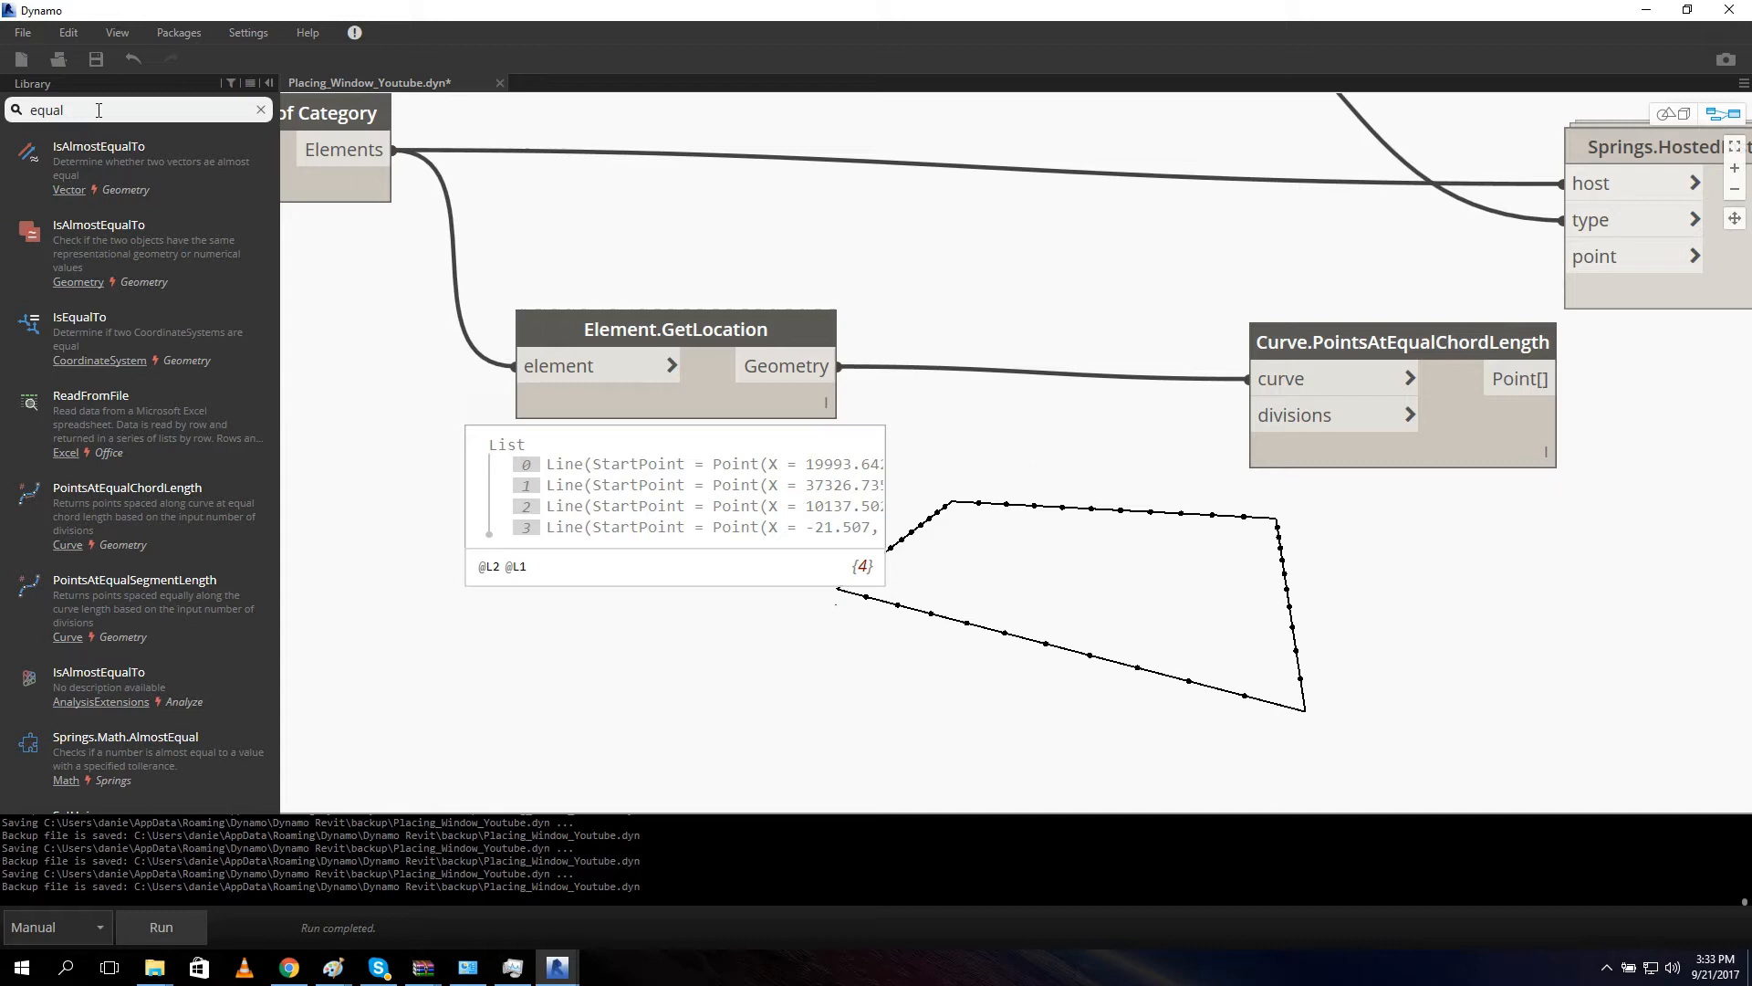
pyautogui.write('number')
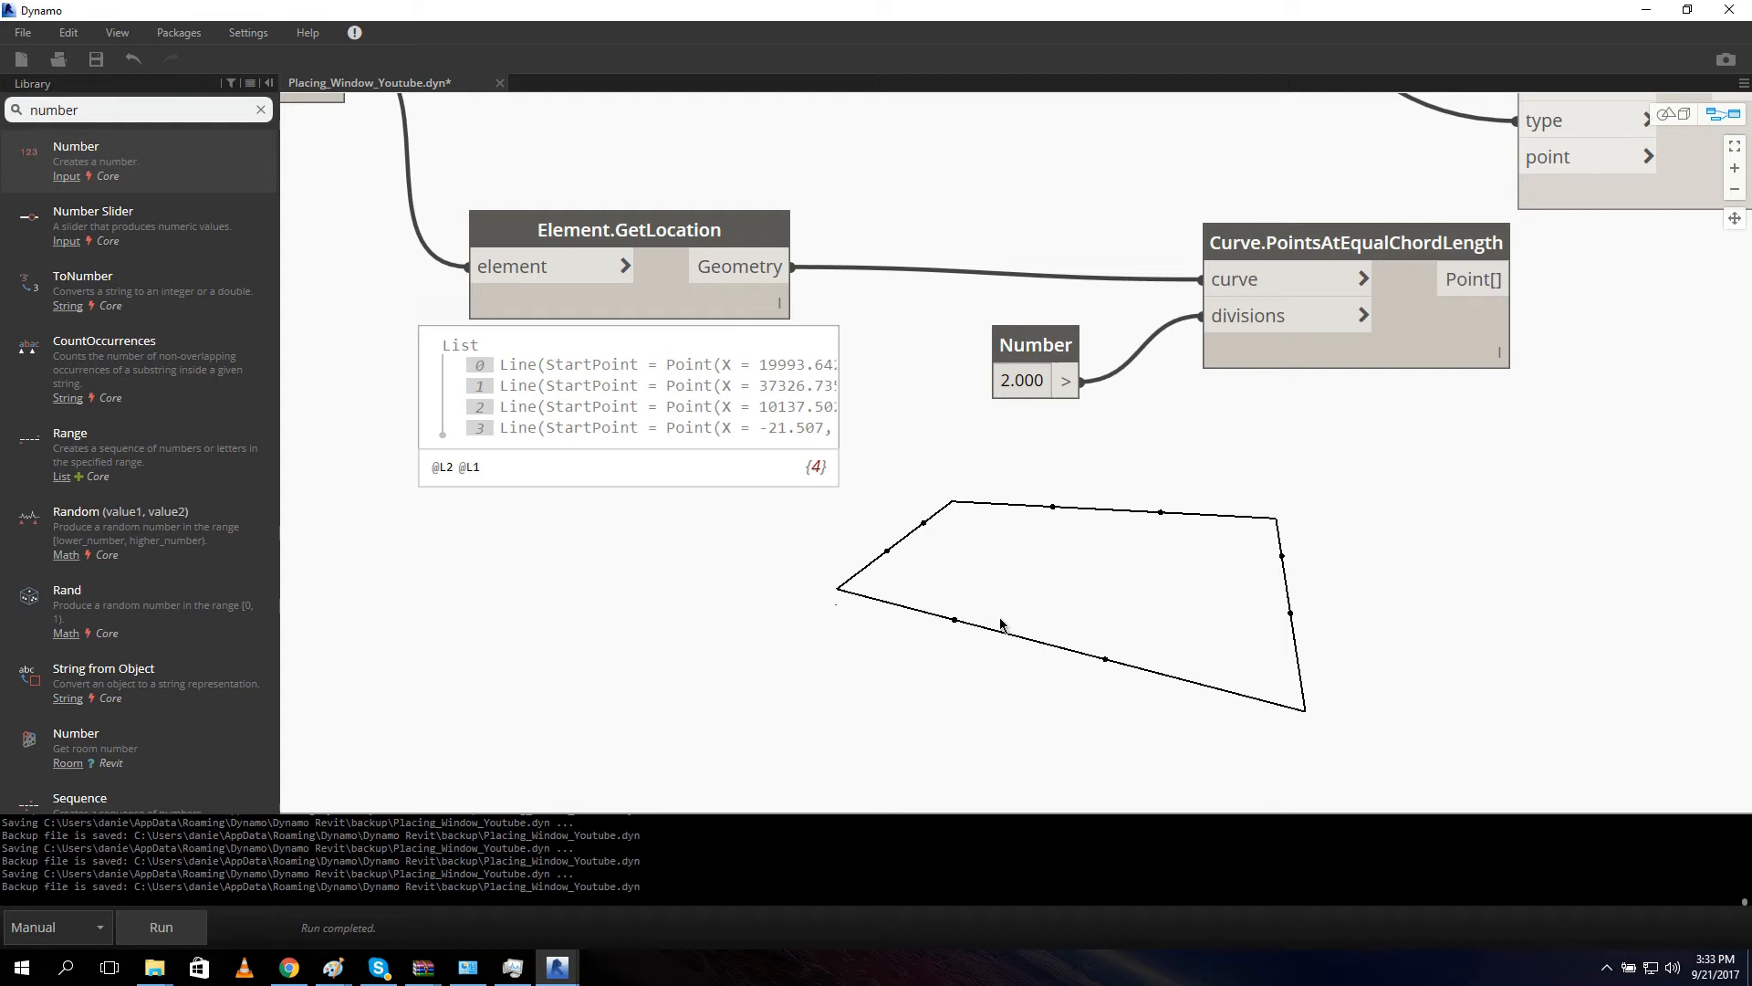
pyautogui.moveTo(1296, 716)
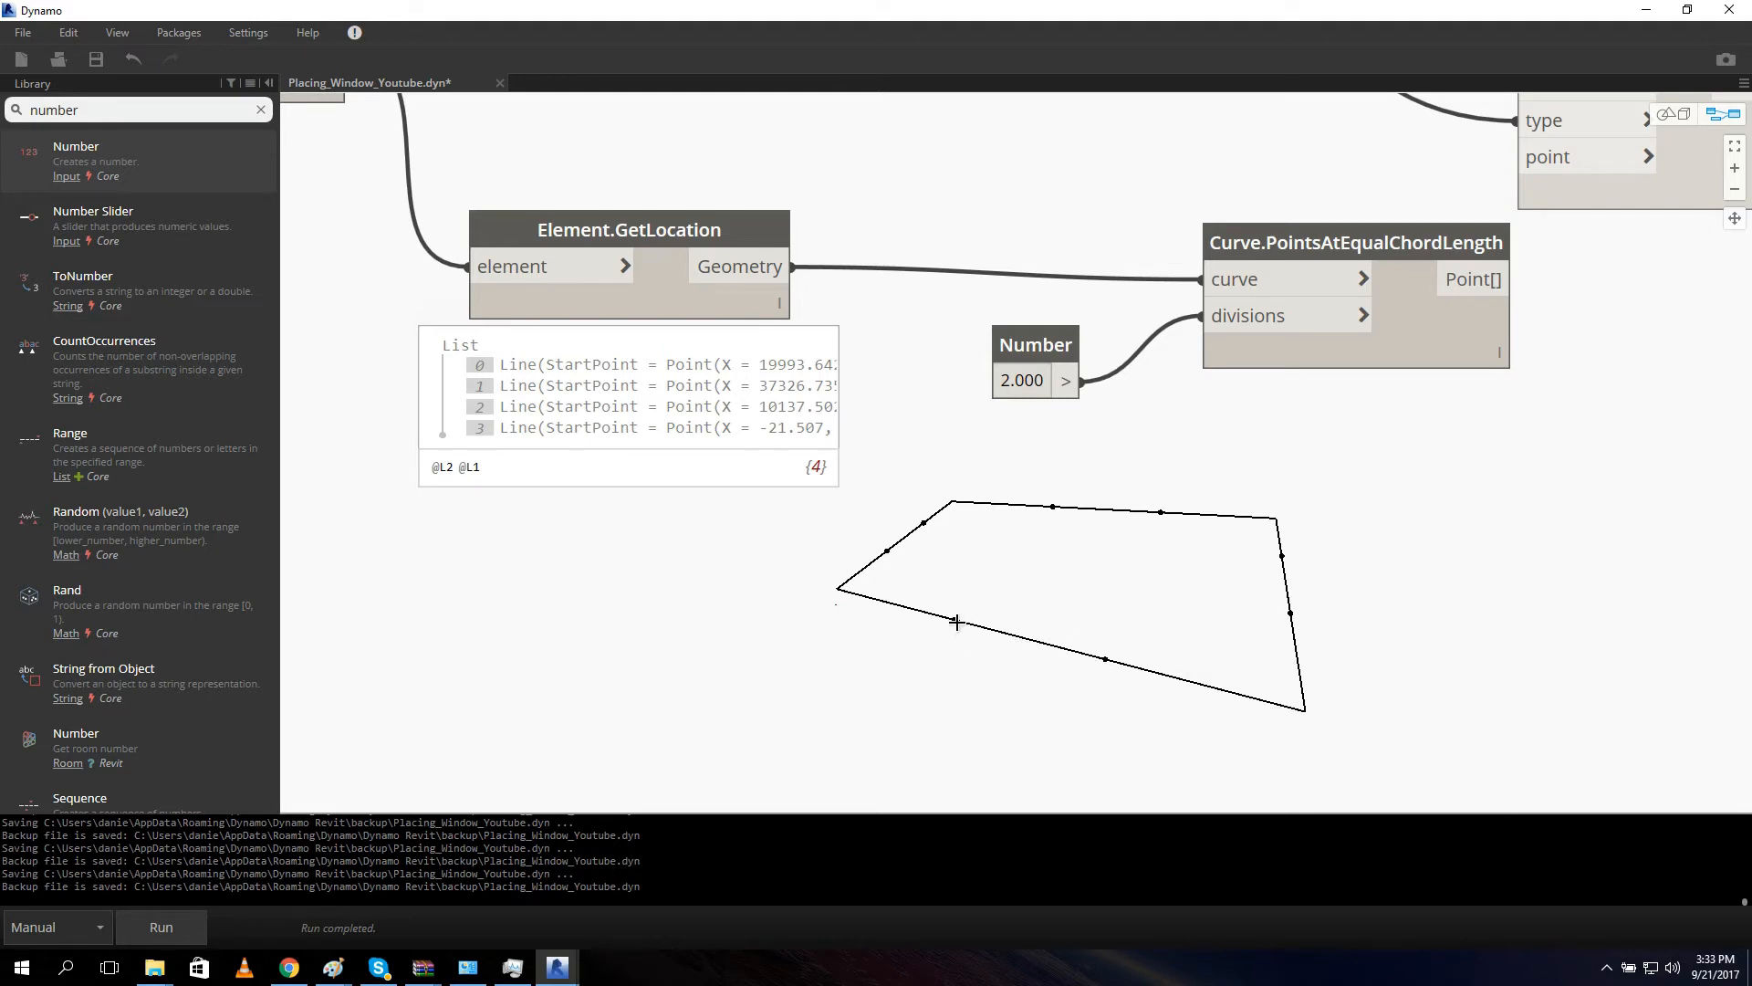
pyautogui.moveTo(904, 633)
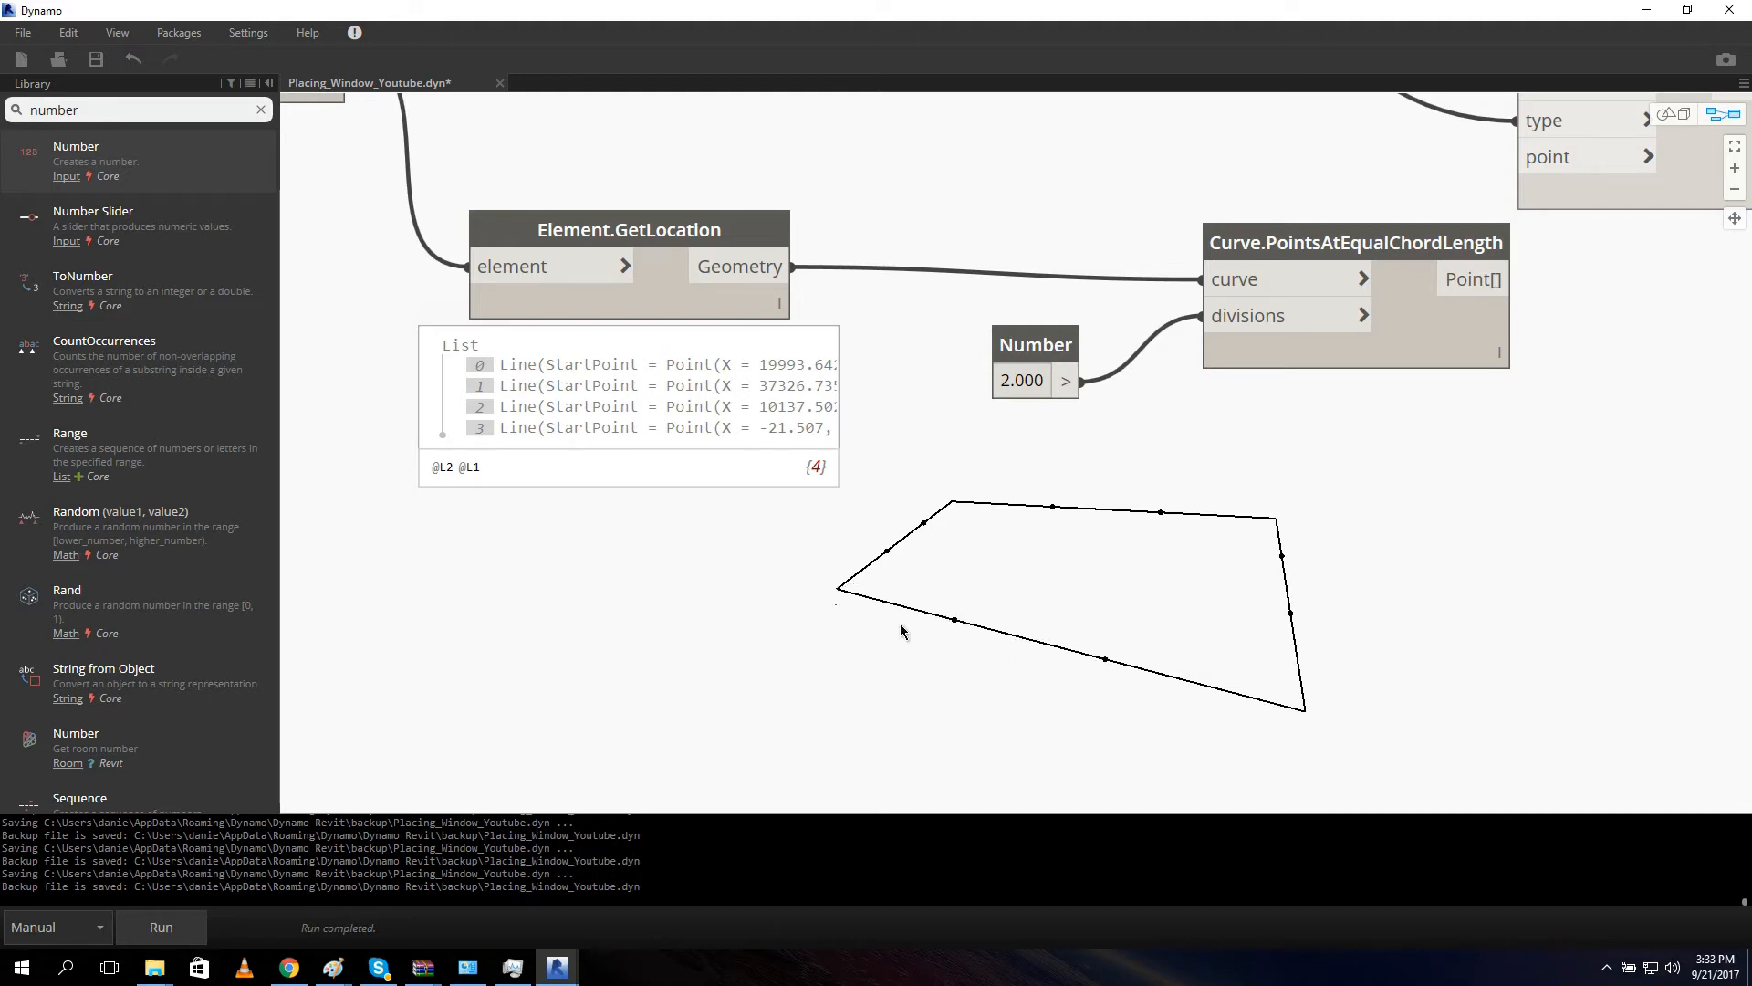
pyautogui.scroll(-3)
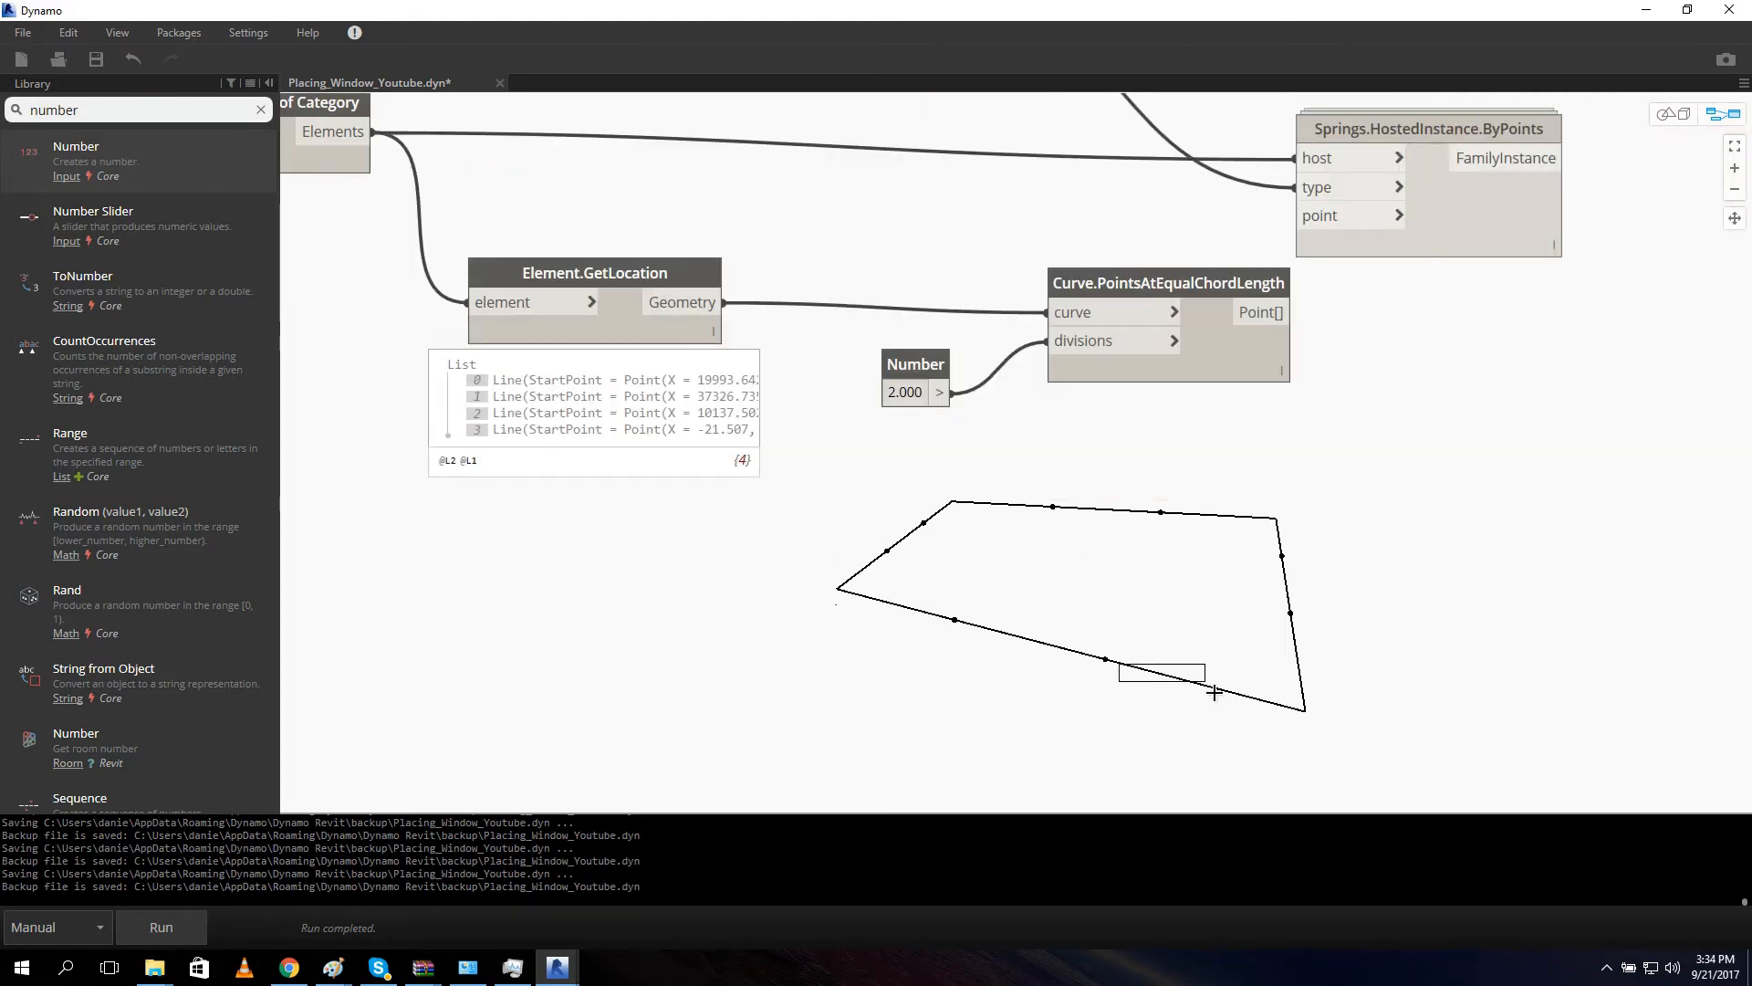
pyautogui.moveTo(1123, 668)
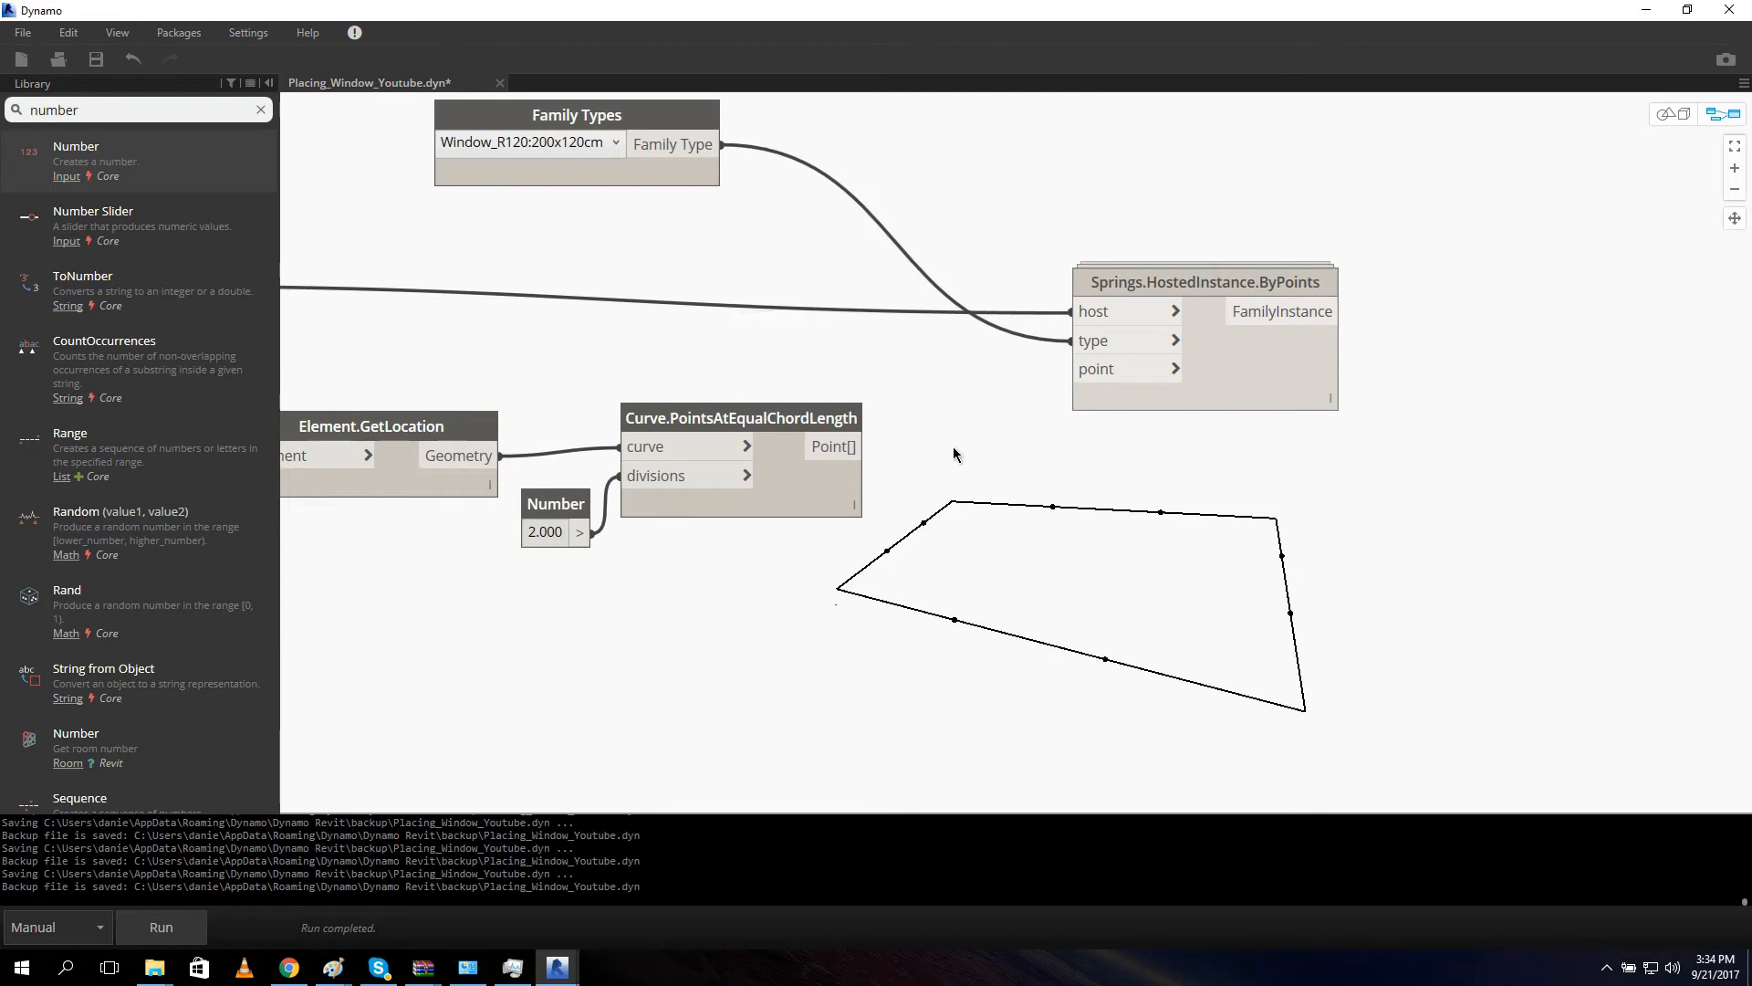
pyautogui.moveTo(922, 473)
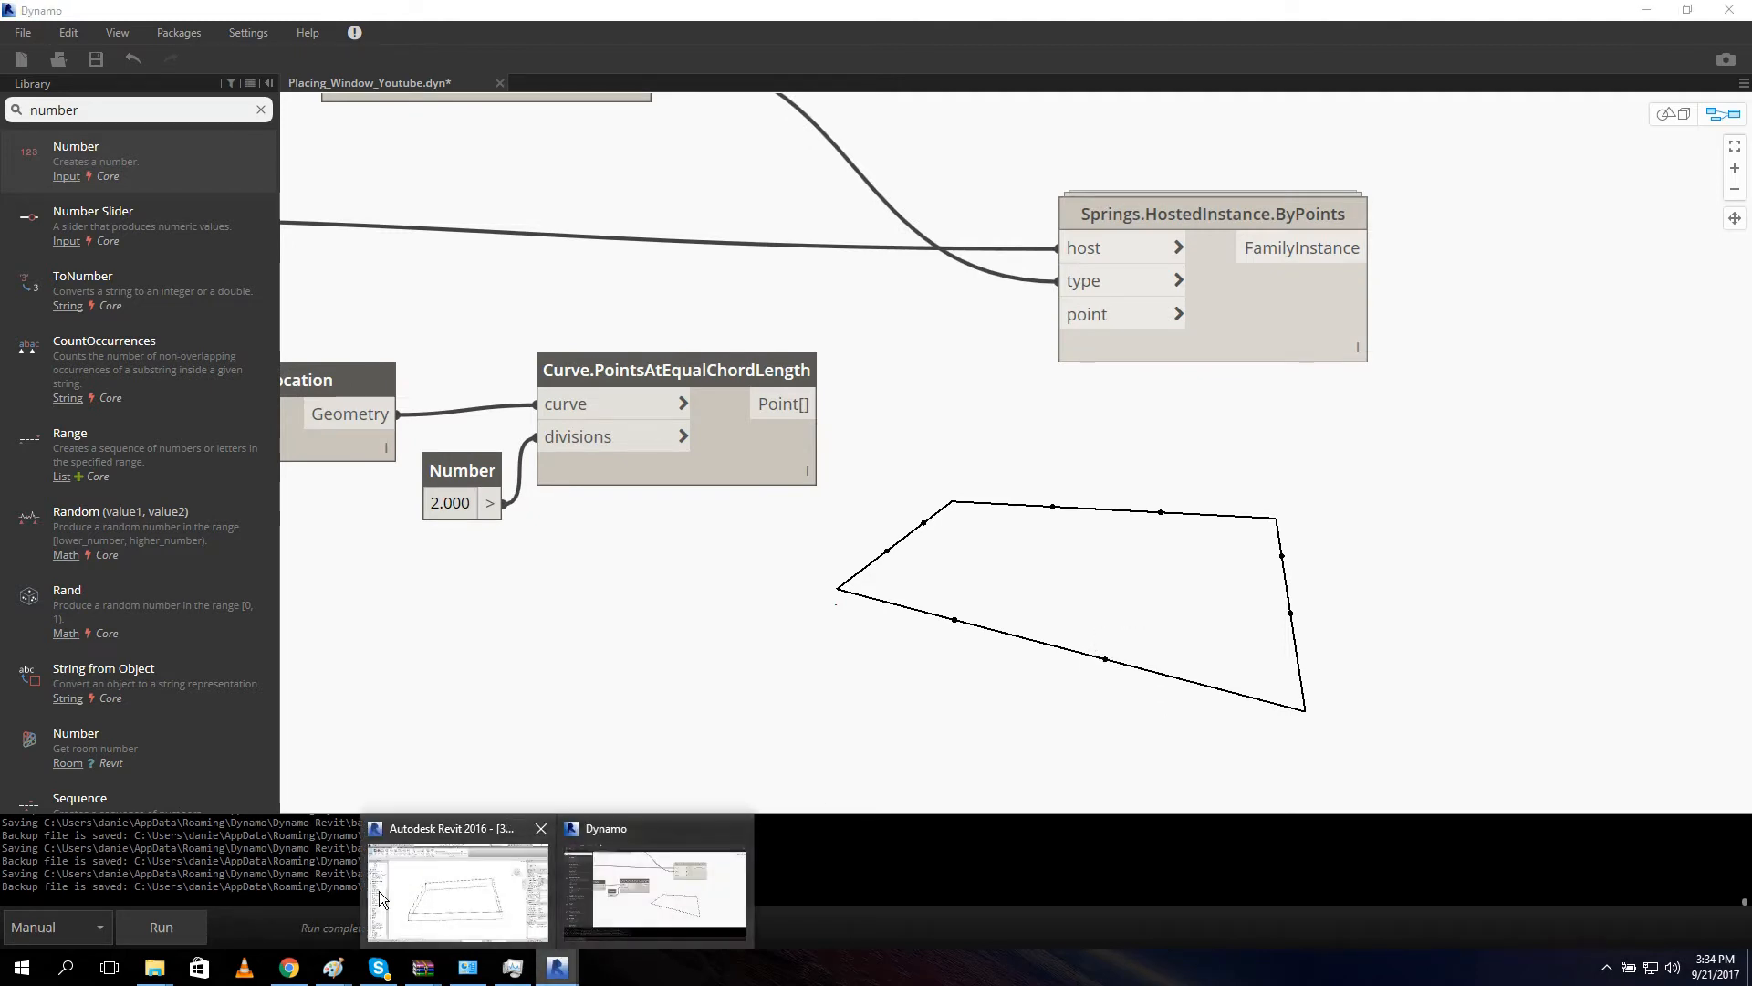
# Bring Revit forward to check the walls in 3D, minimize it and return to Dynamo.
pyautogui.click(456, 889)
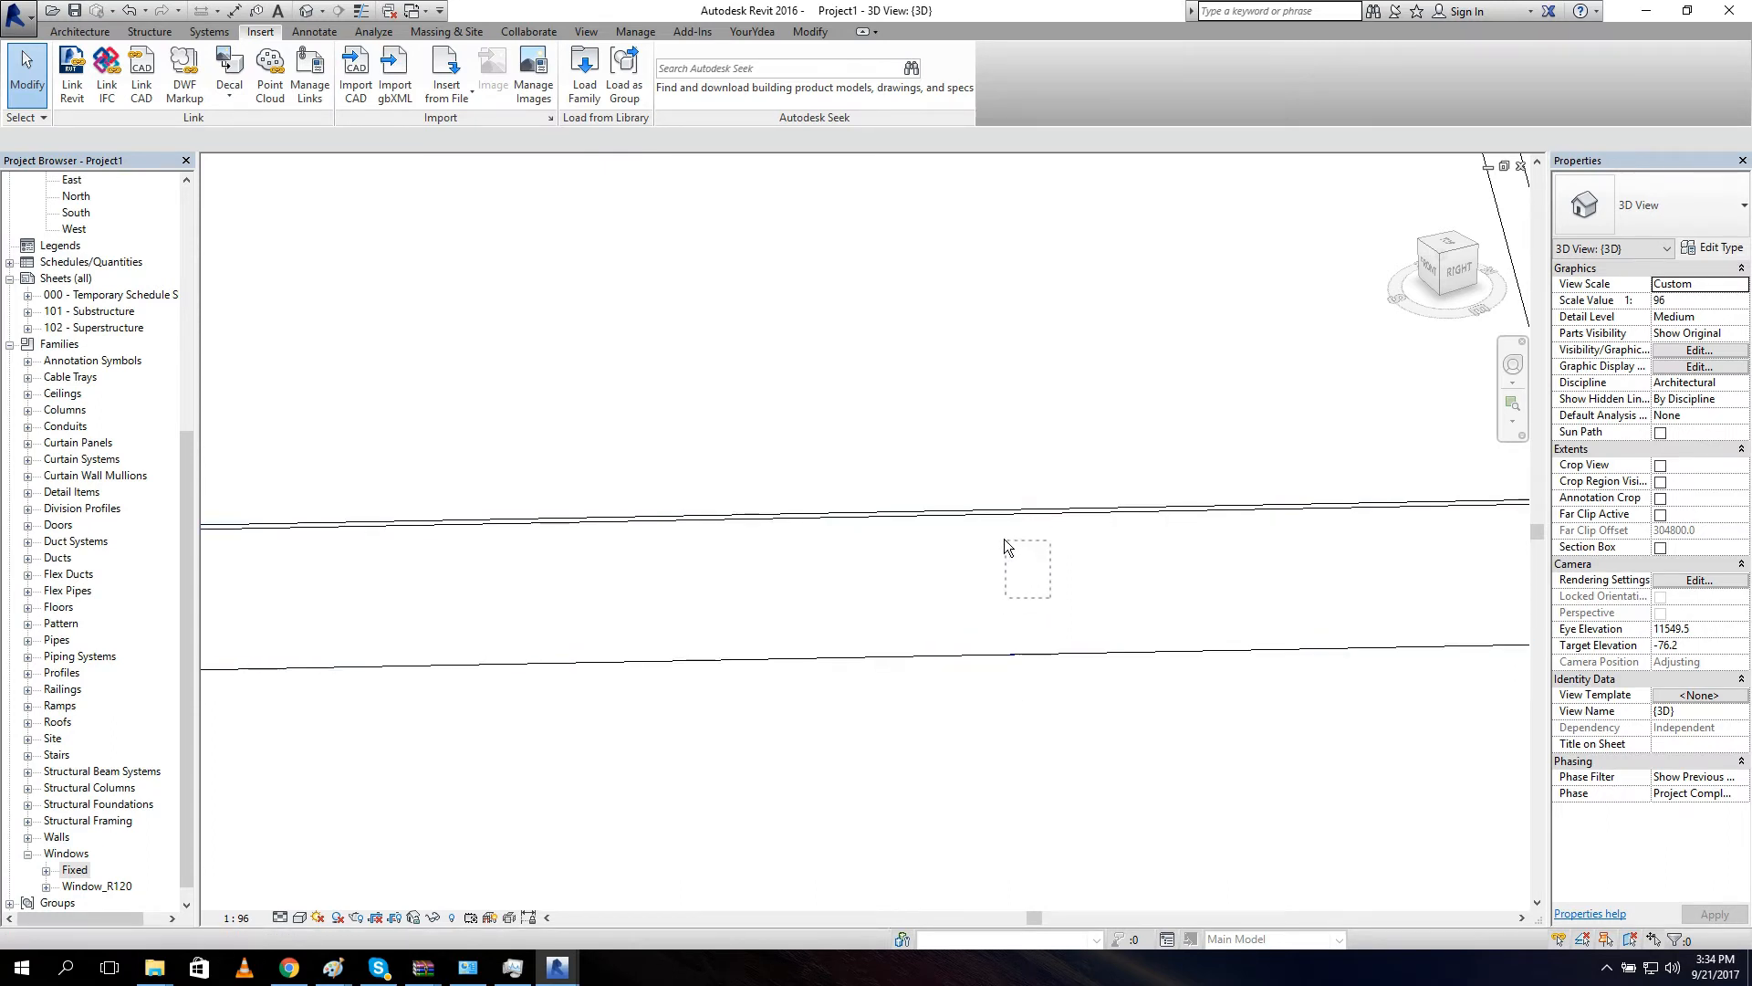
pyautogui.click(1011, 660)
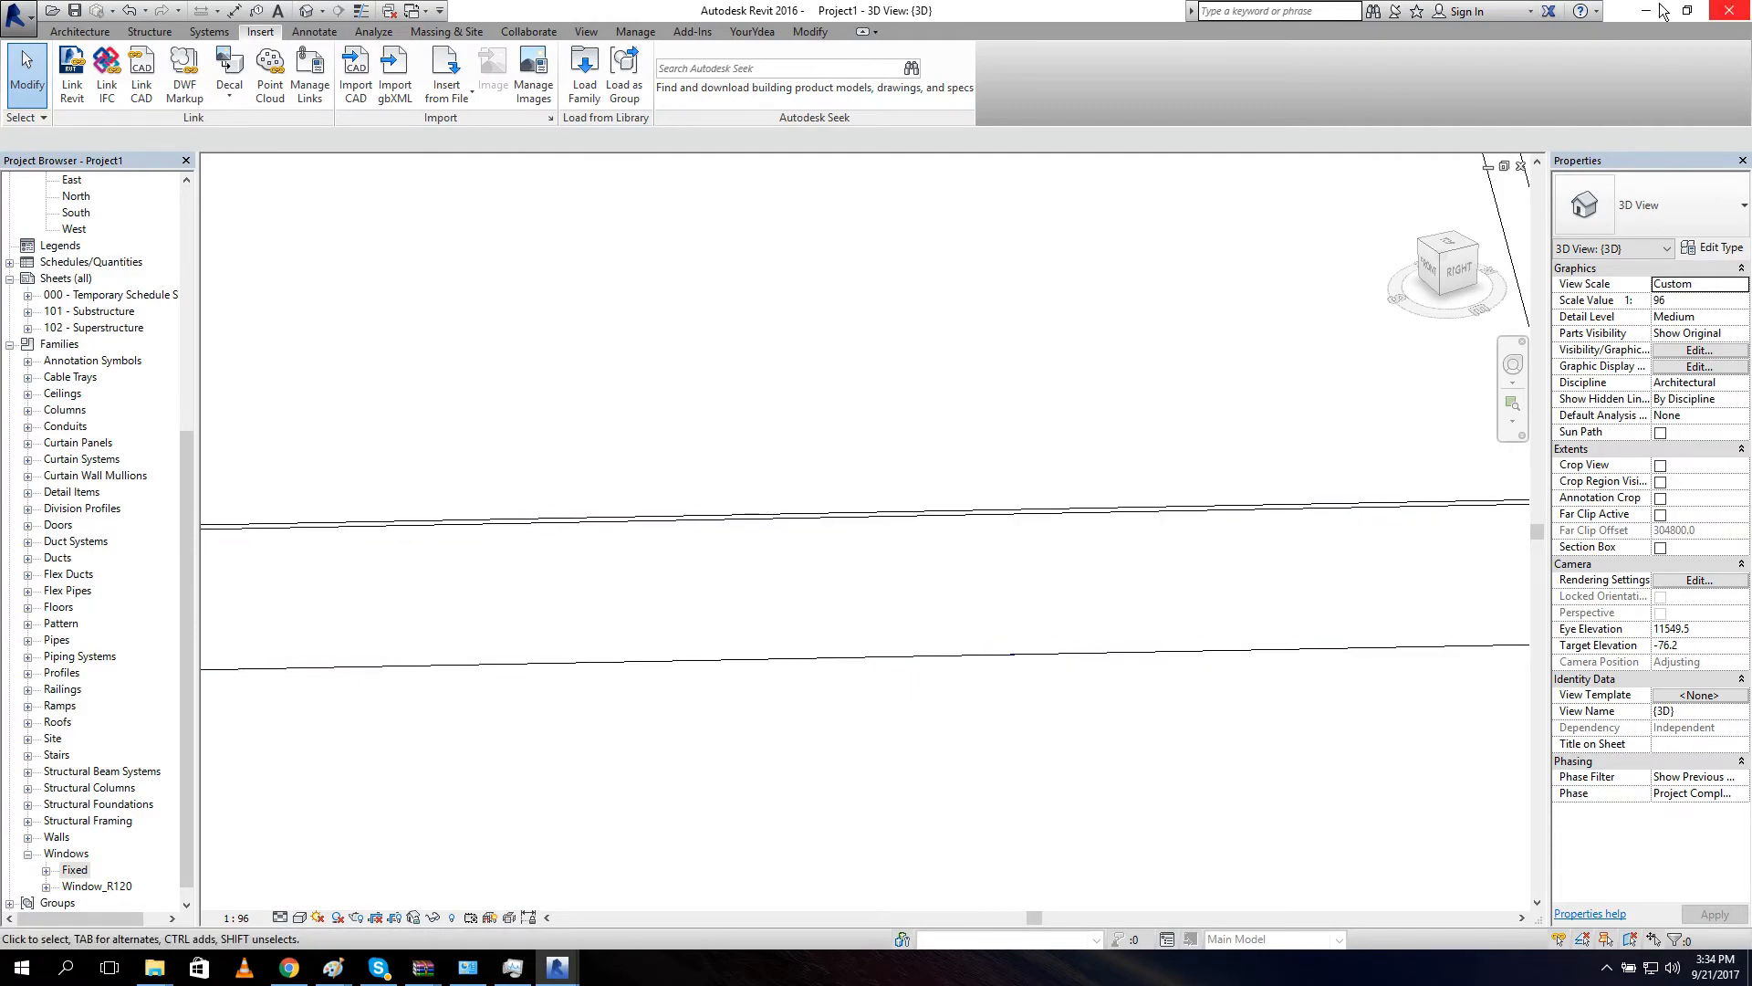
pyautogui.click(1659, 11)
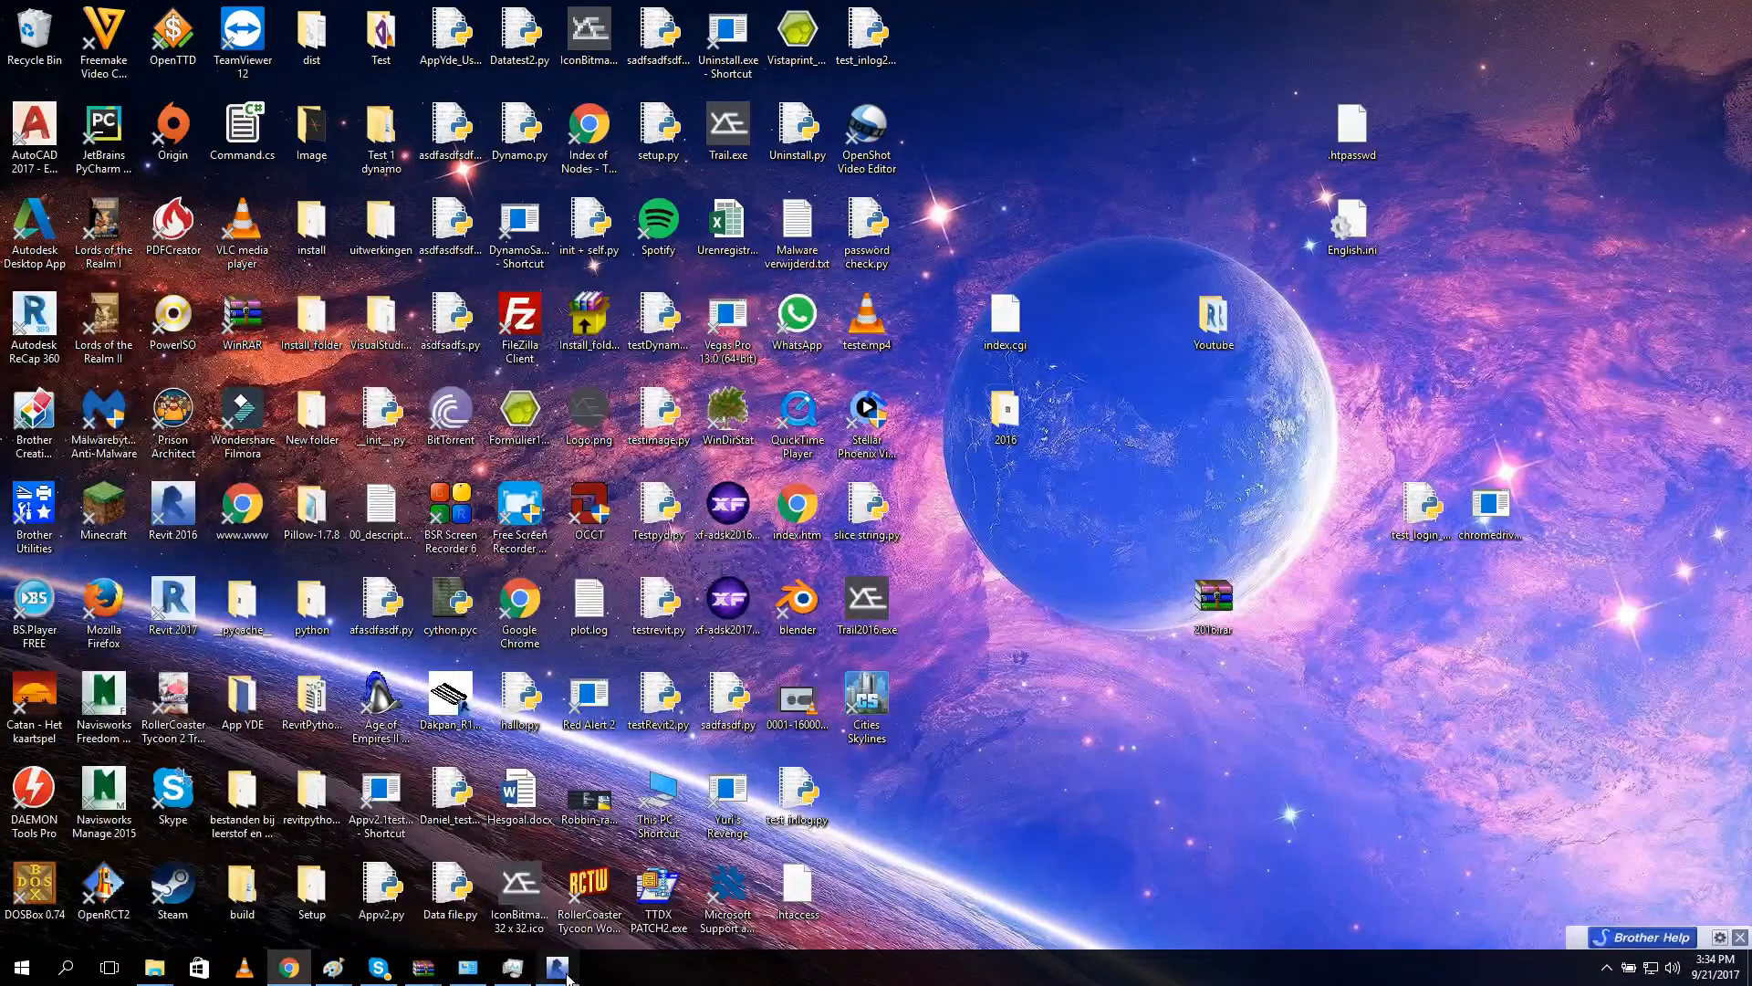
pyautogui.click(559, 965)
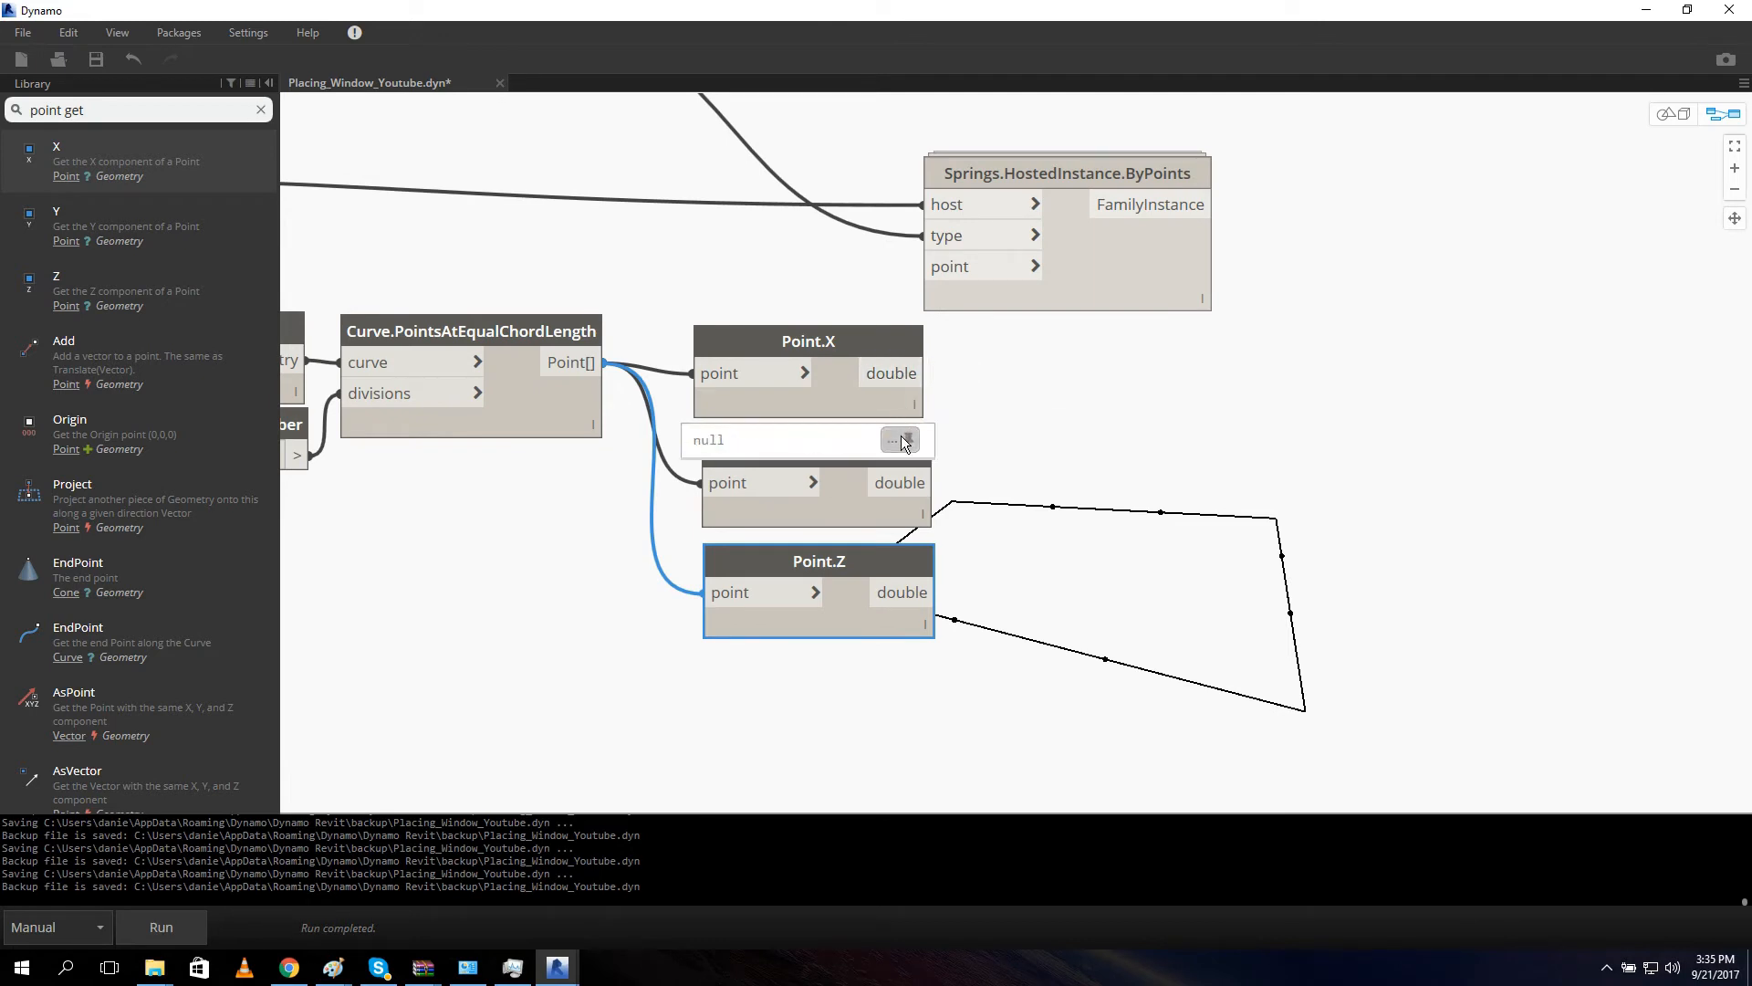
# Pin the Point.X preview showing X coordinates for two points per wall.
pyautogui.click(900, 440)
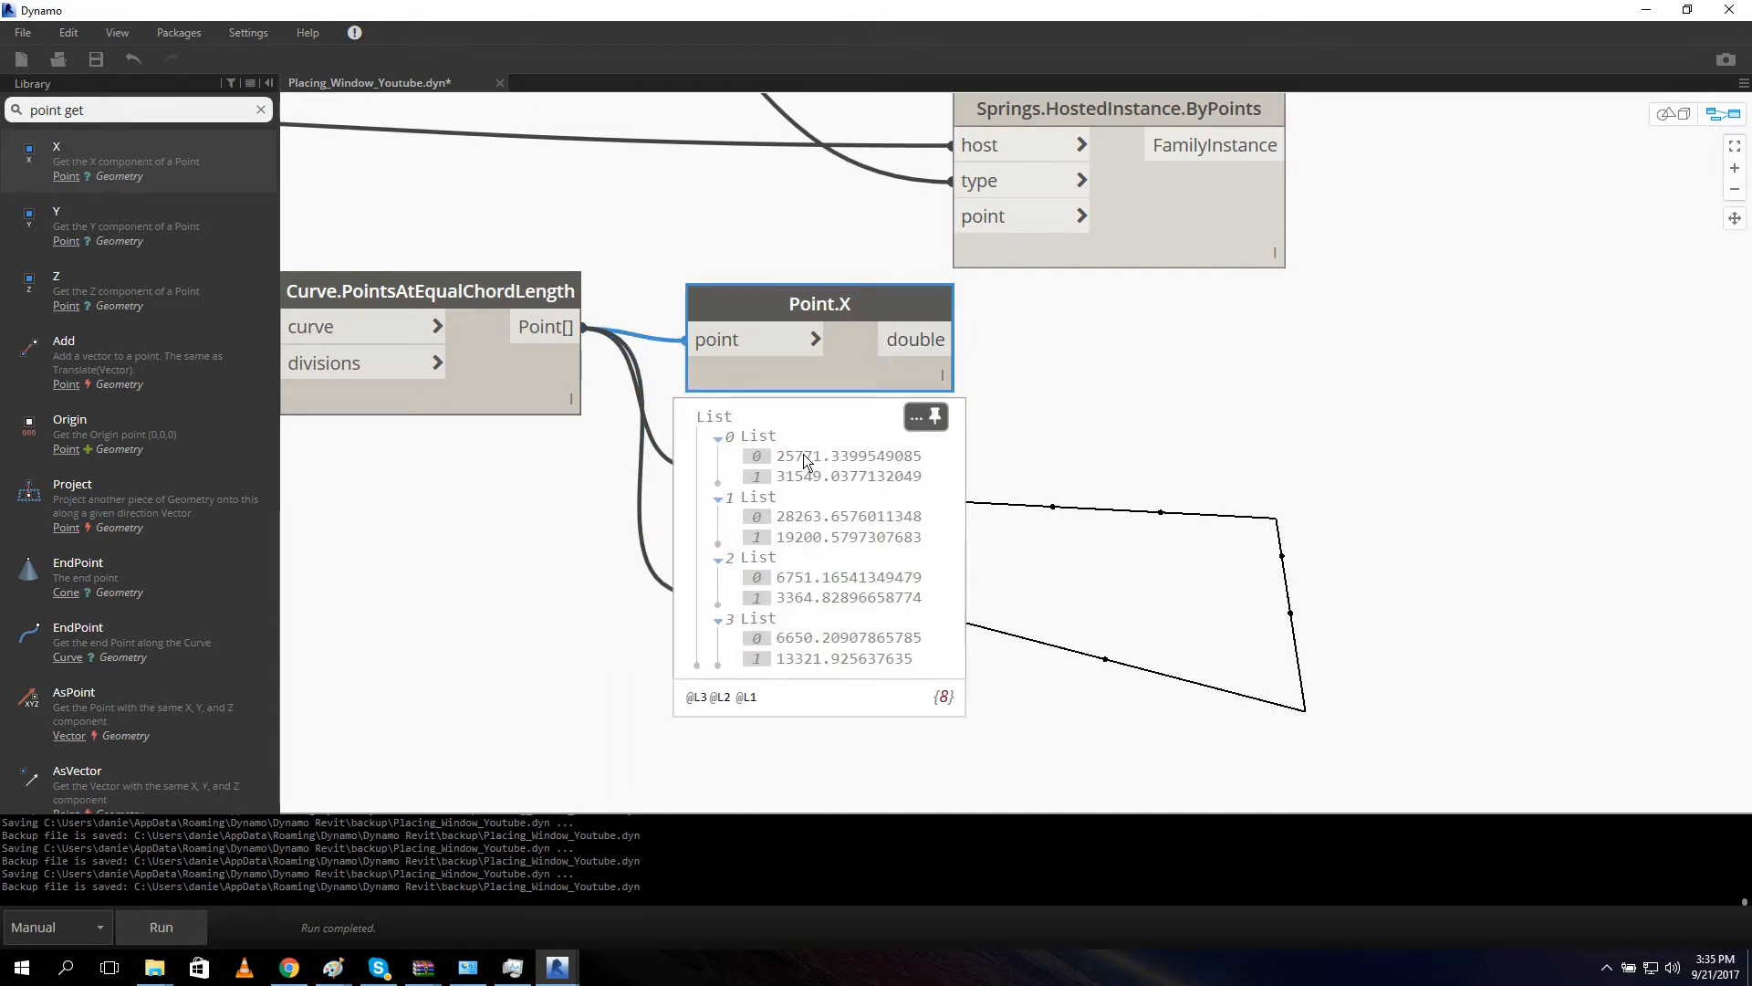
pyautogui.moveTo(832, 475)
pyautogui.write('+')
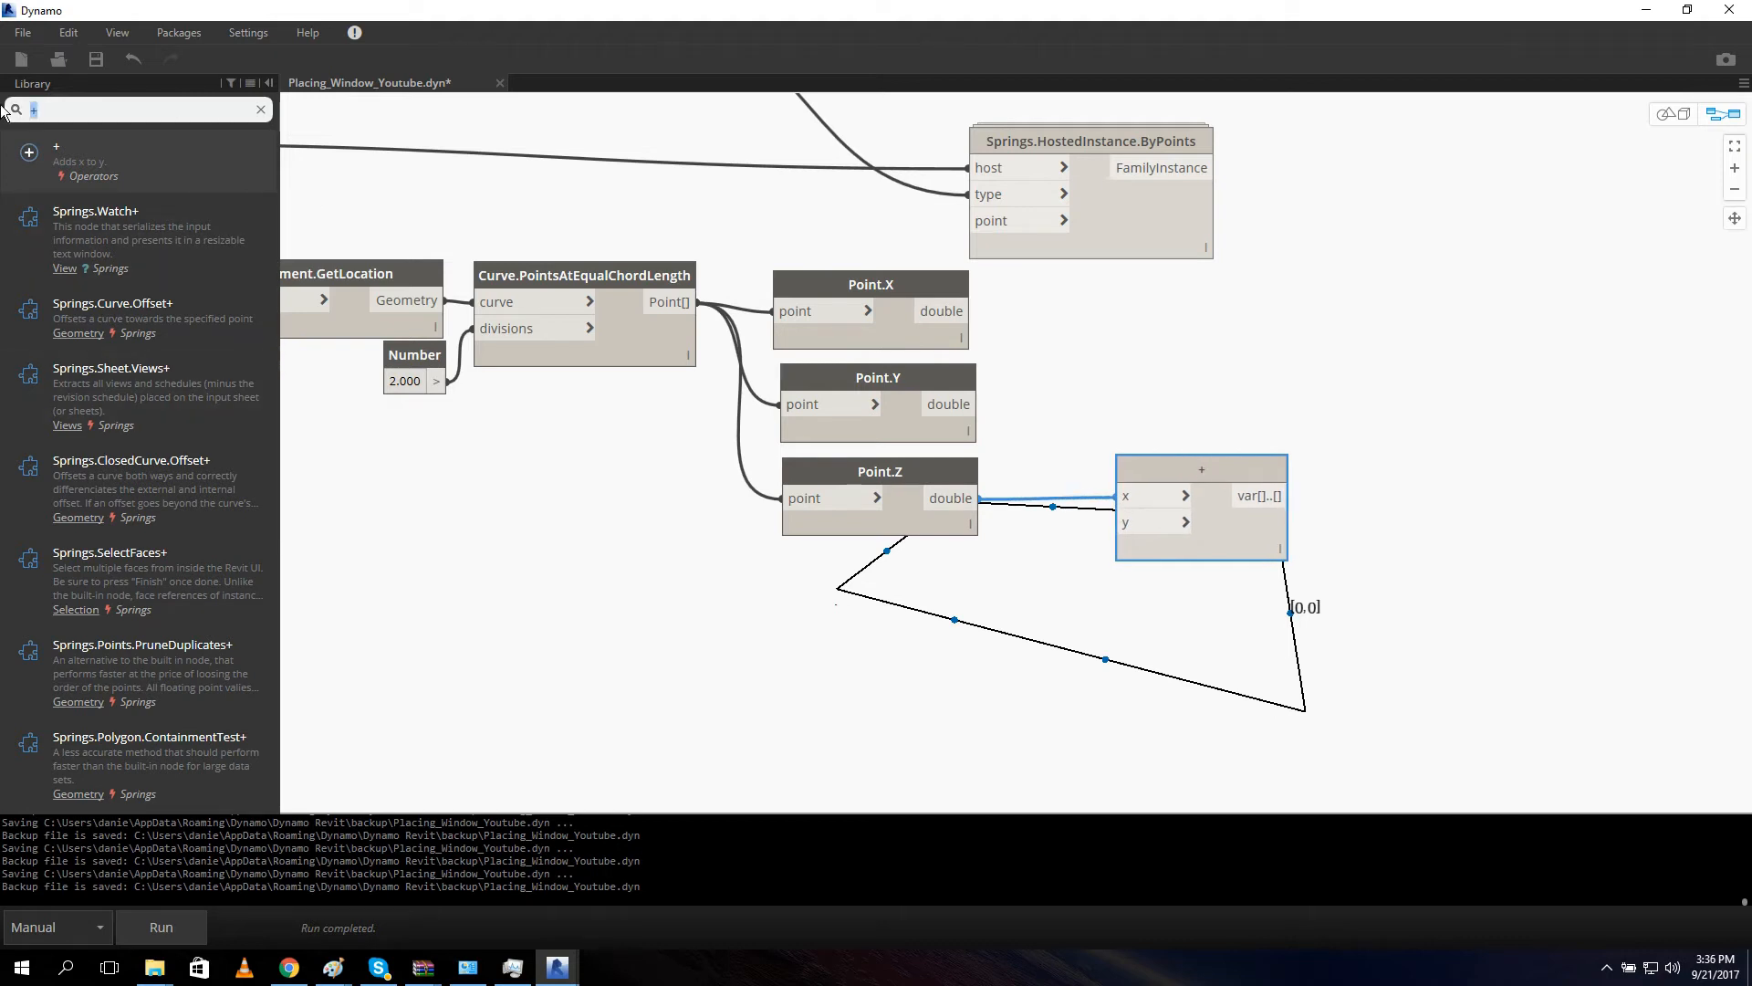
# Add a Number node of 500 feeding the + node and pin the summed Z preview.
pyautogui.write('number')
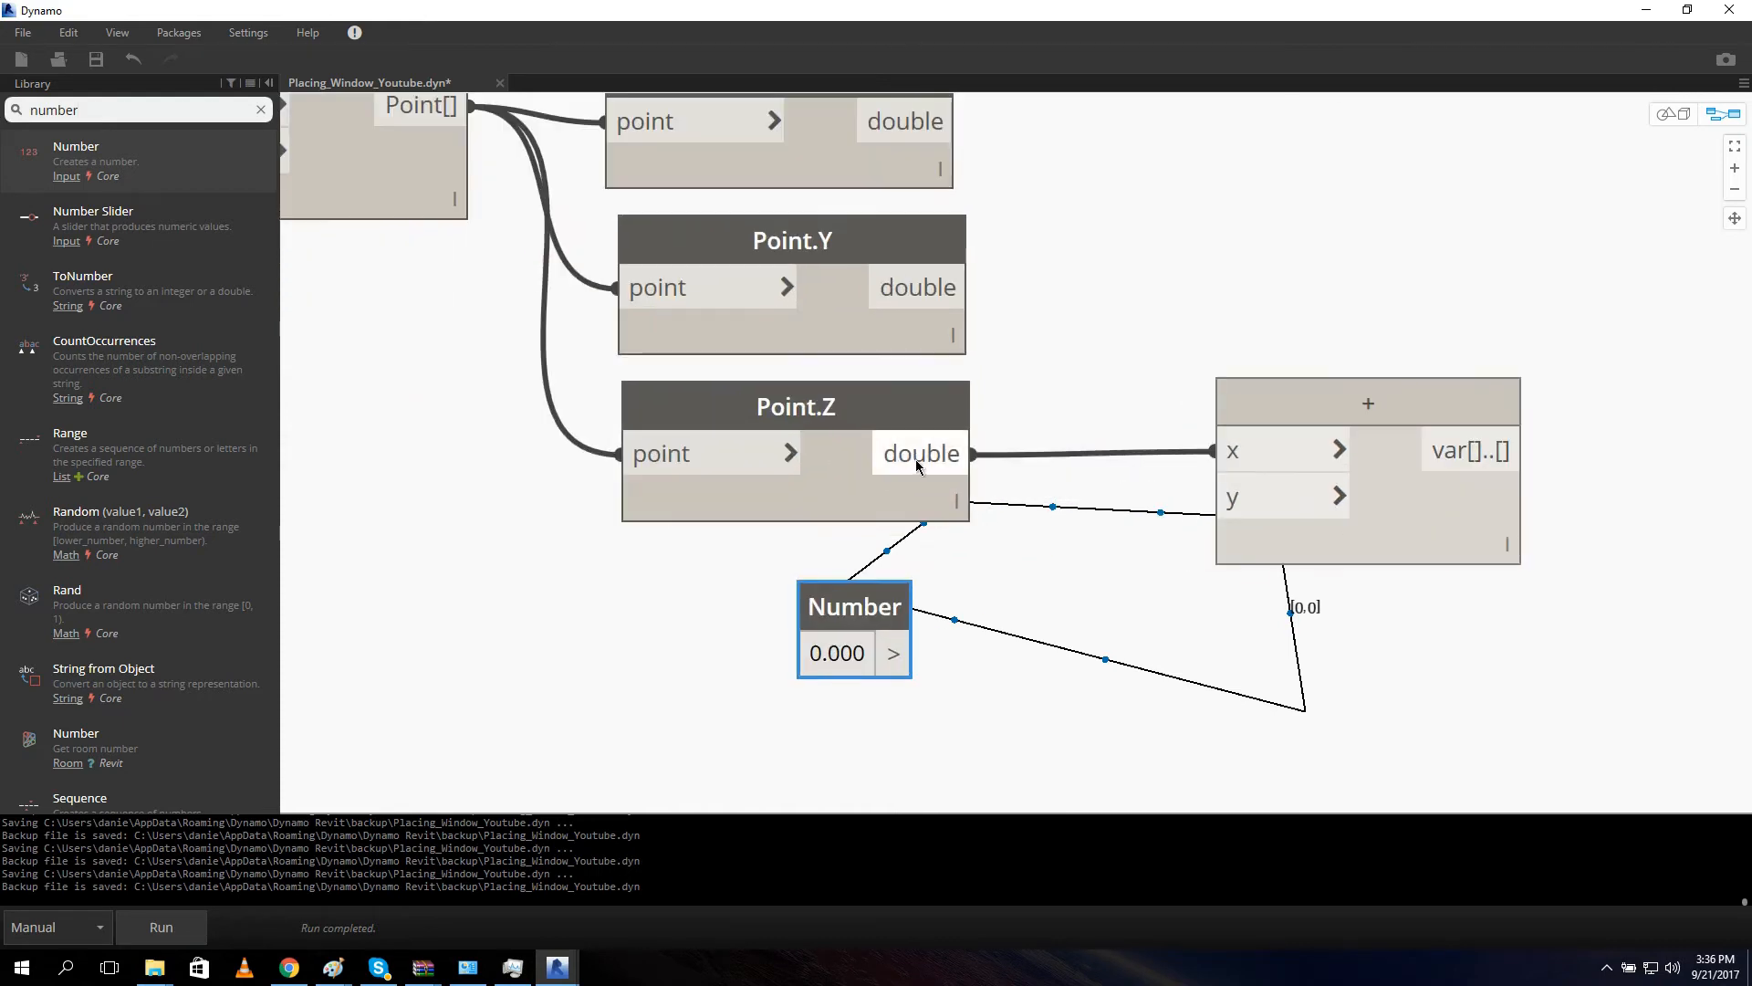
pyautogui.click(793, 405)
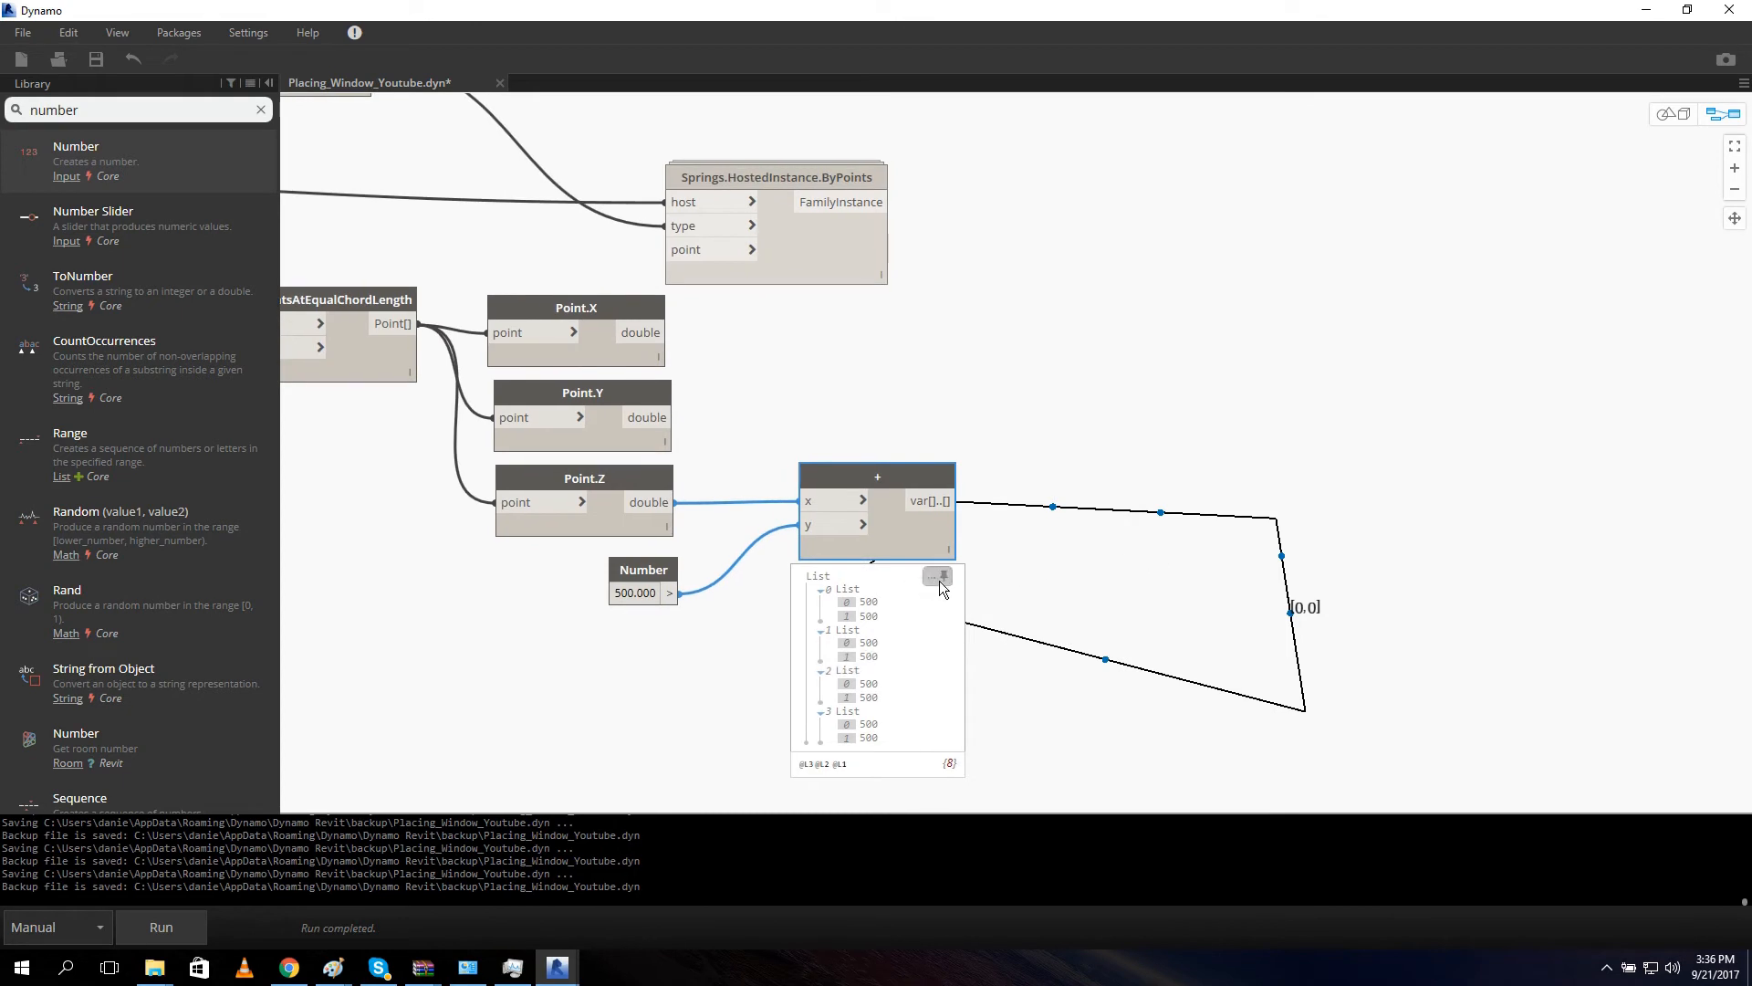
pyautogui.click(938, 577)
pyautogui.write('point')
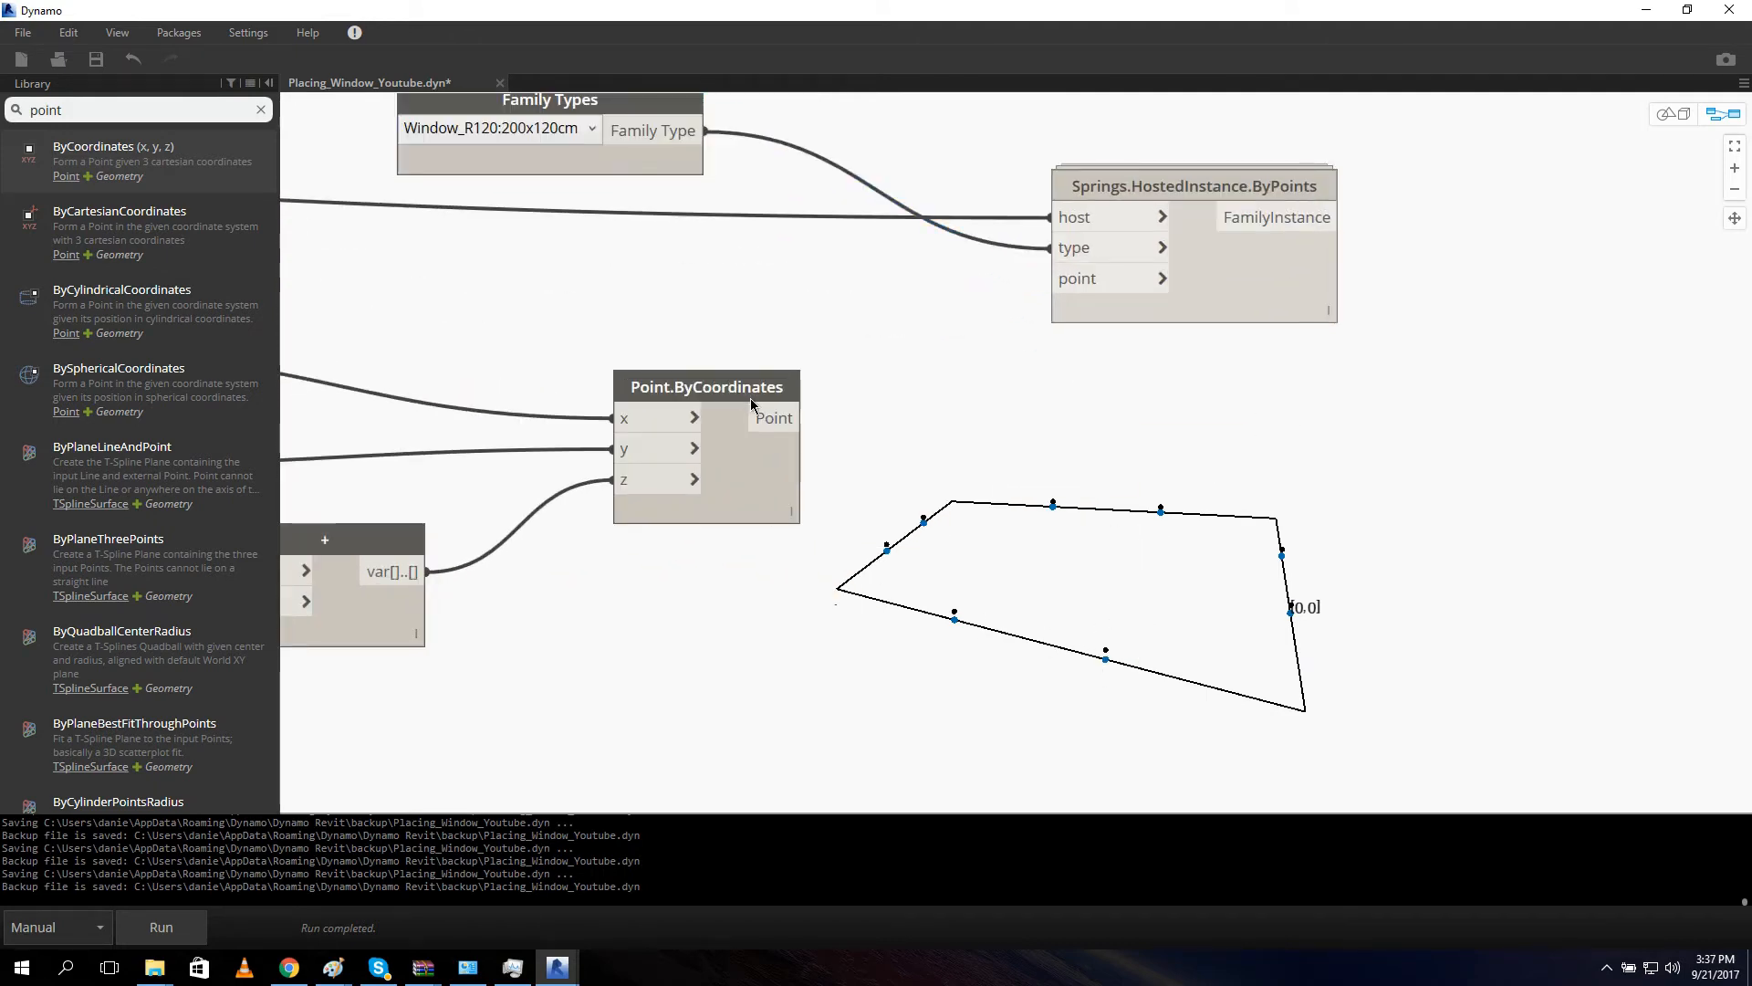
pyautogui.moveTo(809, 407)
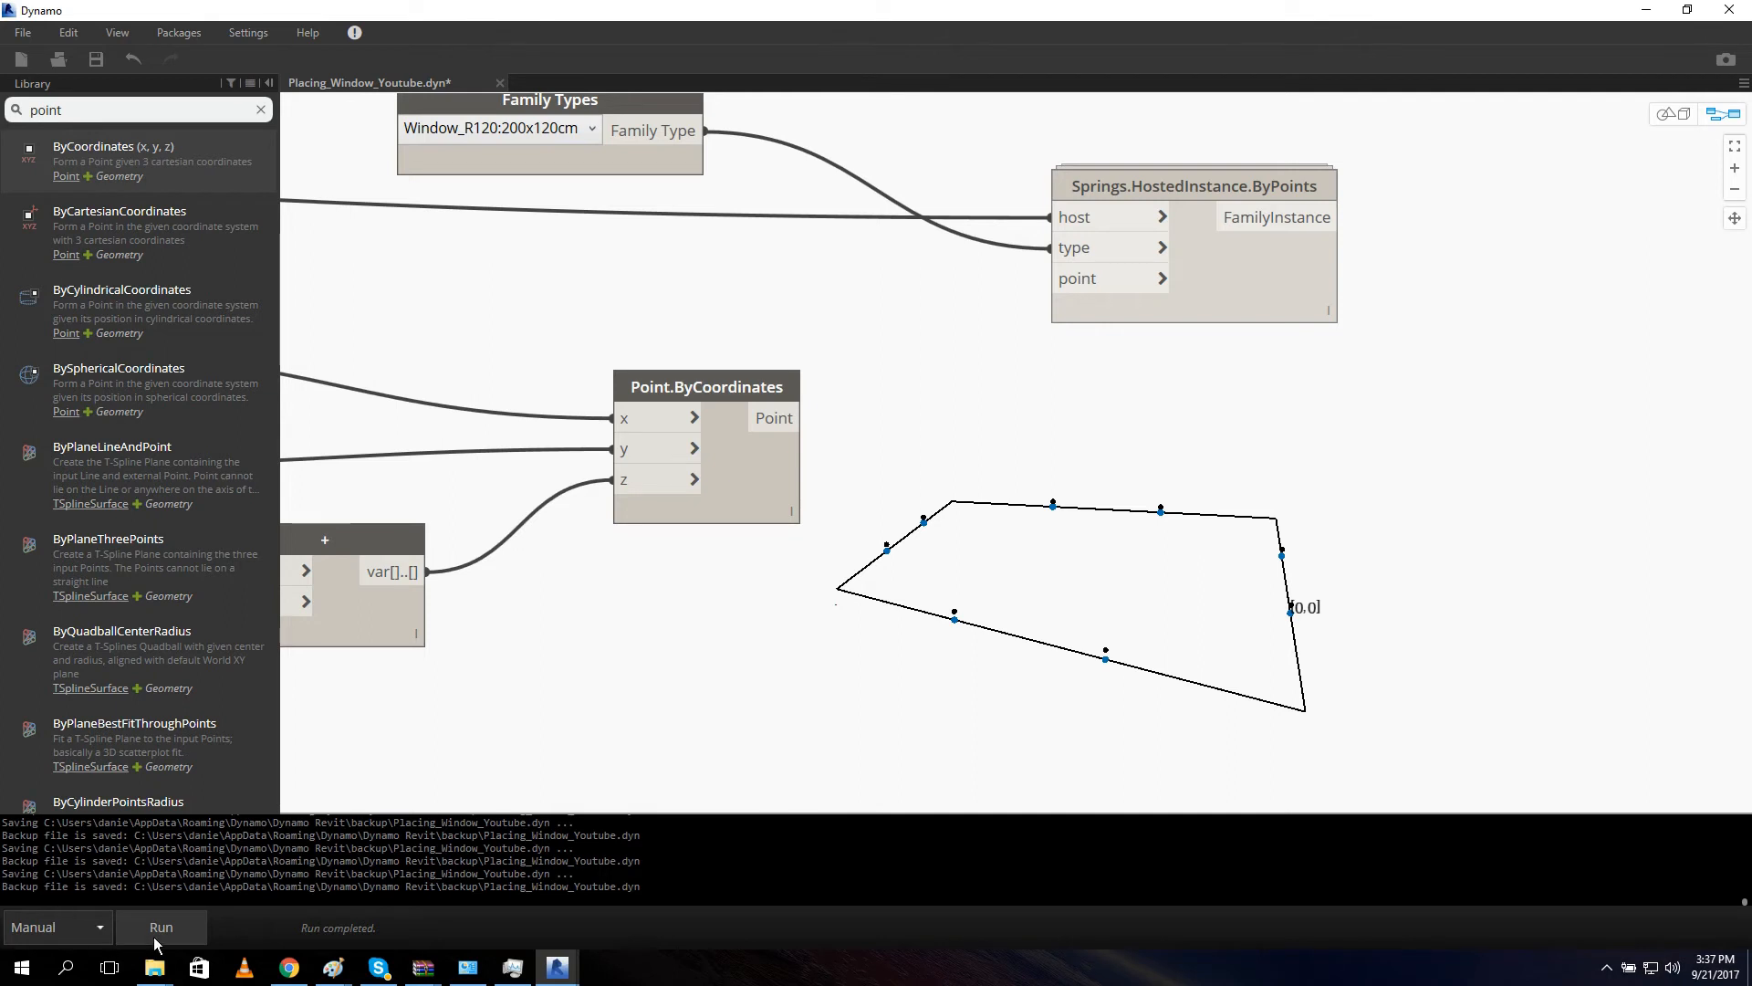
pyautogui.moveTo(872, 440)
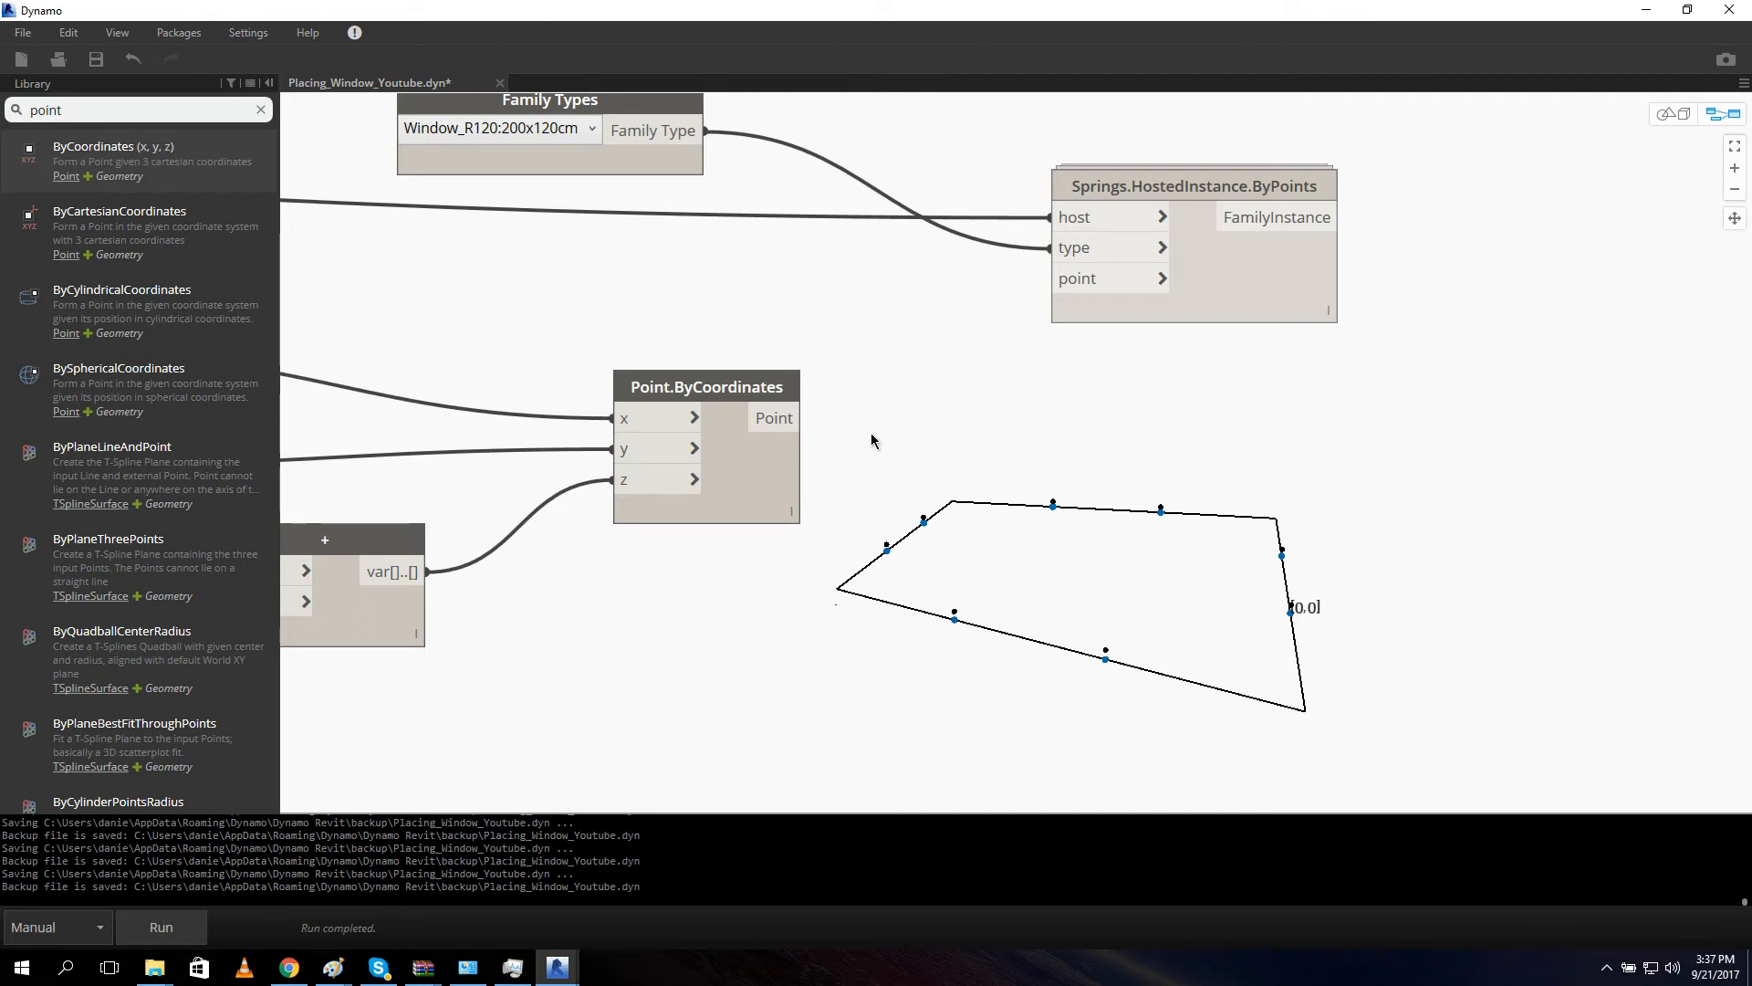
pyautogui.moveTo(67, 888)
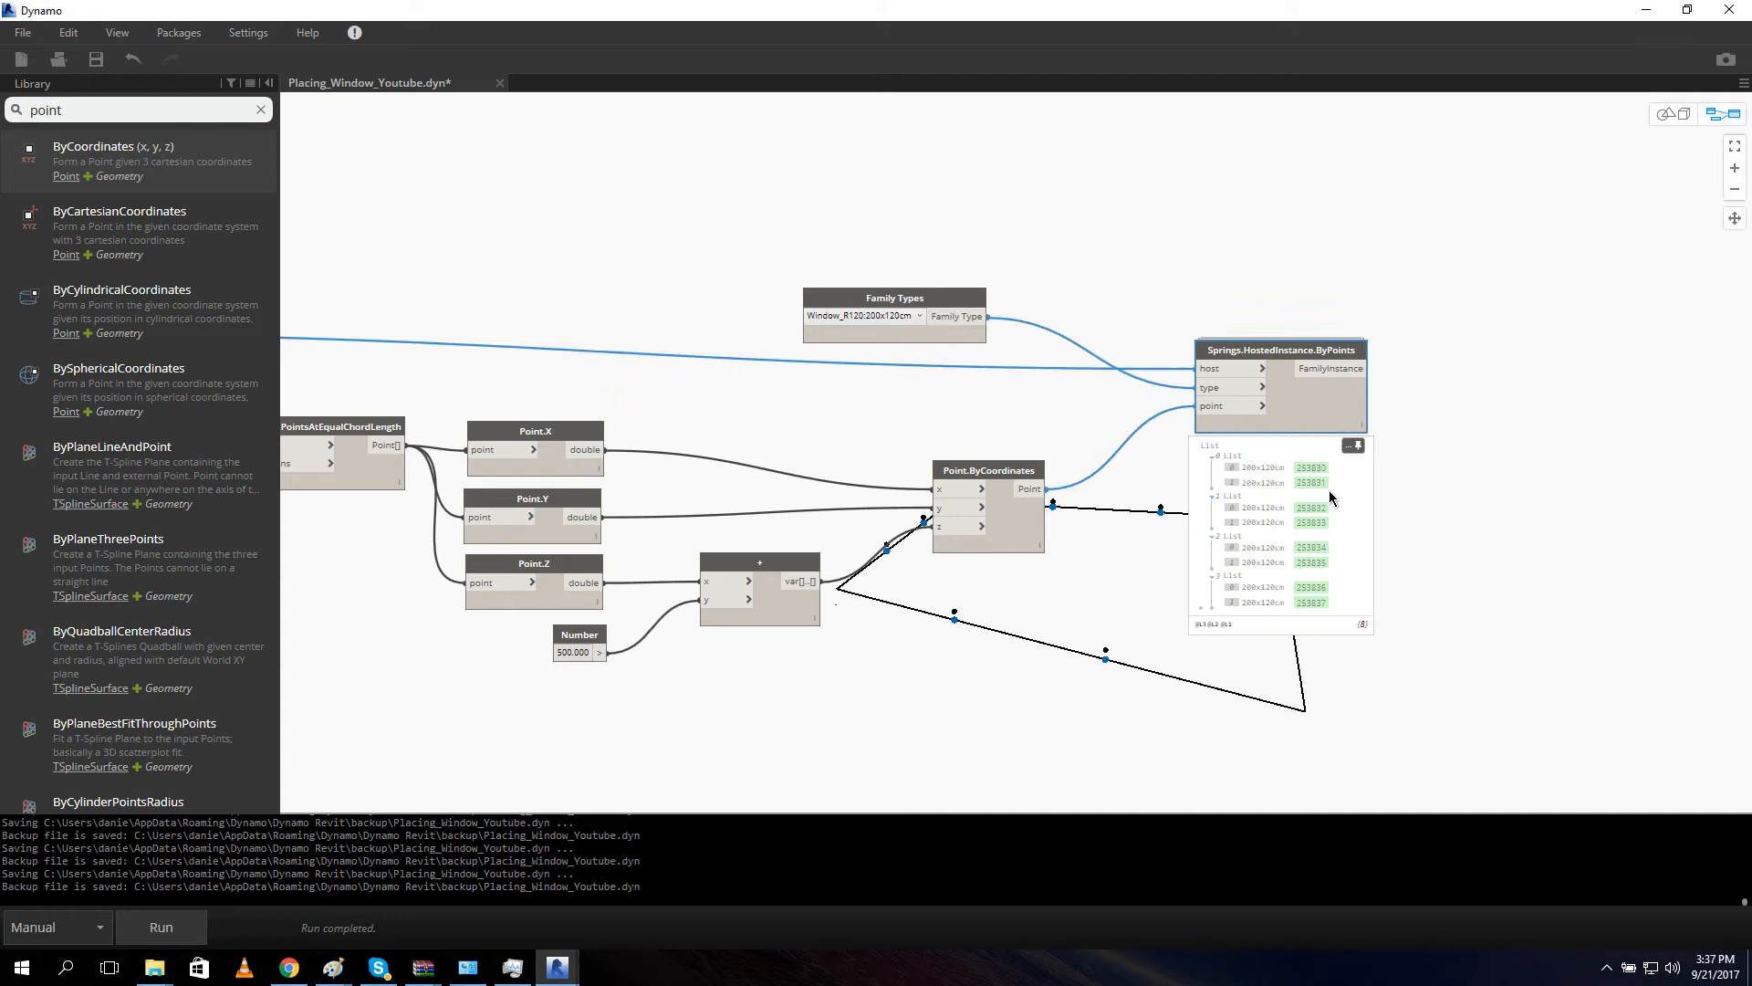
pyautogui.moveTo(1312, 582)
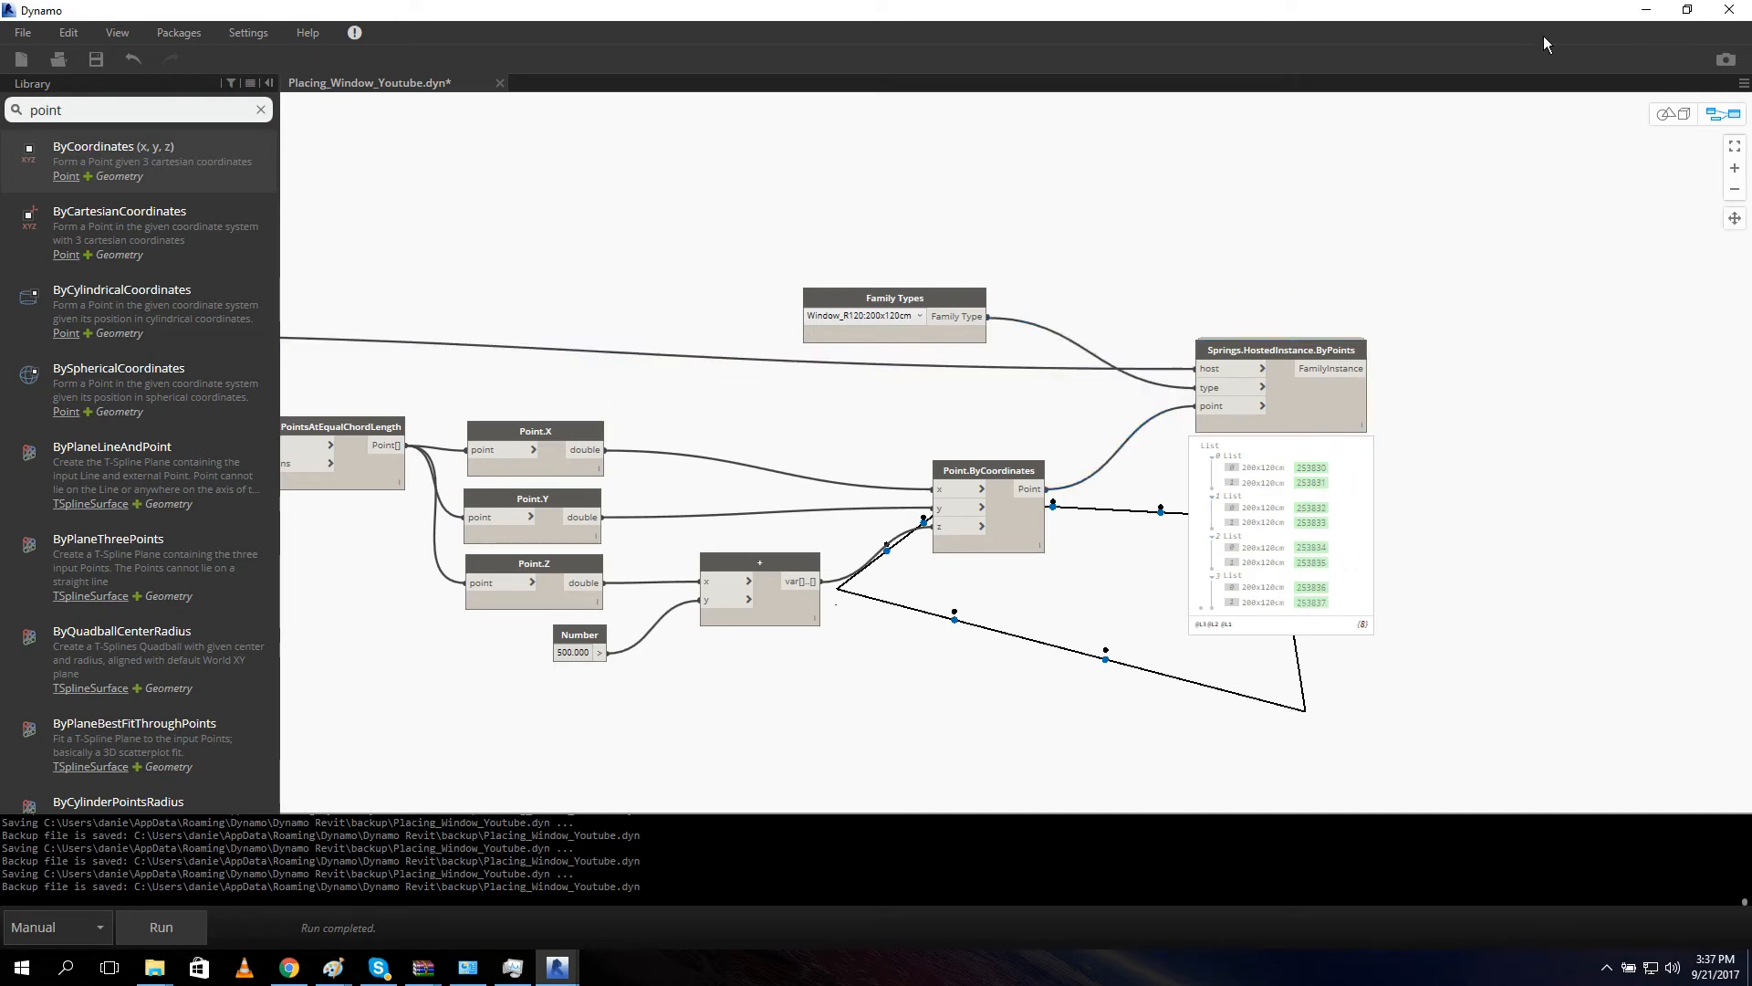
# Run the graph so HostedInstance.ByPoints places eight Window_R120 200x120cm windows.
pyautogui.click(557, 967)
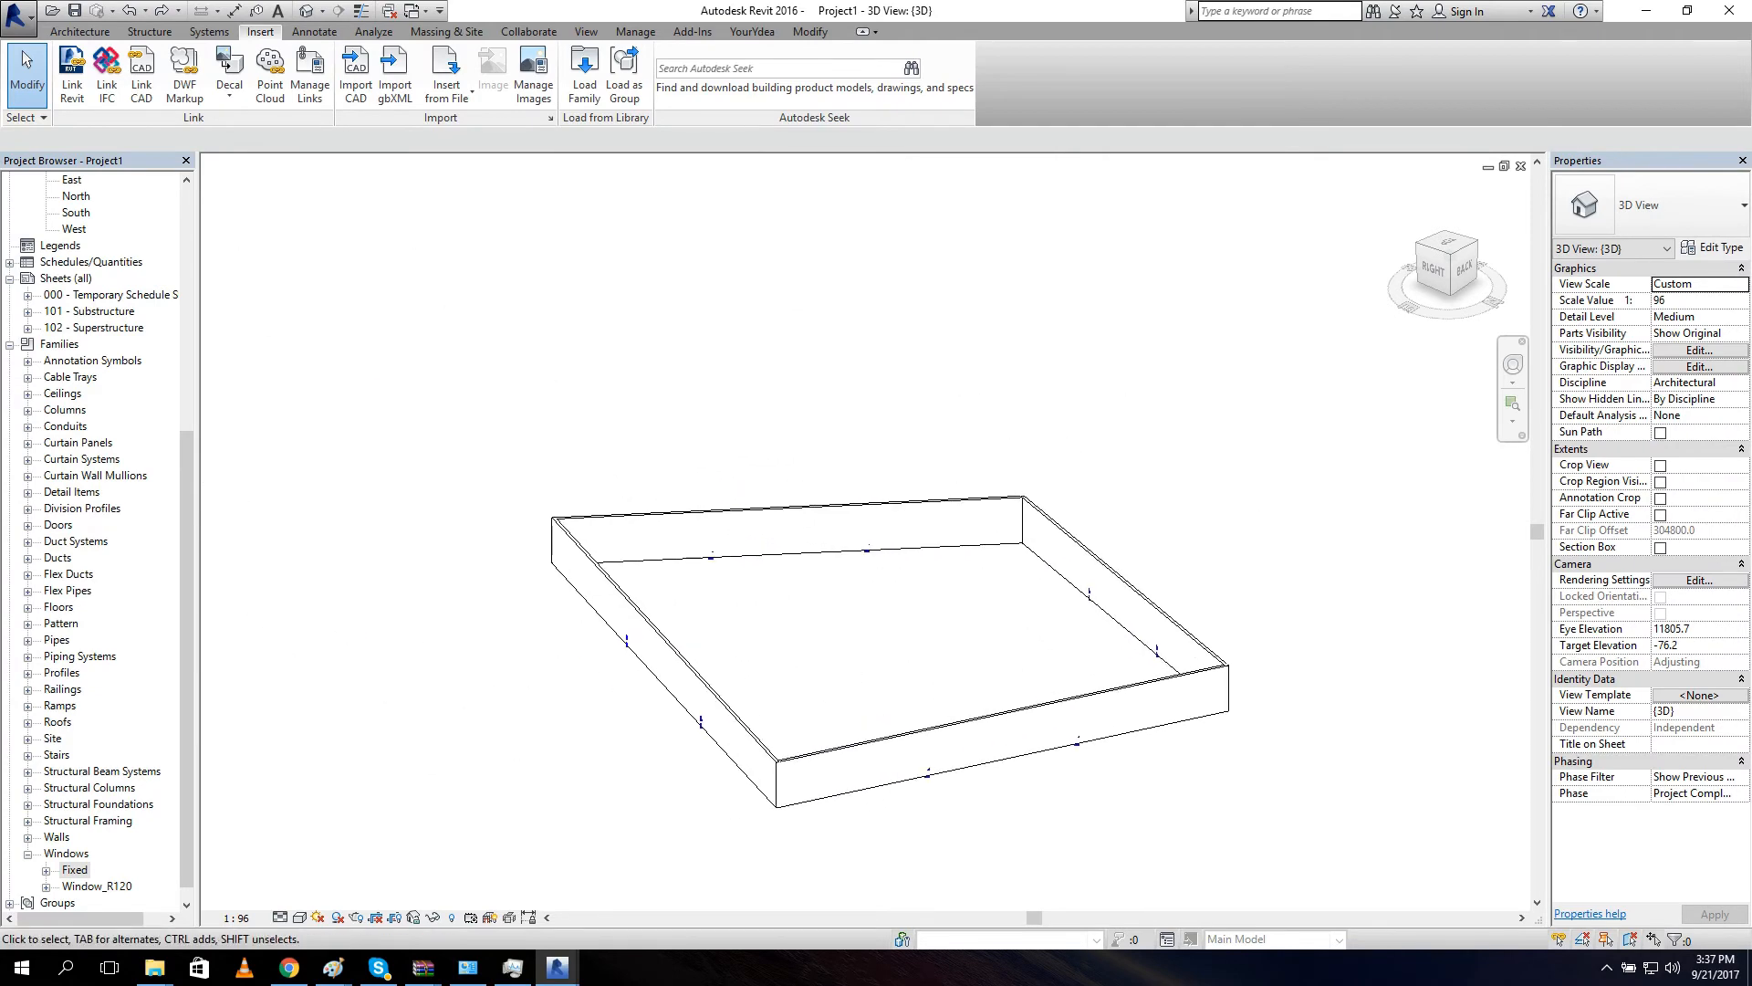
# Return to the Dynamo graph and zoom into the canvas.
pyautogui.click(555, 967)
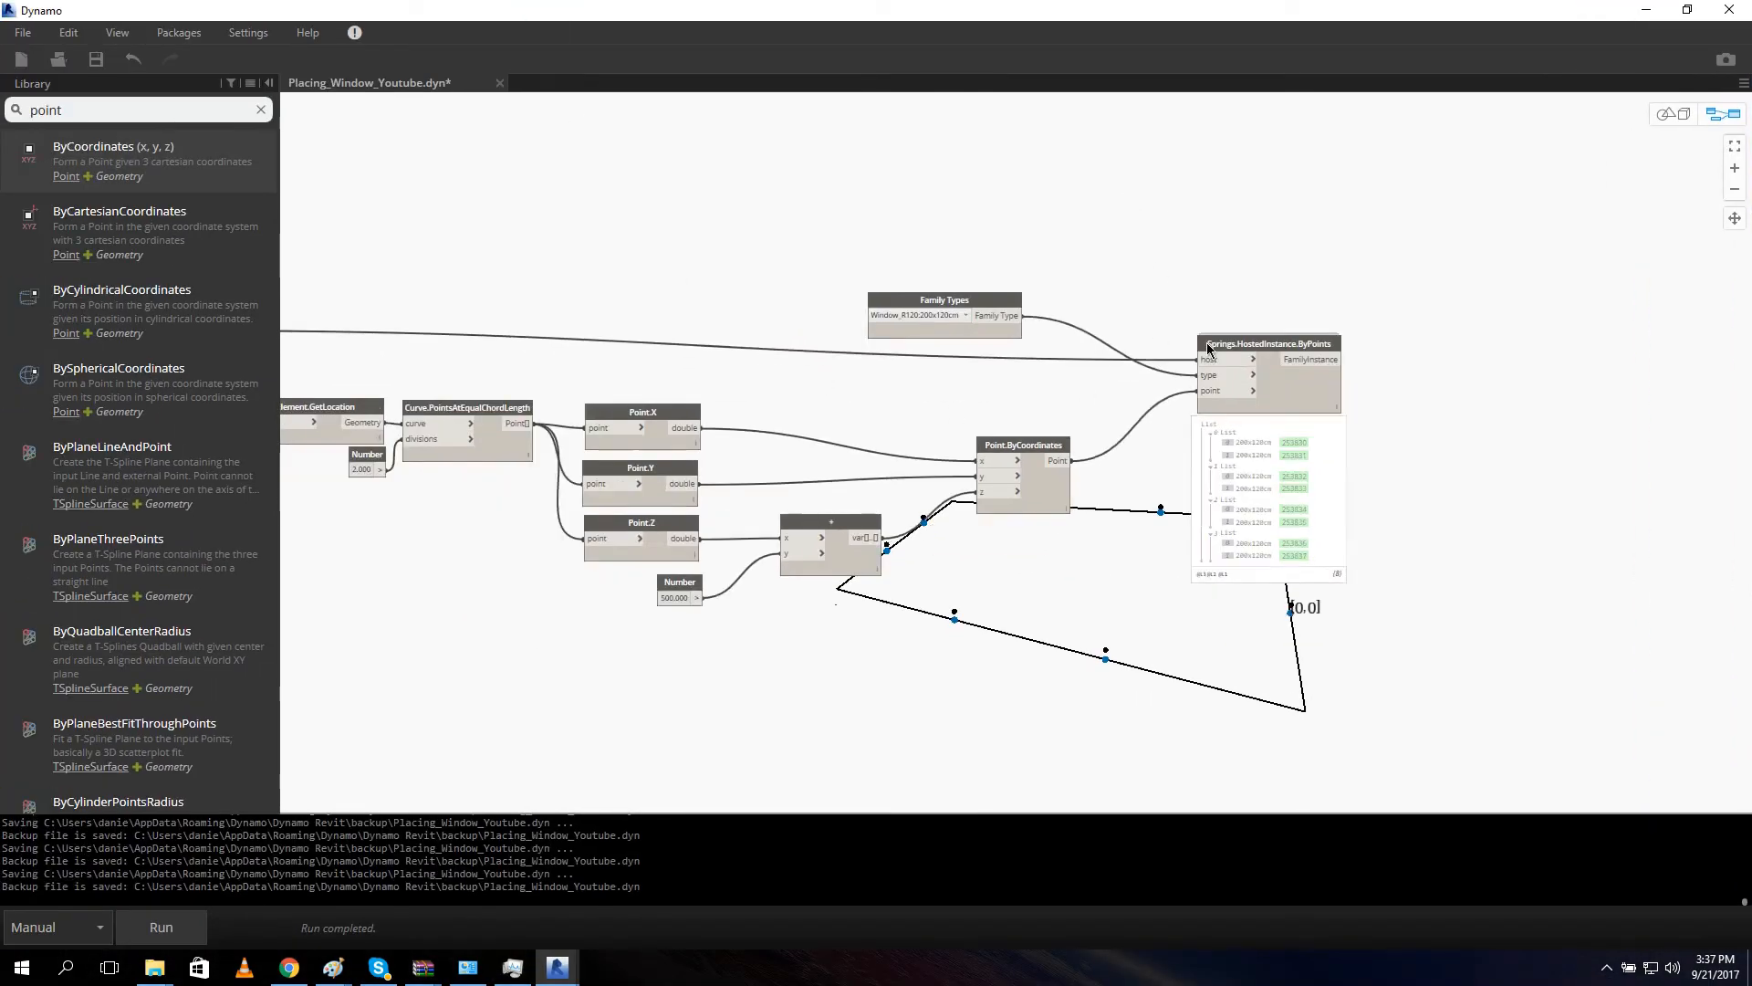
pyautogui.scroll(3)
pyautogui.write('watch')
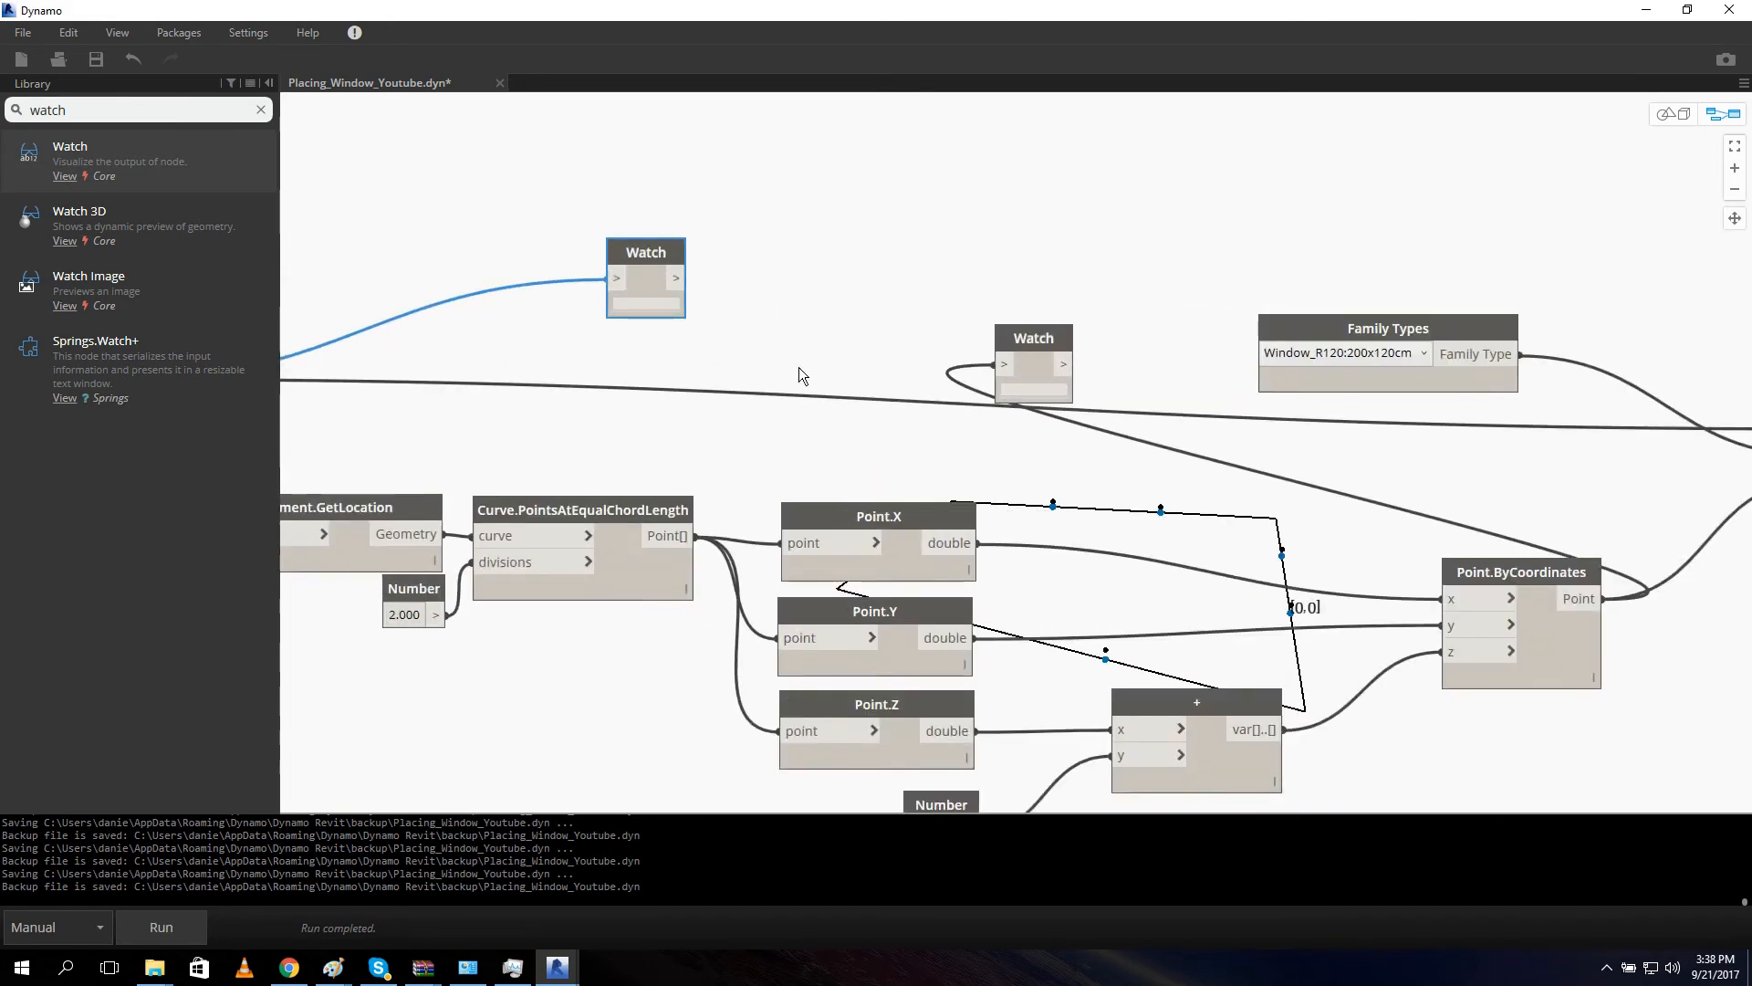
# Run to fill the Watch nodes with four walls and point lists, then add List.Transpose.
pyautogui.click(160, 927)
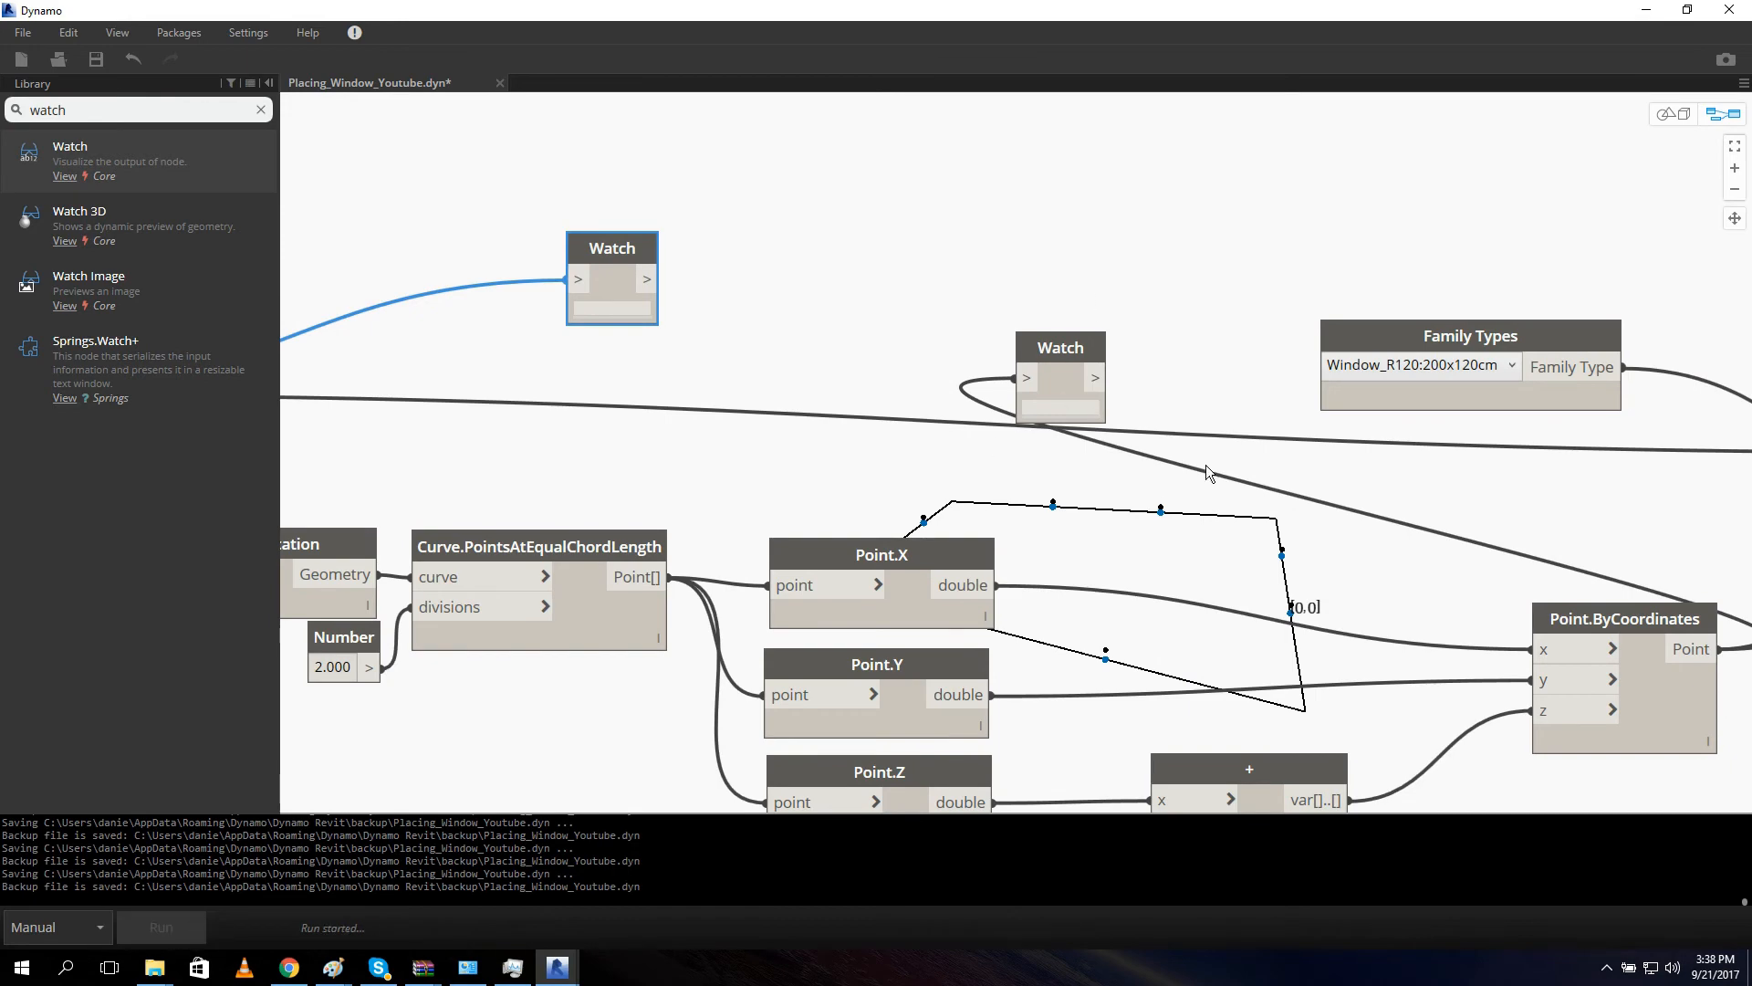
pyautogui.click(160, 927)
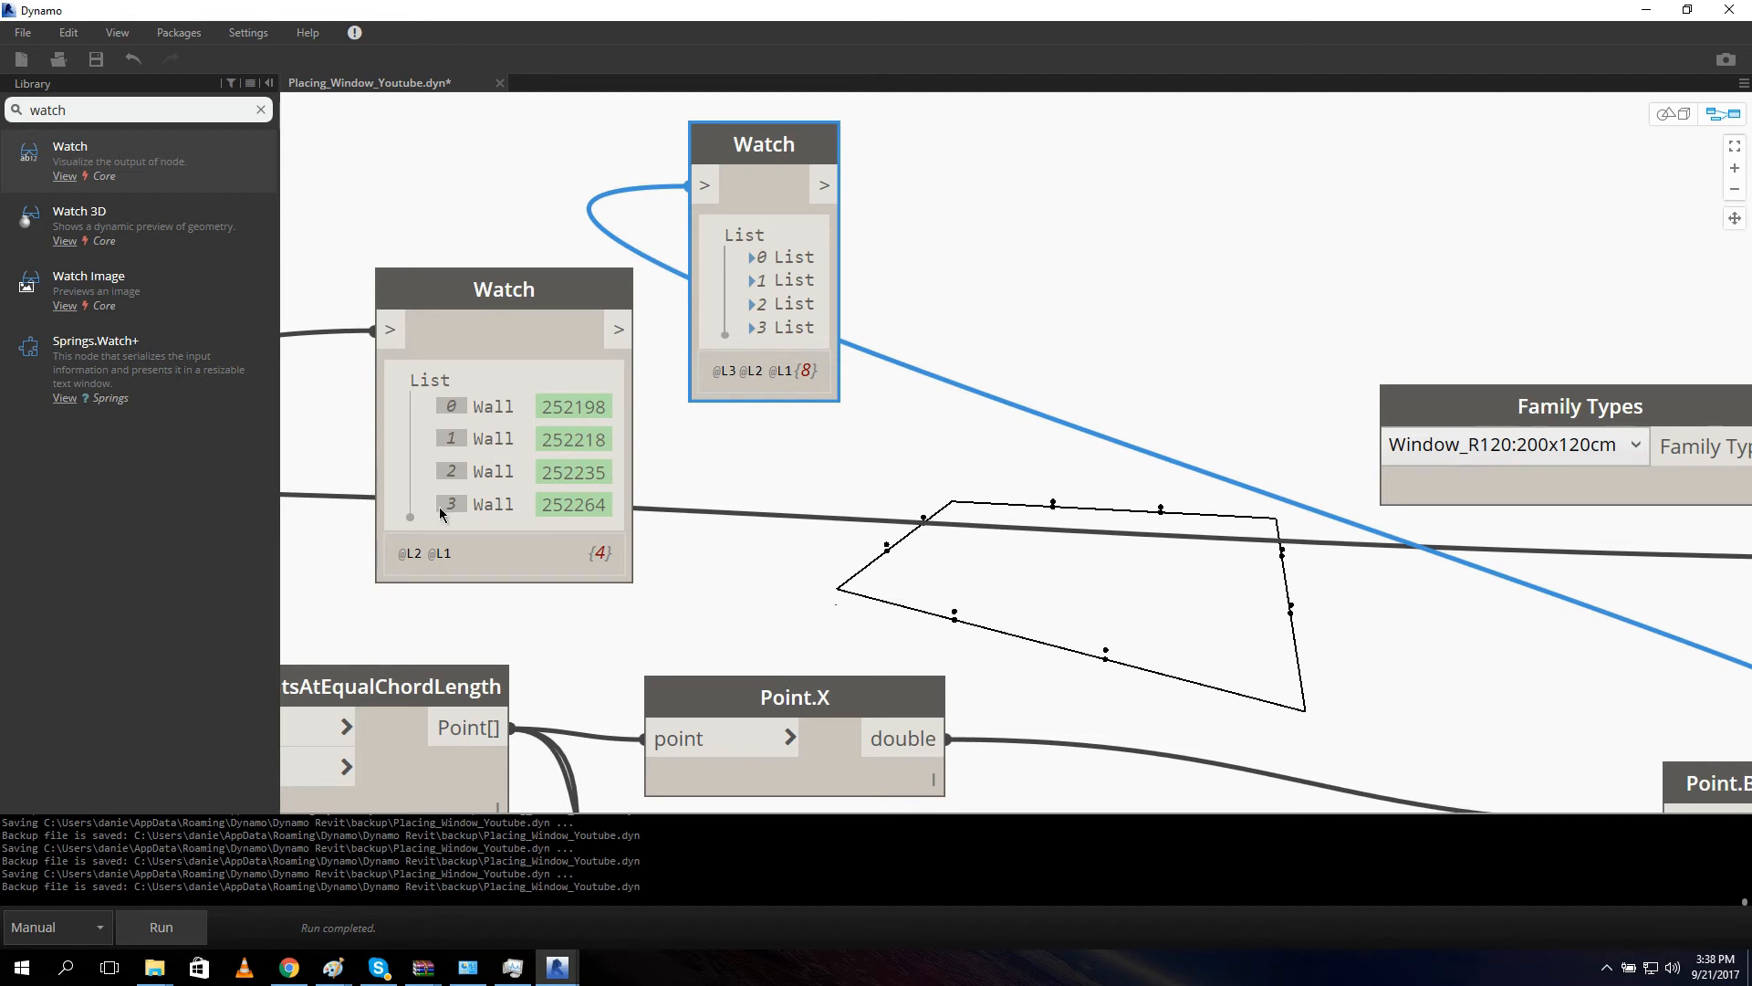
pyautogui.doubleClick(427, 380)
pyautogui.write('transpose')
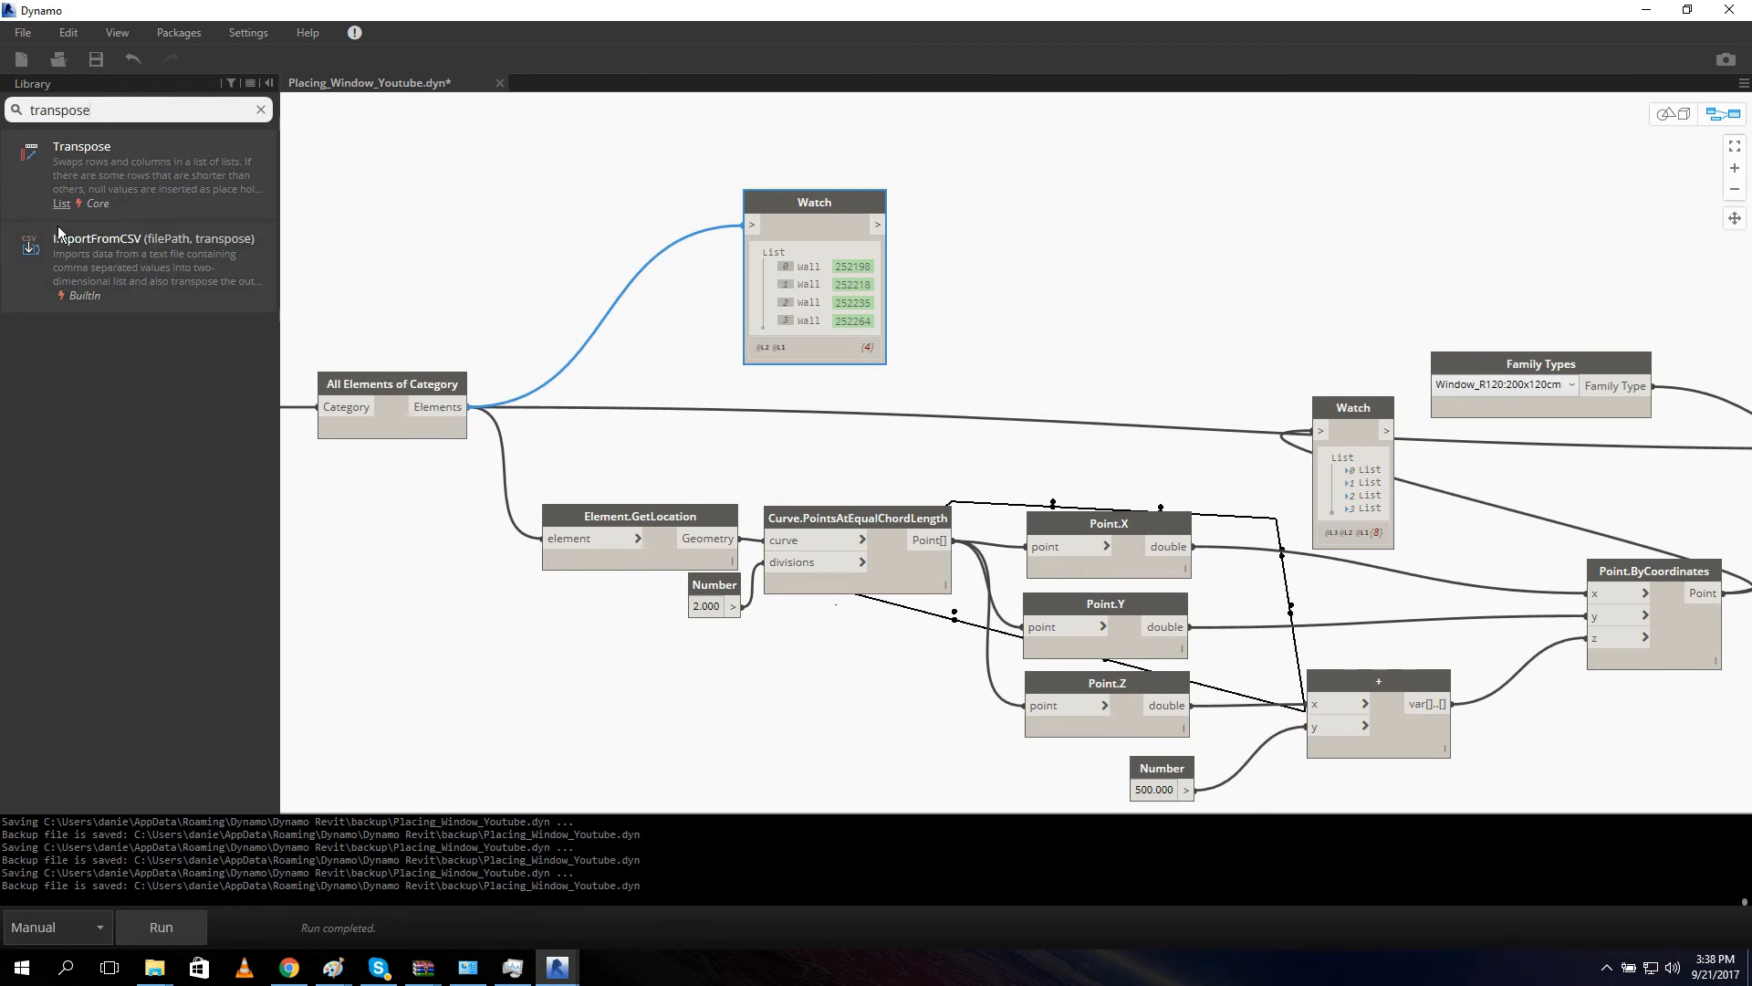
pyautogui.doubleClick(82, 146)
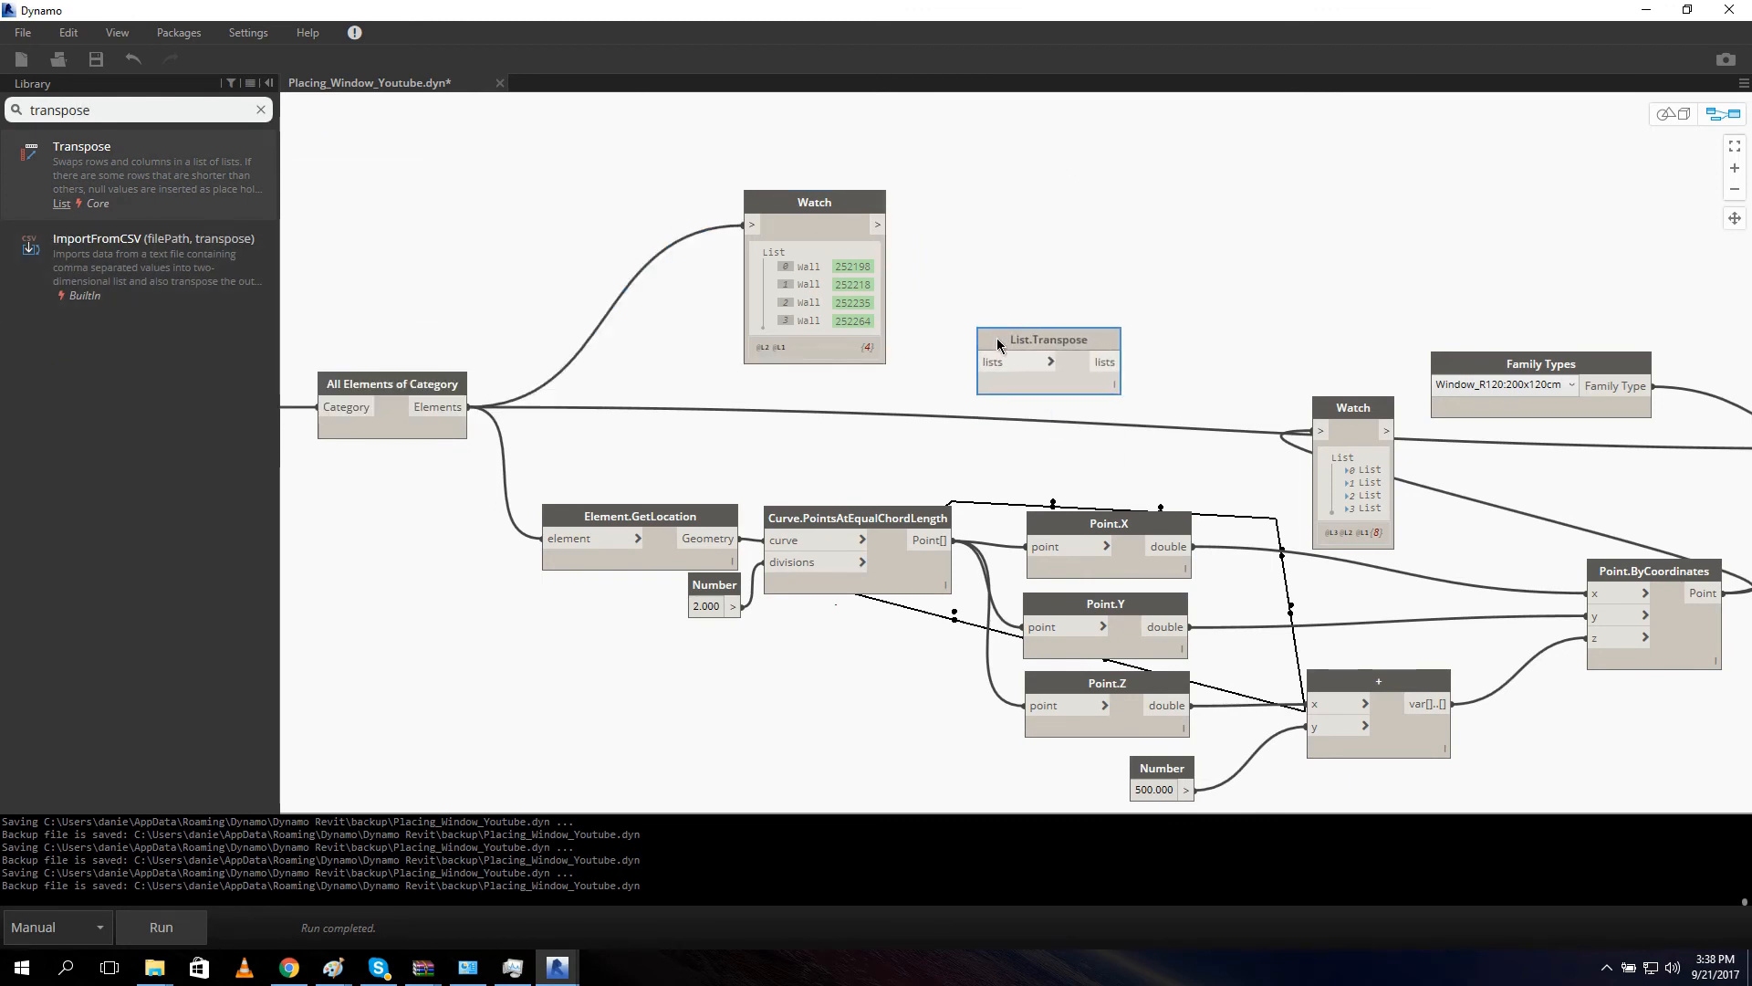
pyautogui.moveTo(358, 419)
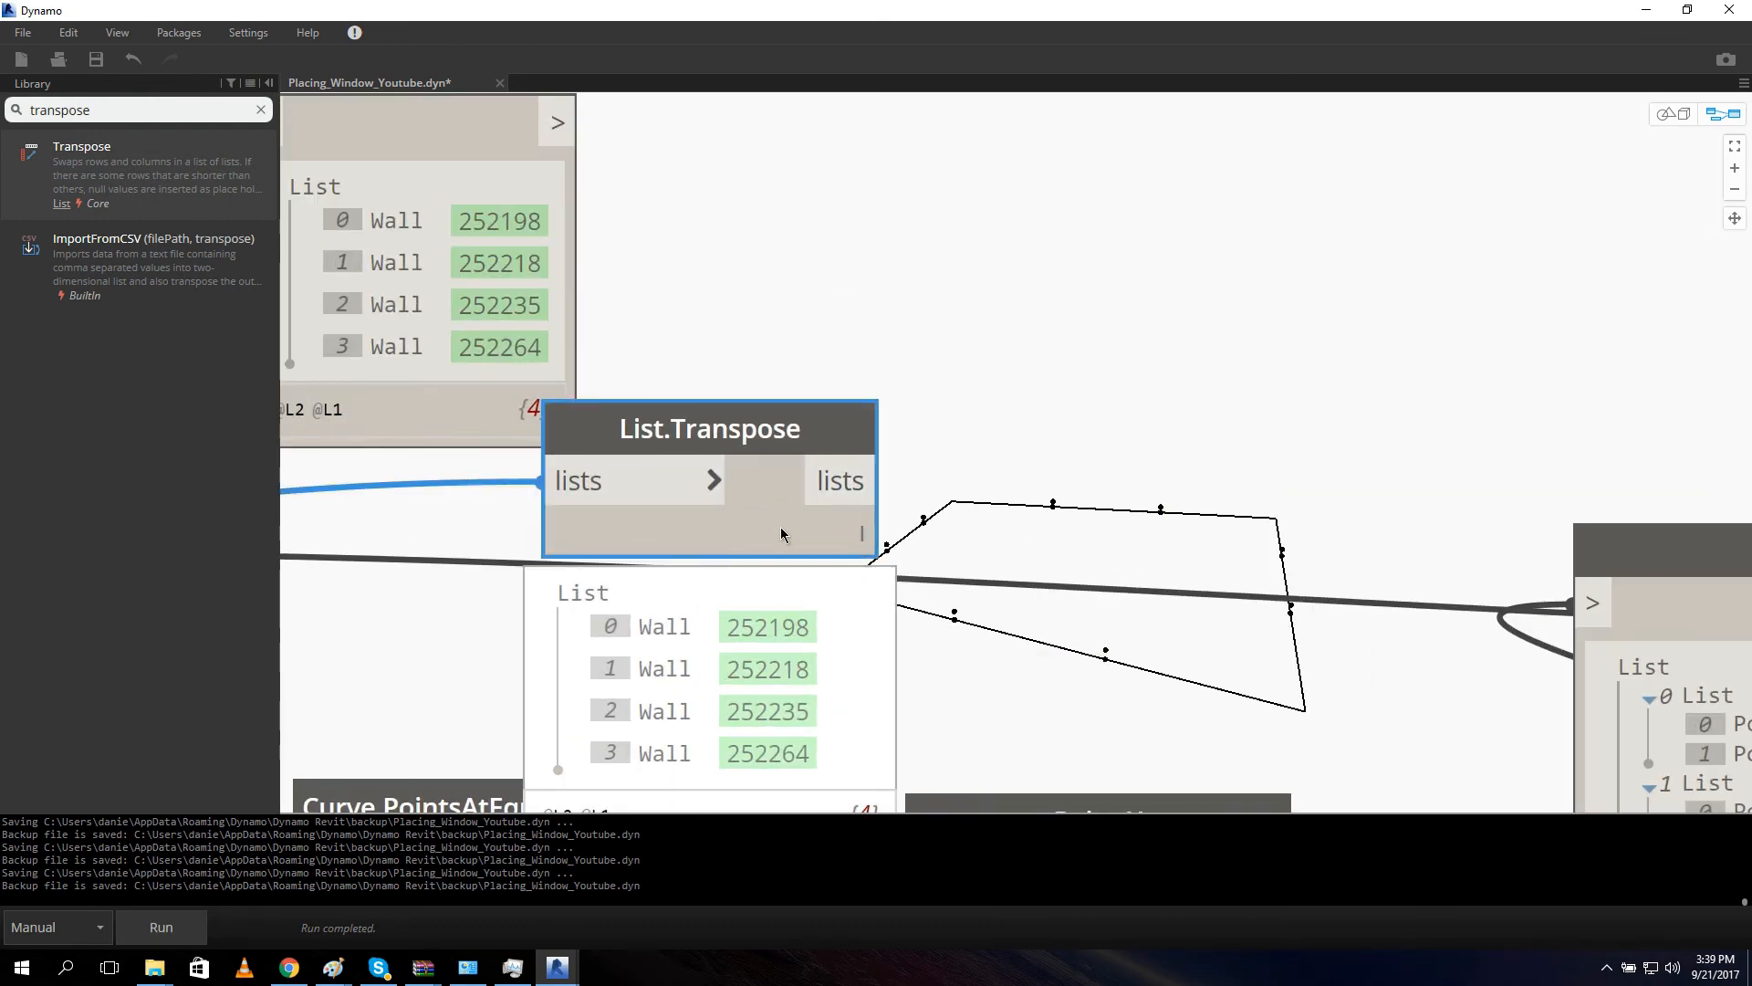
pyautogui.moveTo(750, 475)
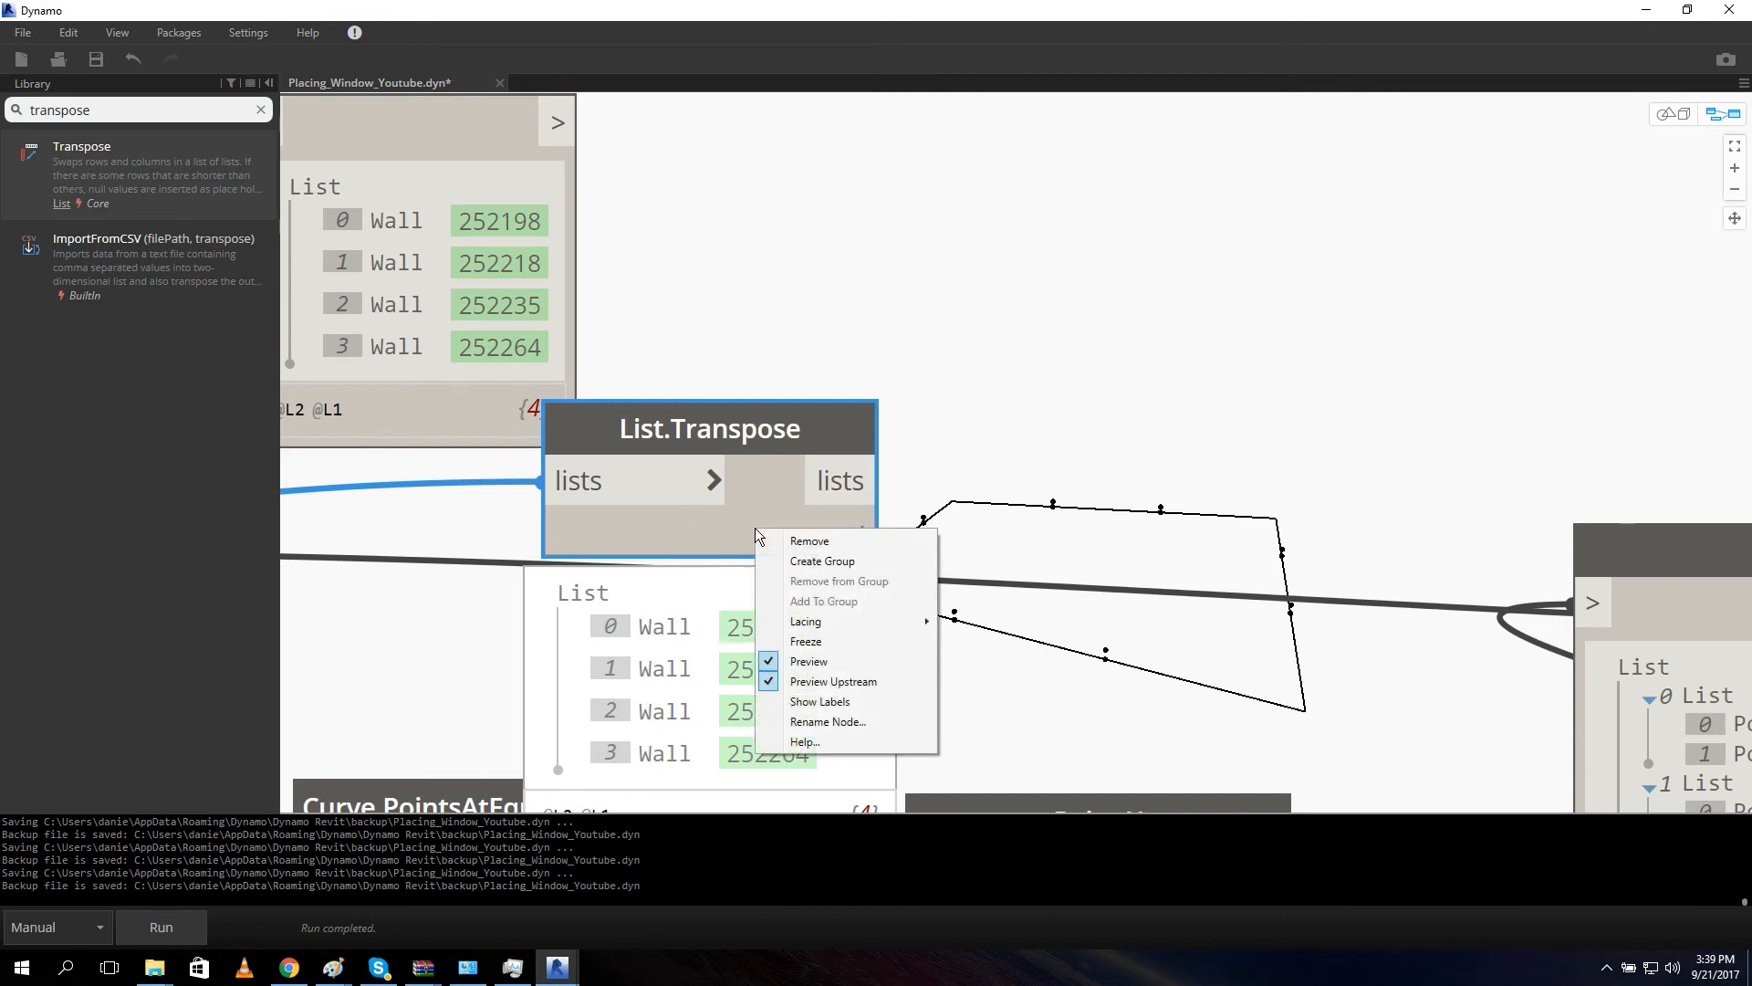
pyautogui.moveTo(869, 584)
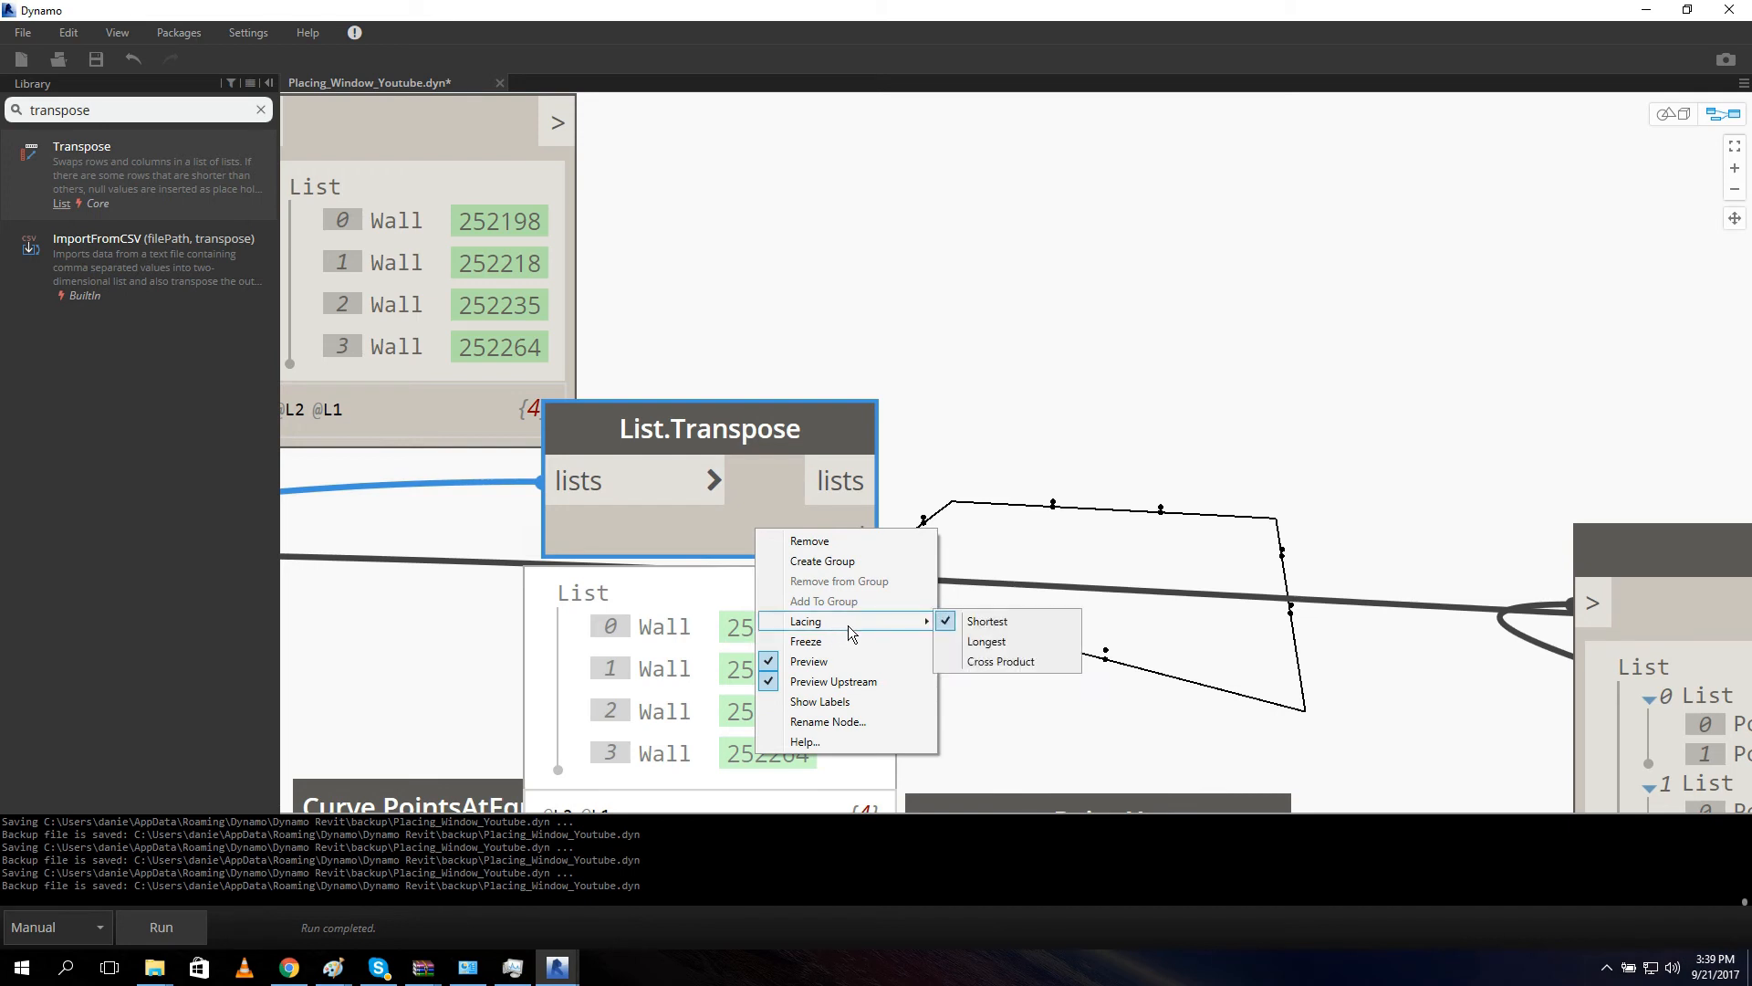
pyautogui.moveTo(986, 641)
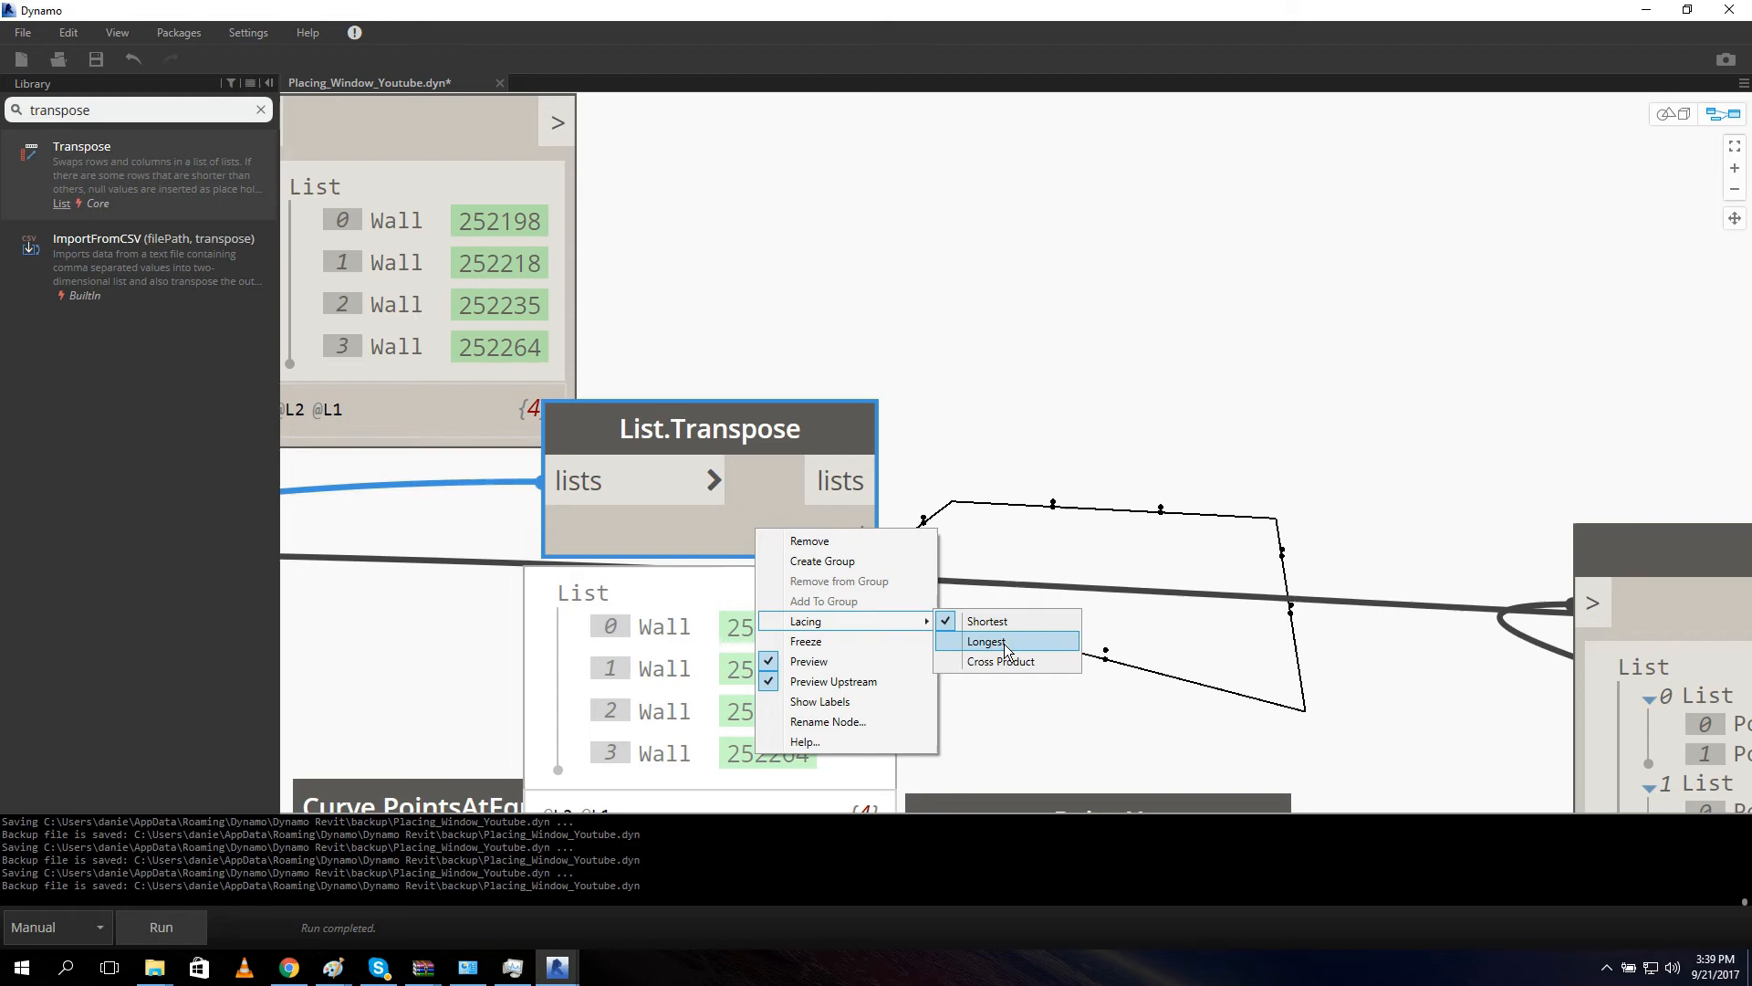
# Set List.Transpose to longest lacing and collapse the first one-wall sublist in its preview.
pyautogui.click(985, 641)
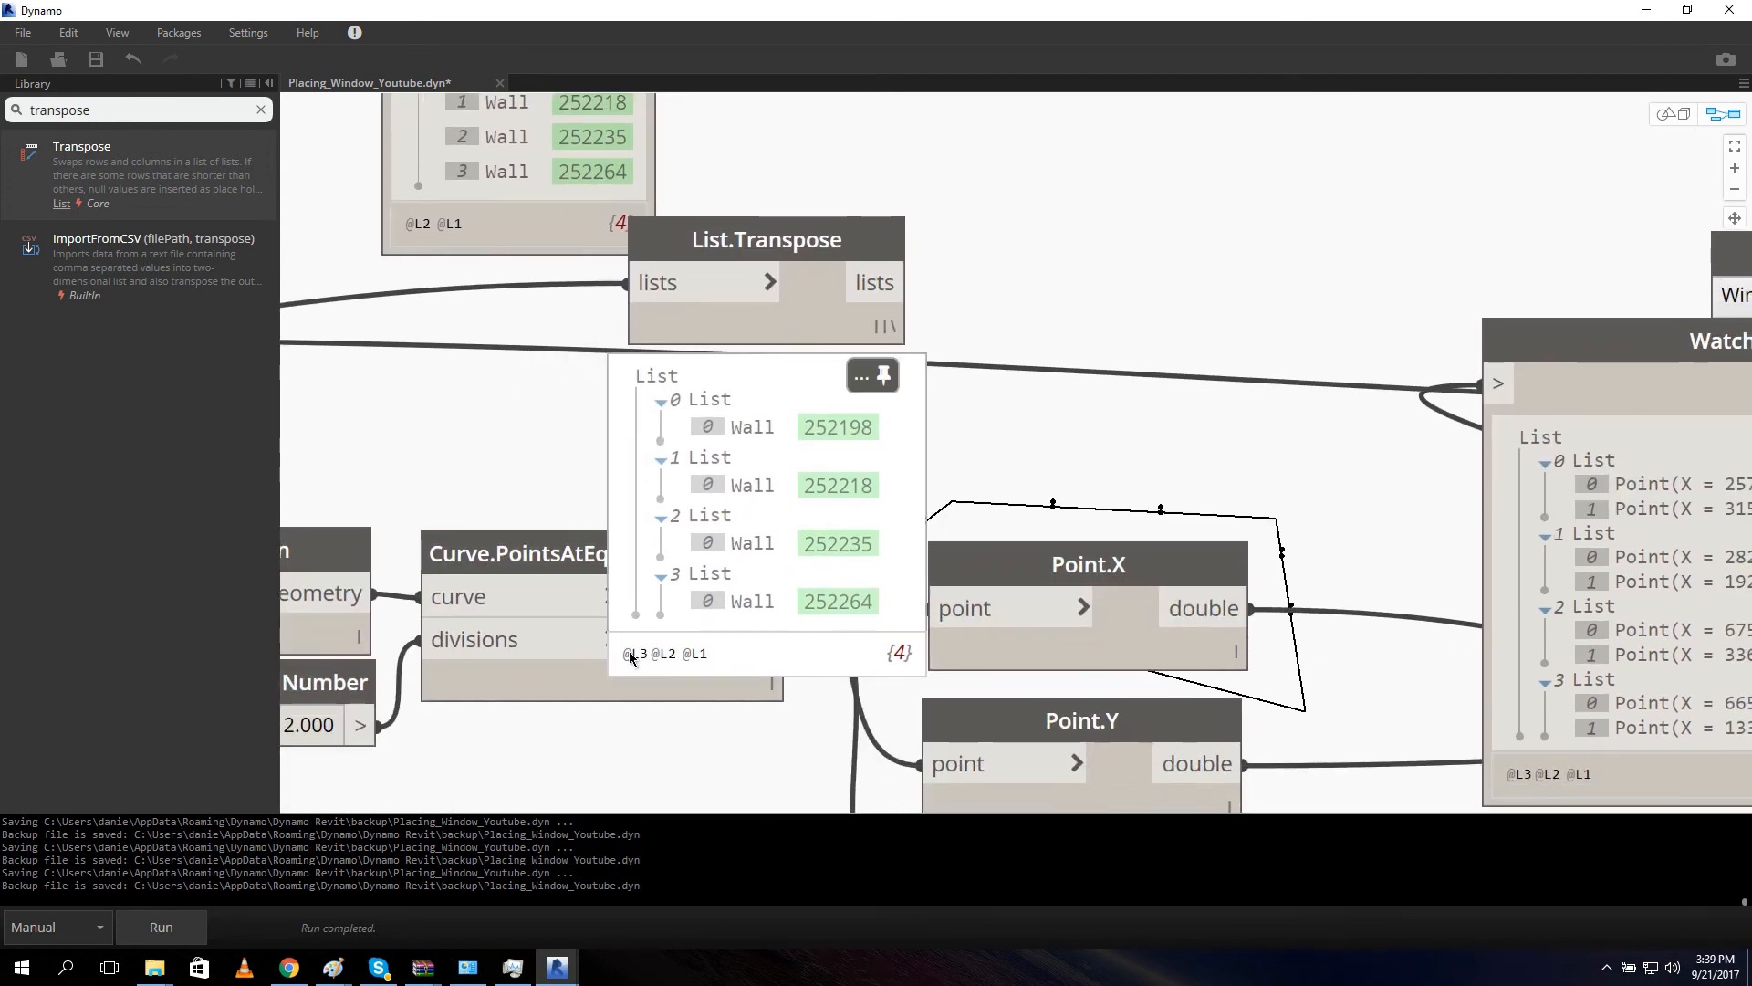
pyautogui.moveTo(745, 451)
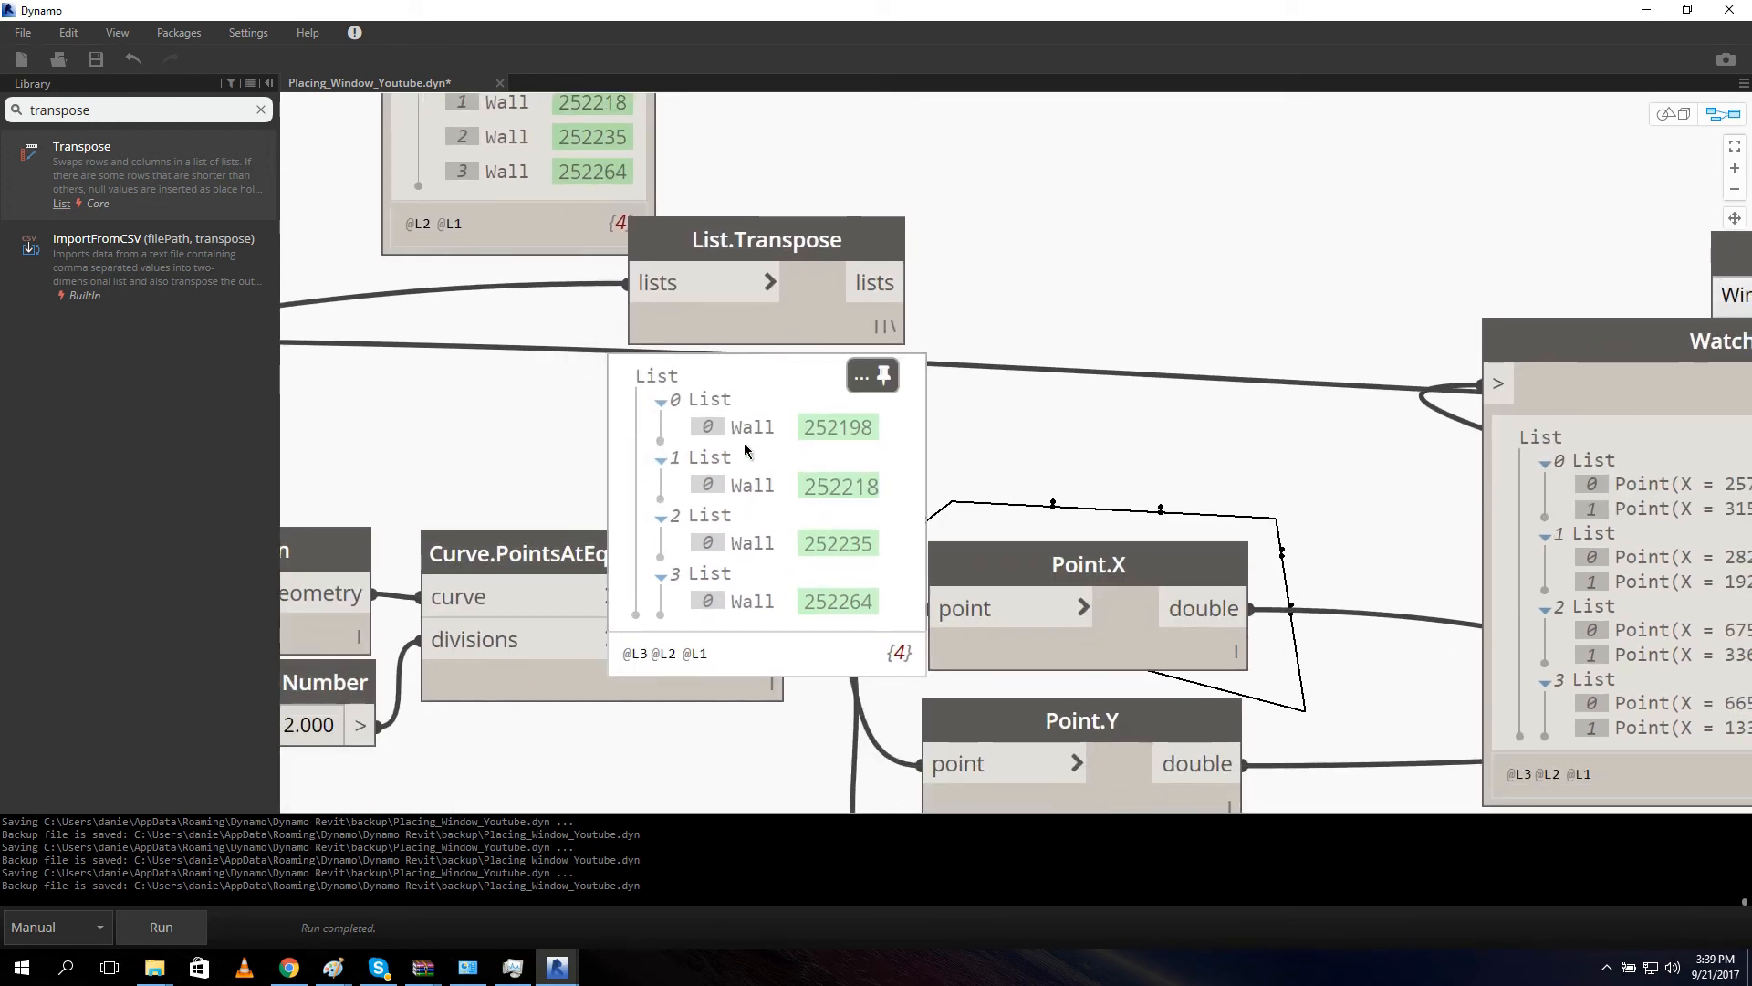
pyautogui.click(659, 400)
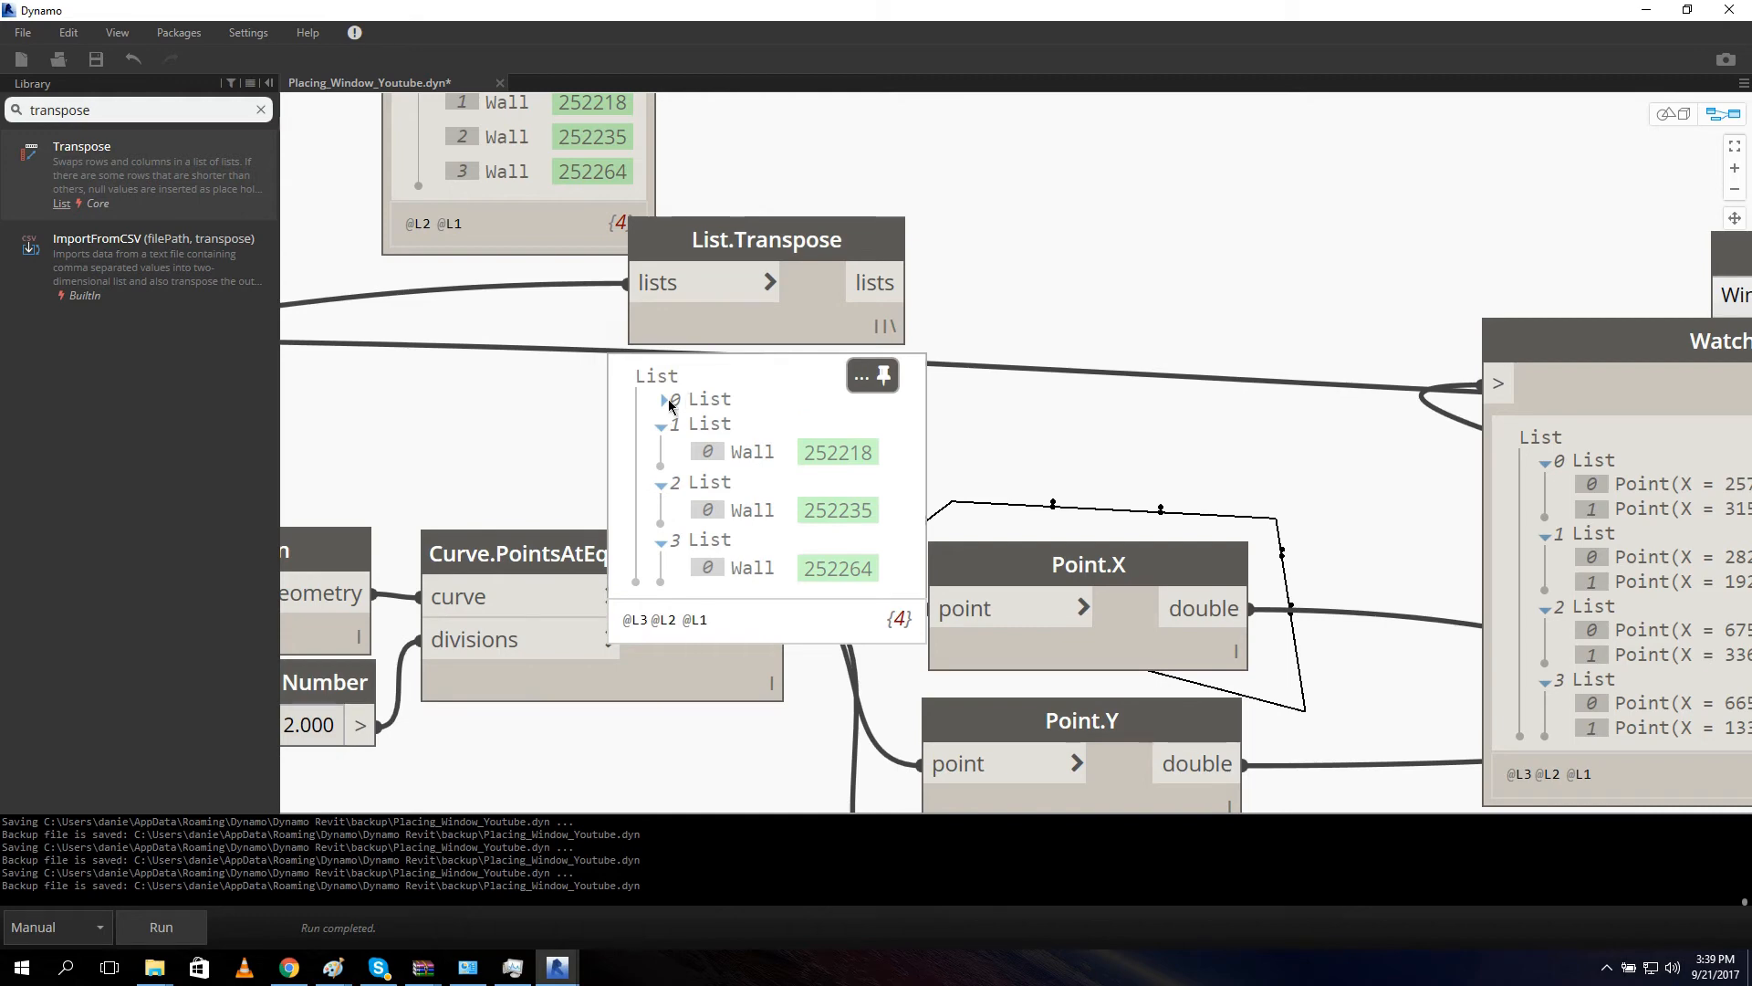
pyautogui.click(660, 400)
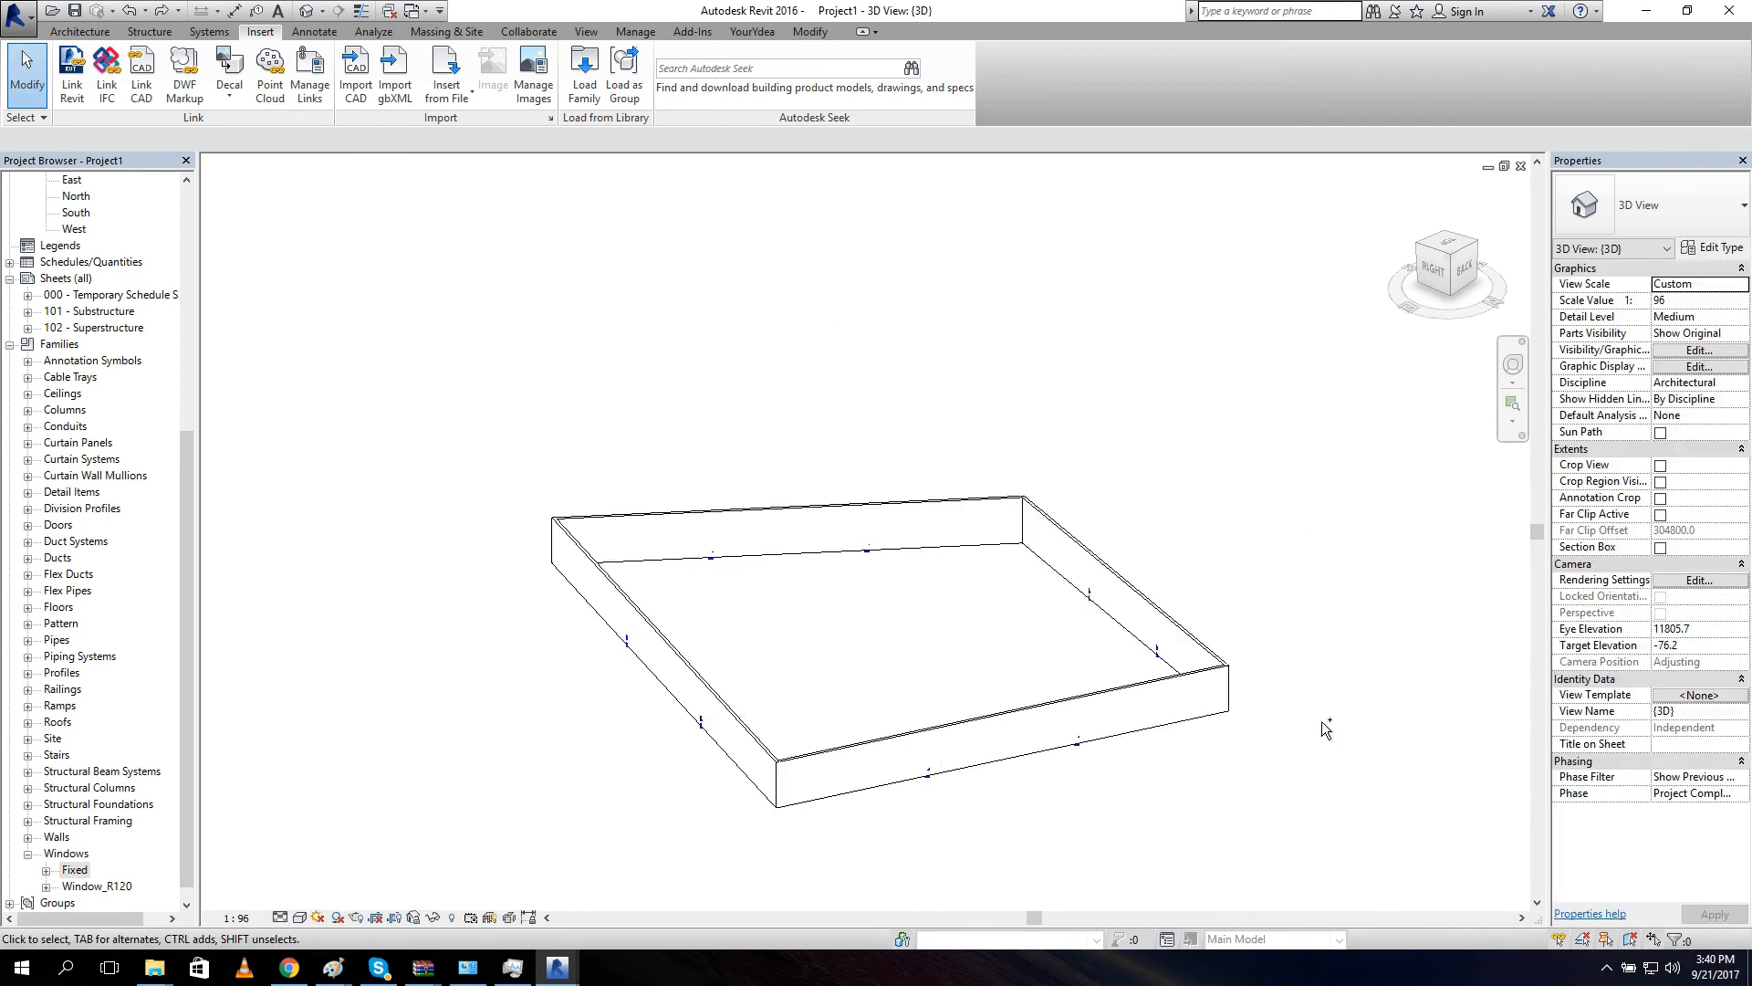
pyautogui.click(556, 967)
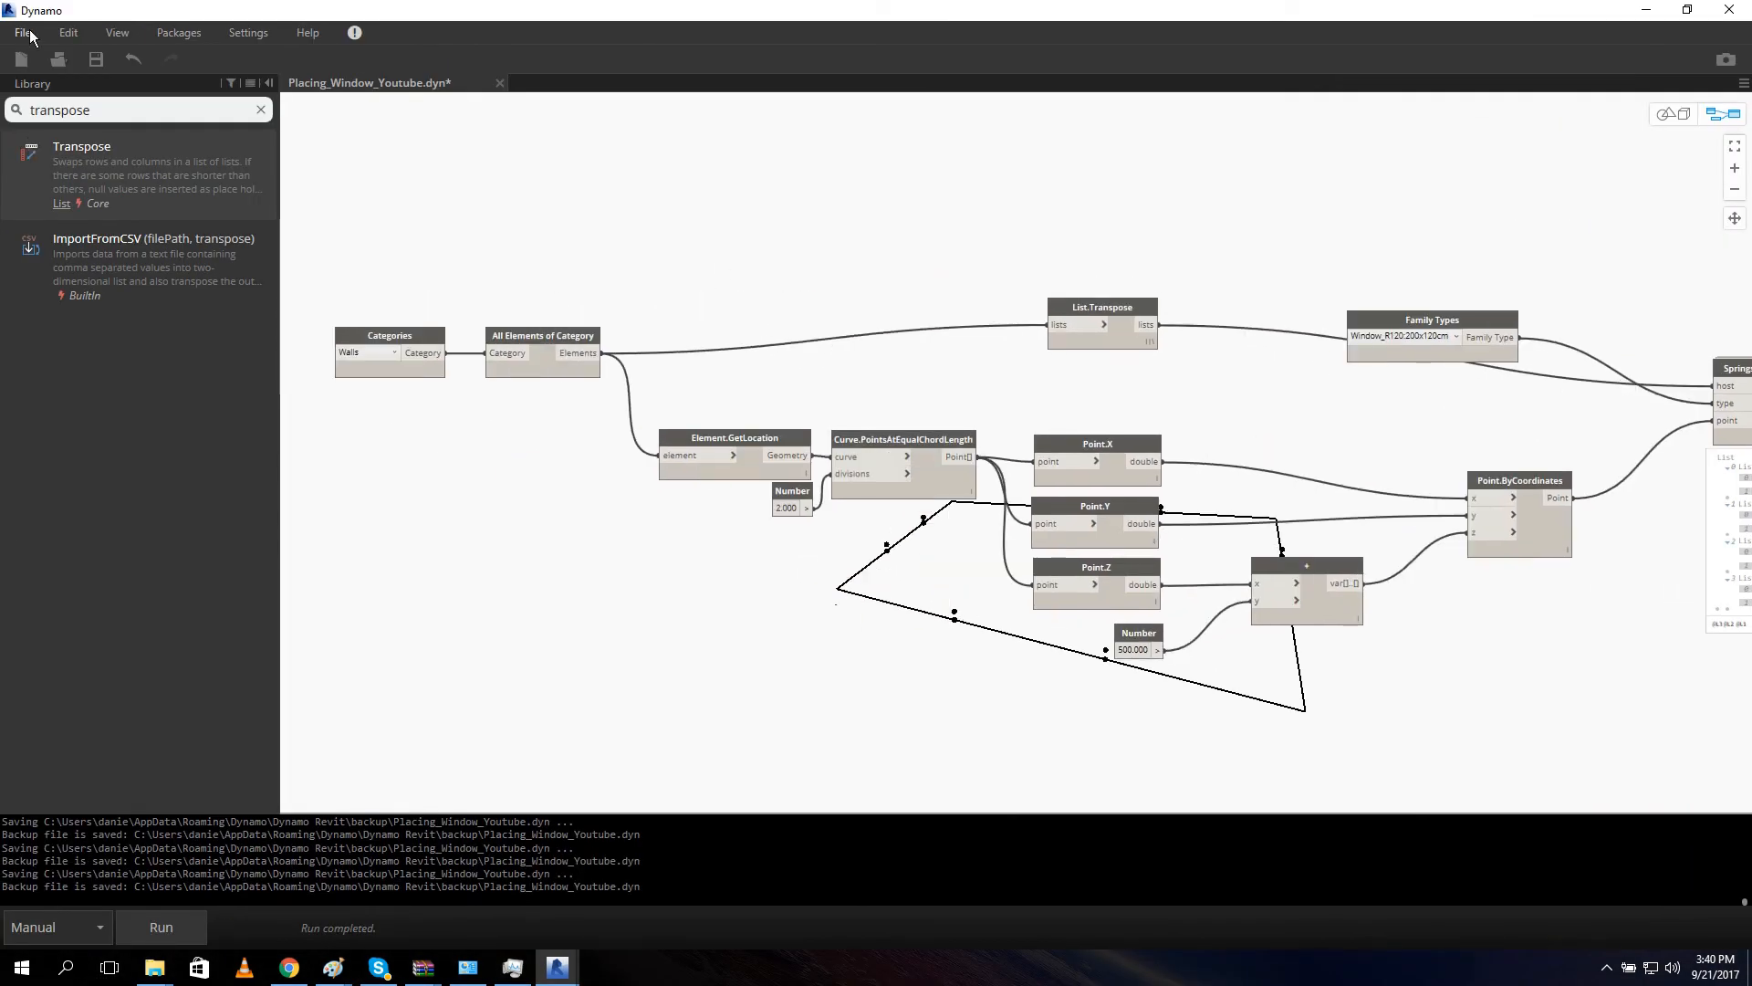
# Save the graph as Placing_Window_Youtube.dyn, overwriting the existing file.
pyautogui.click(77, 46)
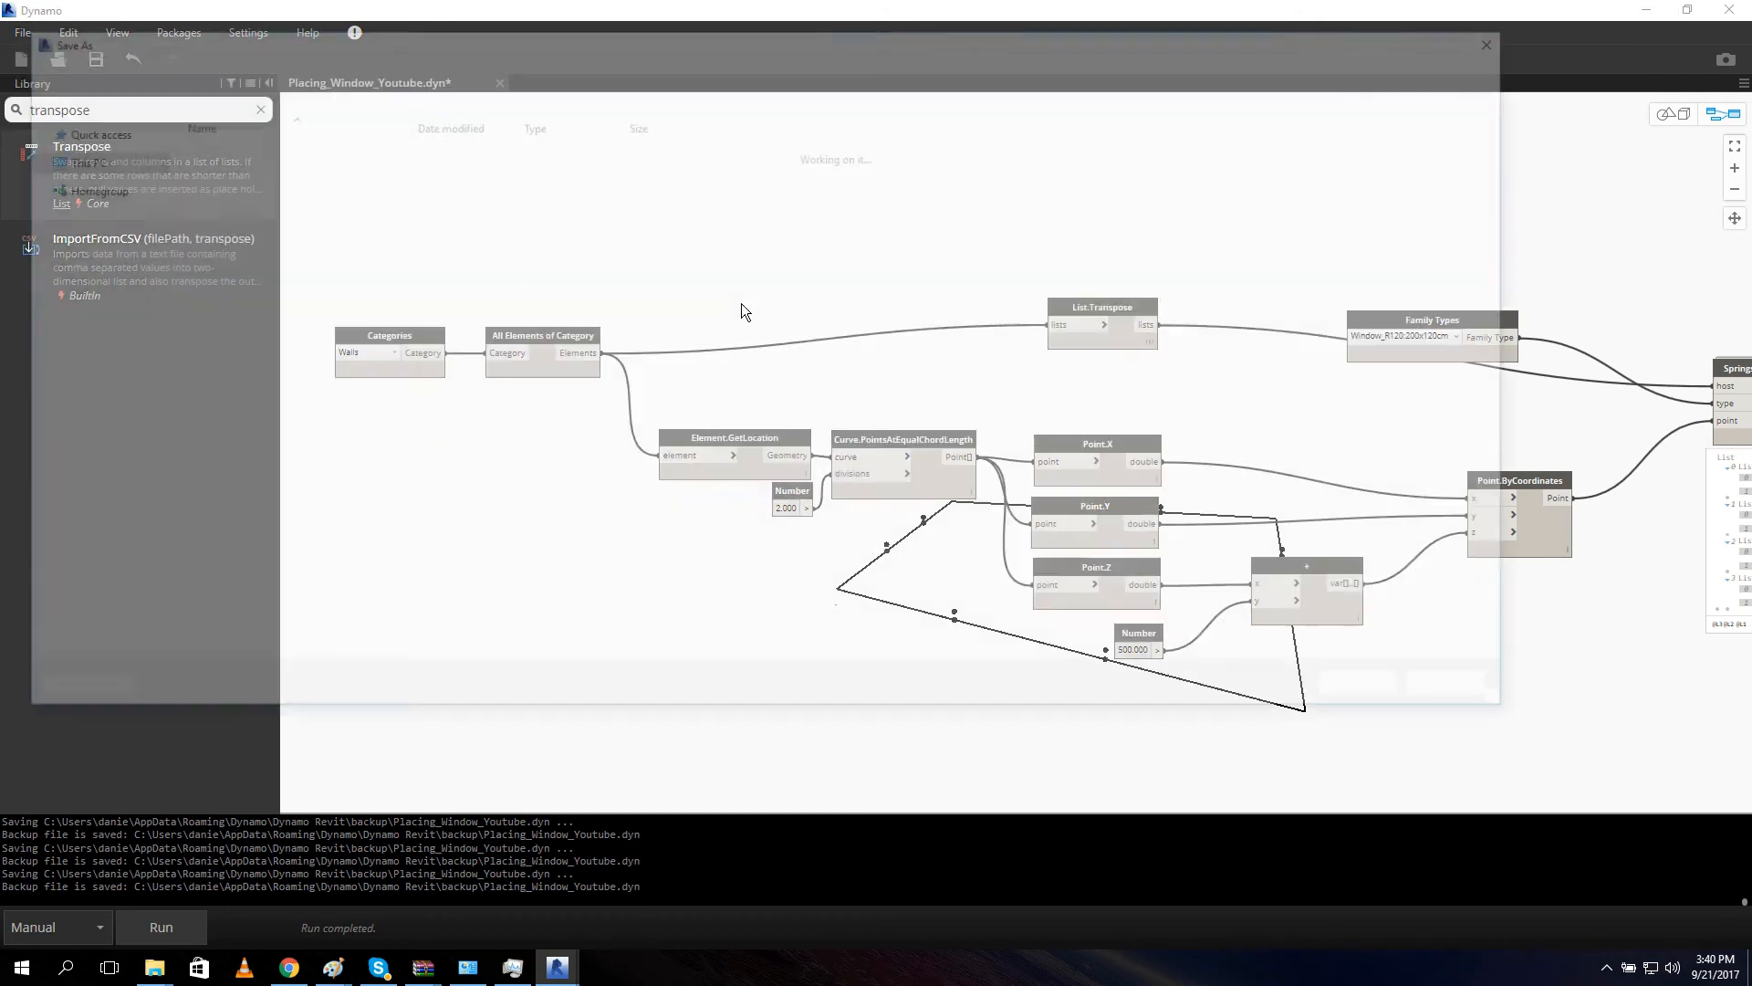
pyautogui.click(77, 45)
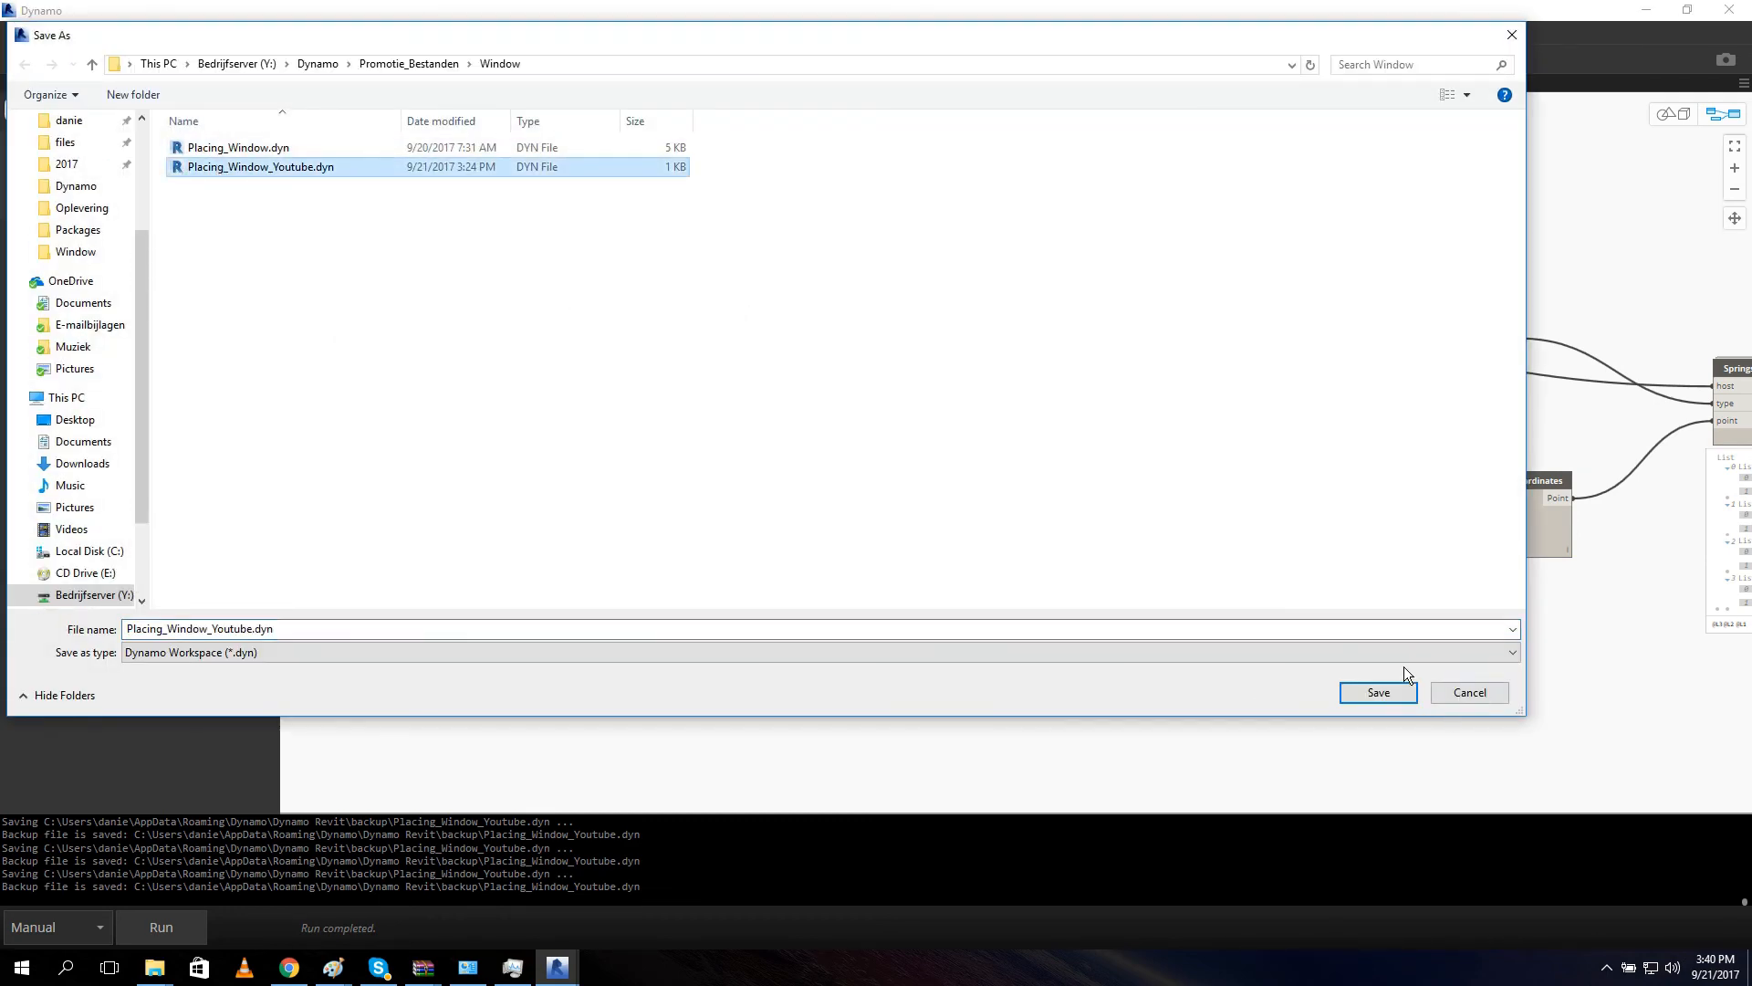
pyautogui.click(1376, 692)
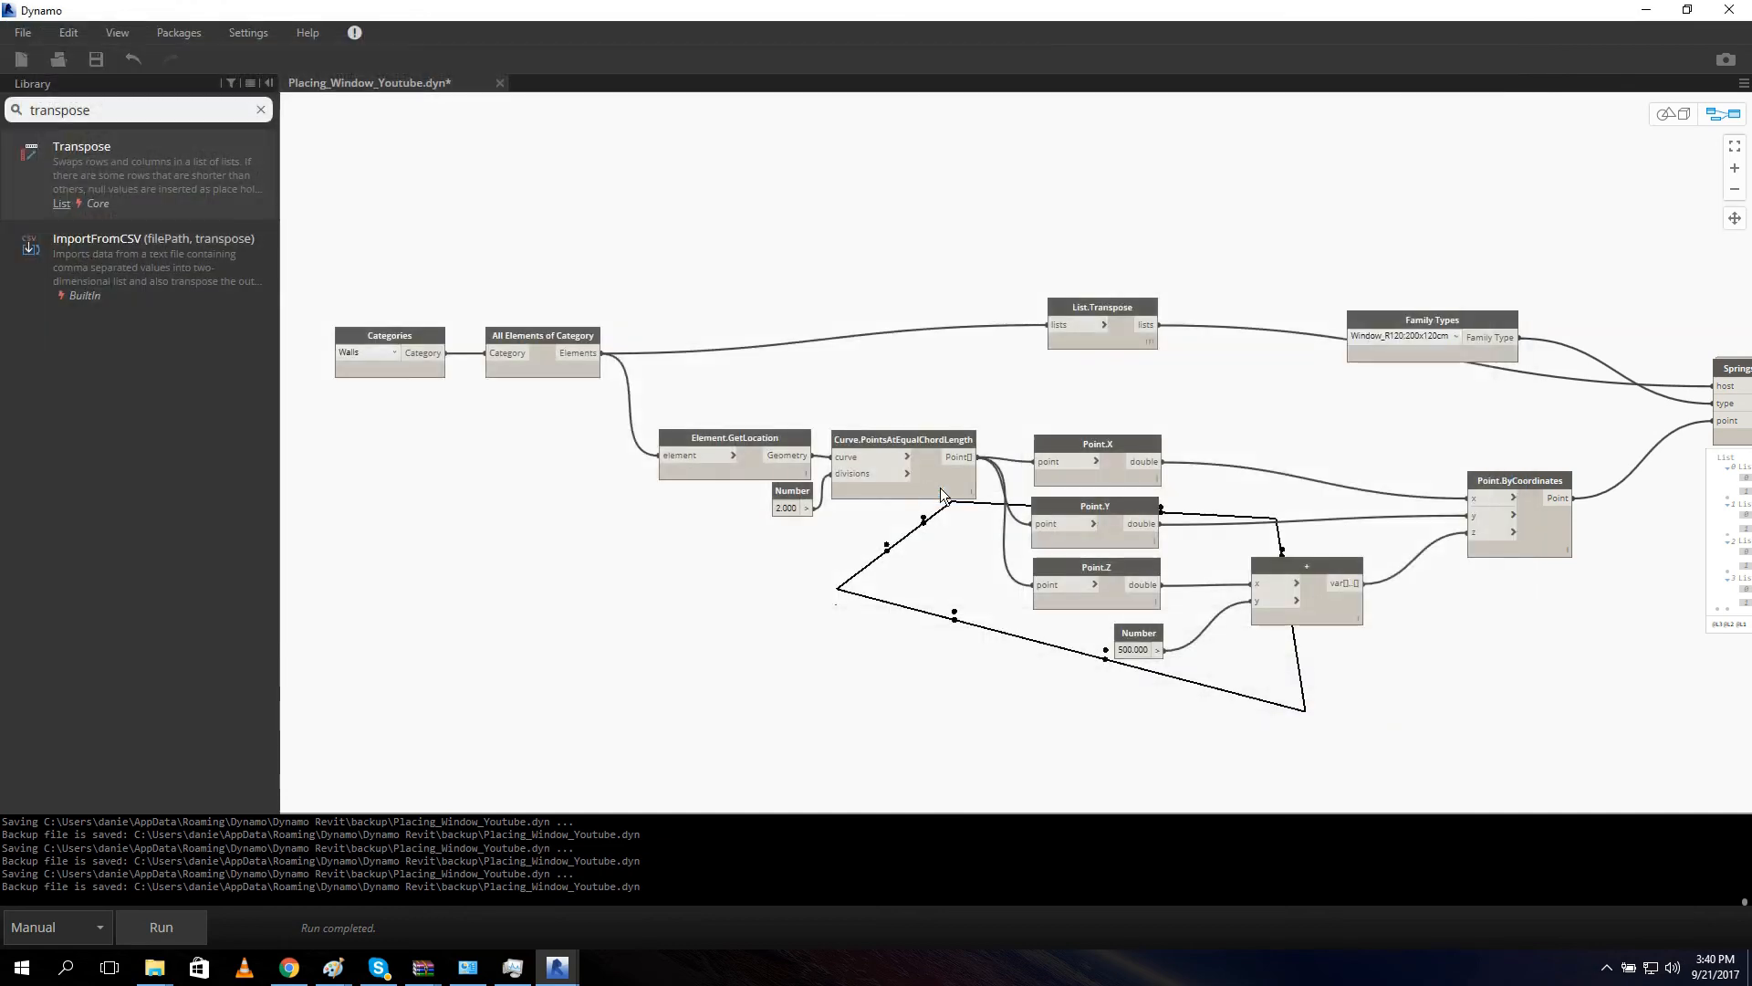
pyautogui.press('ctrl+s')
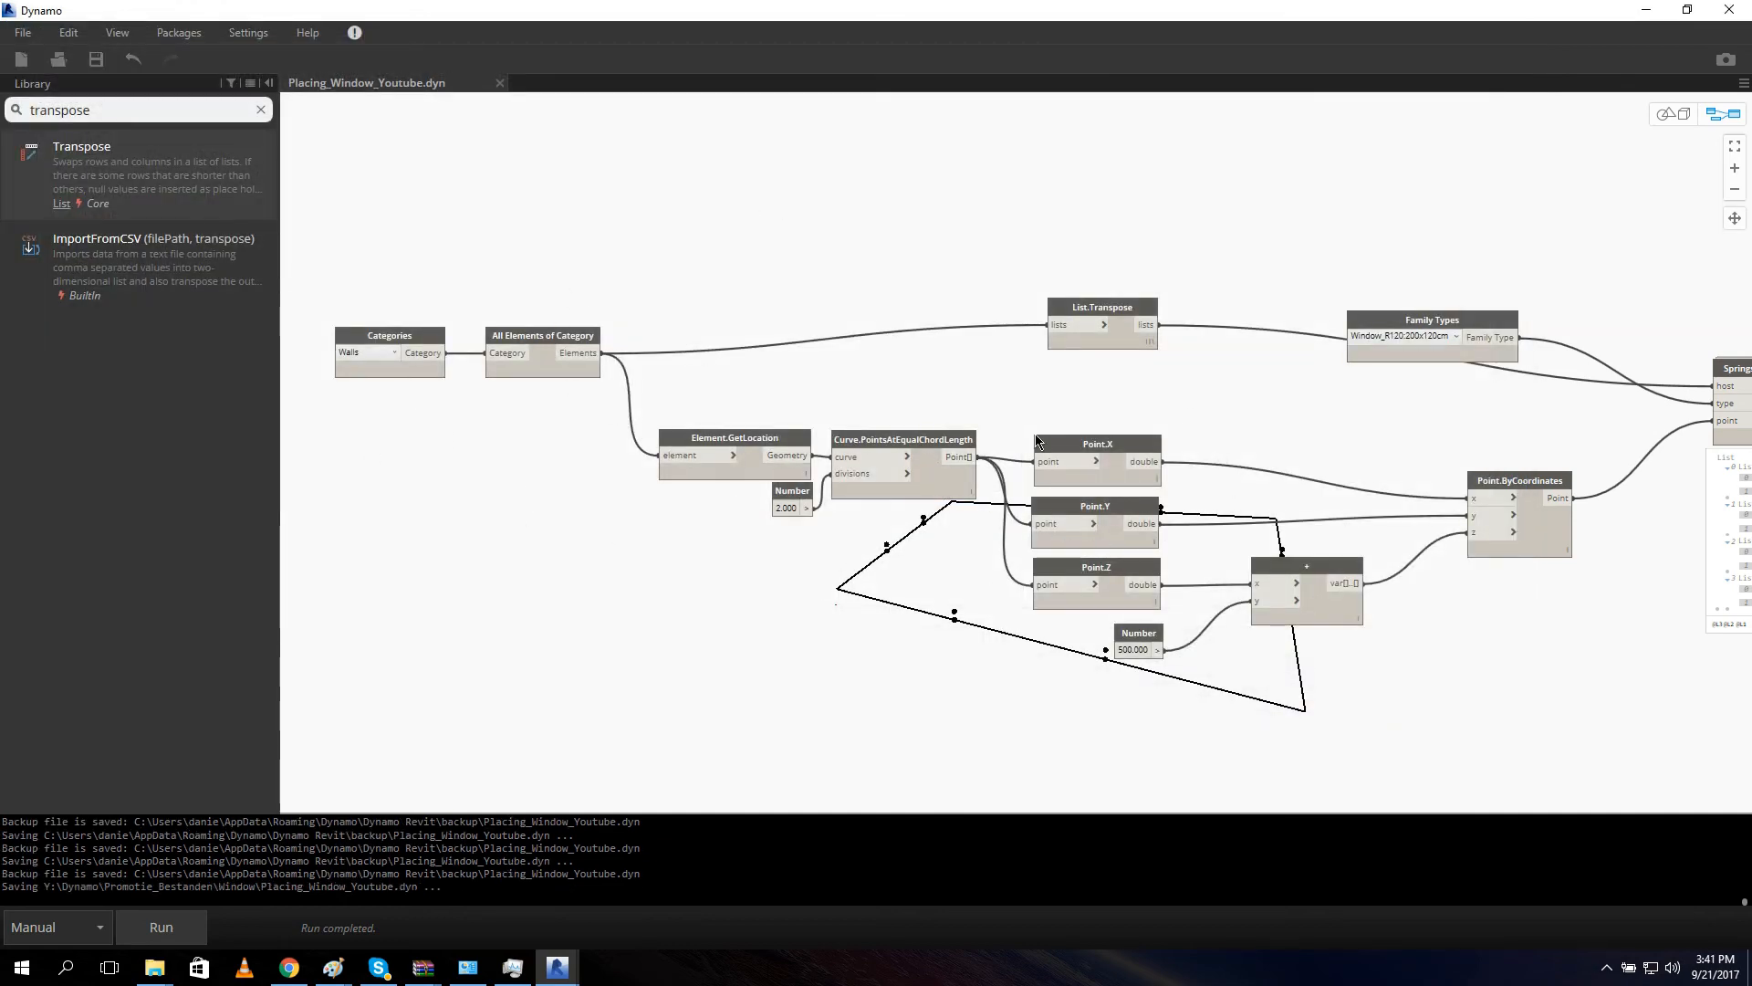
pyautogui.moveTo(250, 220)
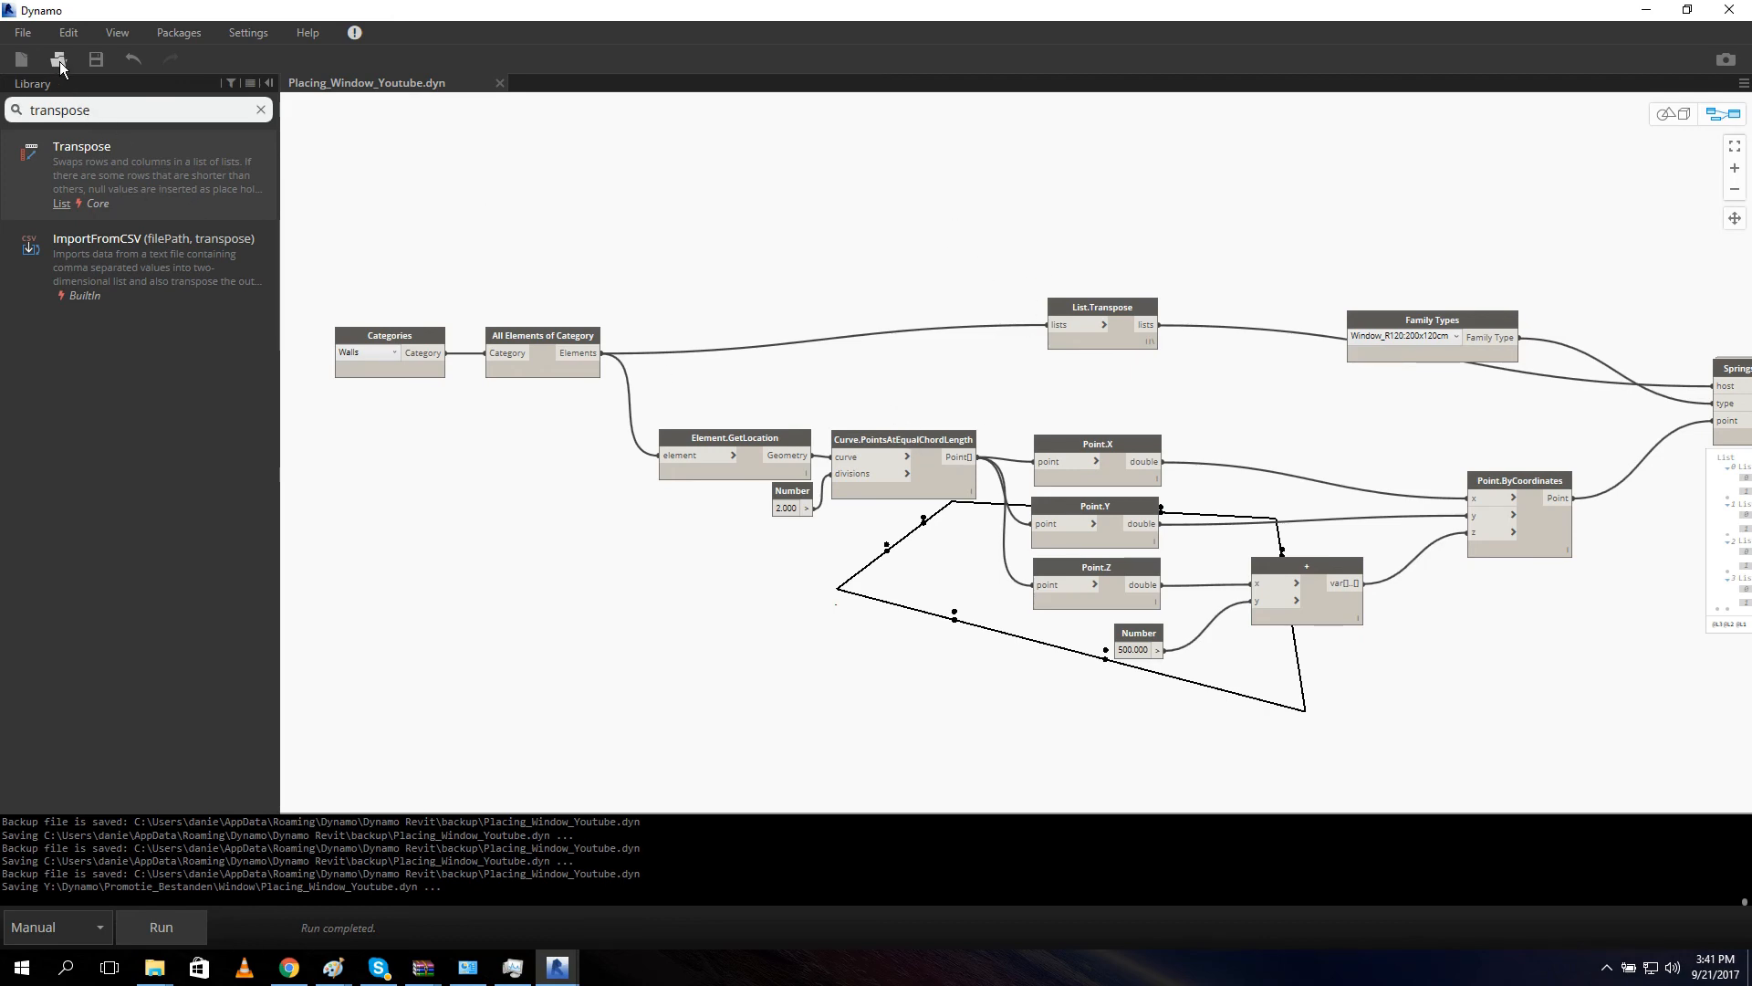
# Open Placing_Window.dyn with its Placing_Windows custom node.
pyautogui.click(58, 58)
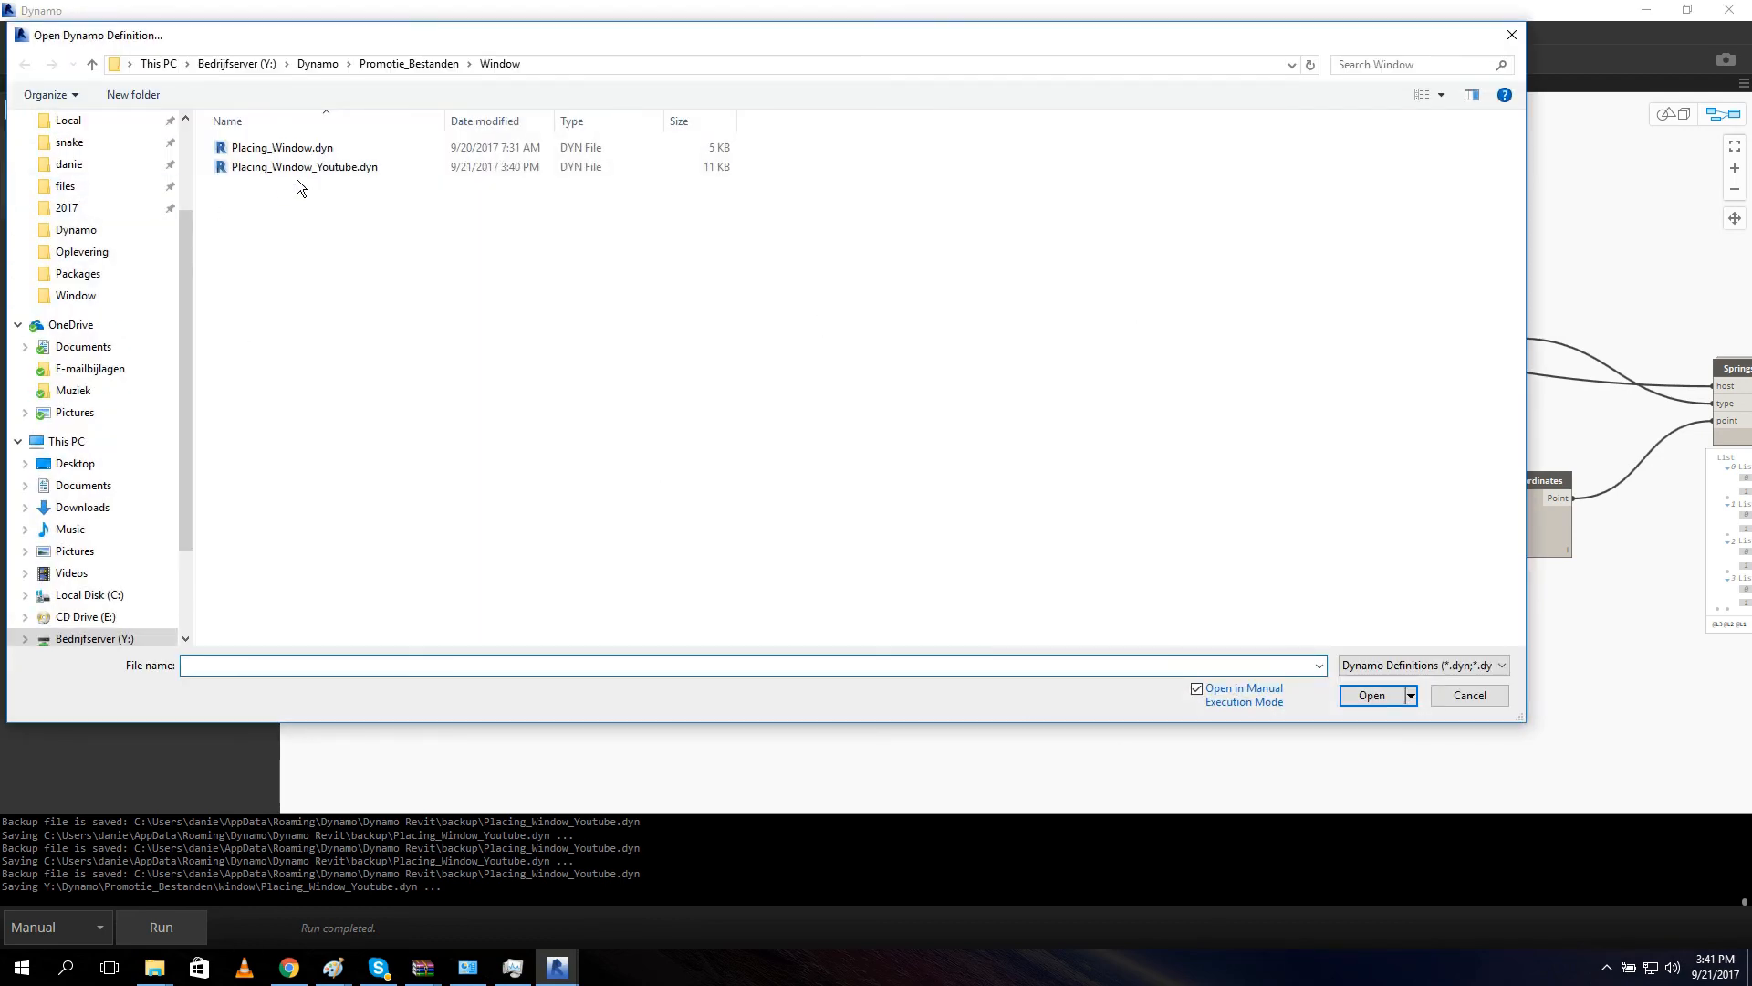
pyautogui.click(281, 146)
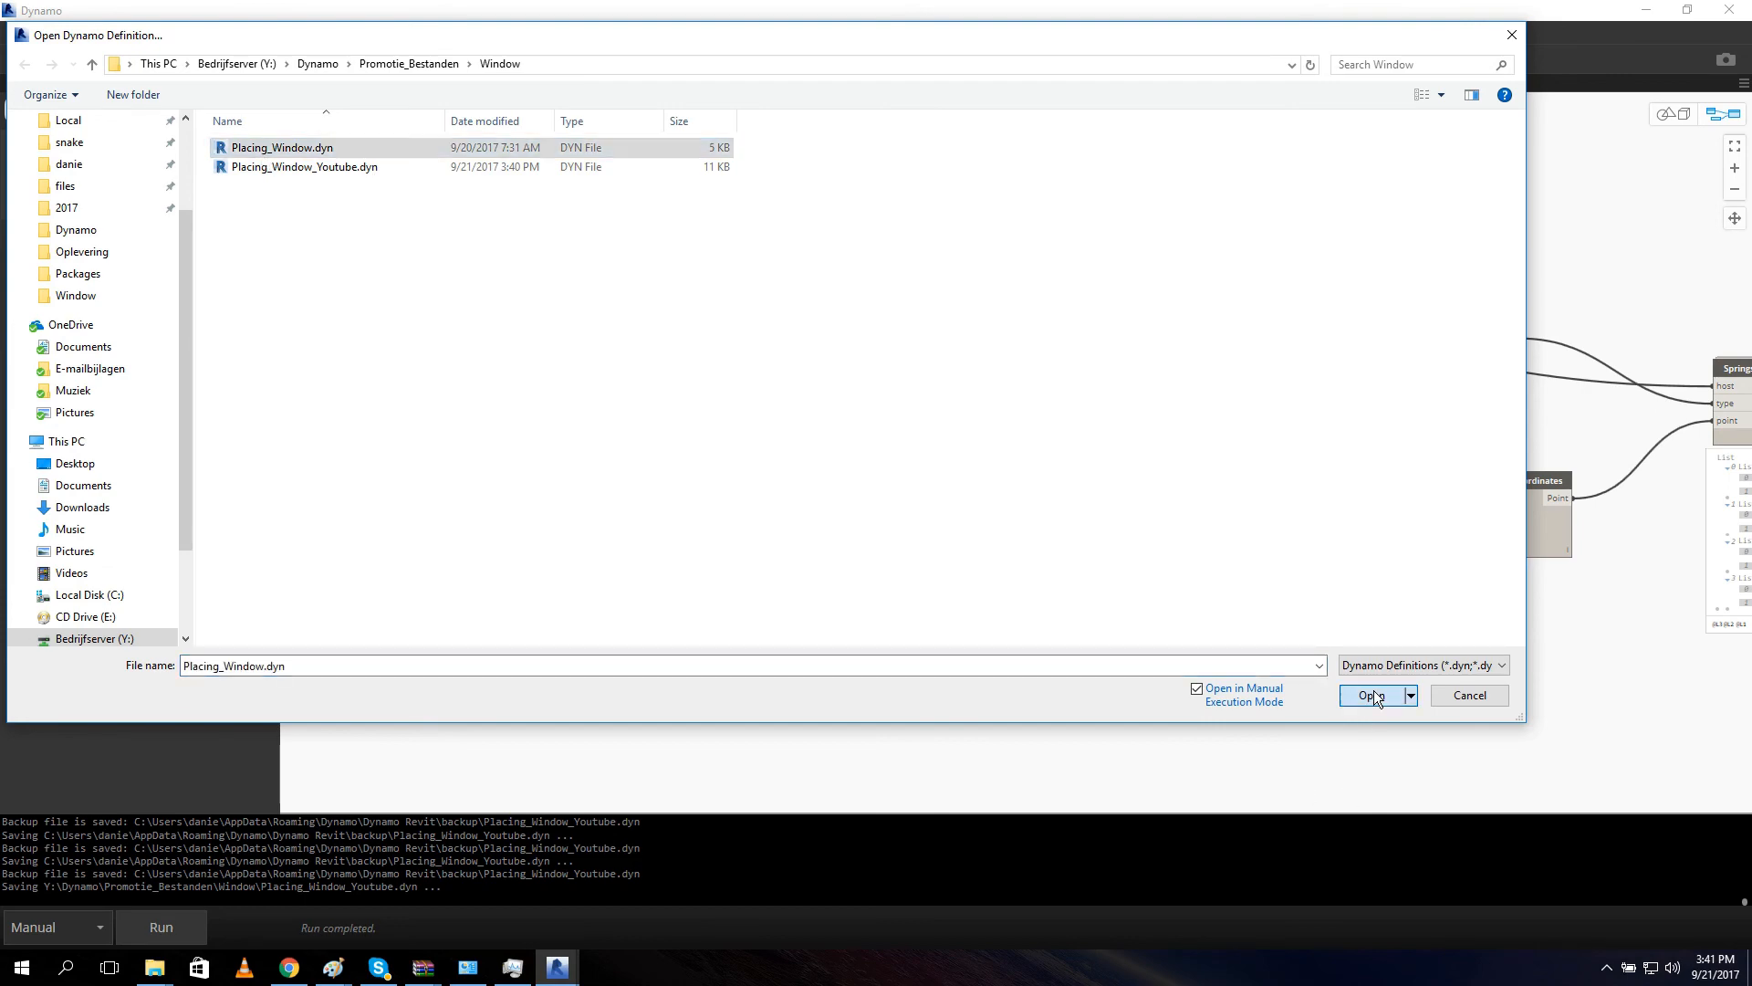
pyautogui.click(1372, 694)
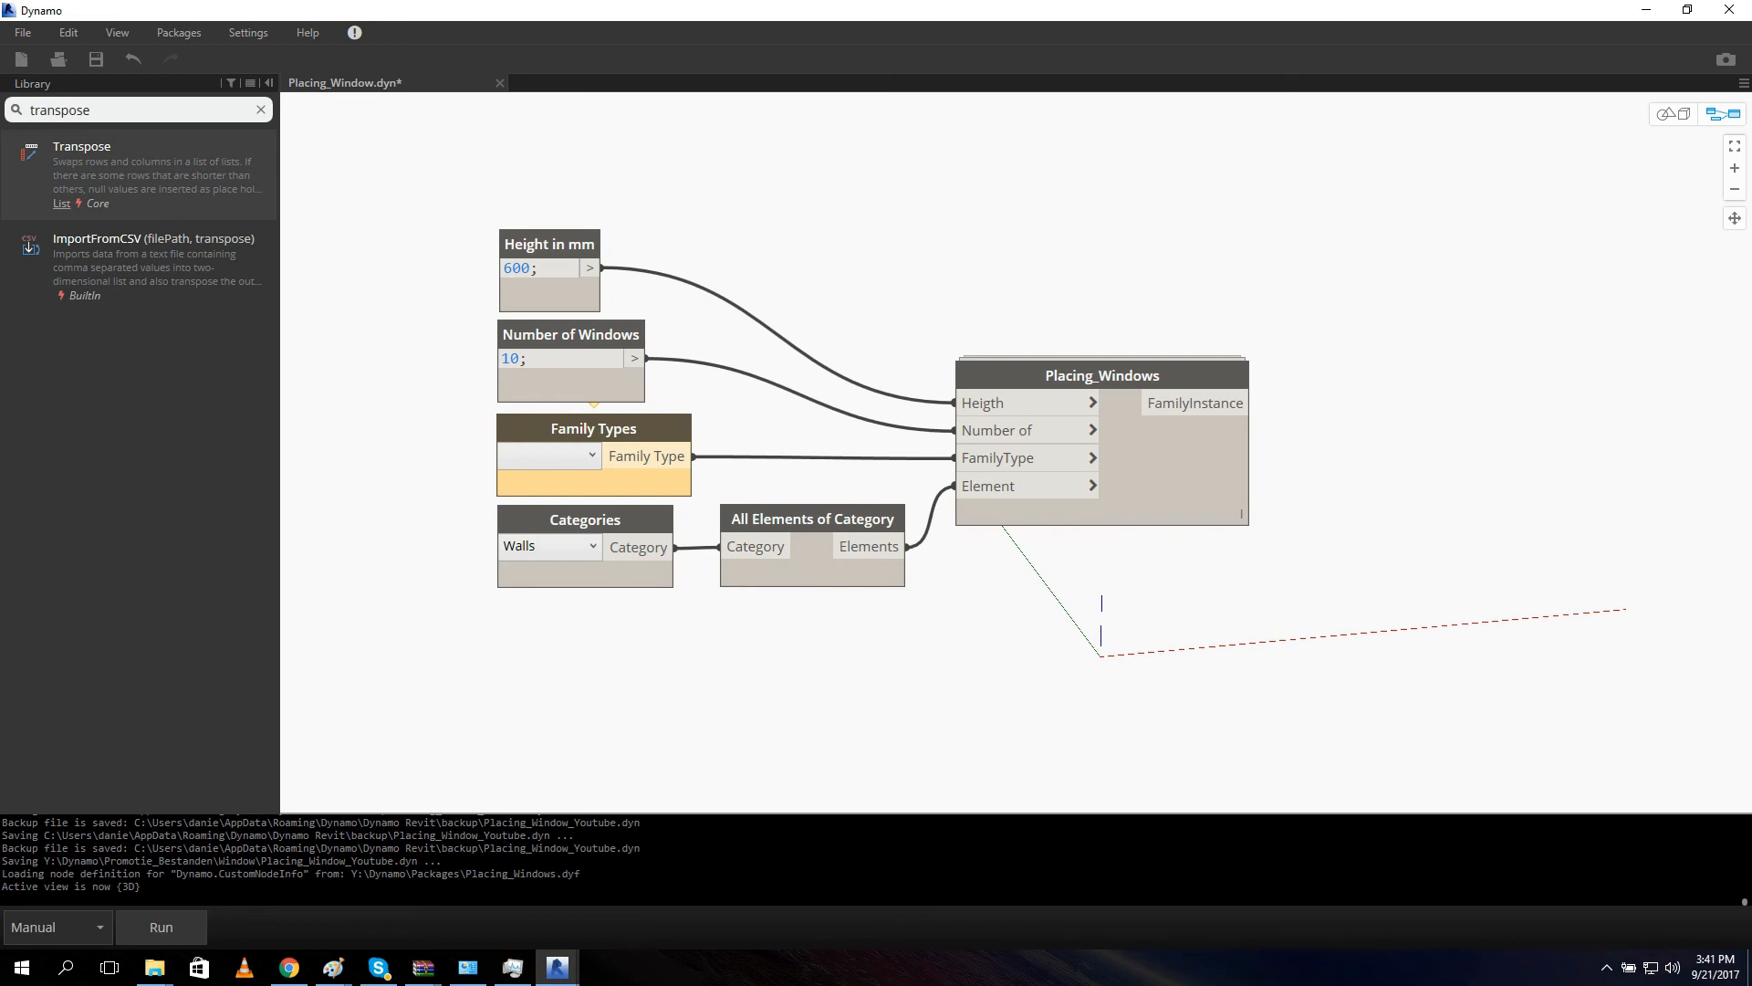
pyautogui.moveTo(1386, 467)
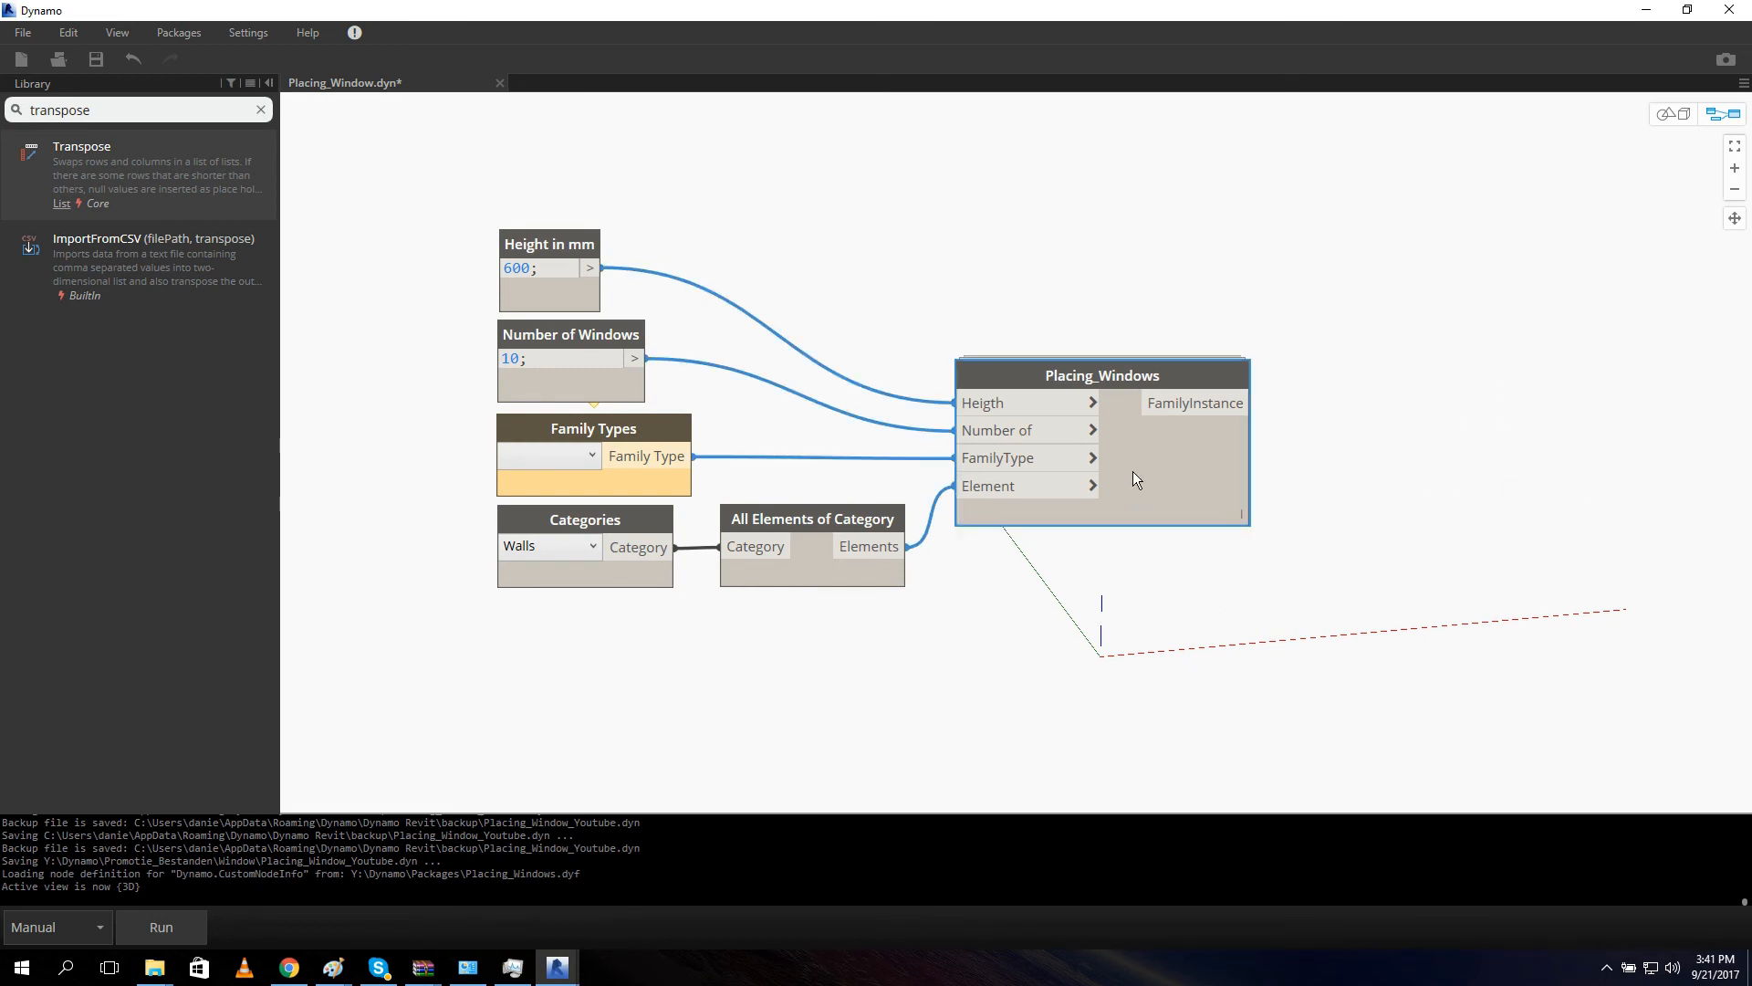
pyautogui.click(569, 82)
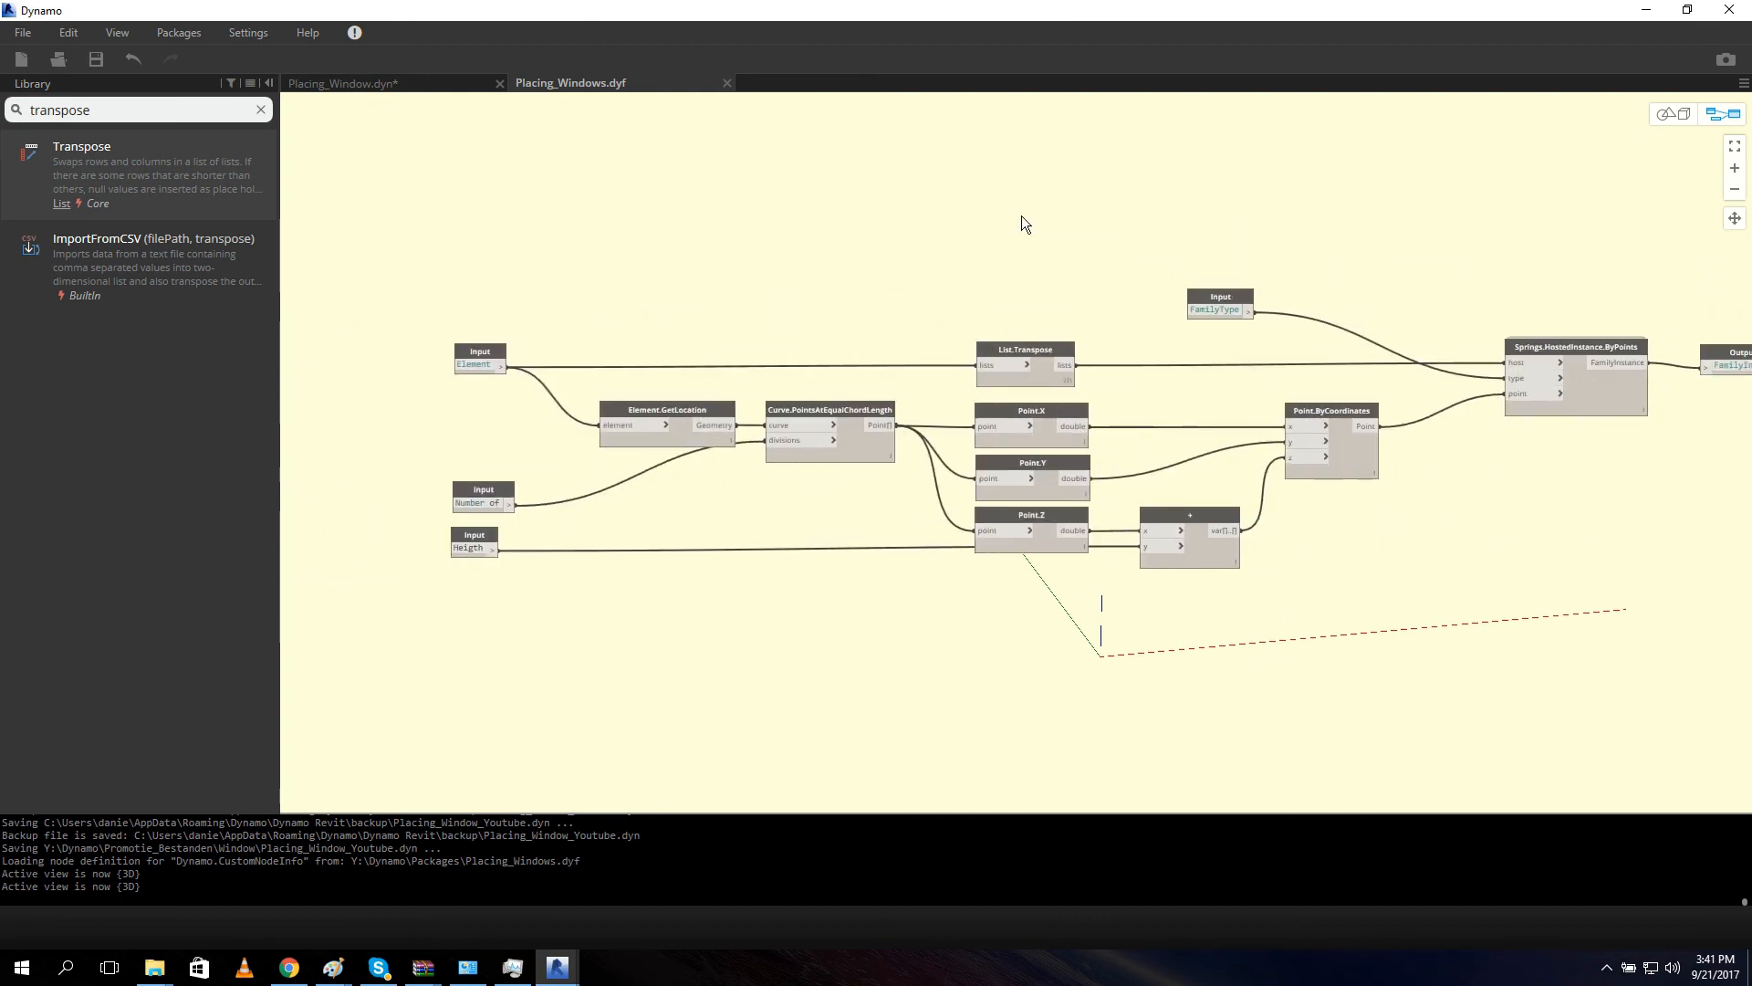
pyautogui.moveTo(726, 88)
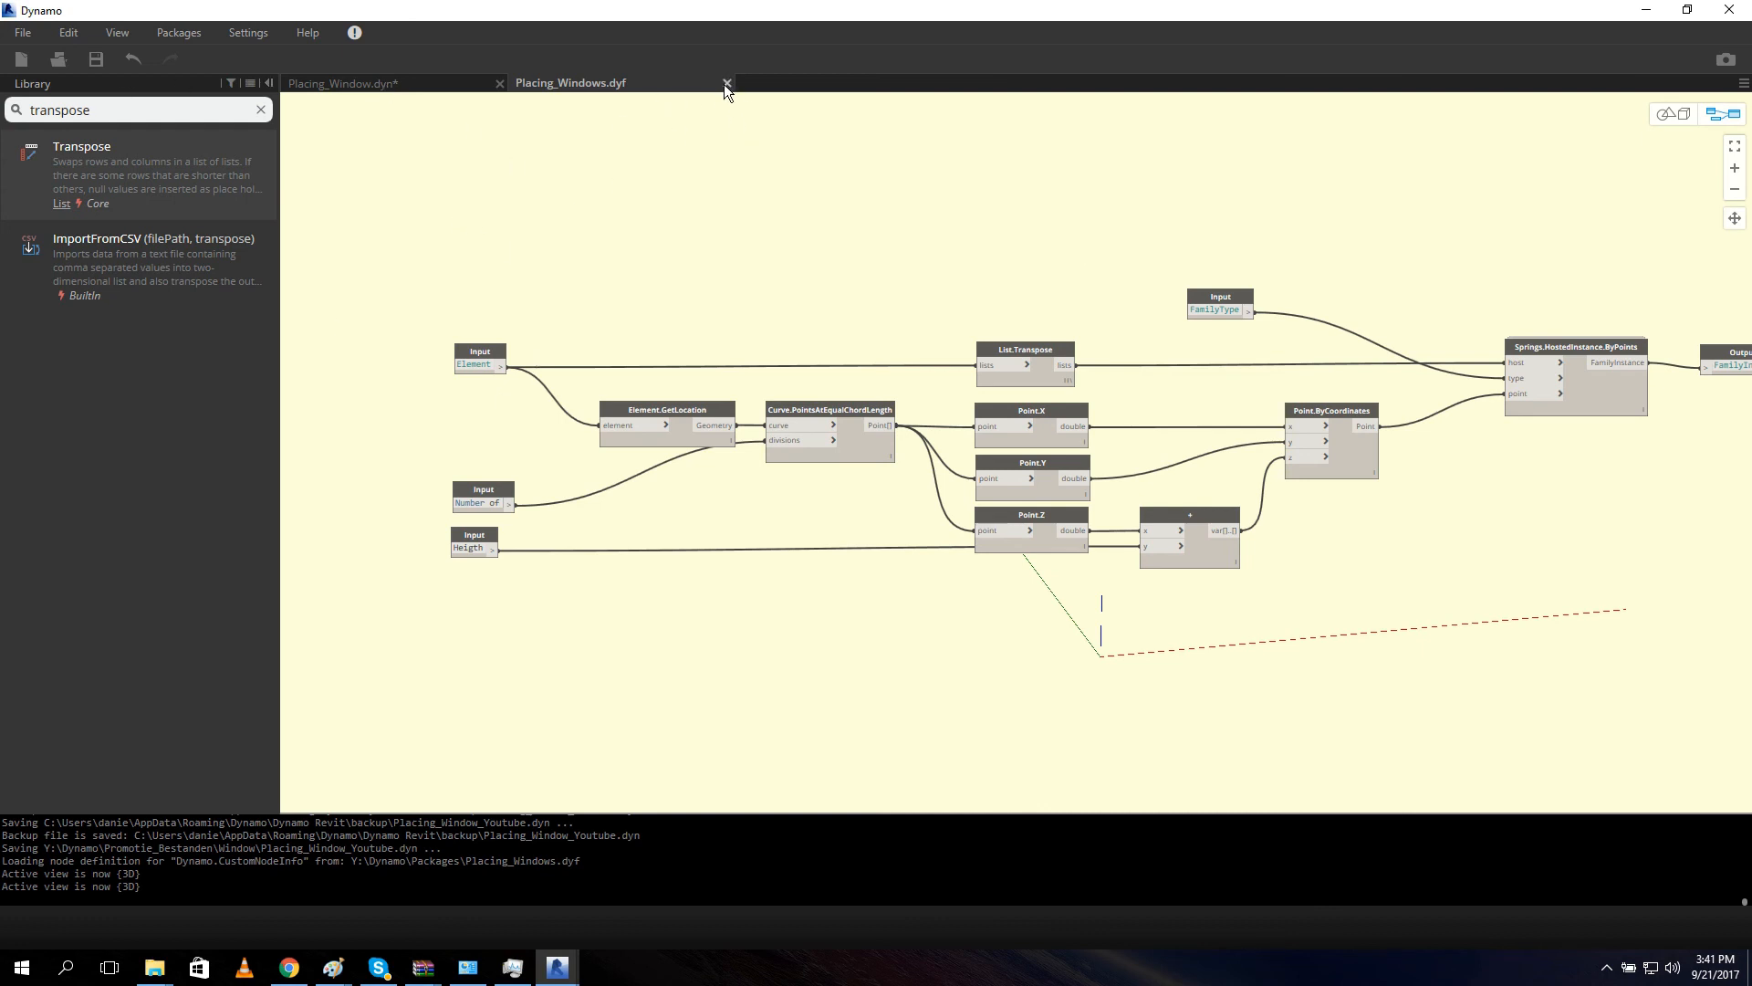
pyautogui.click(724, 82)
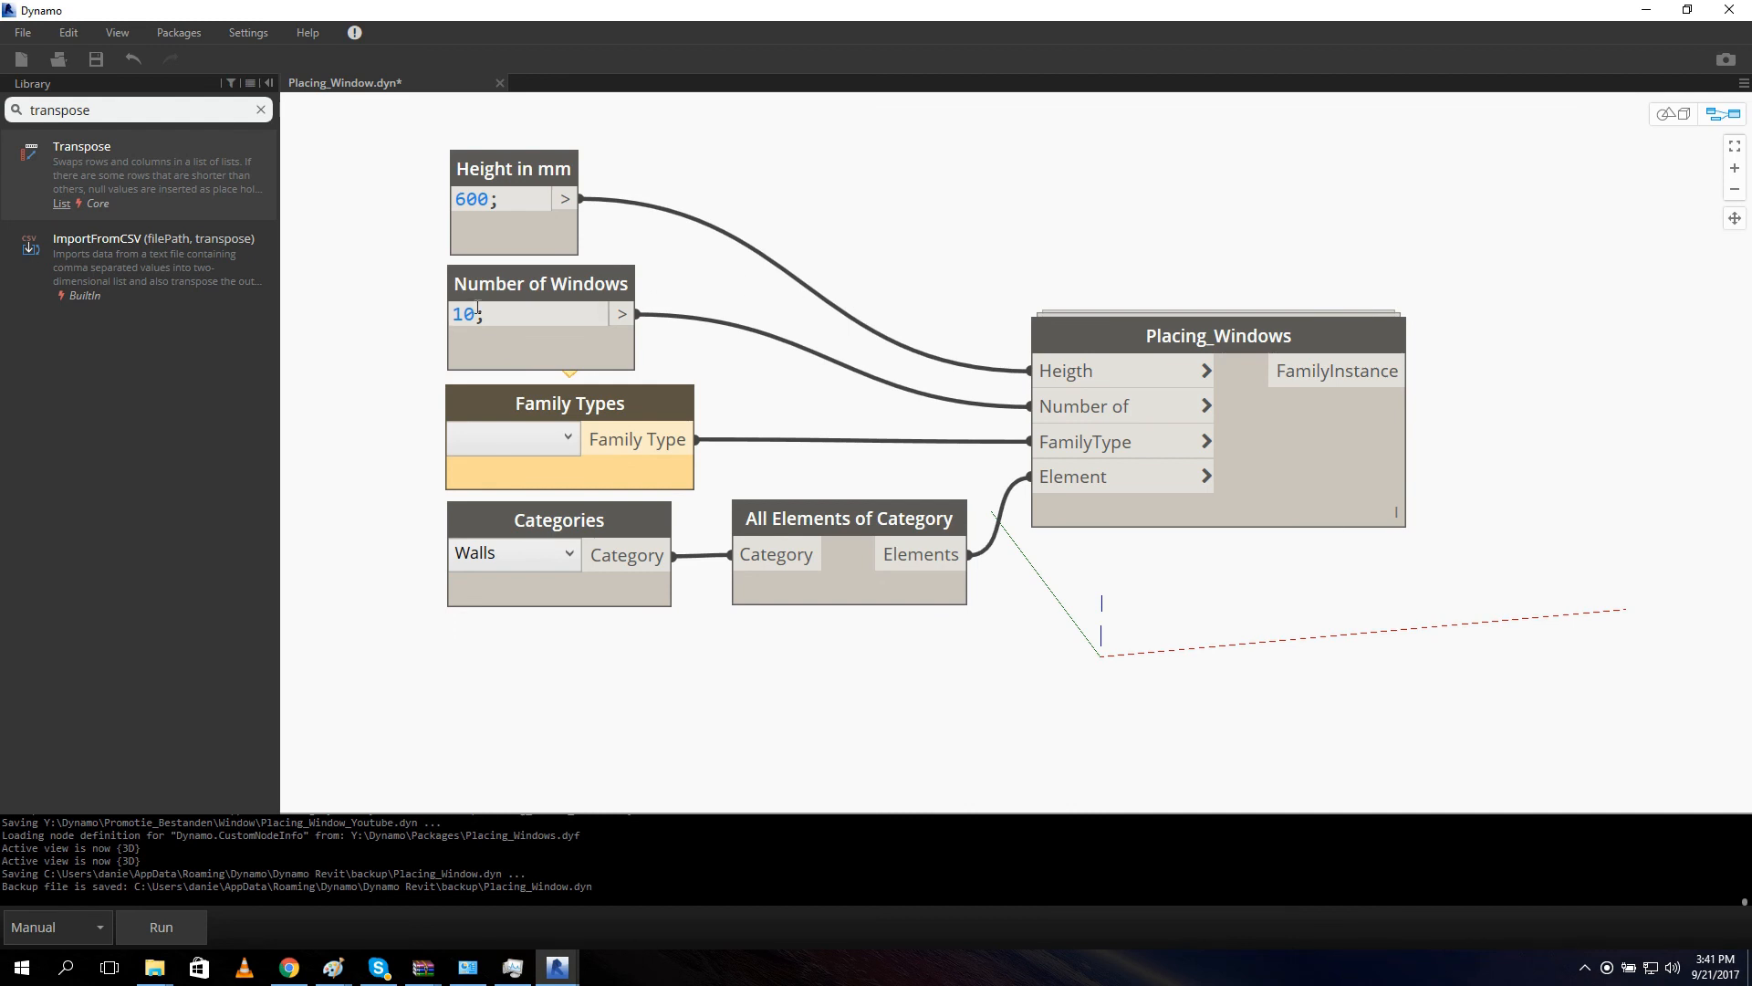
pyautogui.click(511, 438)
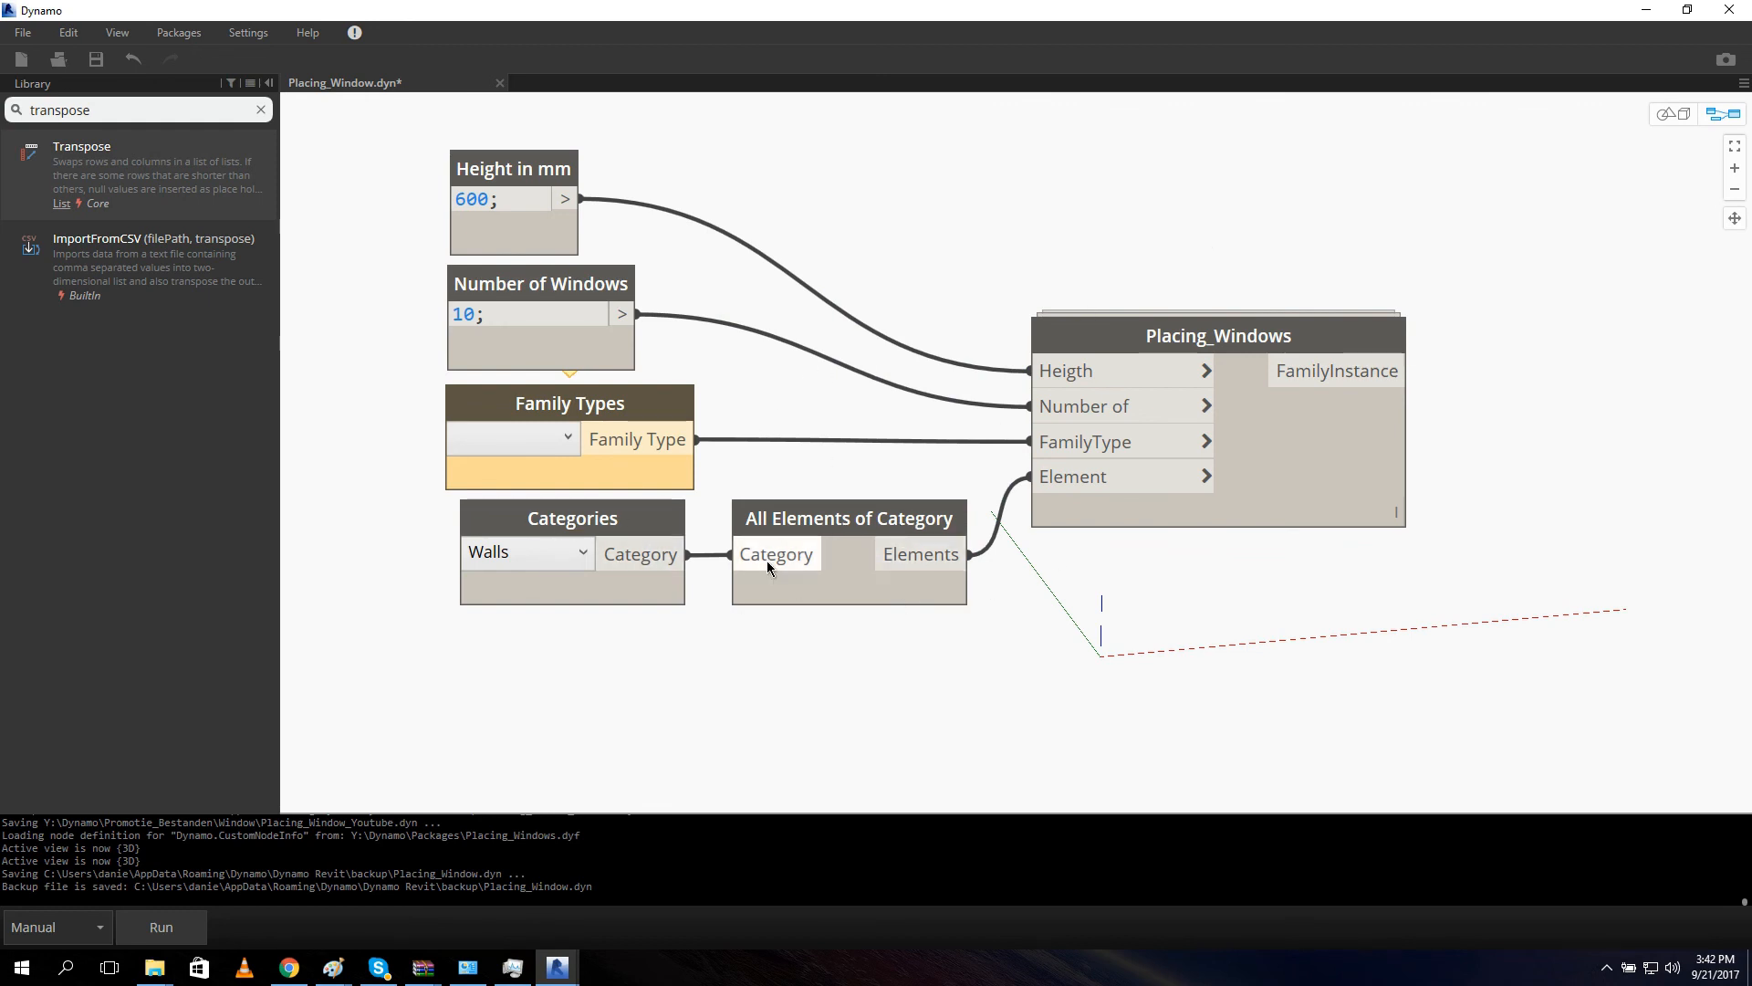
pyautogui.moveTo(993, 606)
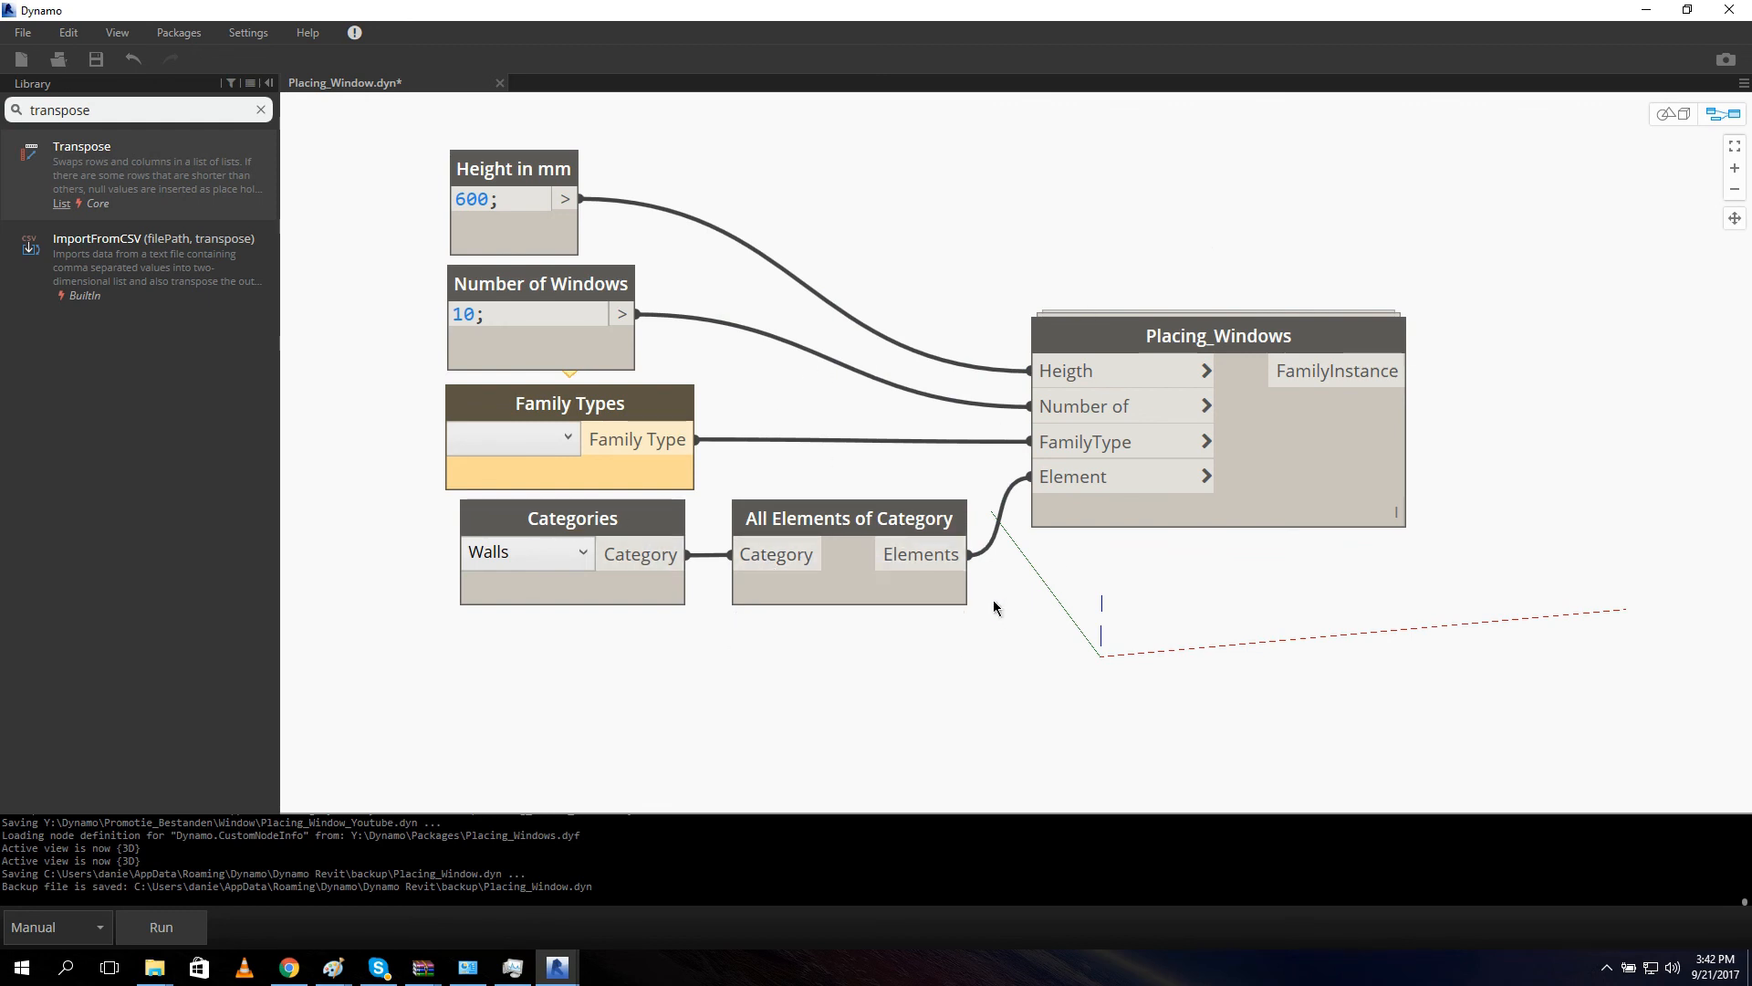
pyautogui.moveTo(1073, 578)
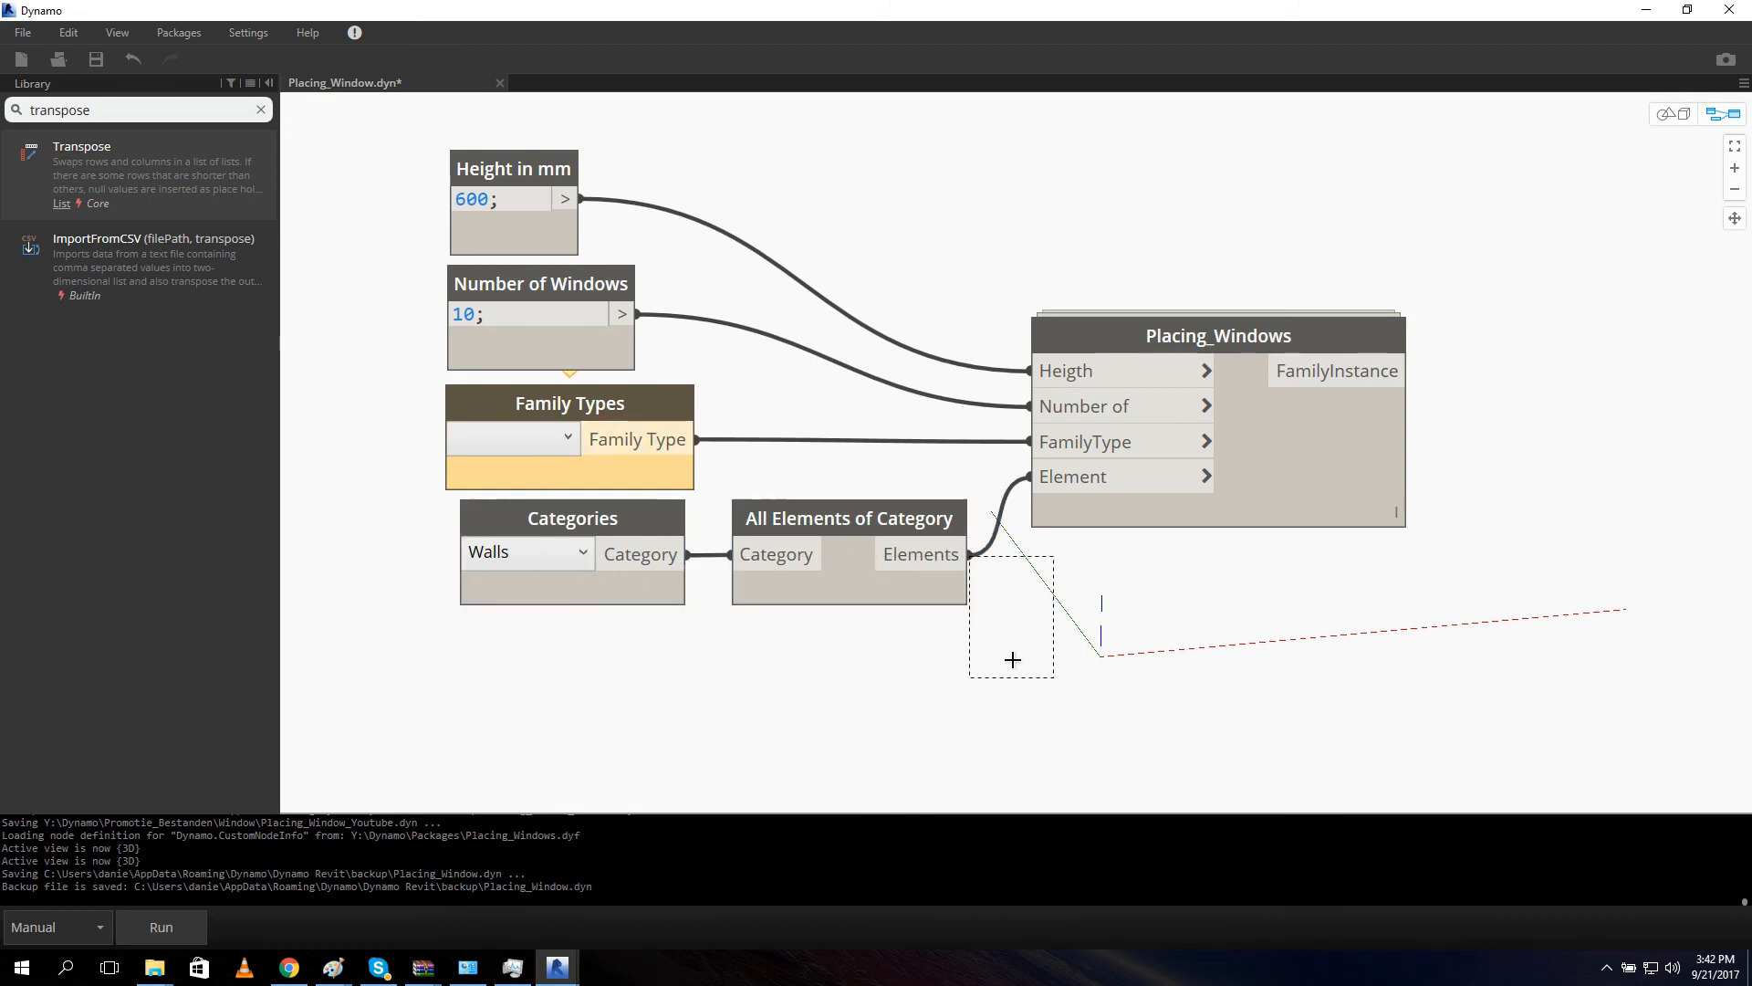
pyautogui.click(847, 517)
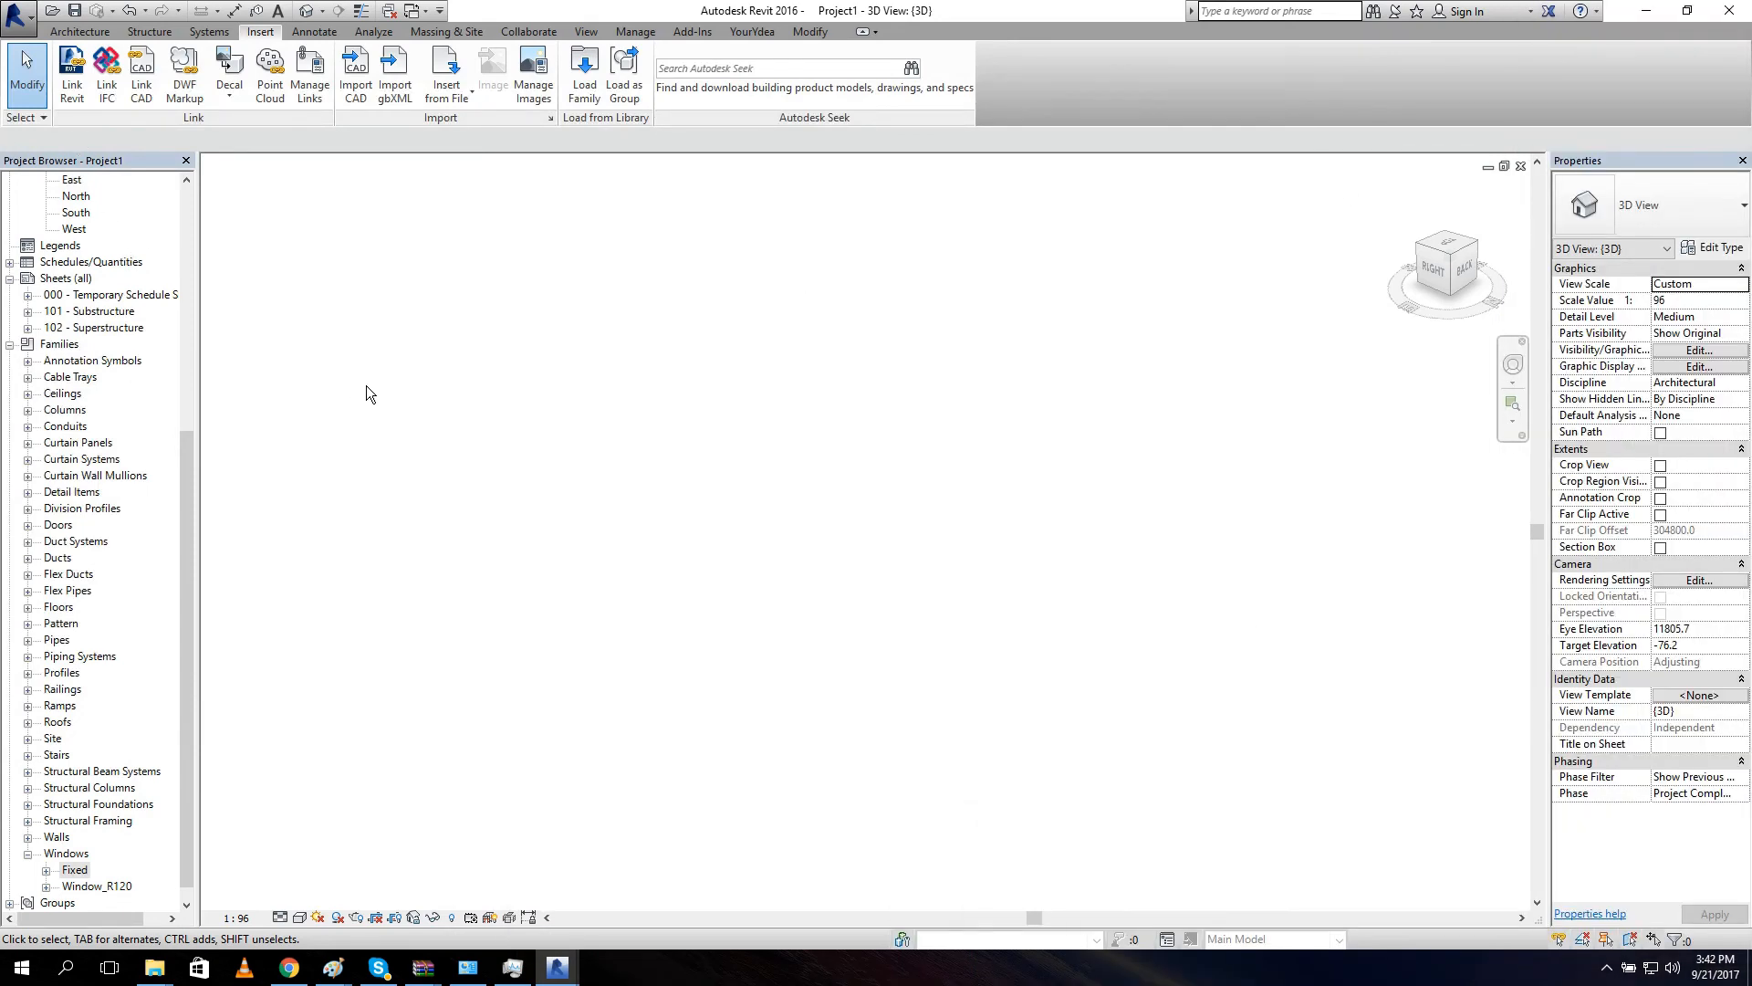
pyautogui.click(79, 31)
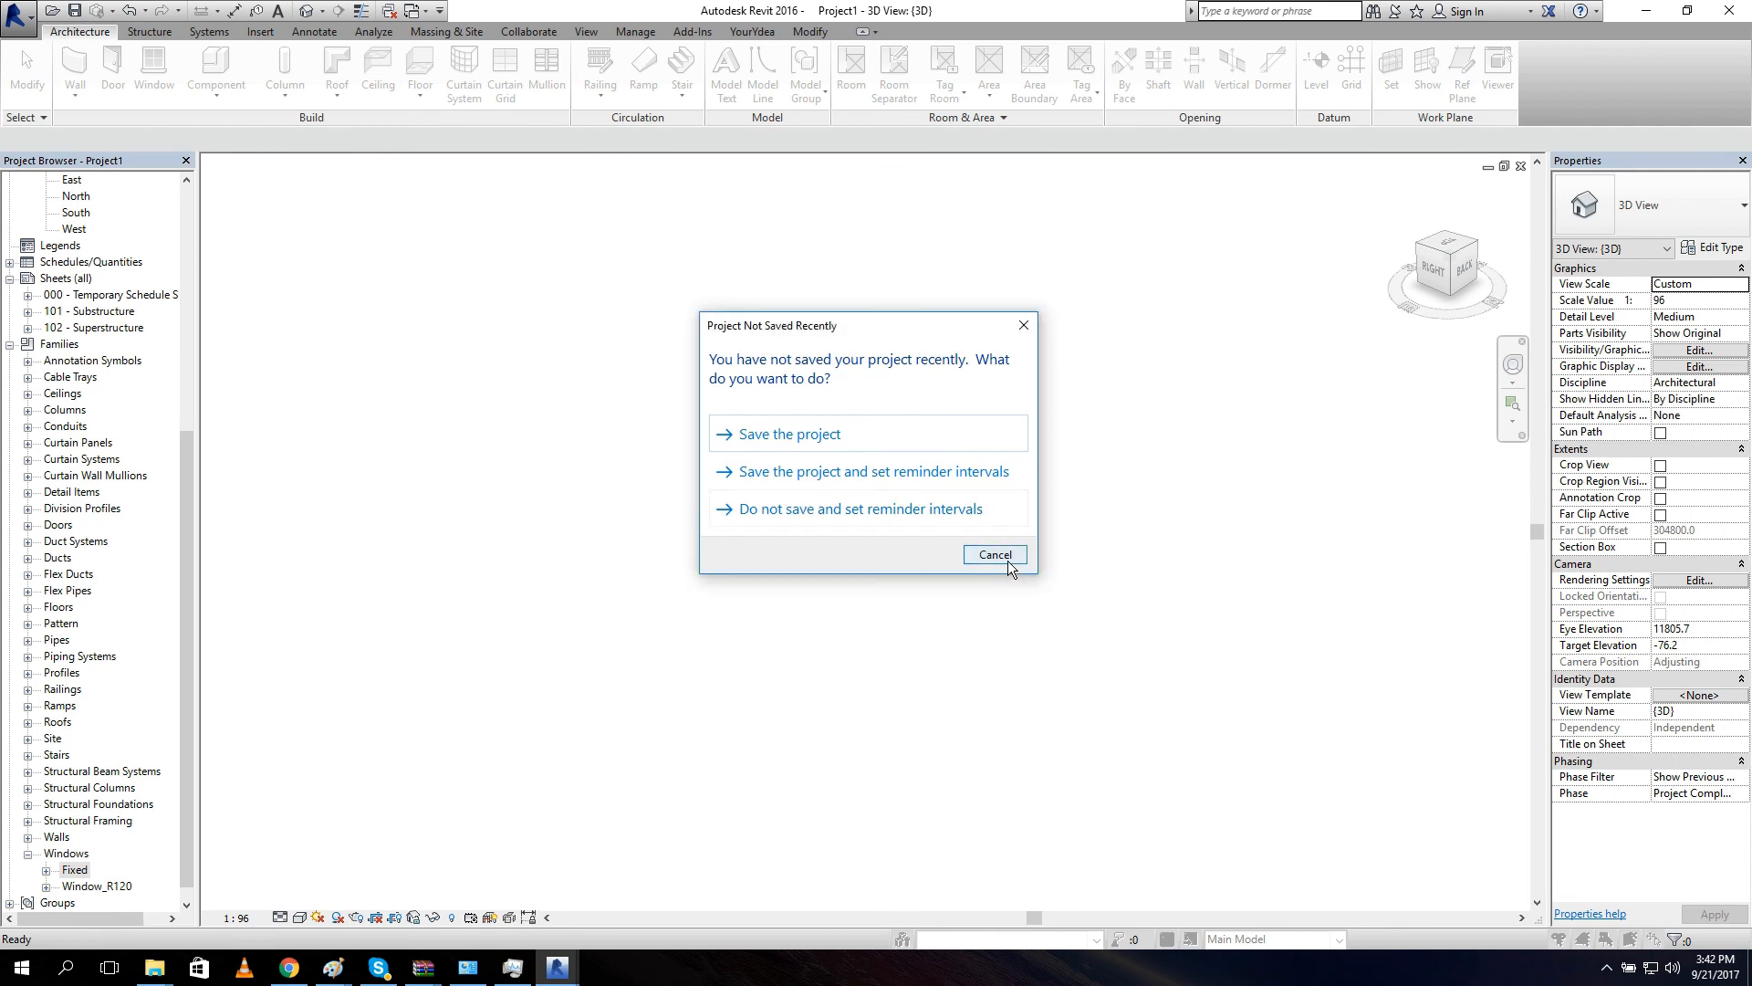
pyautogui.click(993, 555)
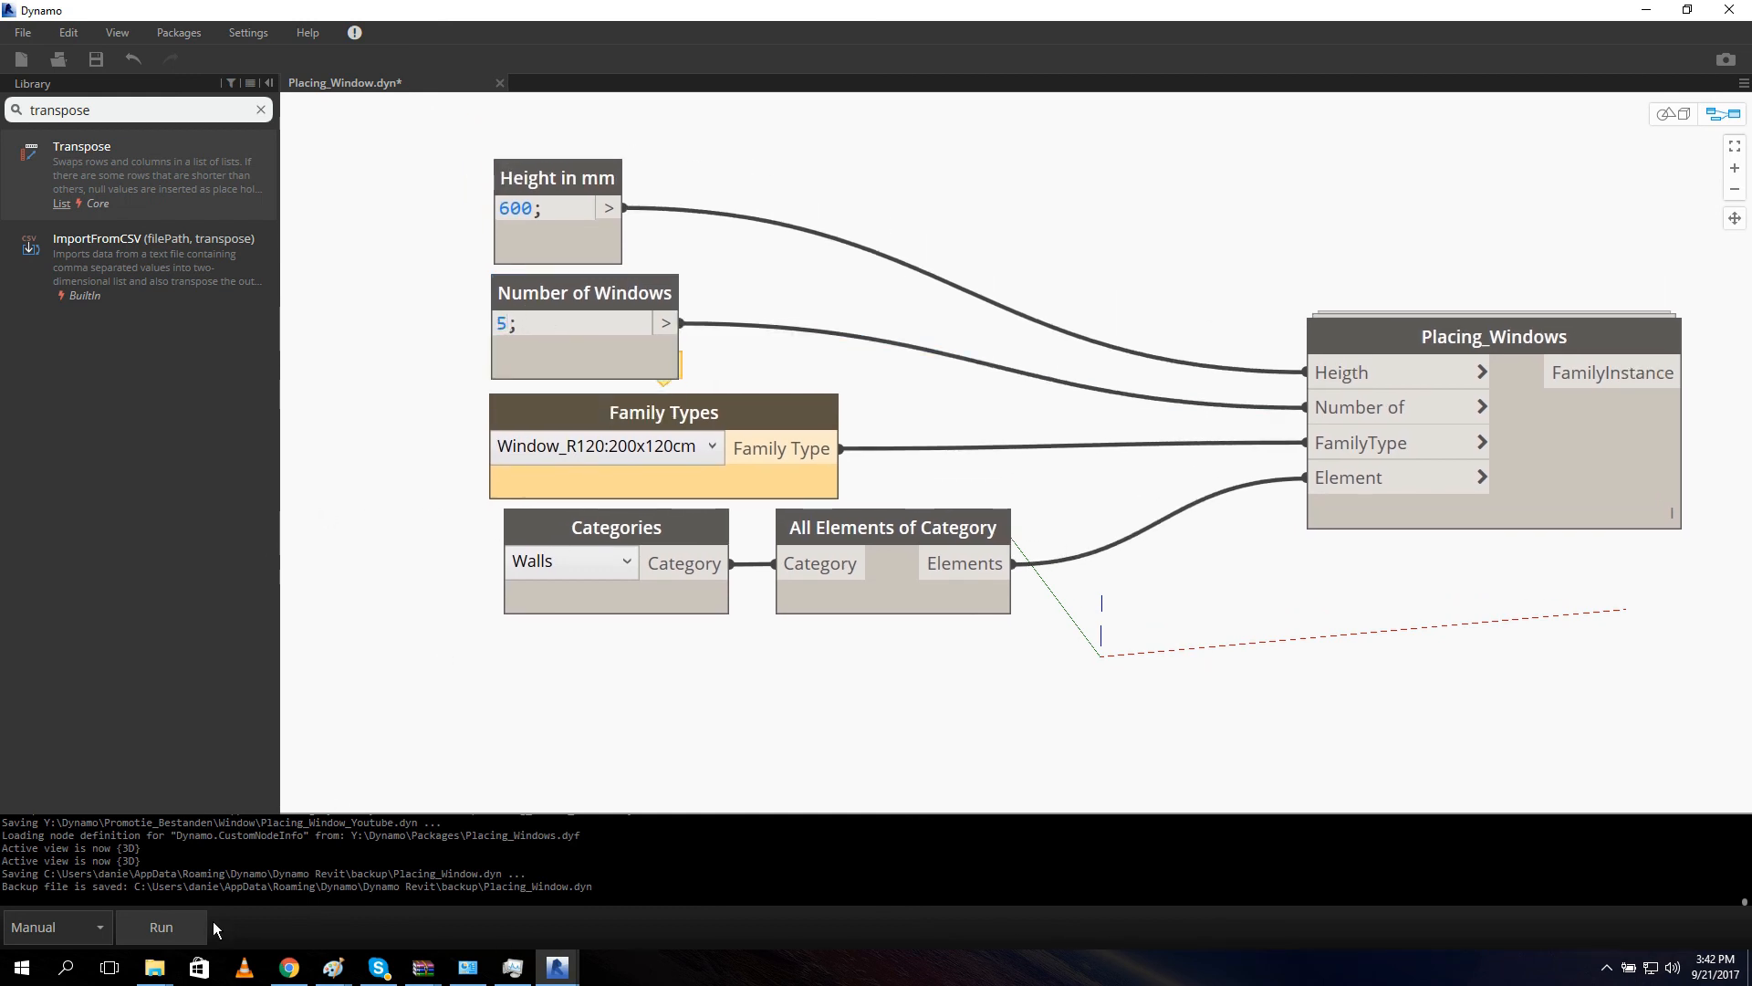
# Run the graph to place five Window_R120:200x120cm windows on every wall.
pyautogui.click(161, 927)
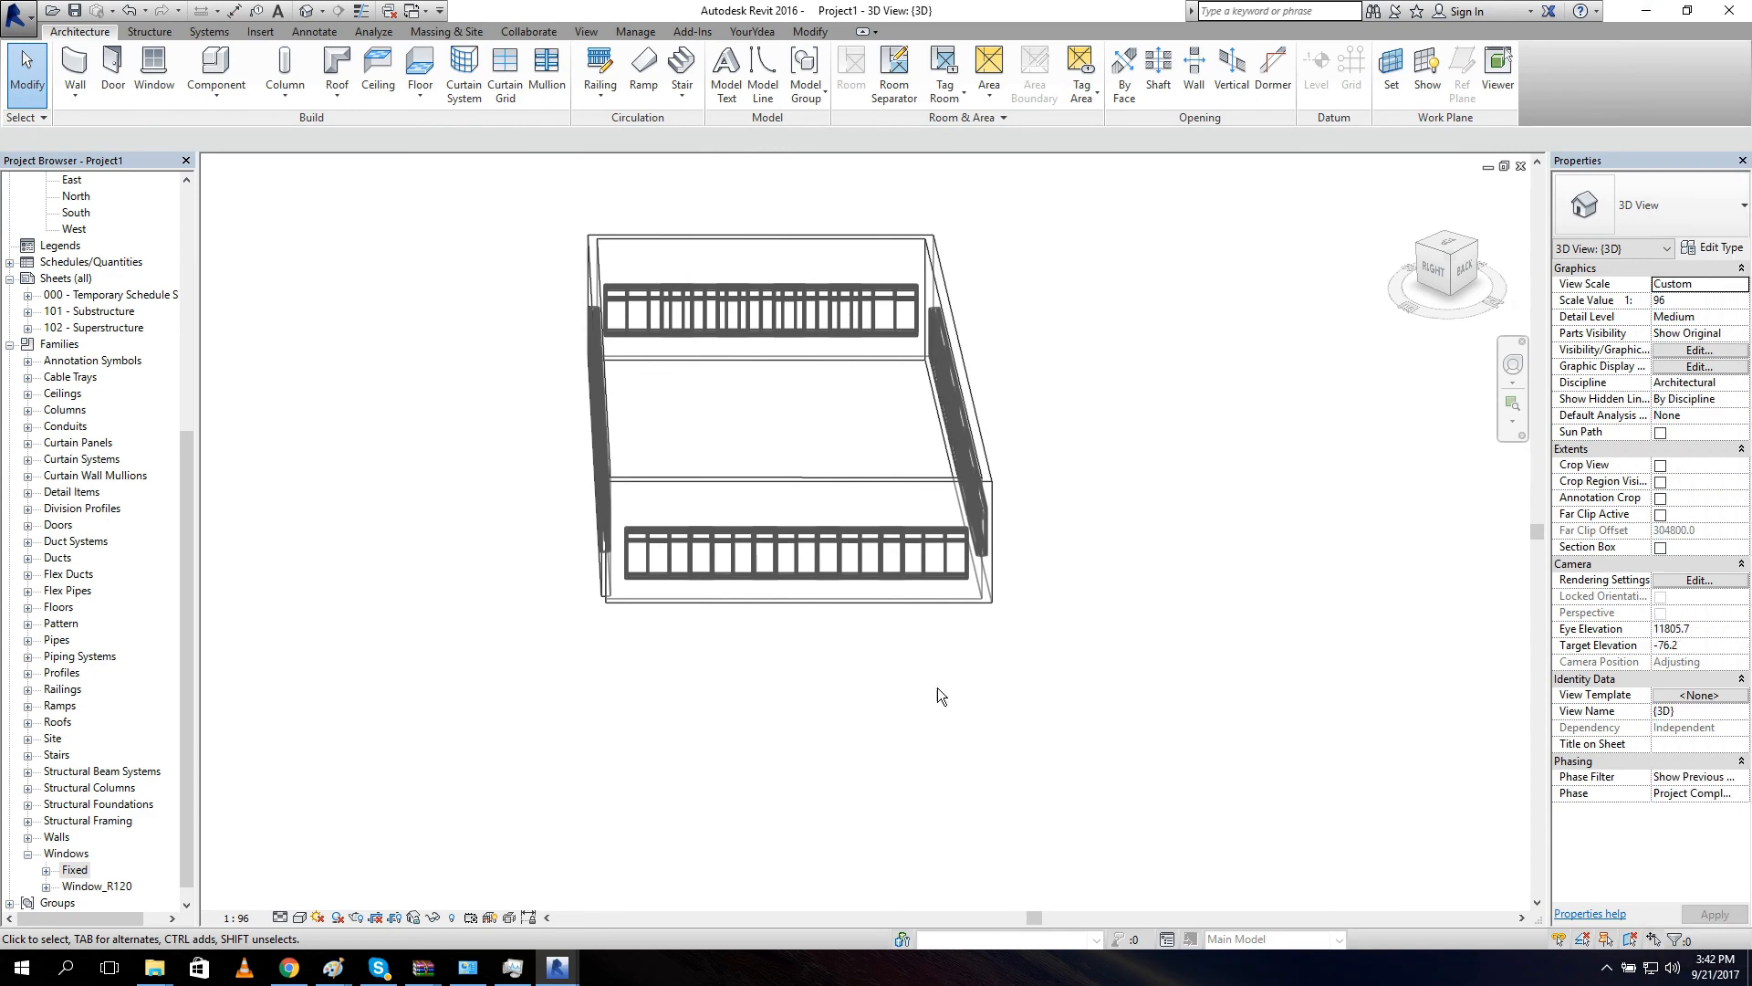
# Orbit the 3D view to show all four walls filled with Window_R120 rows, then deselect.
pyautogui.moveTo(759, 414); pyautogui.dragTo(860, 626)
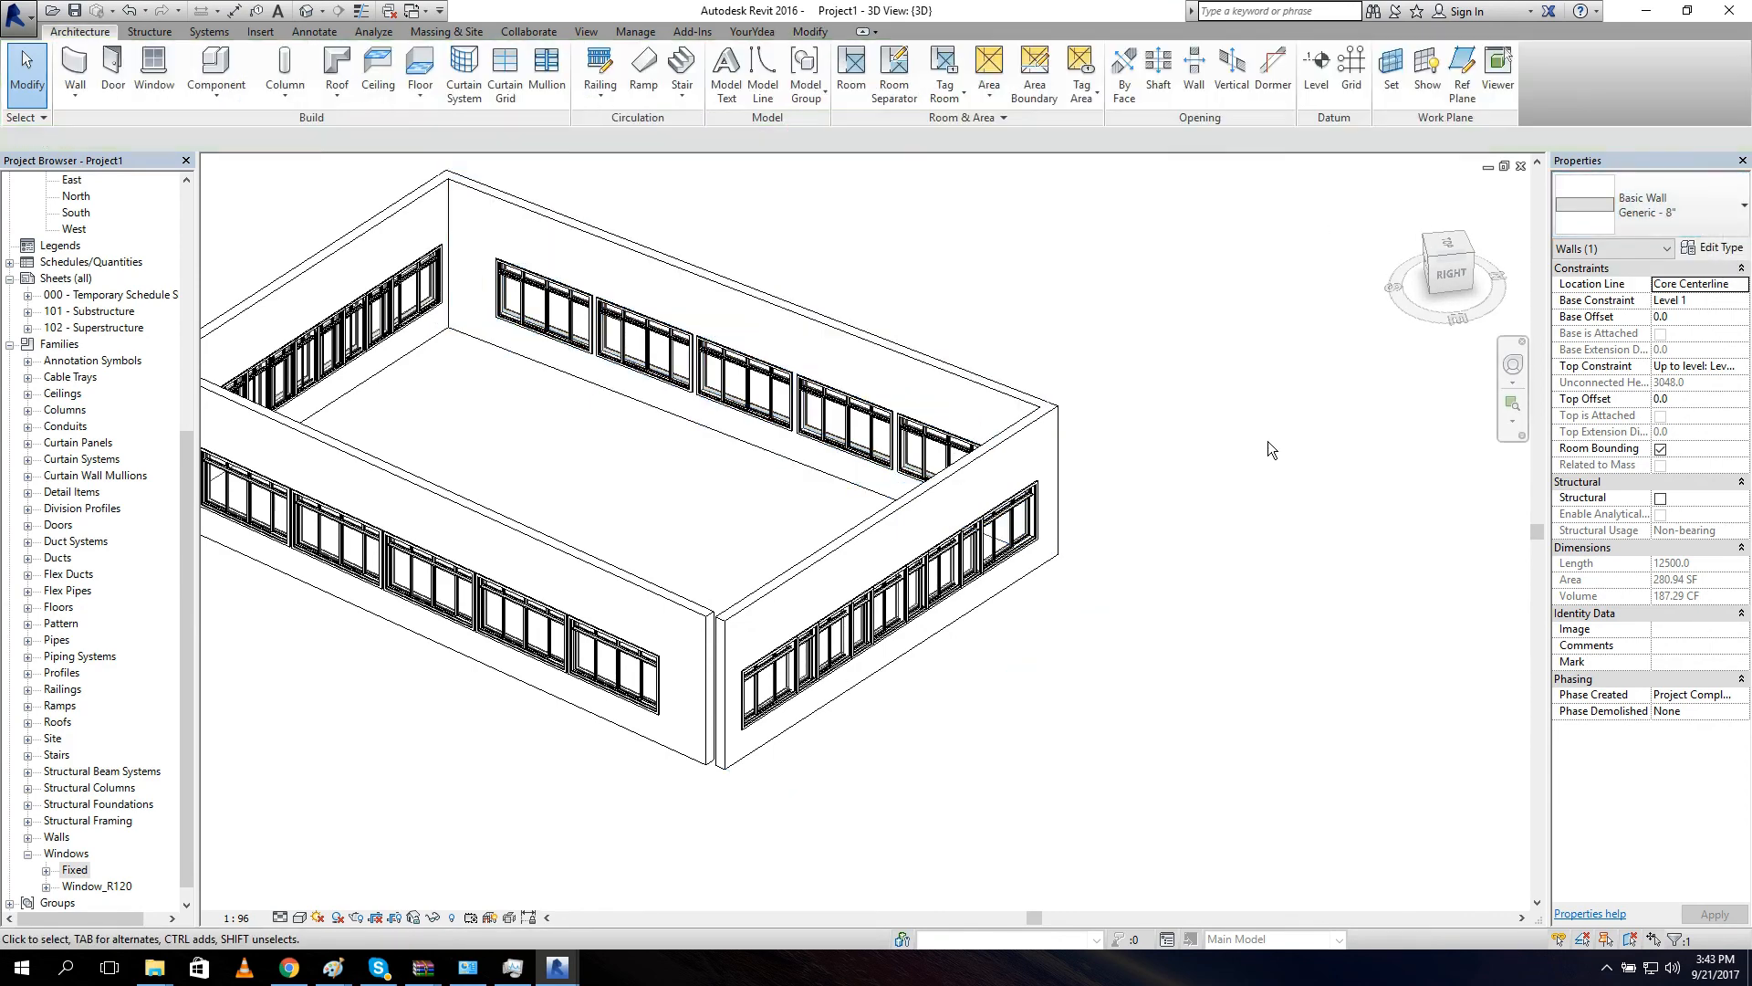
pyautogui.click(1201, 500)
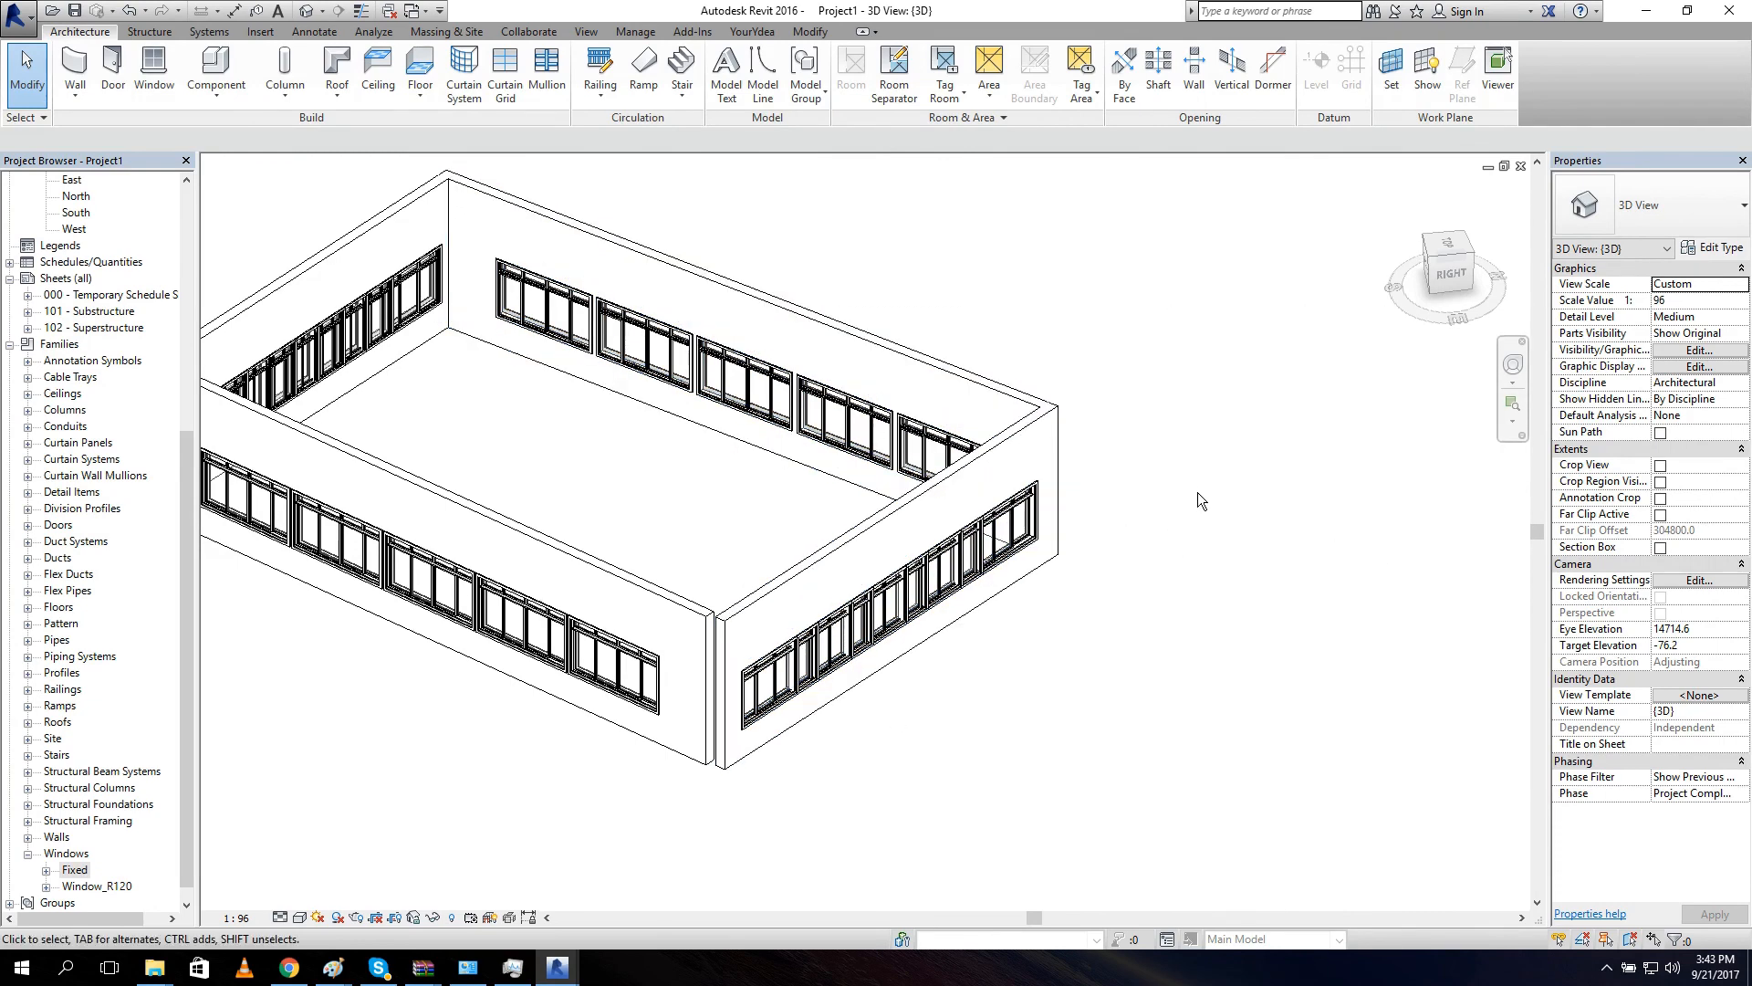